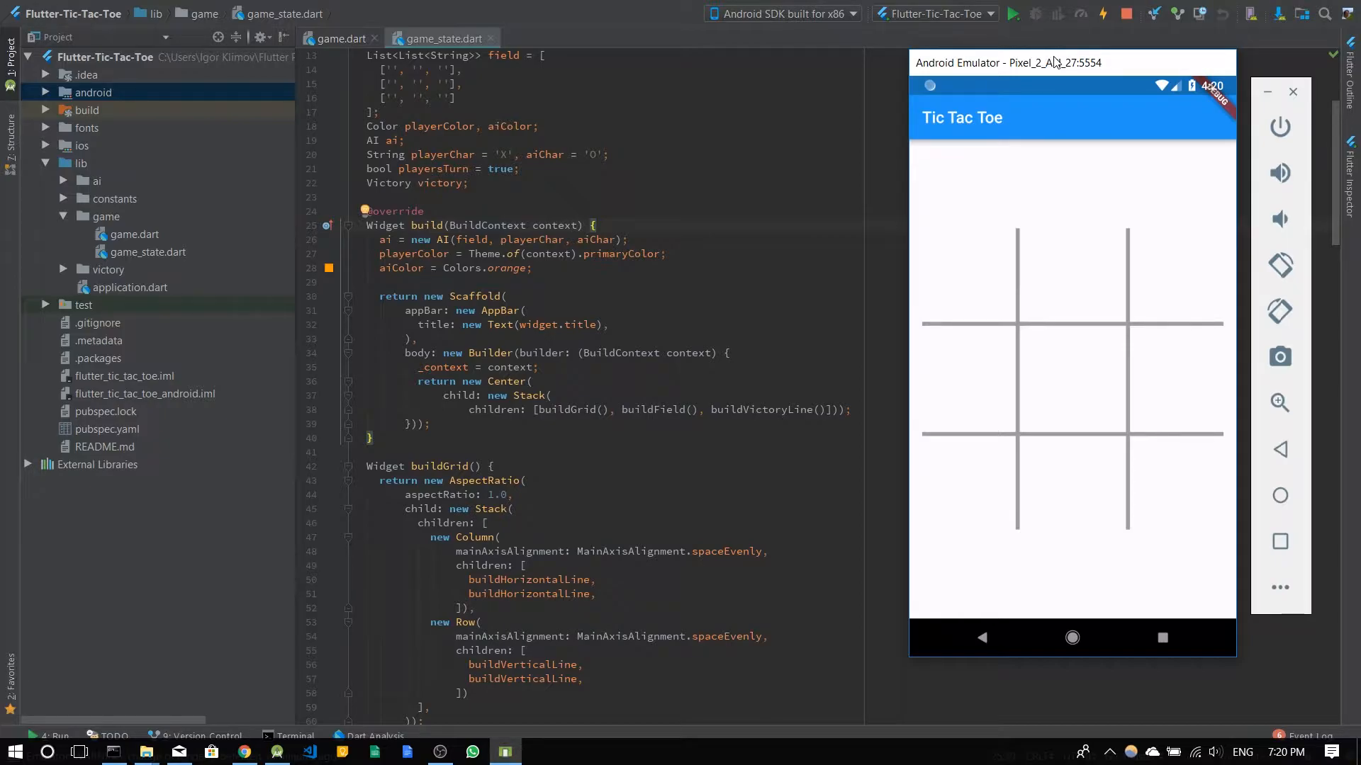
{"action": "mouse_move", "coordinate": [1065, 71]}
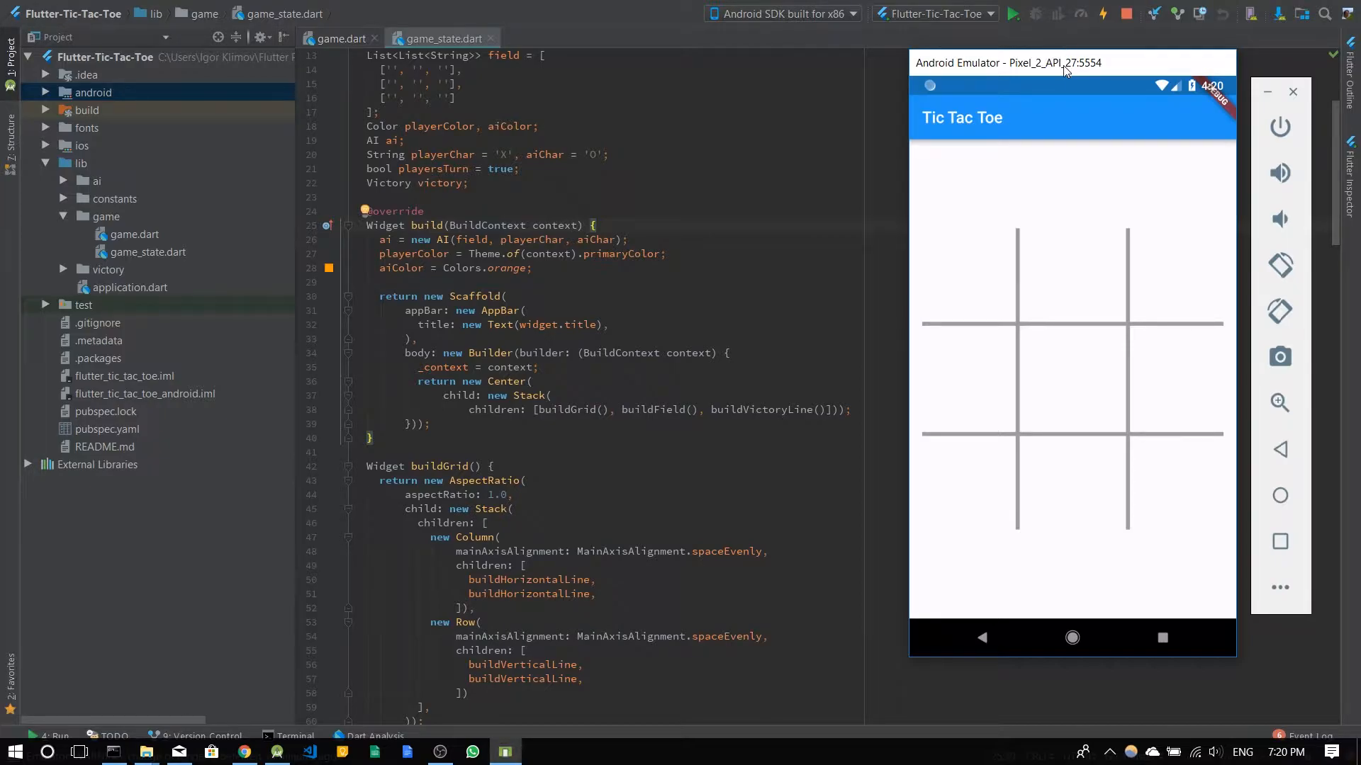
{"action": "mouse_move", "coordinate": [1081, 48]}
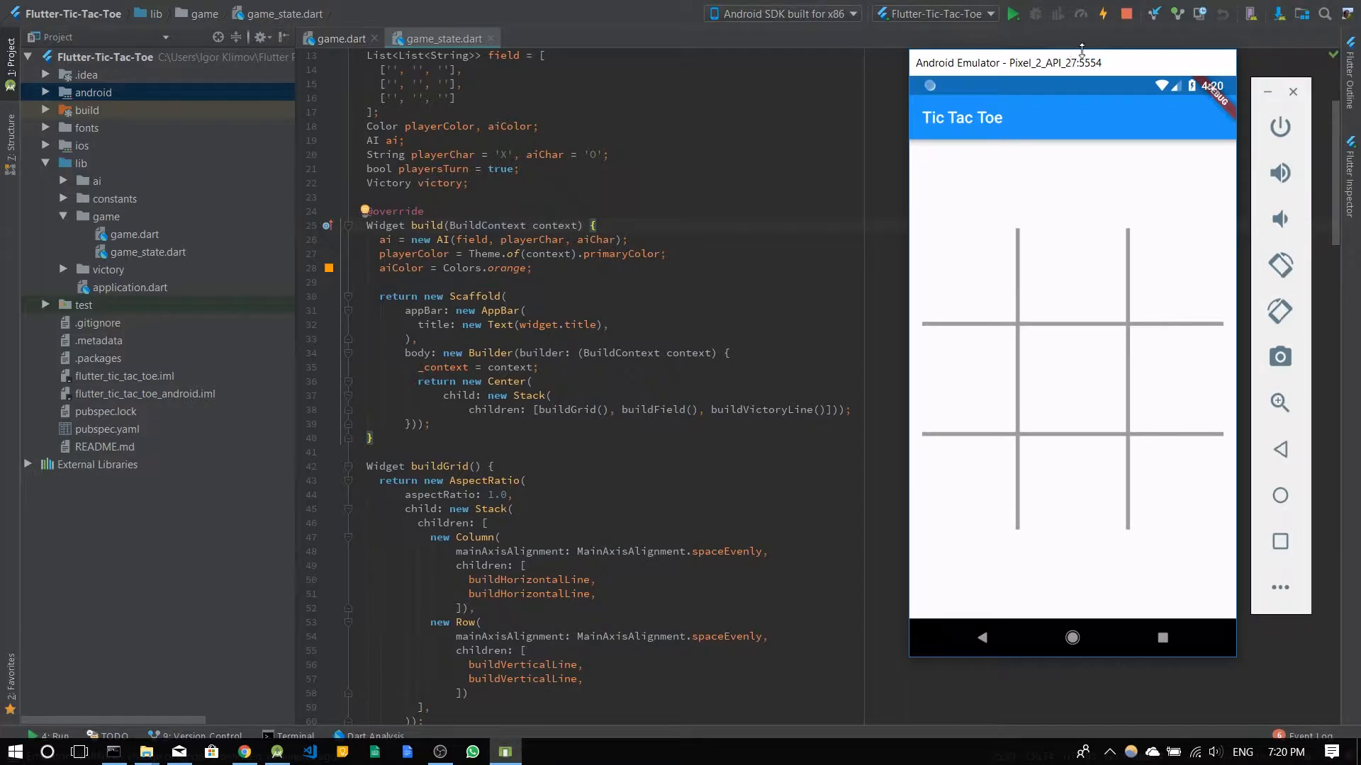
{"action": "mouse_move", "coordinate": [1067, 63]}
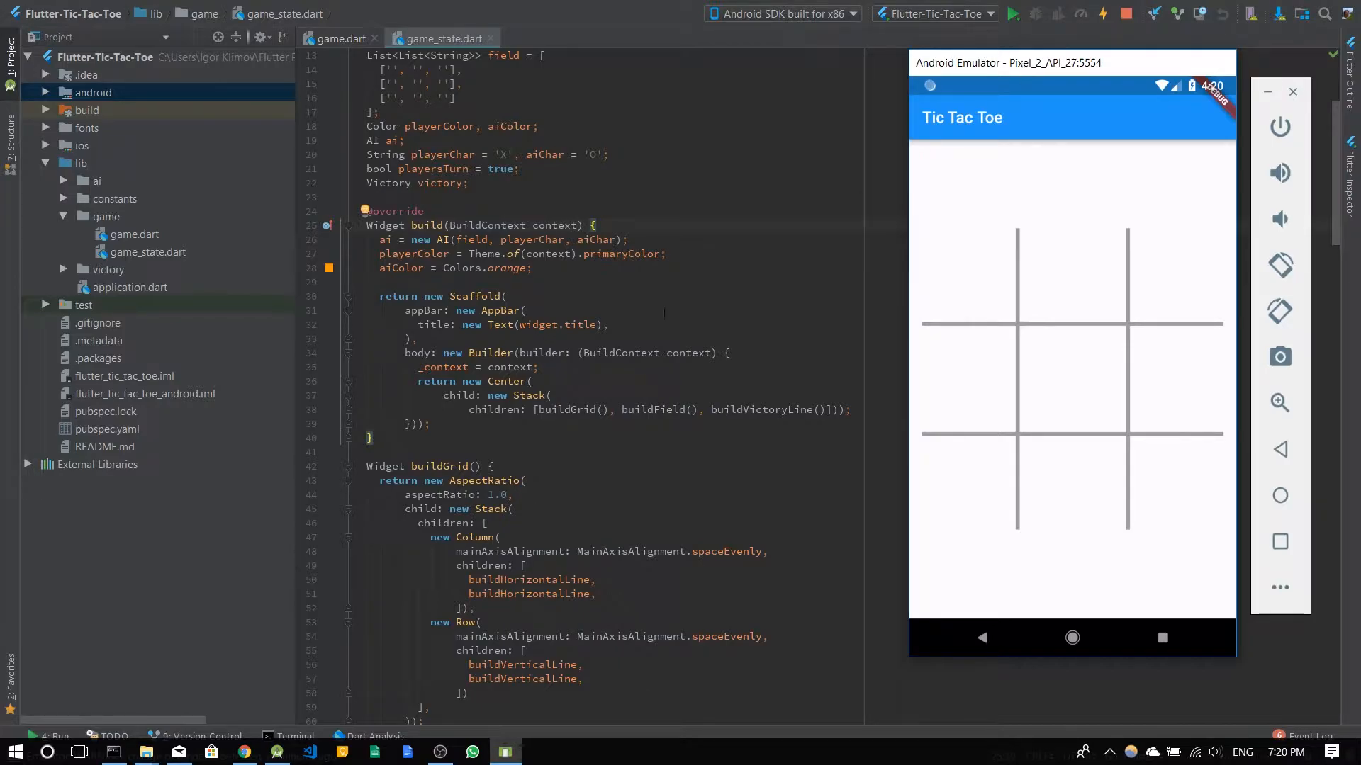
Place X marks in the top-left and top-right cells of the emulator board.
{"action": "scroll", "scroll_direction": "up", "scroll_amount": 3}
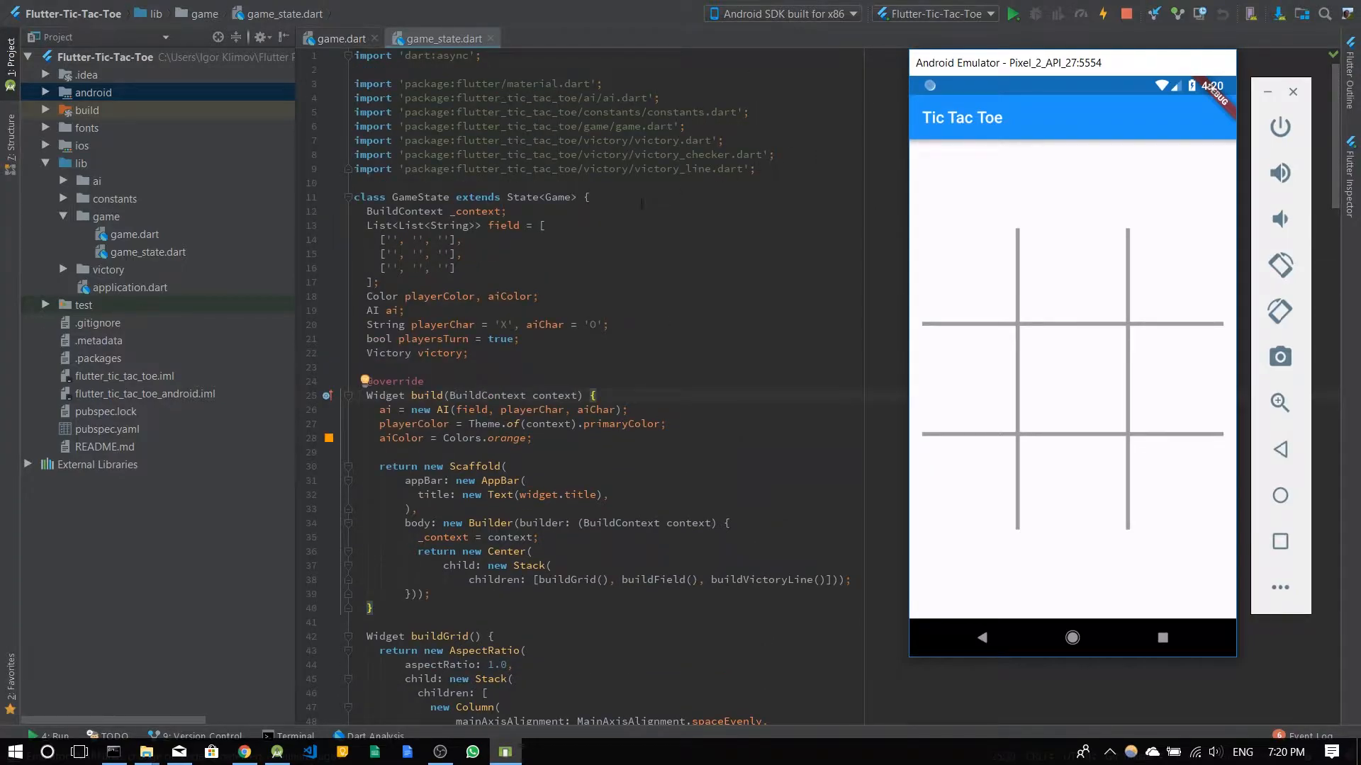
{"action": "mouse_move", "coordinate": [310, 666]}
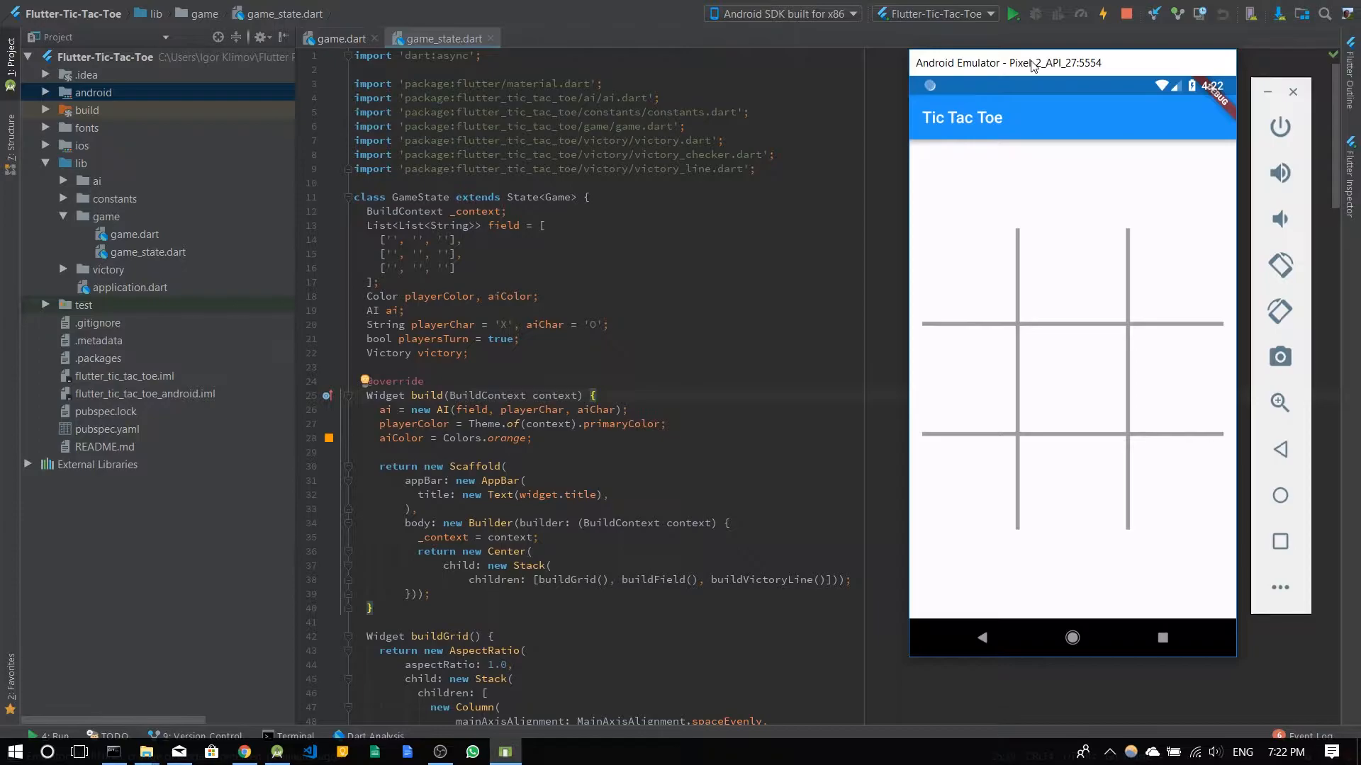
{"action": "mouse_move", "coordinate": [927, 142]}
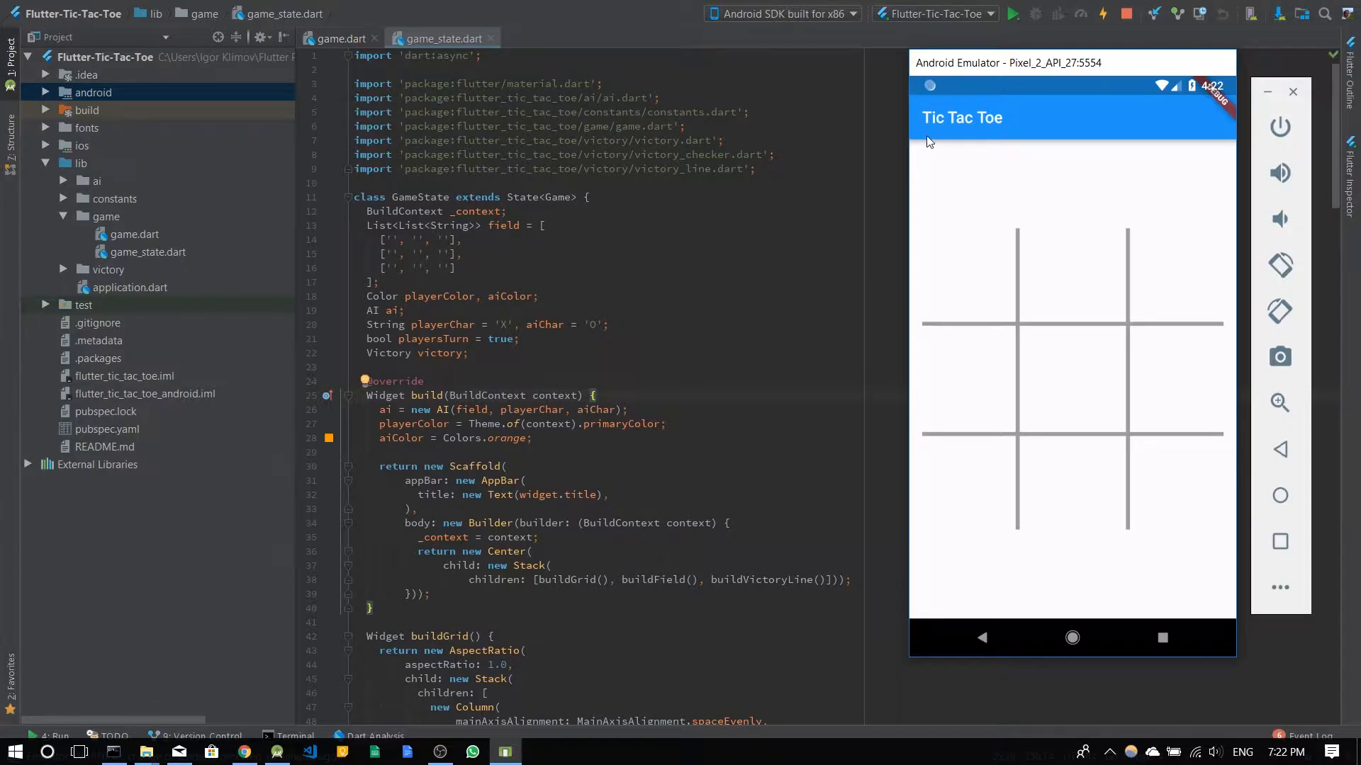
{"action": "mouse_move", "coordinate": [997, 71]}
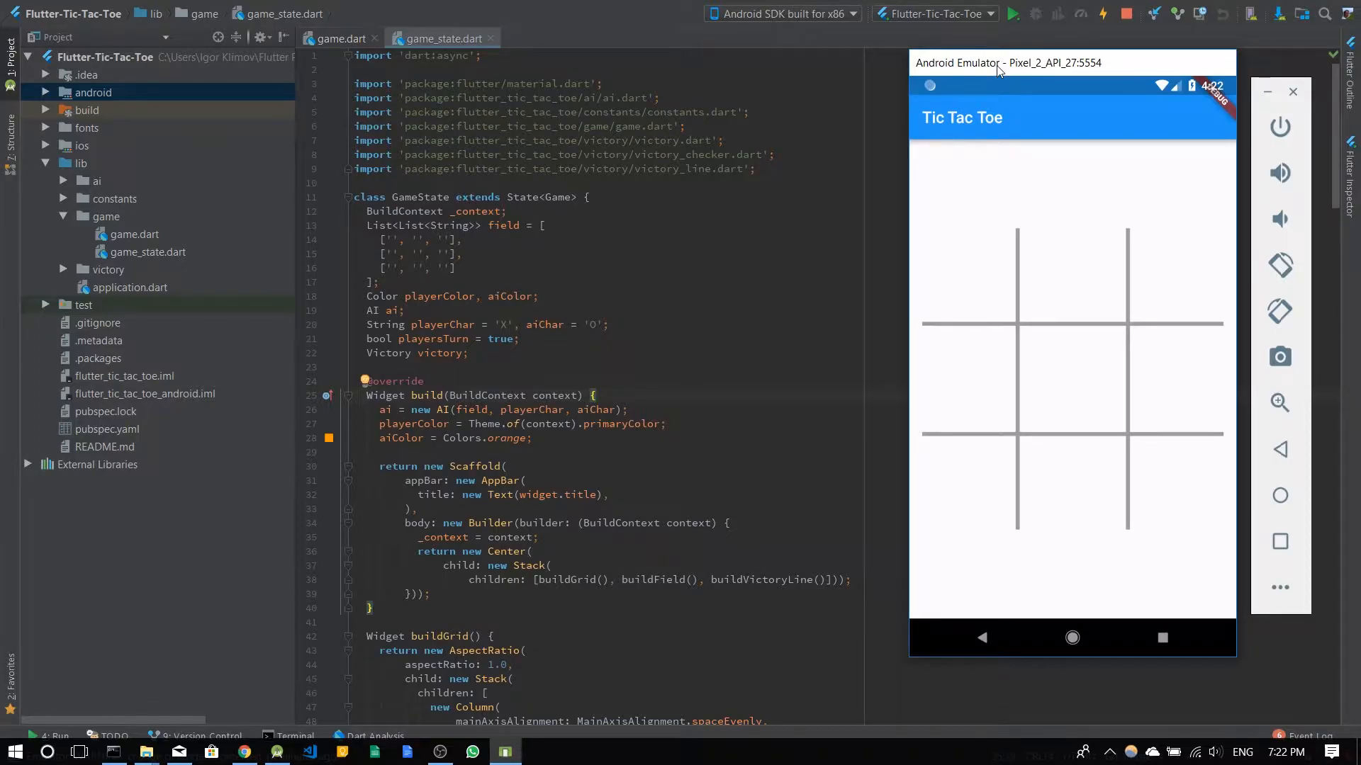
{"action": "mouse_move", "coordinate": [1034, 66]}
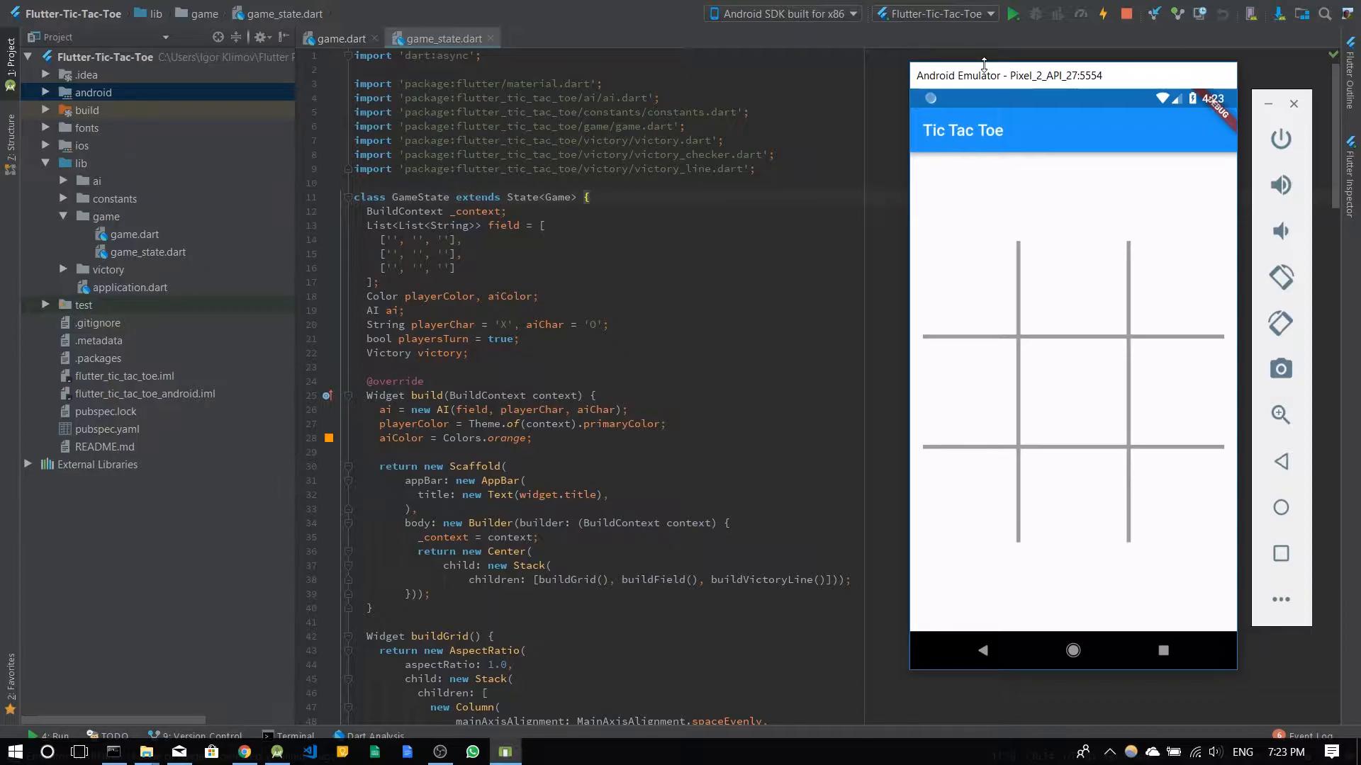
{"action": "mouse_move", "coordinate": [1021, 83]}
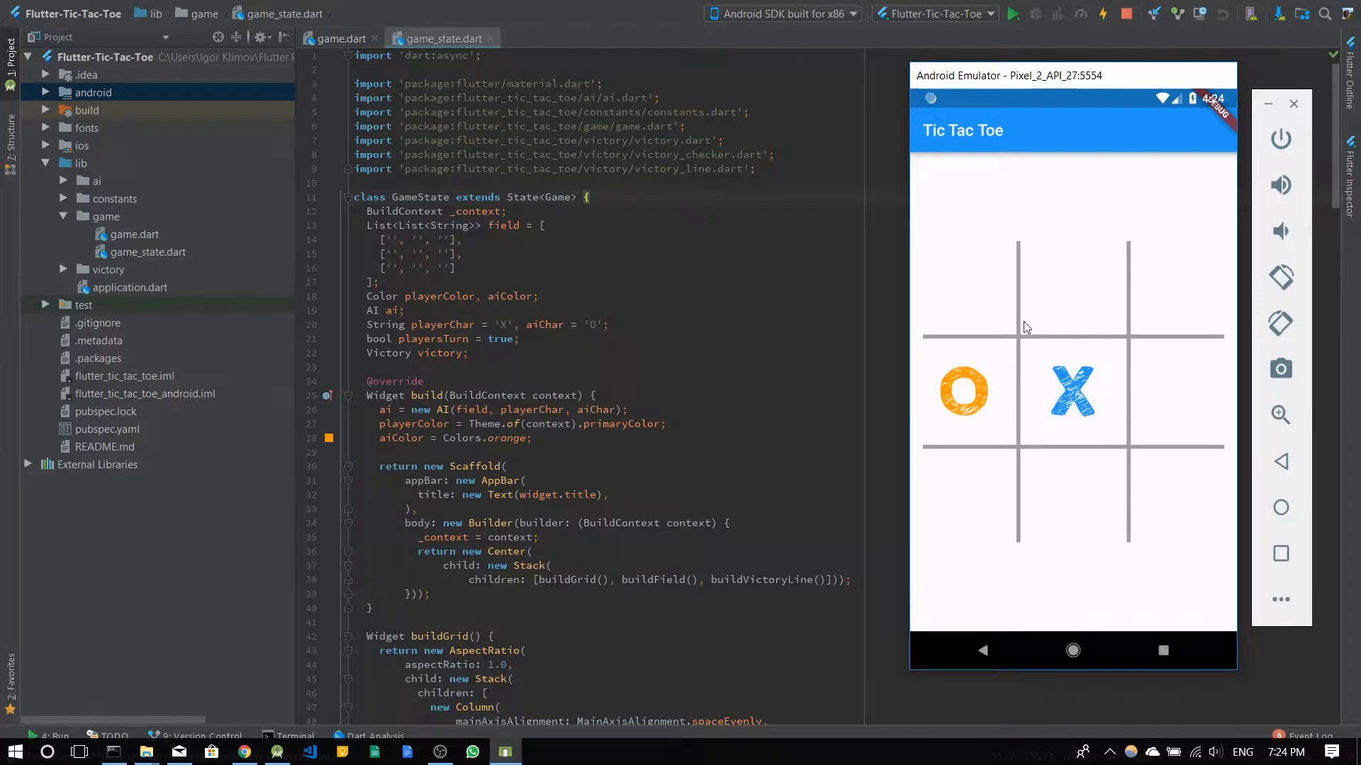
{"action": "left_click", "coordinate": [964, 283]}
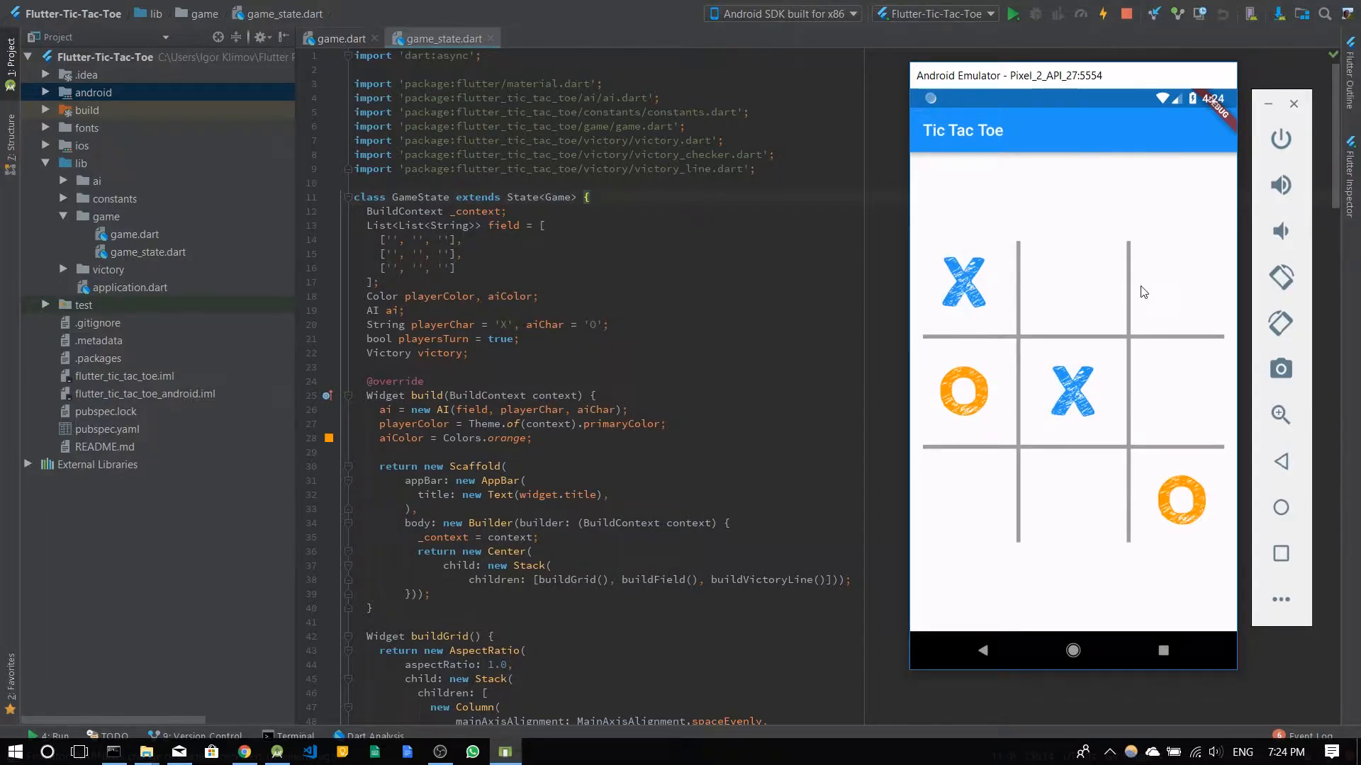
{"action": "left_click", "coordinate": [1180, 284]}
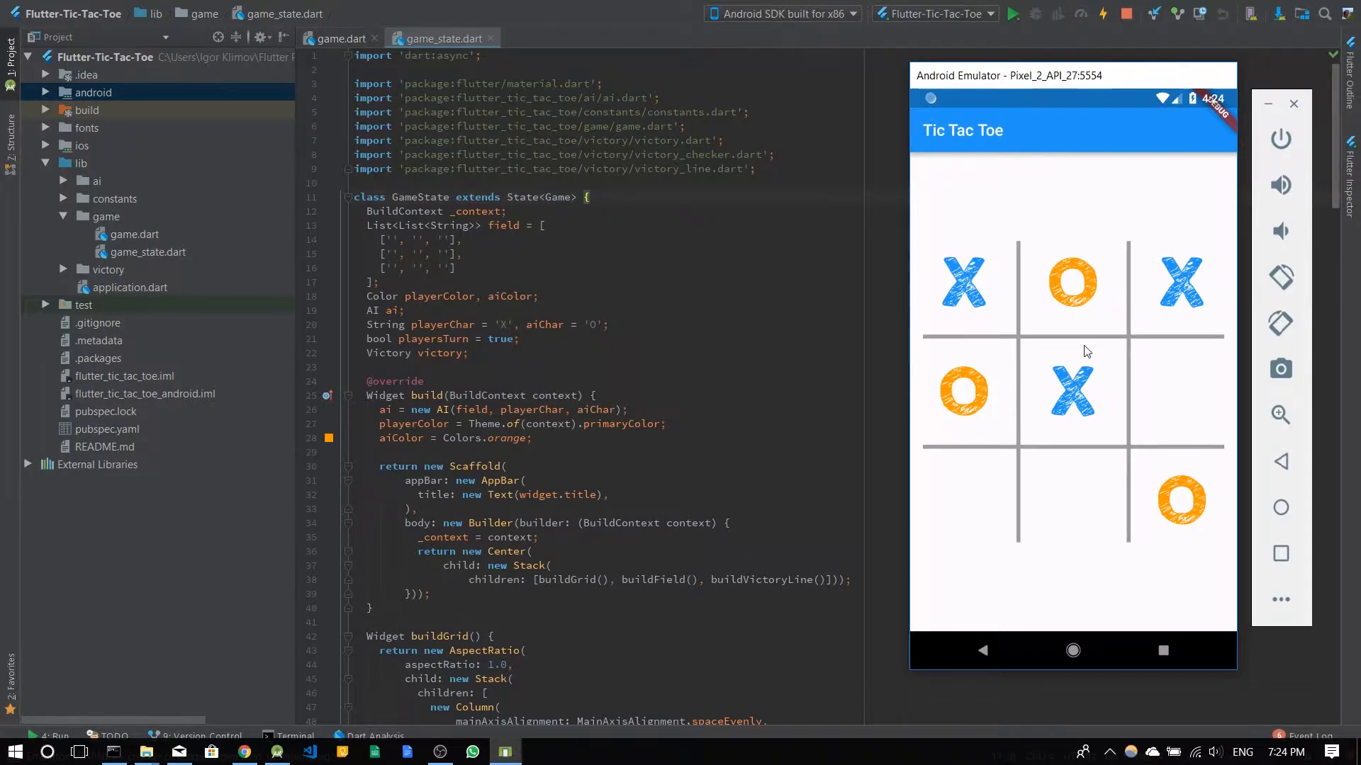
{"action": "mouse_move", "coordinate": [1037, 441]}
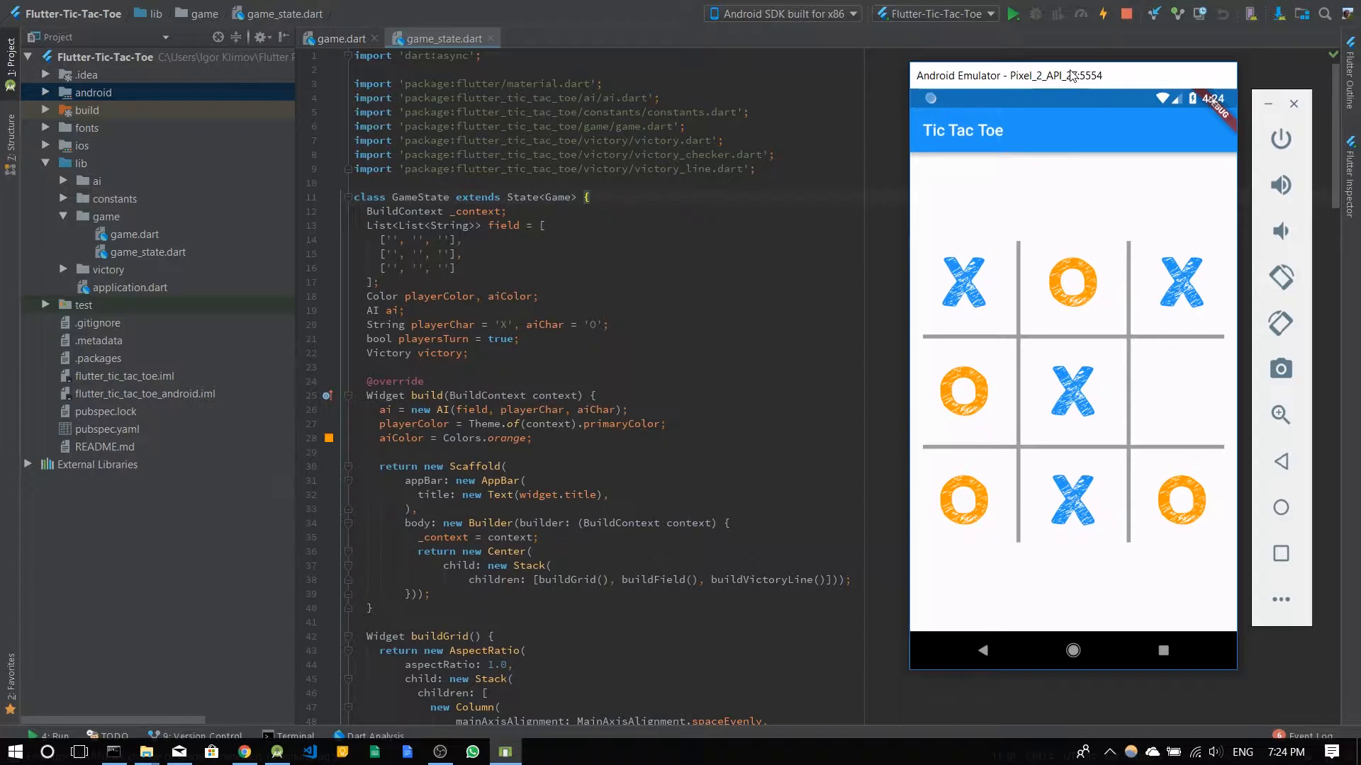
{"action": "mouse_move", "coordinate": [1050, 78]}
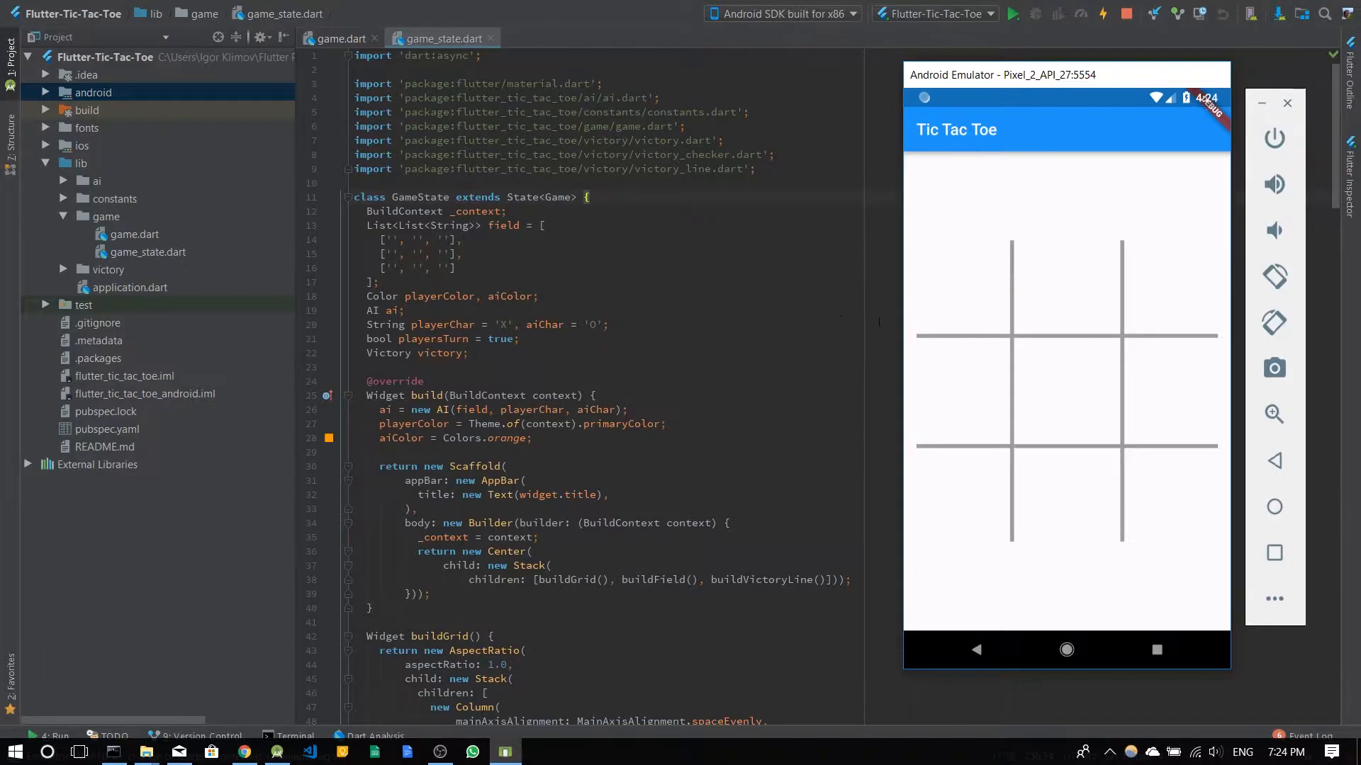
{"action": "scroll", "scroll_direction": "down", "scroll_amount": 3}
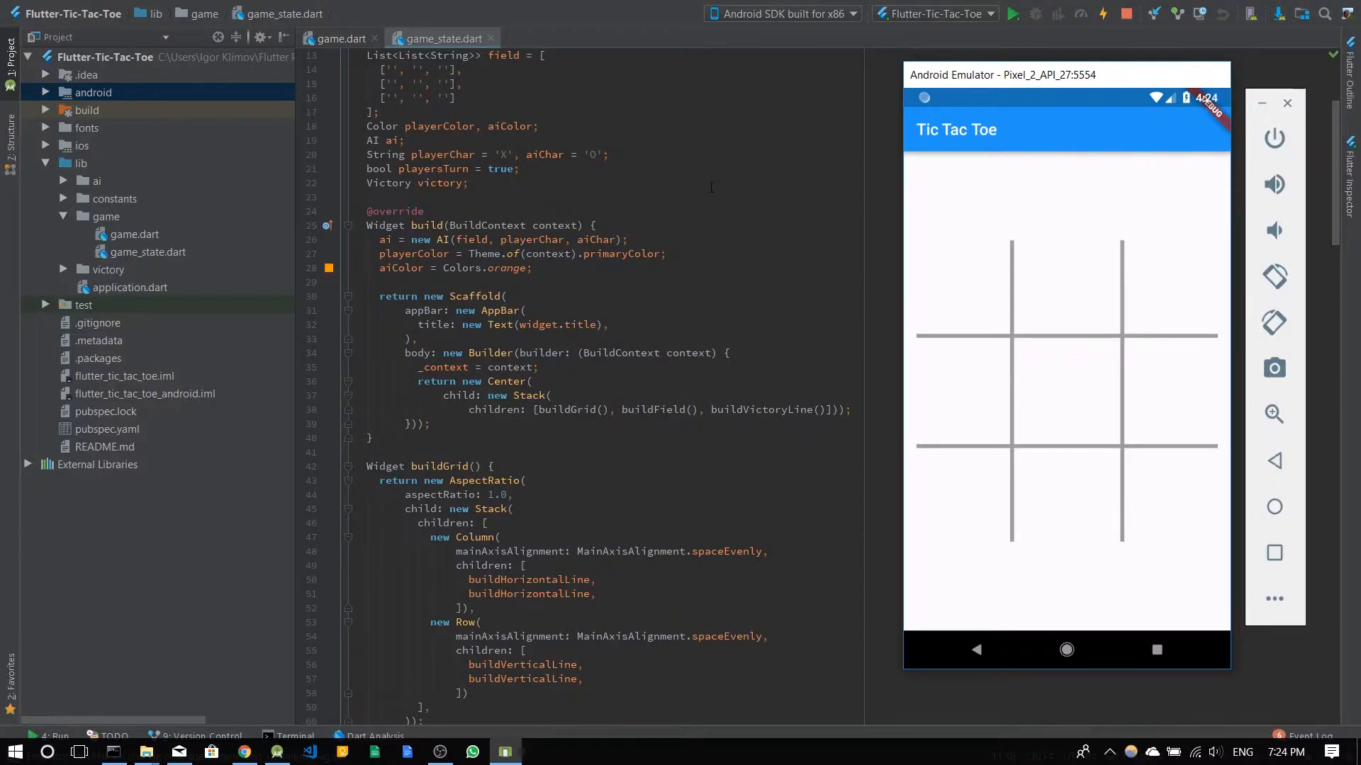
Switch back to the Android Studio window and bring up game_state.dart from the Project tree.
{"action": "key", "text": "alt+tab"}
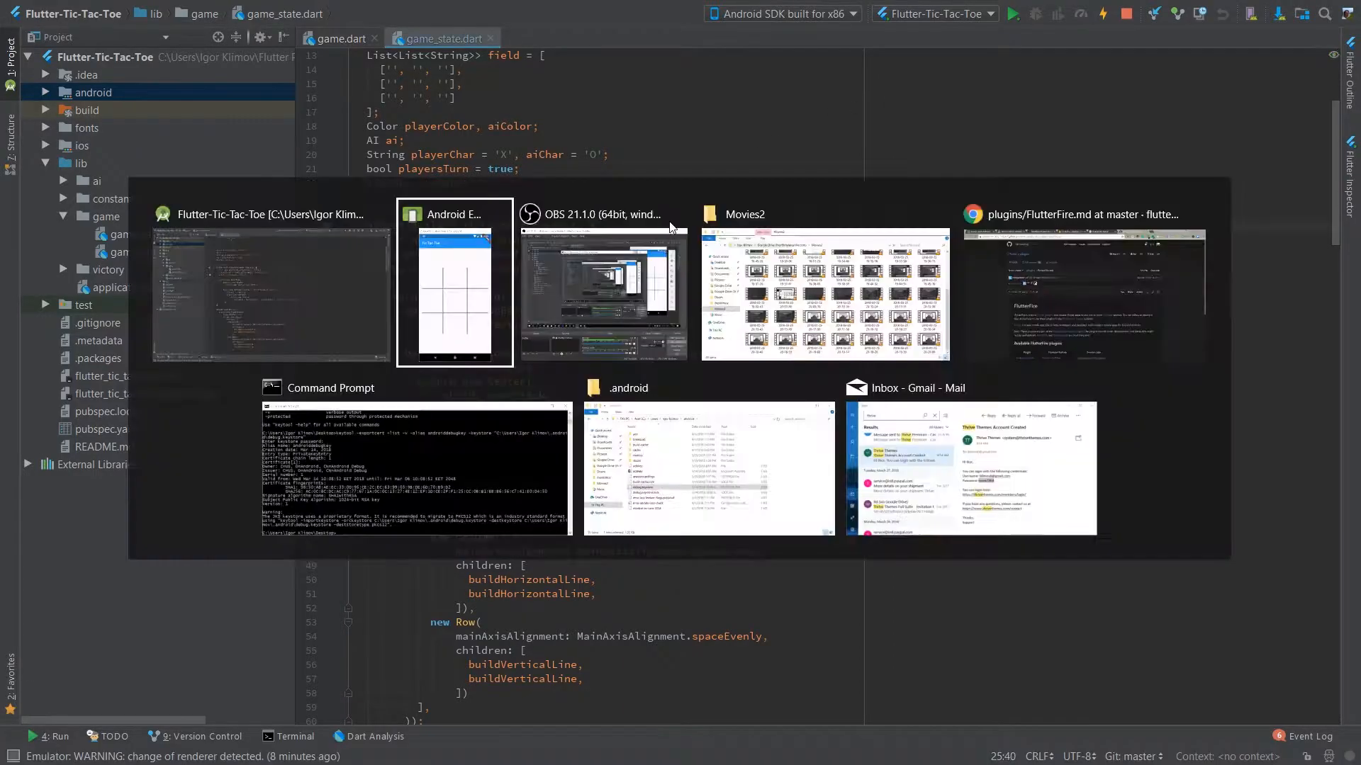
{"action": "left_click", "coordinate": [454, 282]}
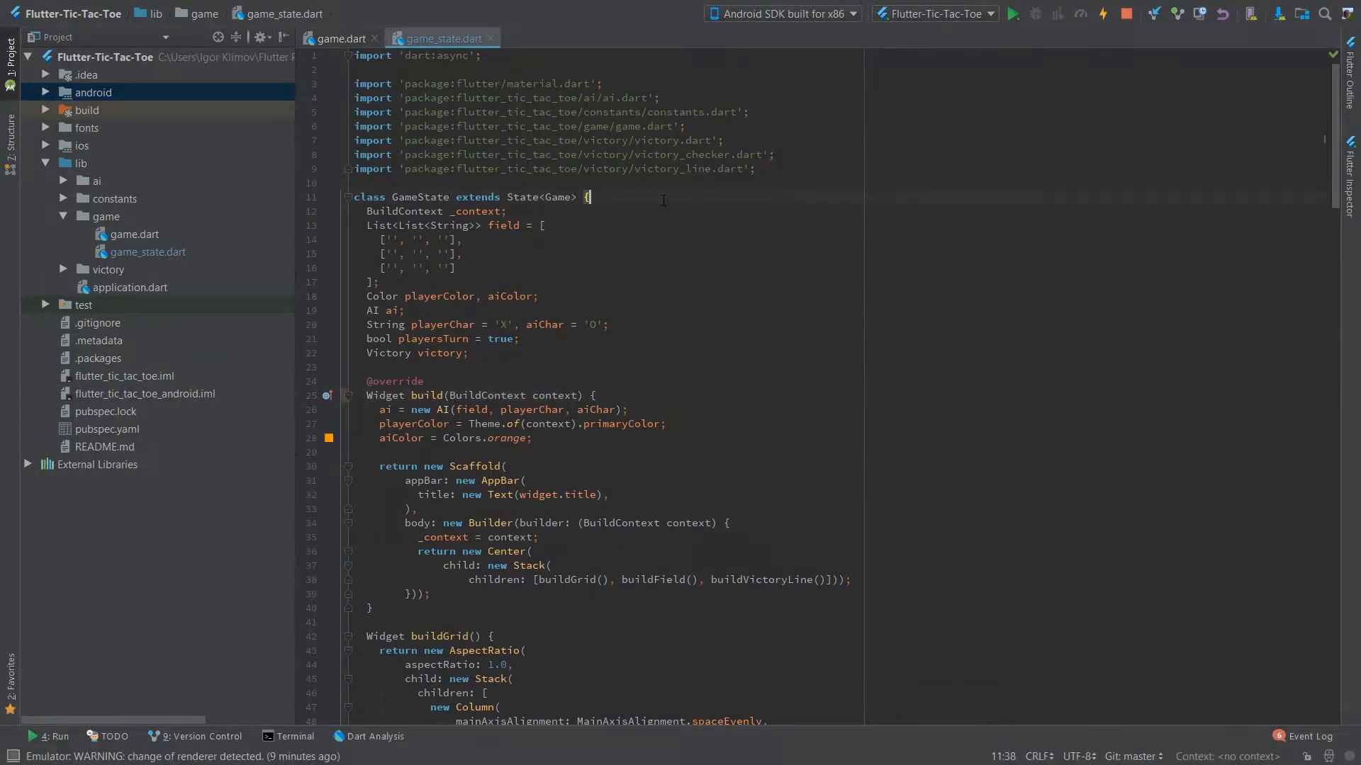
{"action": "scroll", "scroll_direction": "down", "scroll_amount": 3}
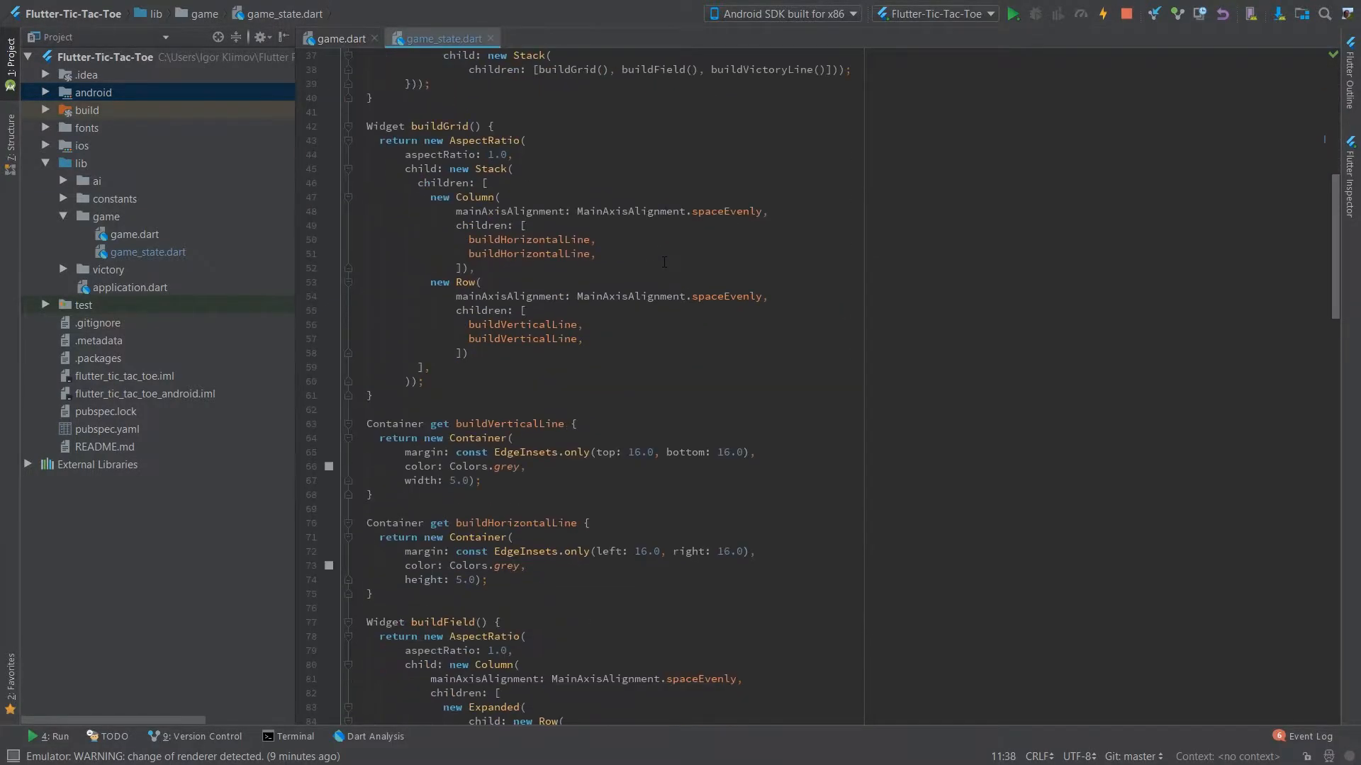
{"action": "scroll", "scroll_direction": "up", "scroll_amount": 3}
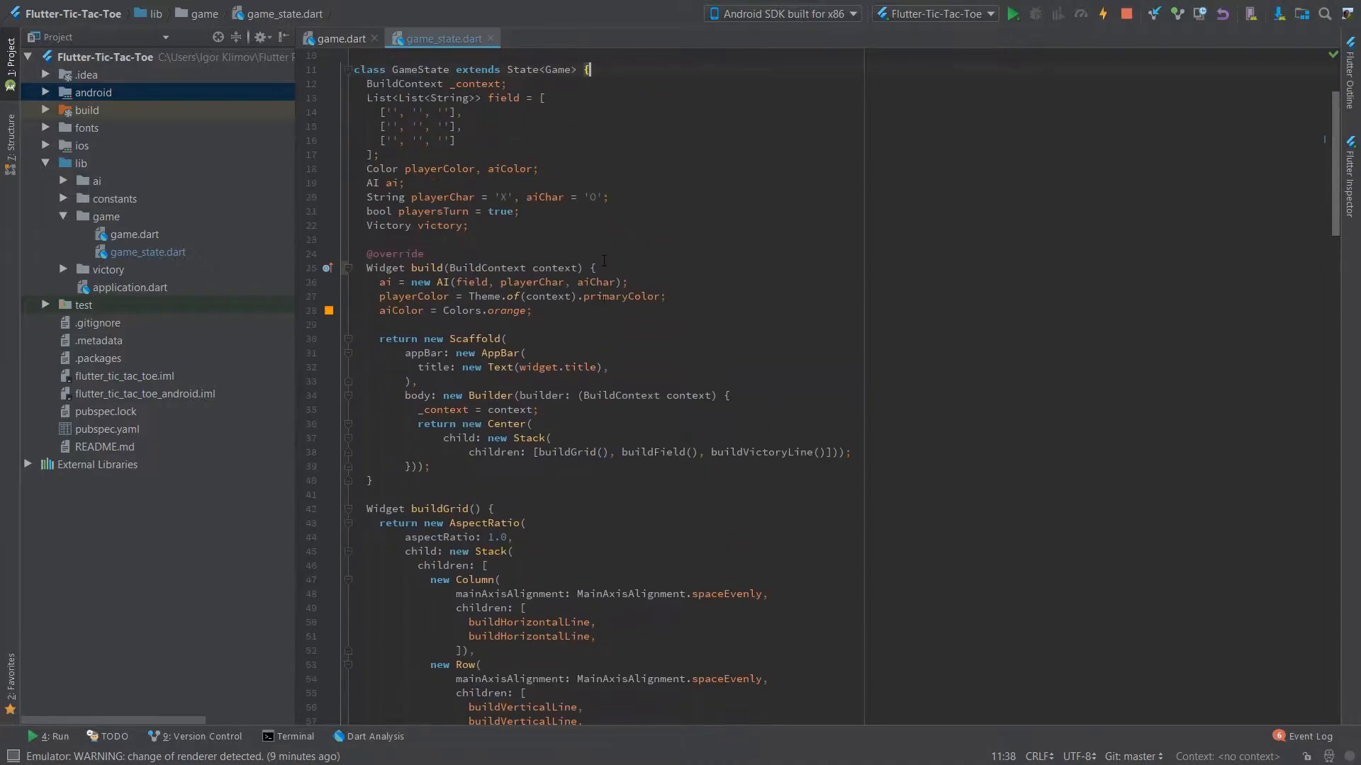
{"action": "scroll", "scroll_direction": "up", "scroll_amount": 3}
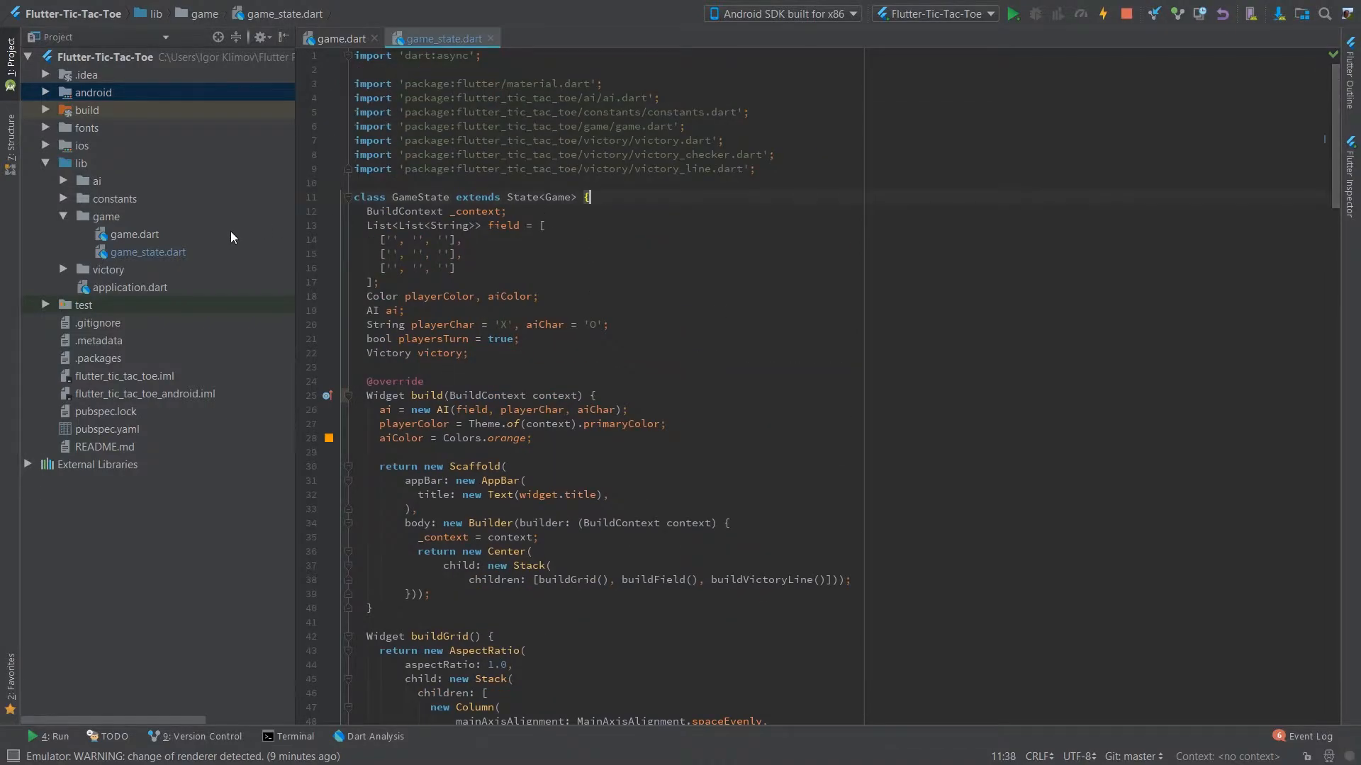
{"action": "mouse_move", "coordinate": [156, 253]}
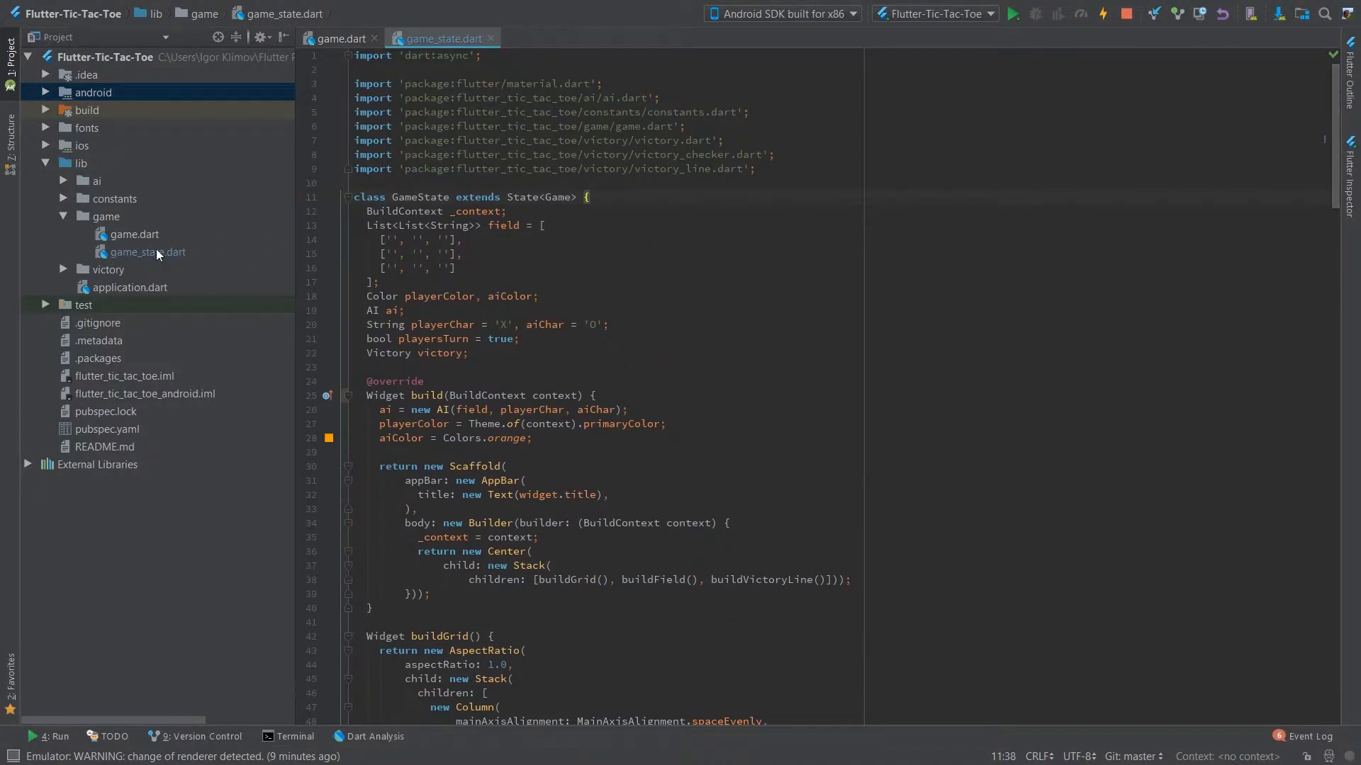
{"action": "left_click", "coordinate": [147, 252]}
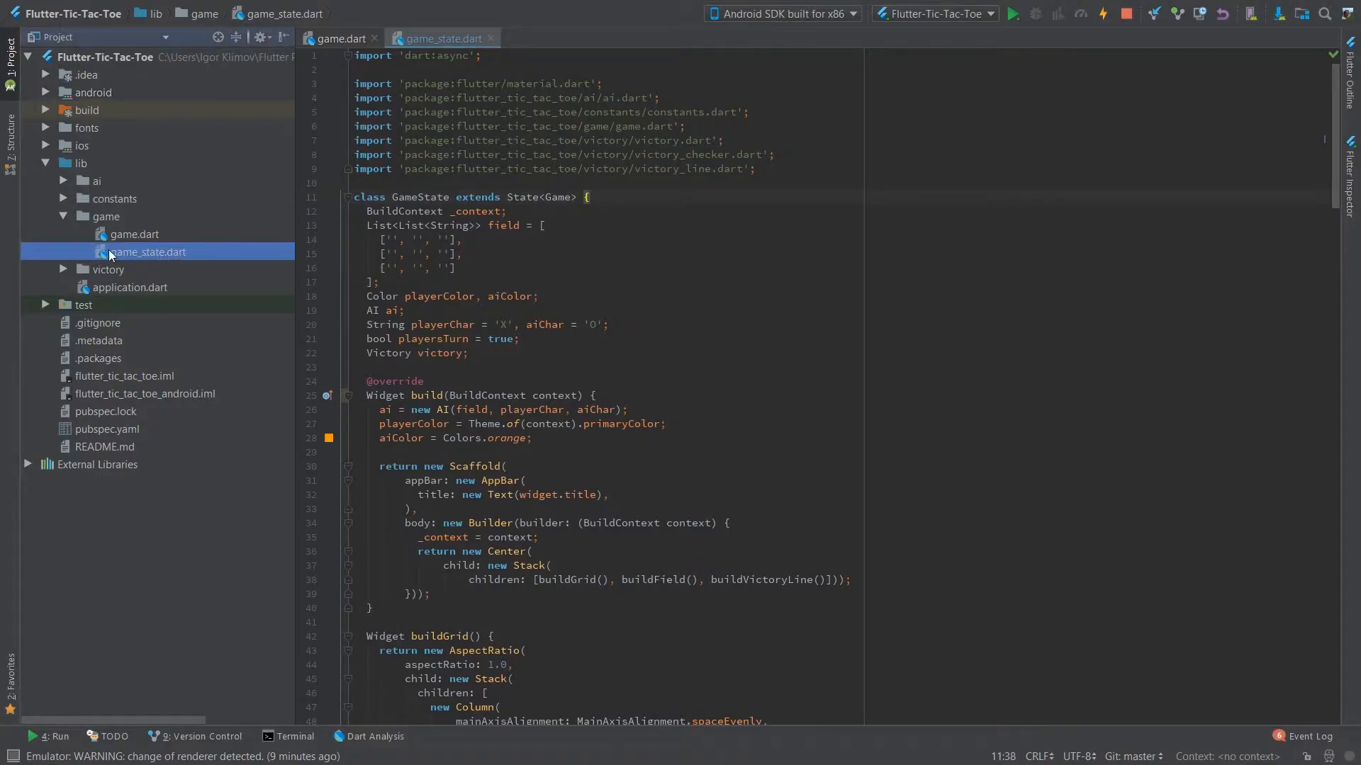
{"action": "mouse_move", "coordinate": [185, 257]}
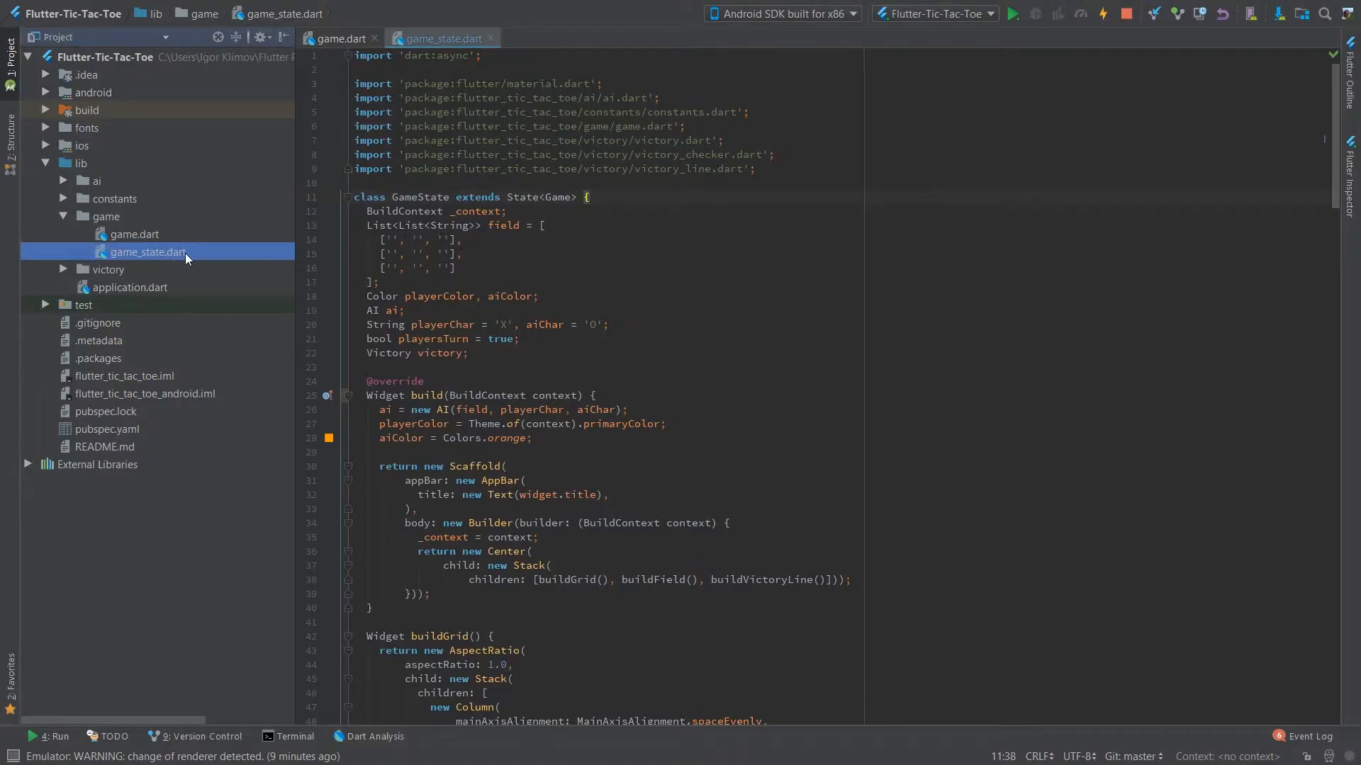
{"action": "scroll", "scroll_direction": "down", "scroll_amount": 3}
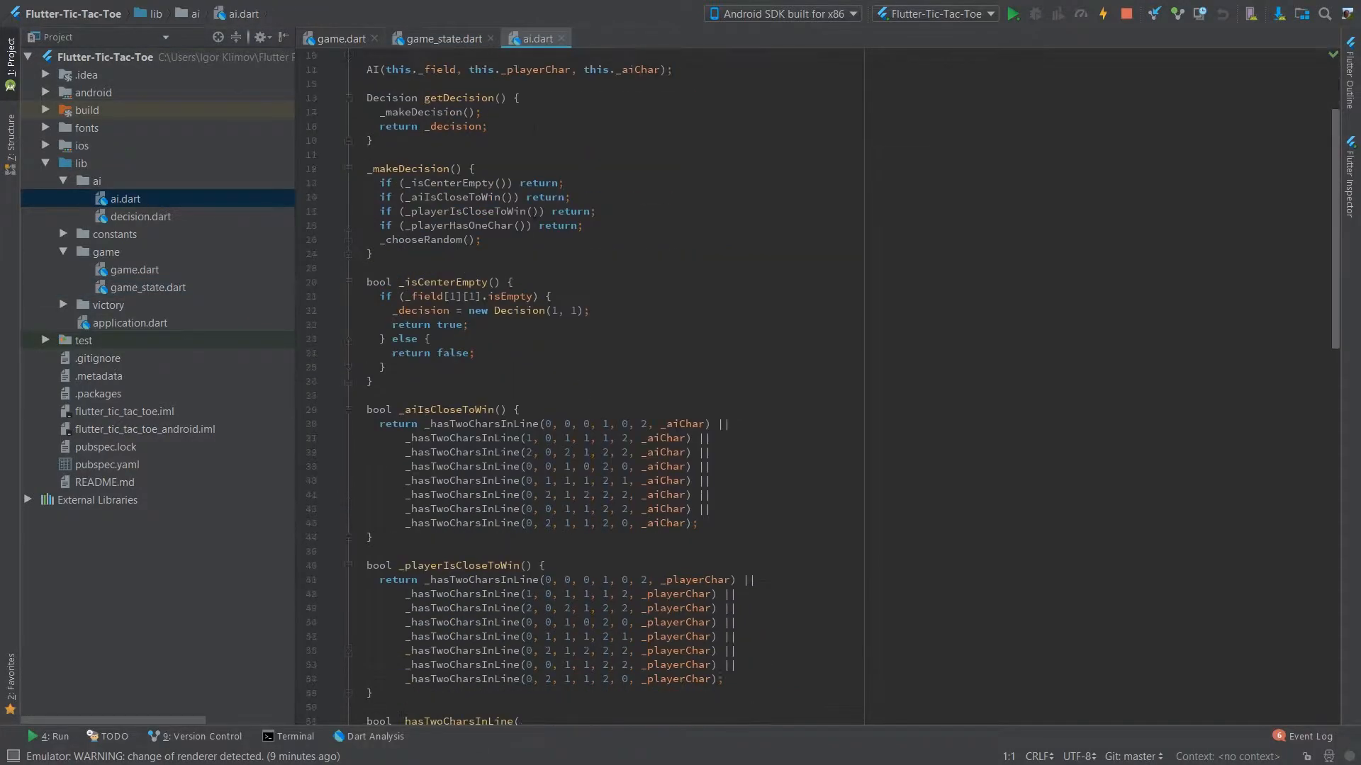
Review the AI class opening and highlight the _playerChar field and its uses in ai.dart.
{"action": "scroll", "scroll_direction": "down", "scroll_amount": 3}
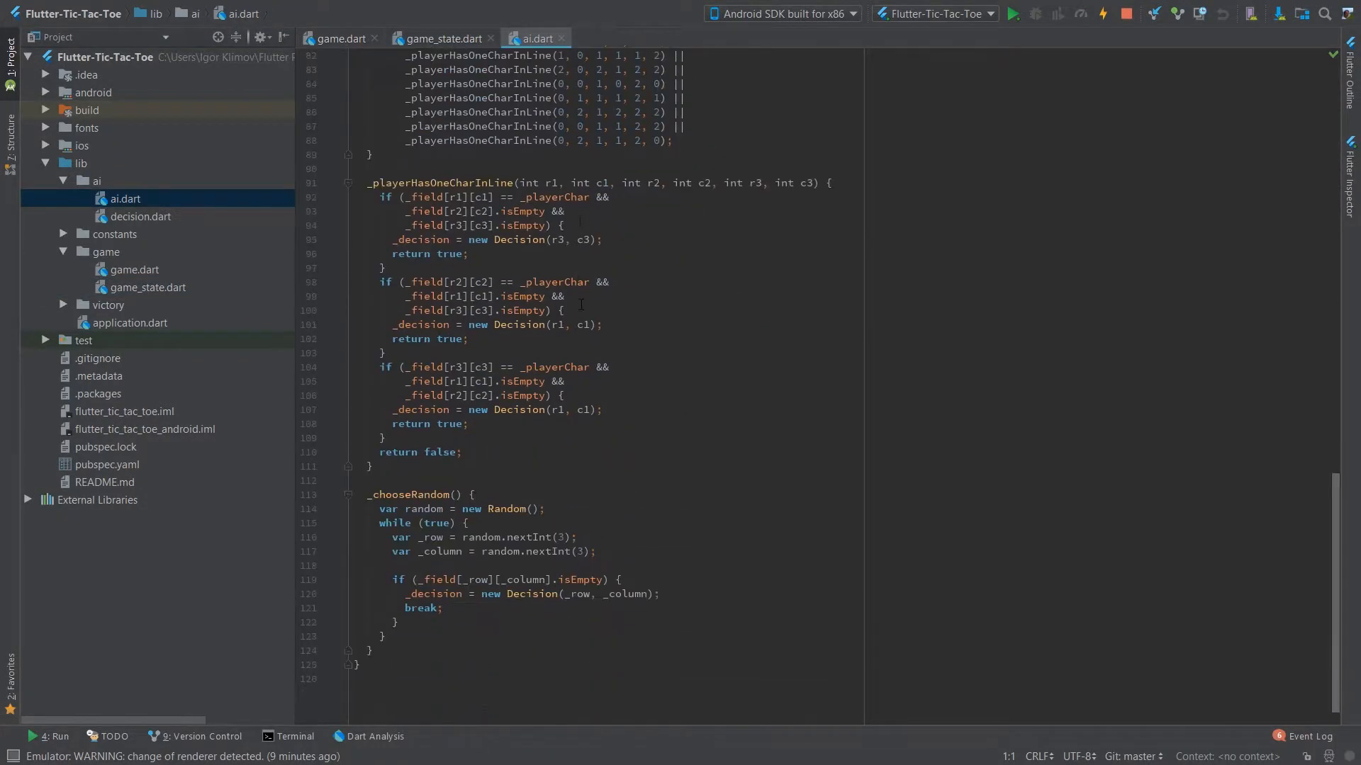
{"action": "scroll", "scroll_direction": "up", "scroll_amount": 3}
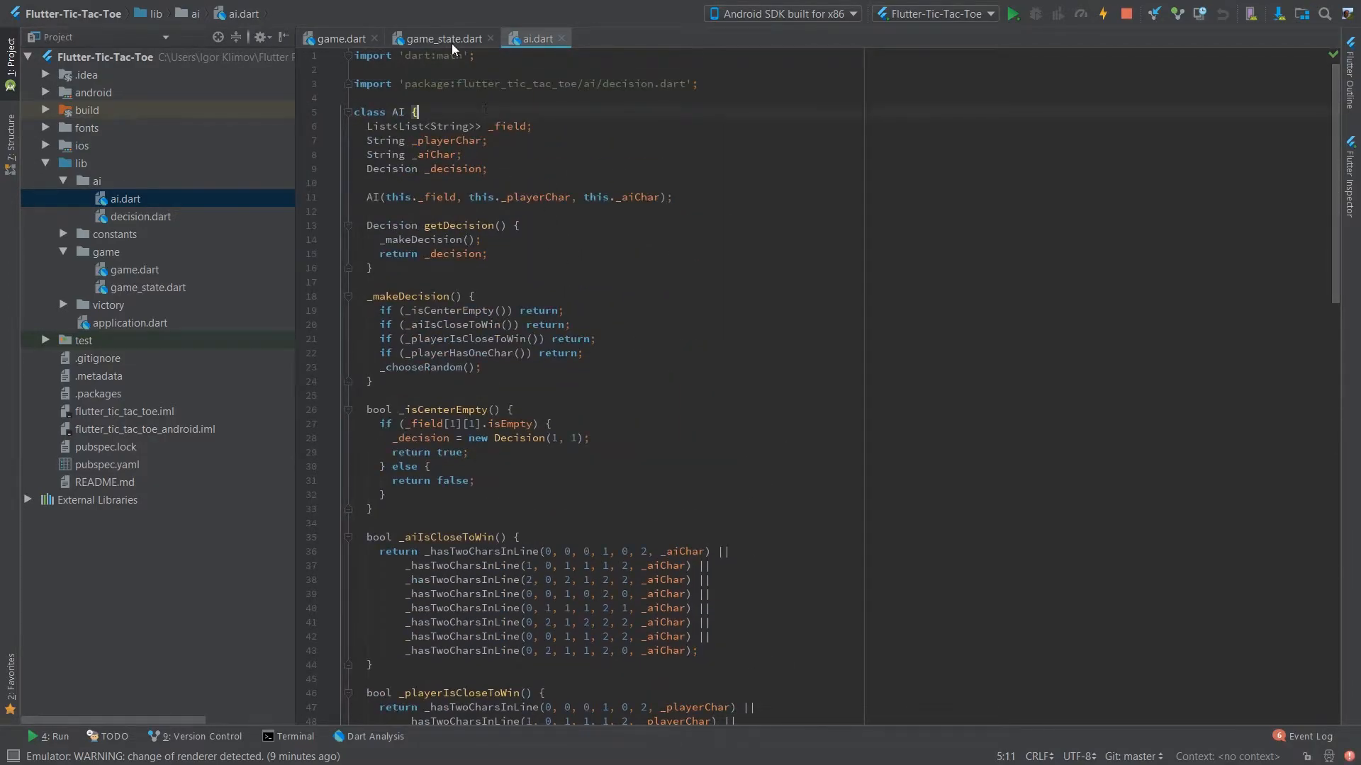
{"action": "mouse_move", "coordinate": [442, 39]}
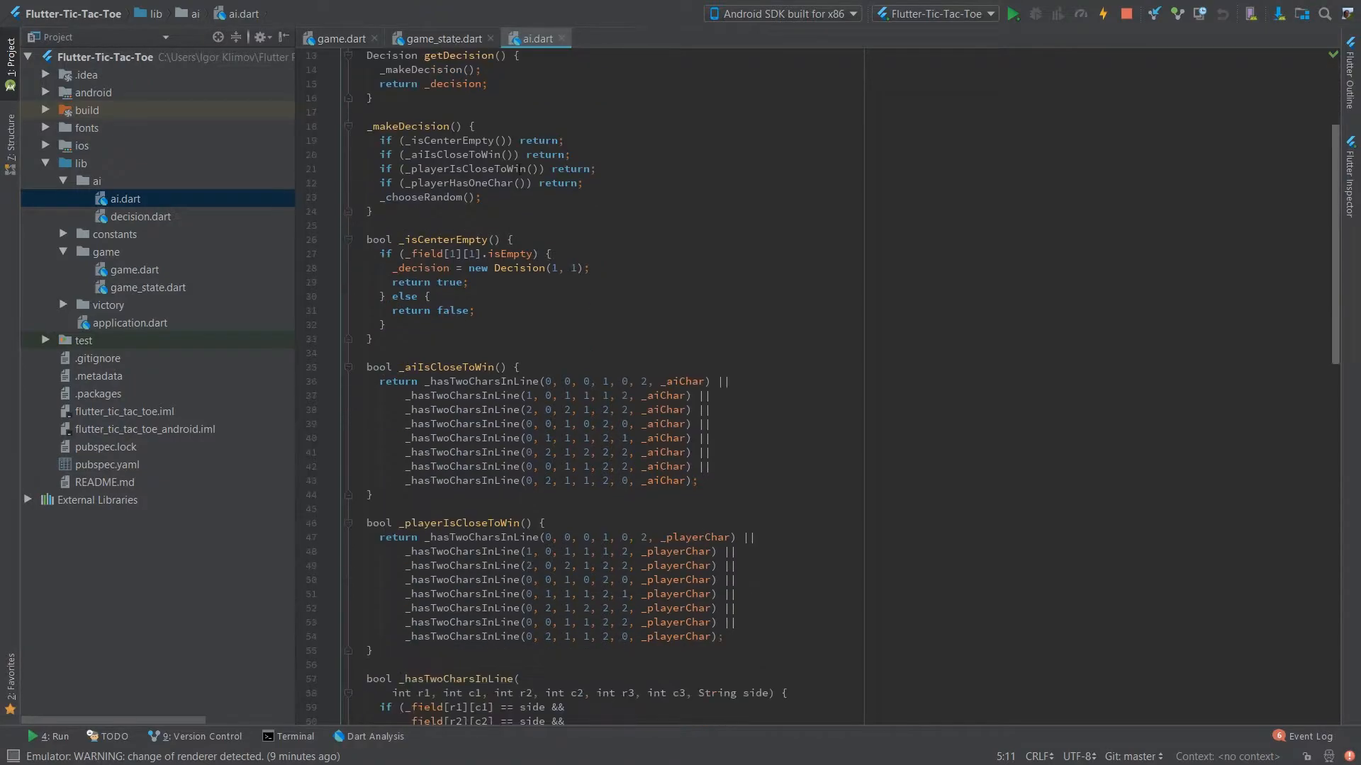
{"action": "scroll", "scroll_direction": "up", "scroll_amount": 3}
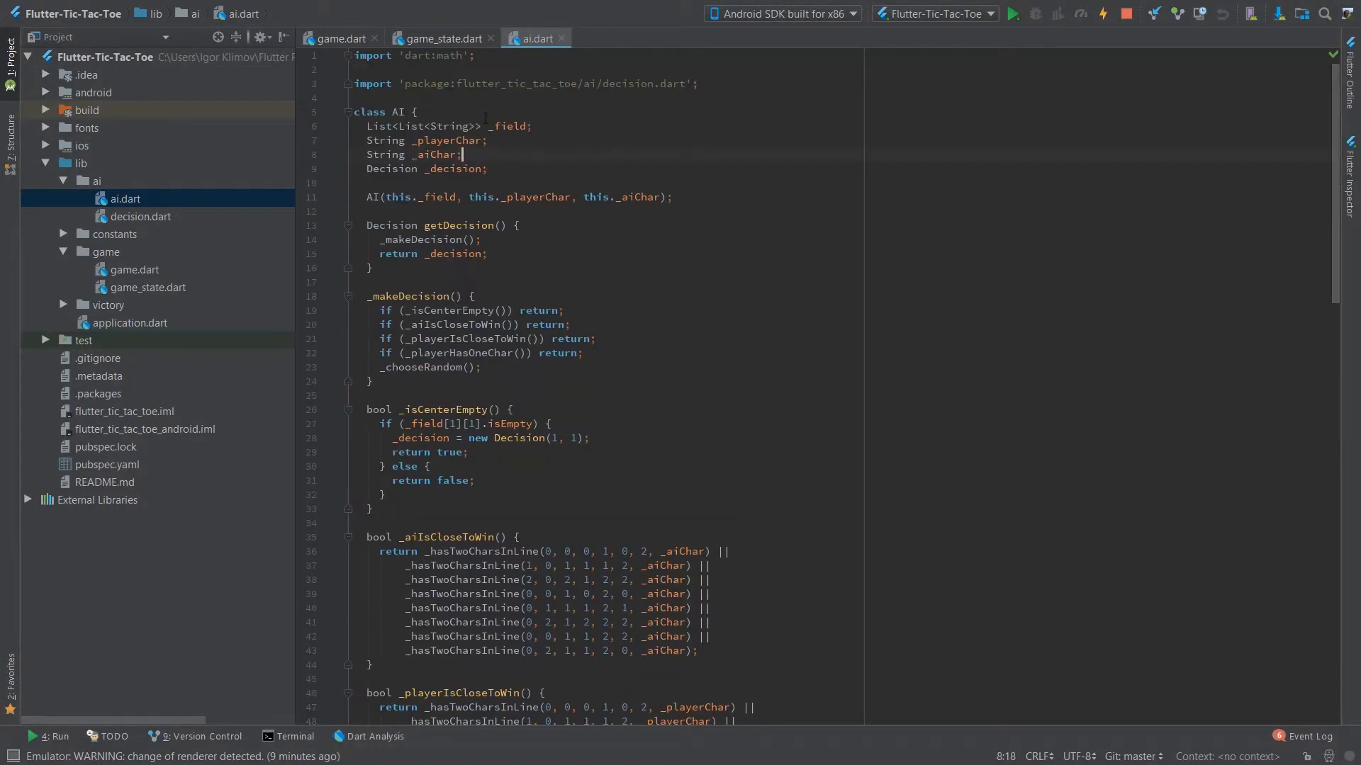
{"action": "left_click", "coordinate": [417, 111]}
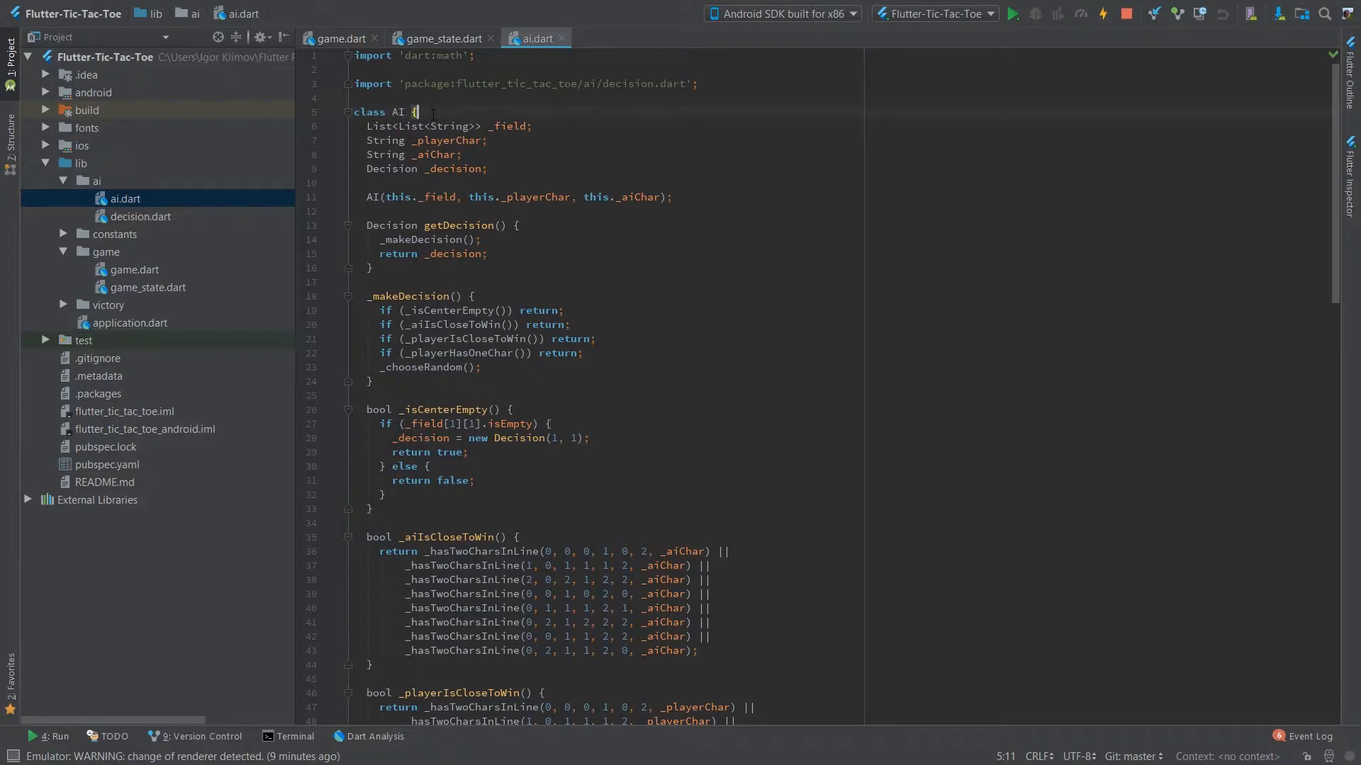
{"action": "left_click", "coordinate": [438, 140]}
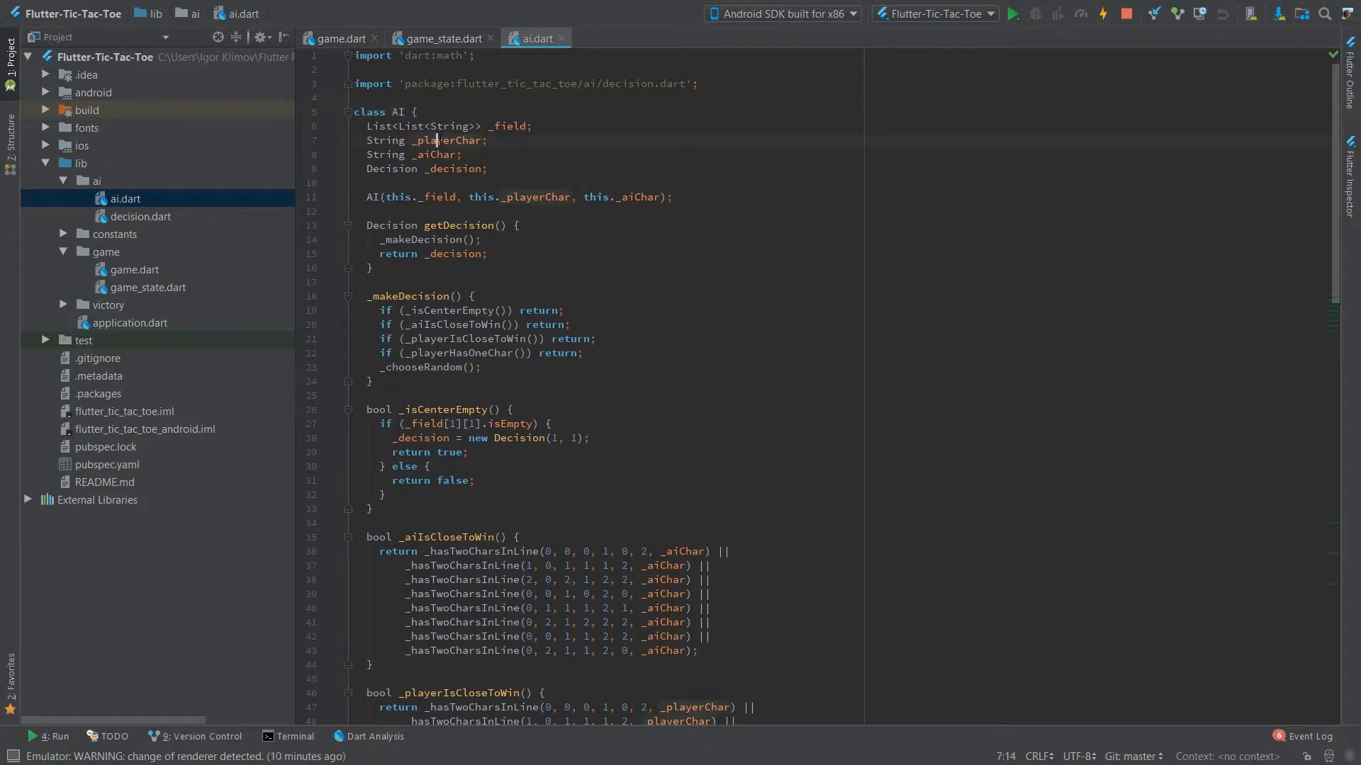
{"action": "double_click", "coordinate": [434, 140]}
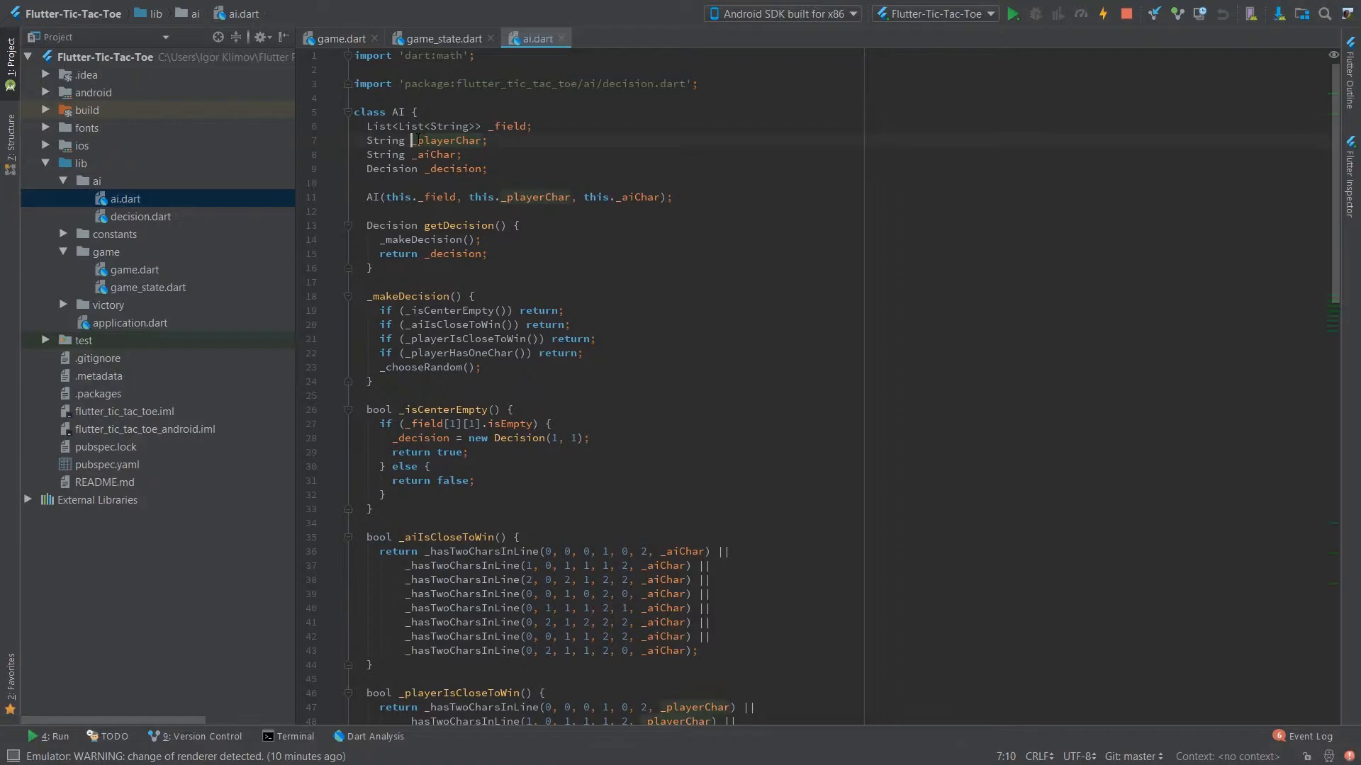
{"action": "left_click", "coordinate": [414, 140]}
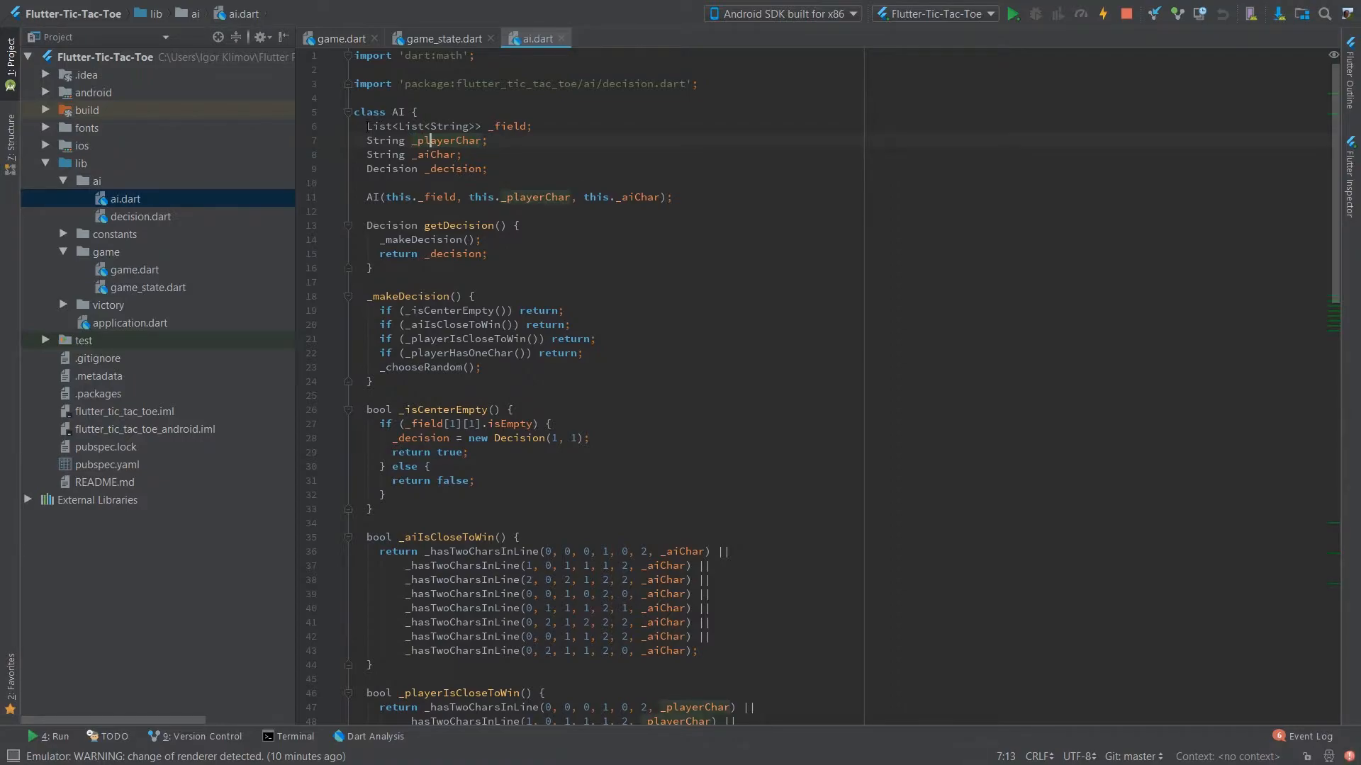
Walk through the AI class declaration, _playerChar, _decision and the getDecision method.
{"action": "left_click", "coordinate": [415, 111]}
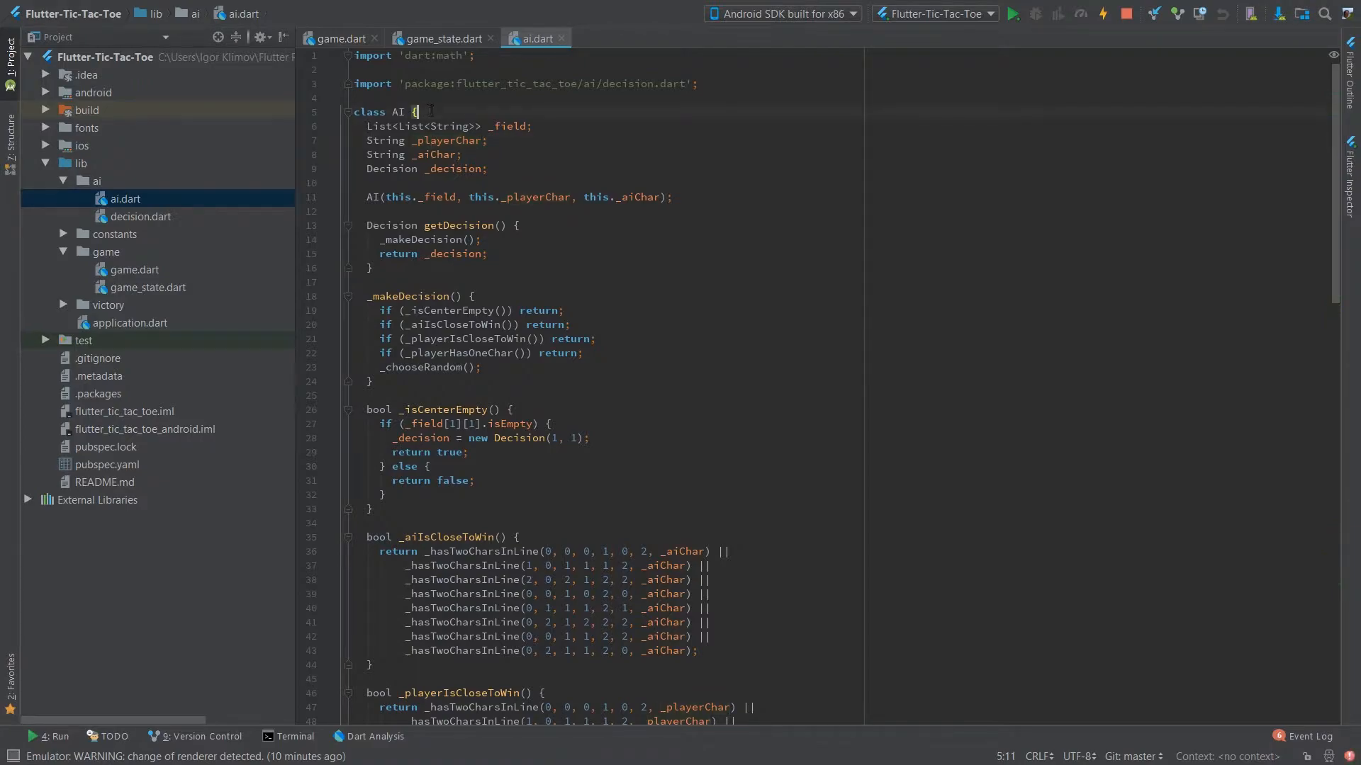
{"action": "left_click", "coordinate": [465, 140]}
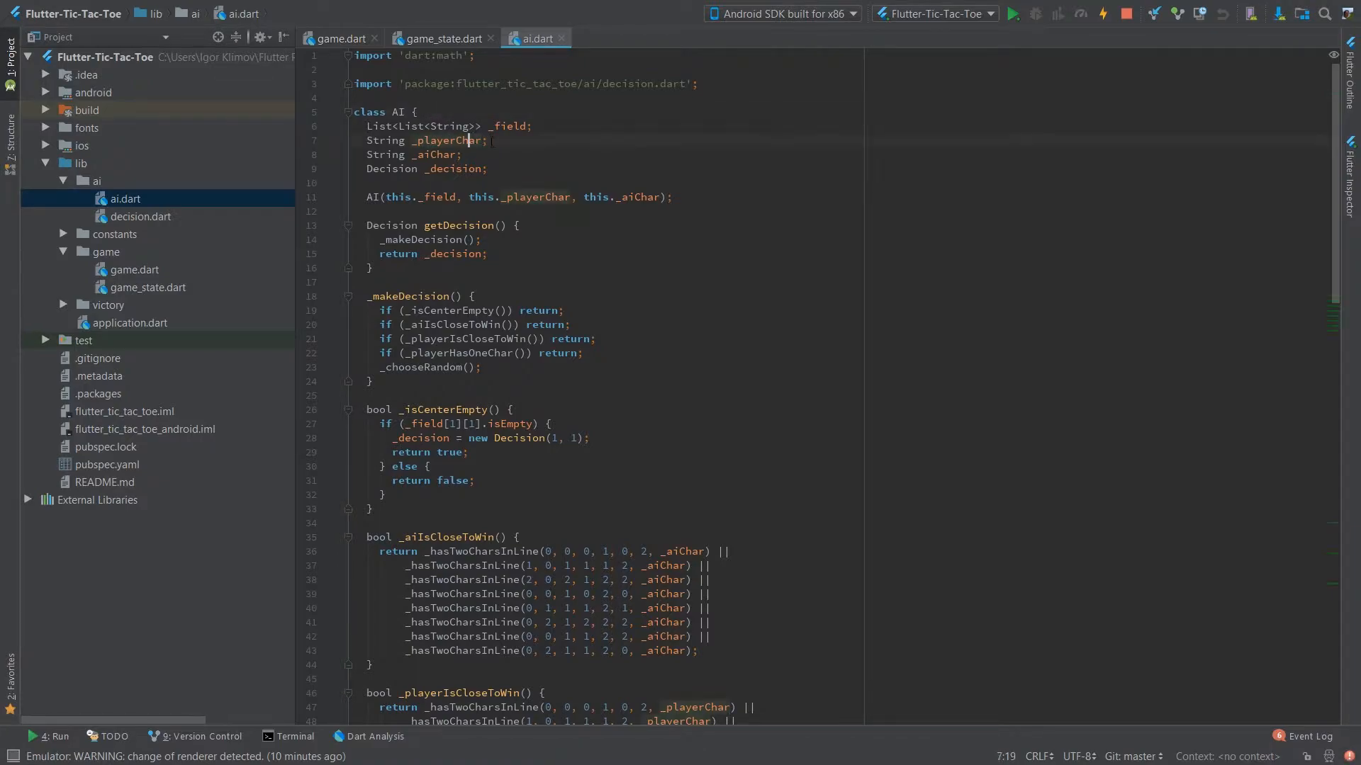
{"action": "left_click", "coordinate": [415, 110]}
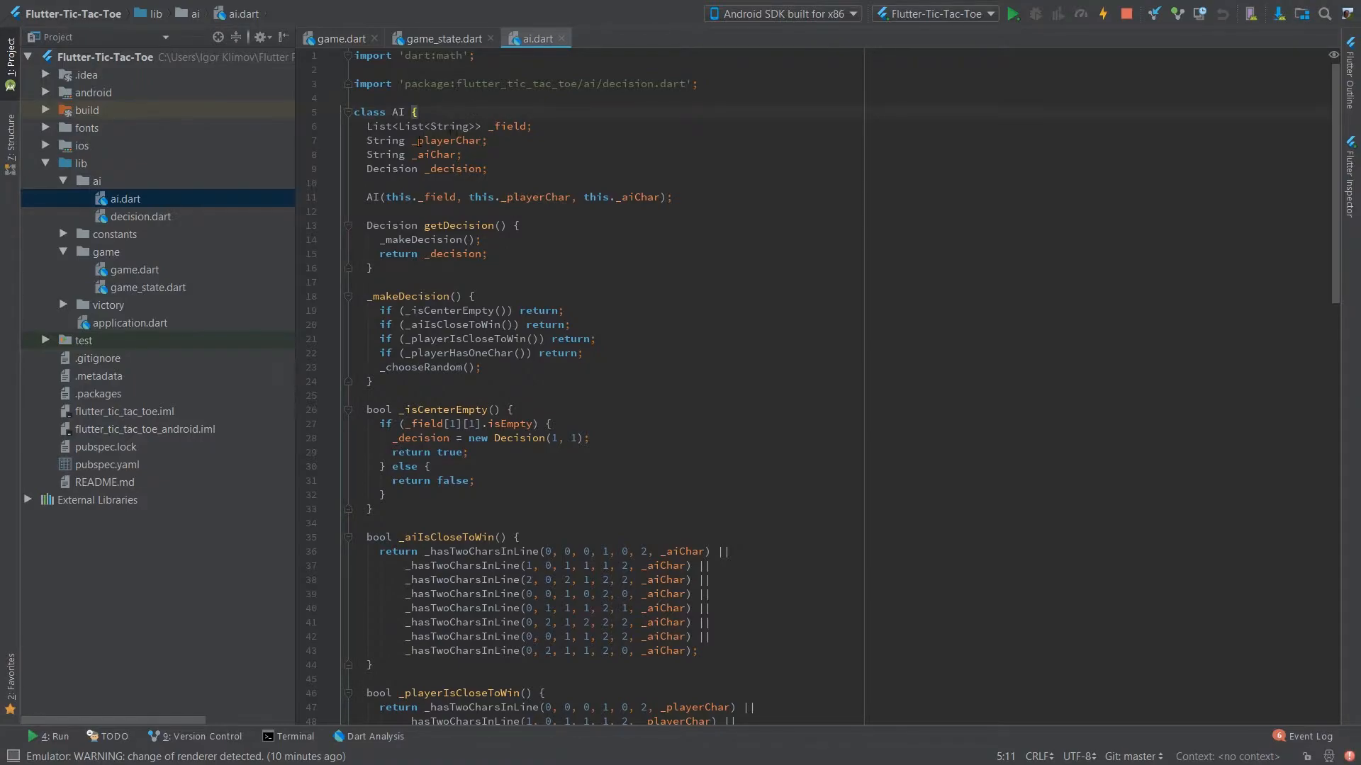
{"action": "left_click", "coordinate": [444, 140]}
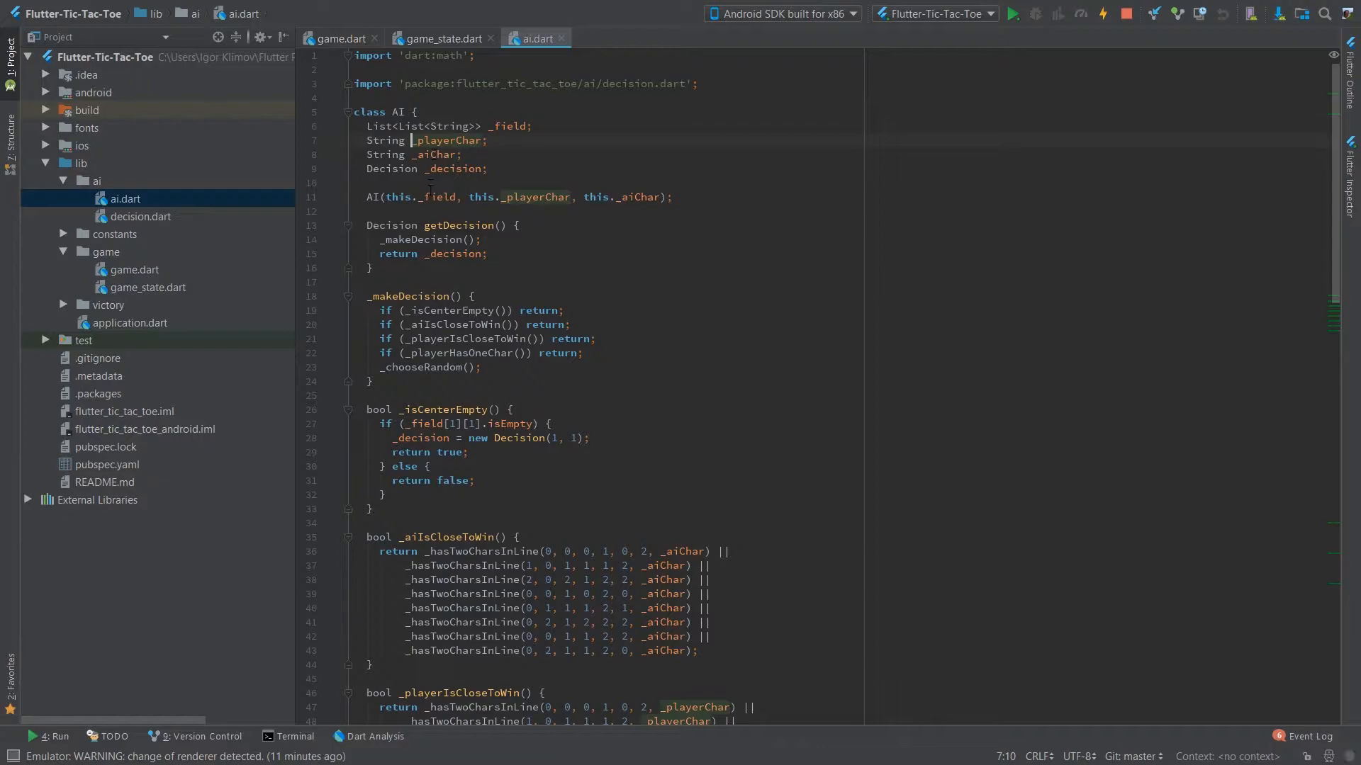
{"action": "left_click", "coordinate": [519, 225]}
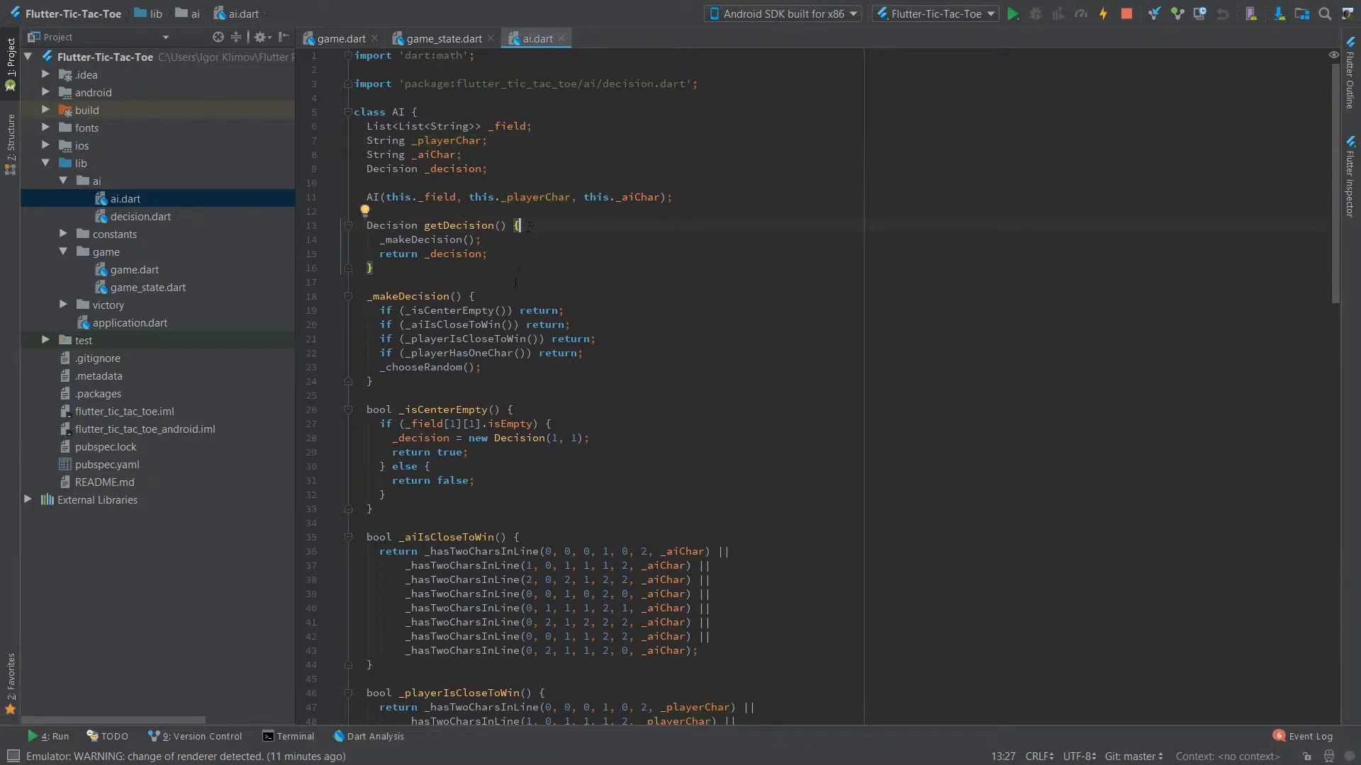
{"action": "left_click", "coordinate": [483, 140]}
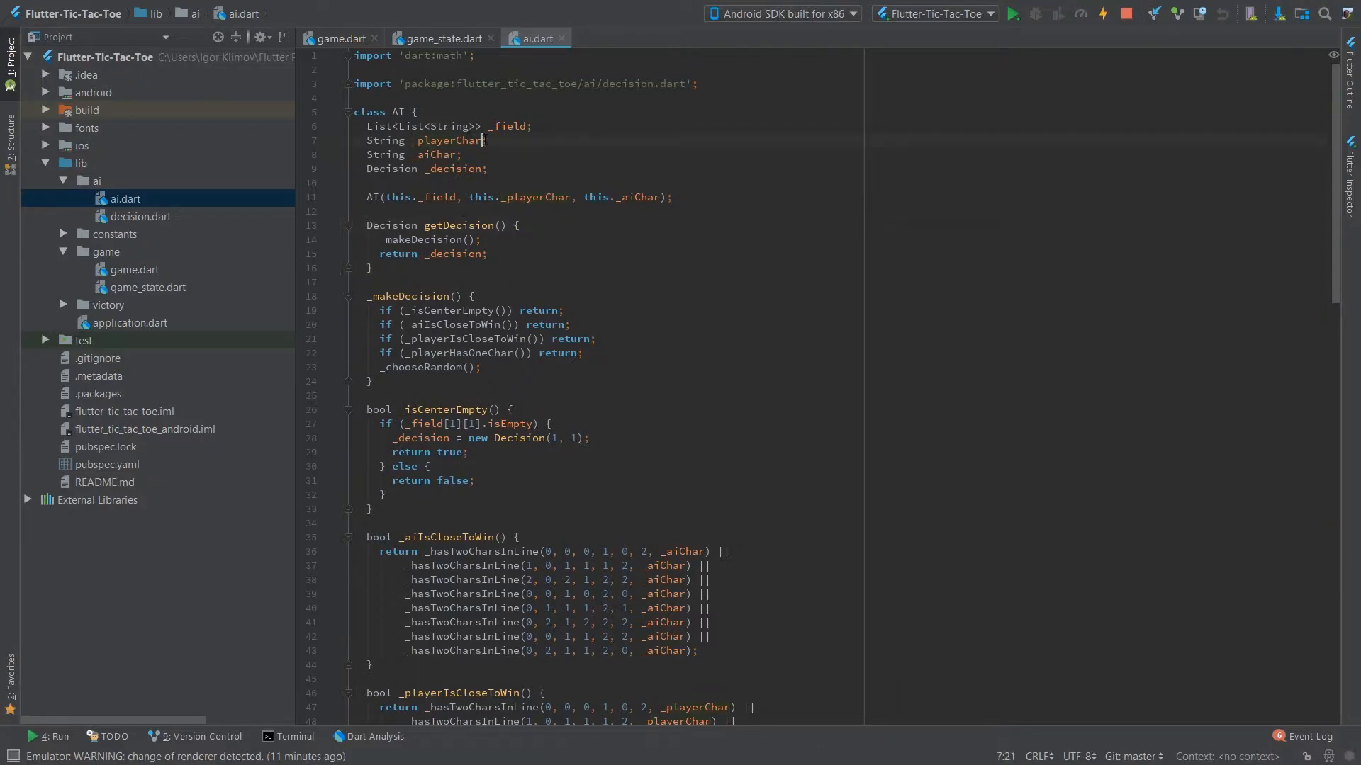
{"action": "left_click", "coordinate": [489, 169]}
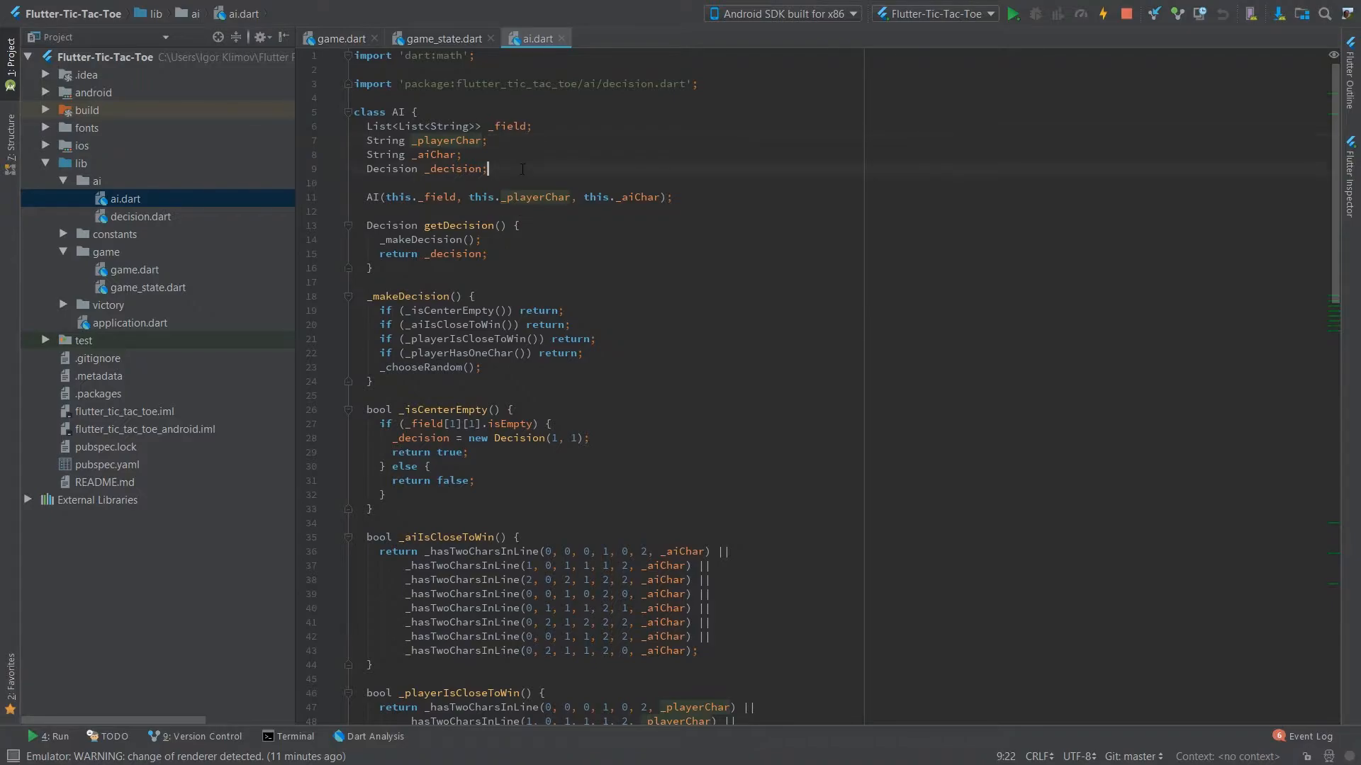
Close the ai.dart editor so game_state.dart is back in front.
{"action": "scroll", "scroll_direction": "up", "scroll_amount": 3}
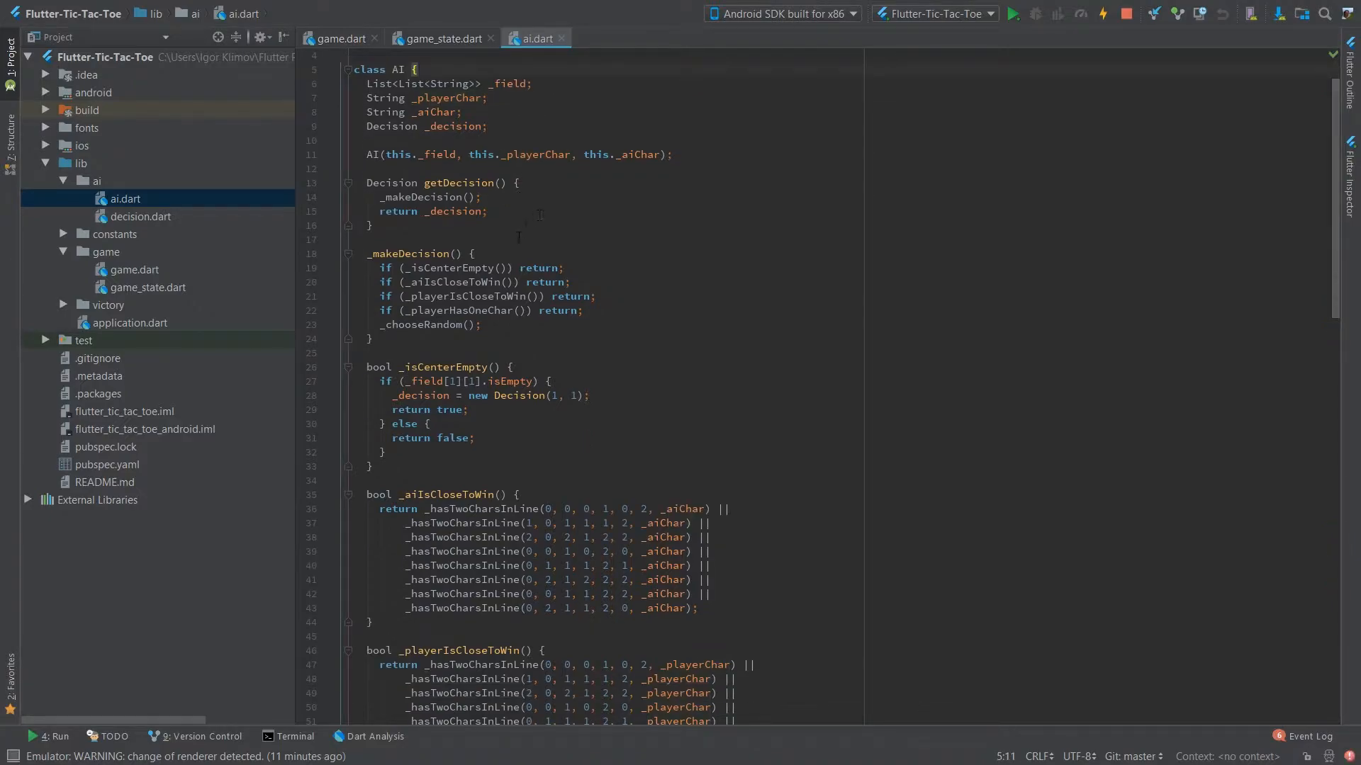
{"action": "left_click", "coordinate": [443, 38]}
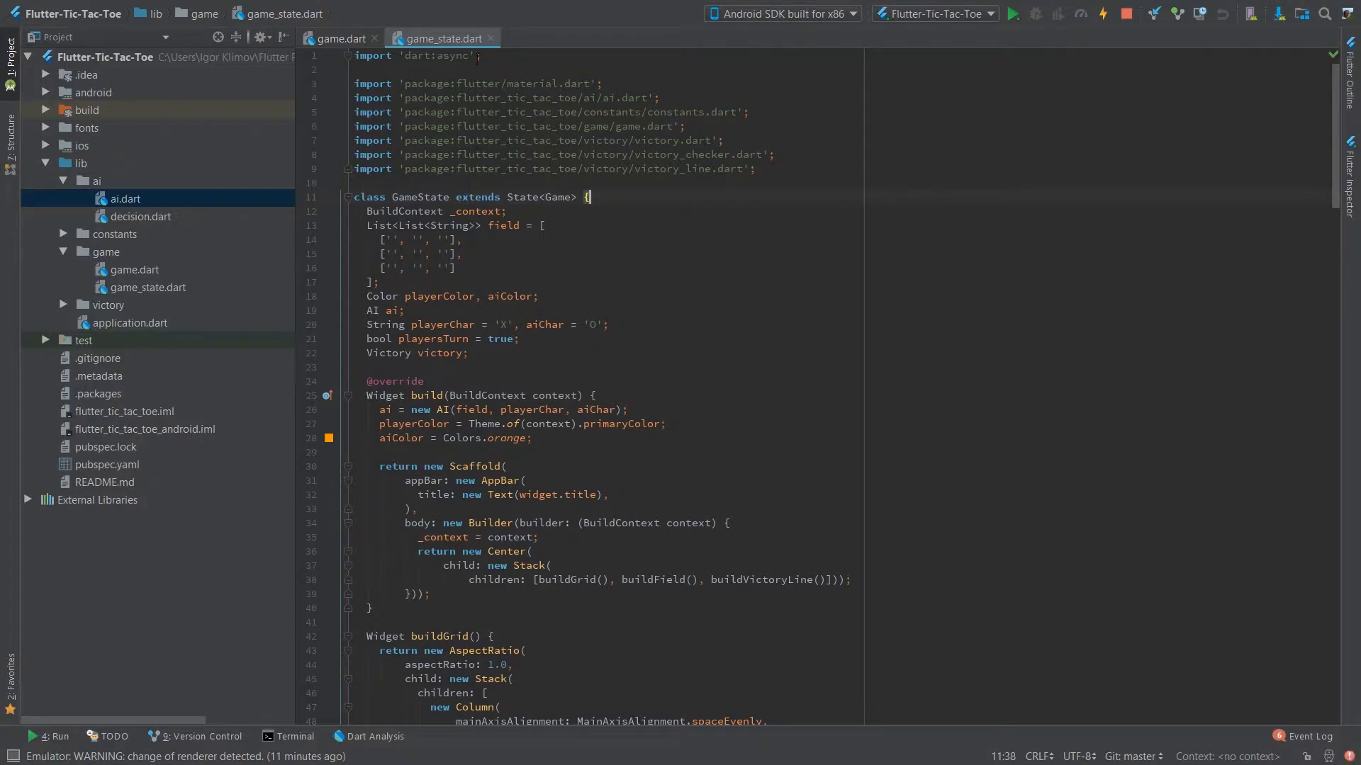
{"action": "left_click", "coordinate": [135, 269]}
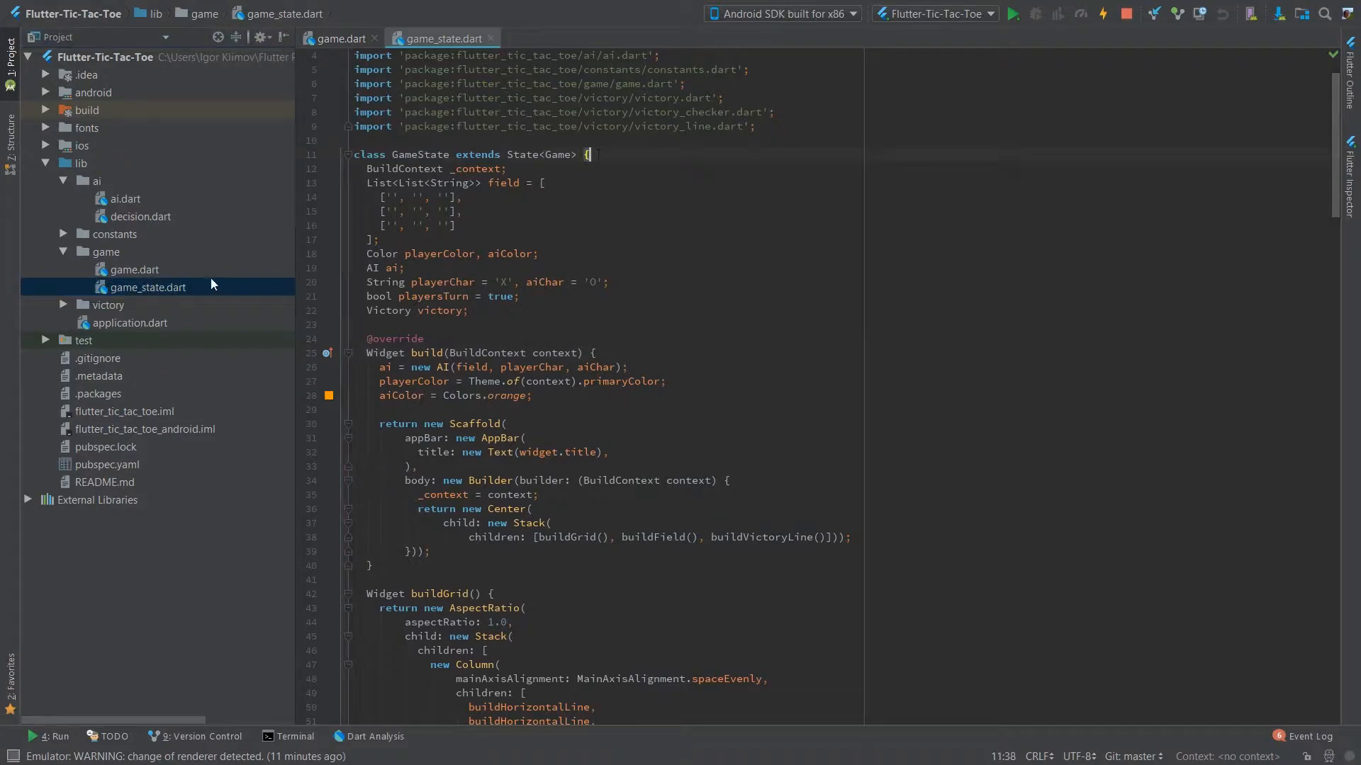
{"action": "left_click", "coordinate": [340, 39]}
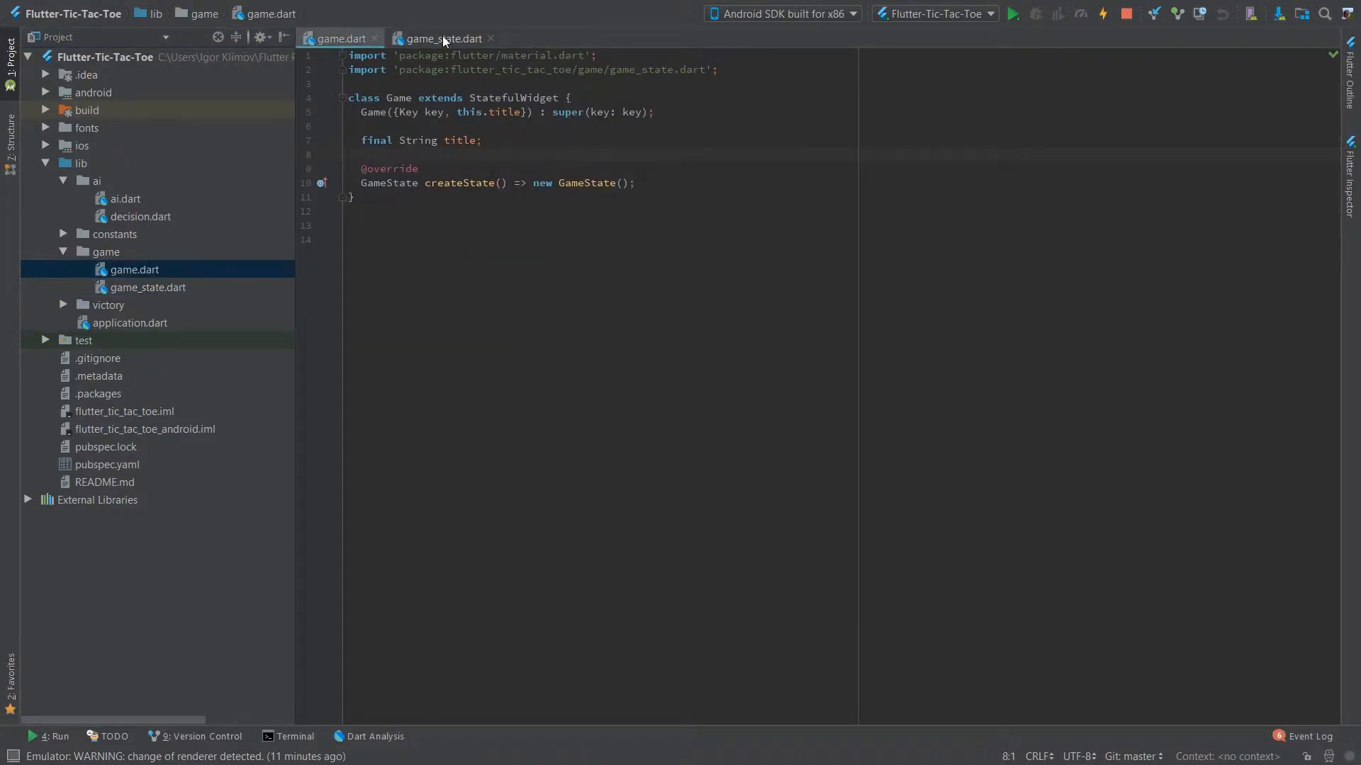
{"action": "left_click", "coordinate": [442, 38]}
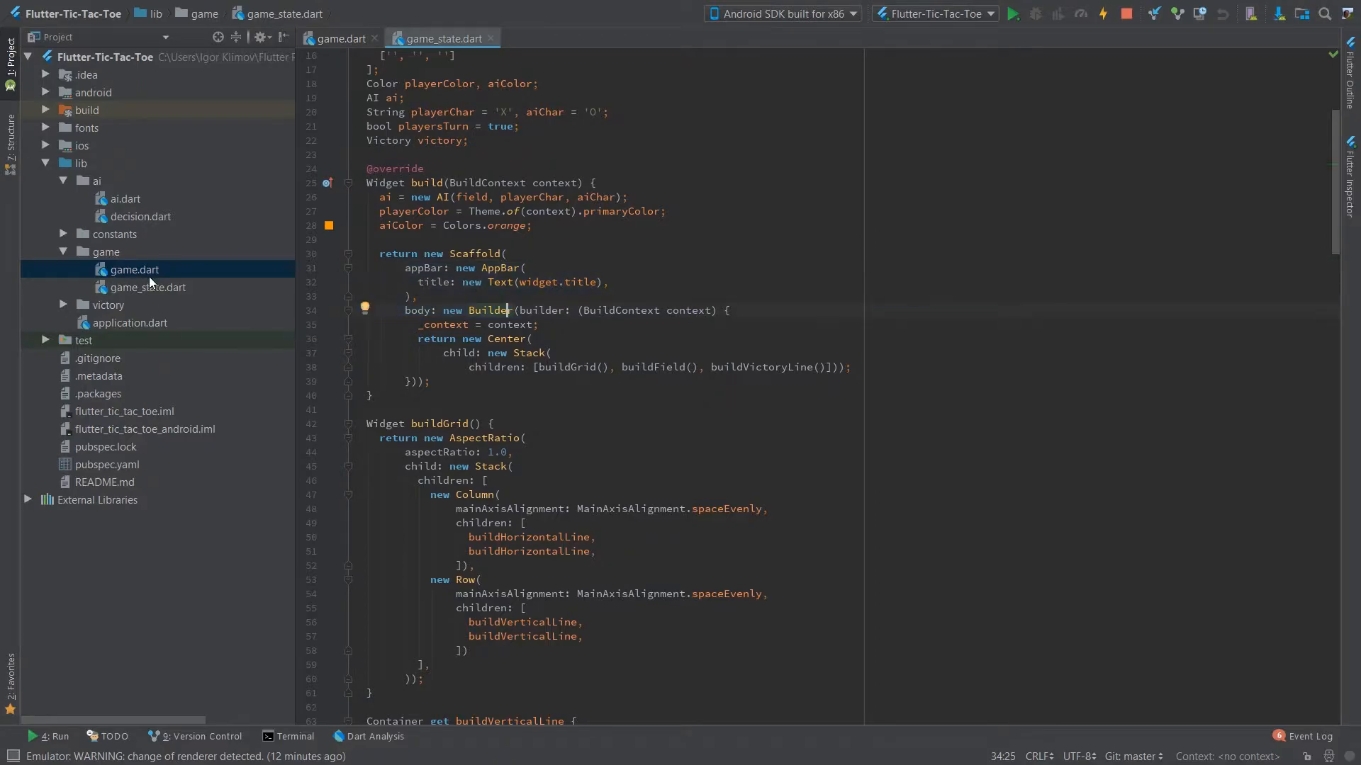
{"action": "scroll", "scroll_direction": "down", "scroll_amount": 3}
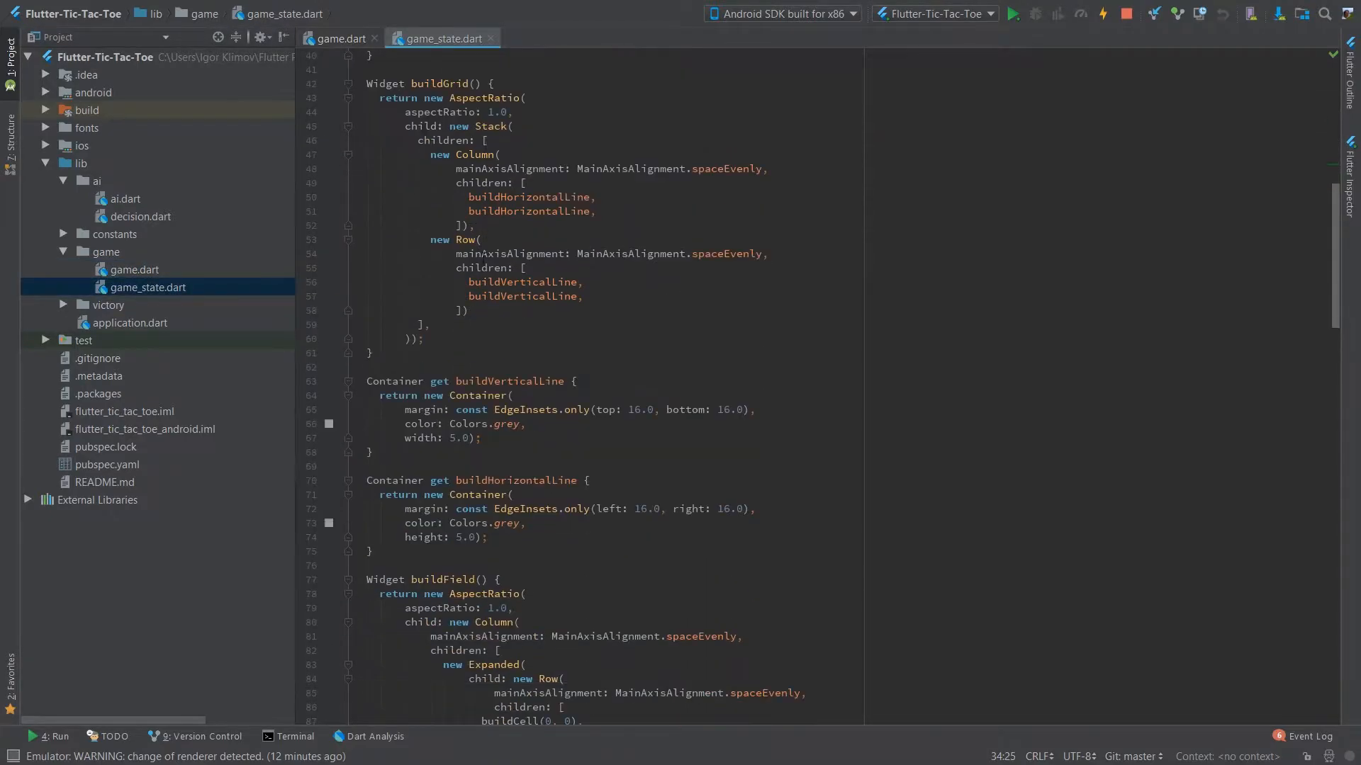
{"action": "scroll", "scroll_direction": "up", "scroll_amount": 3}
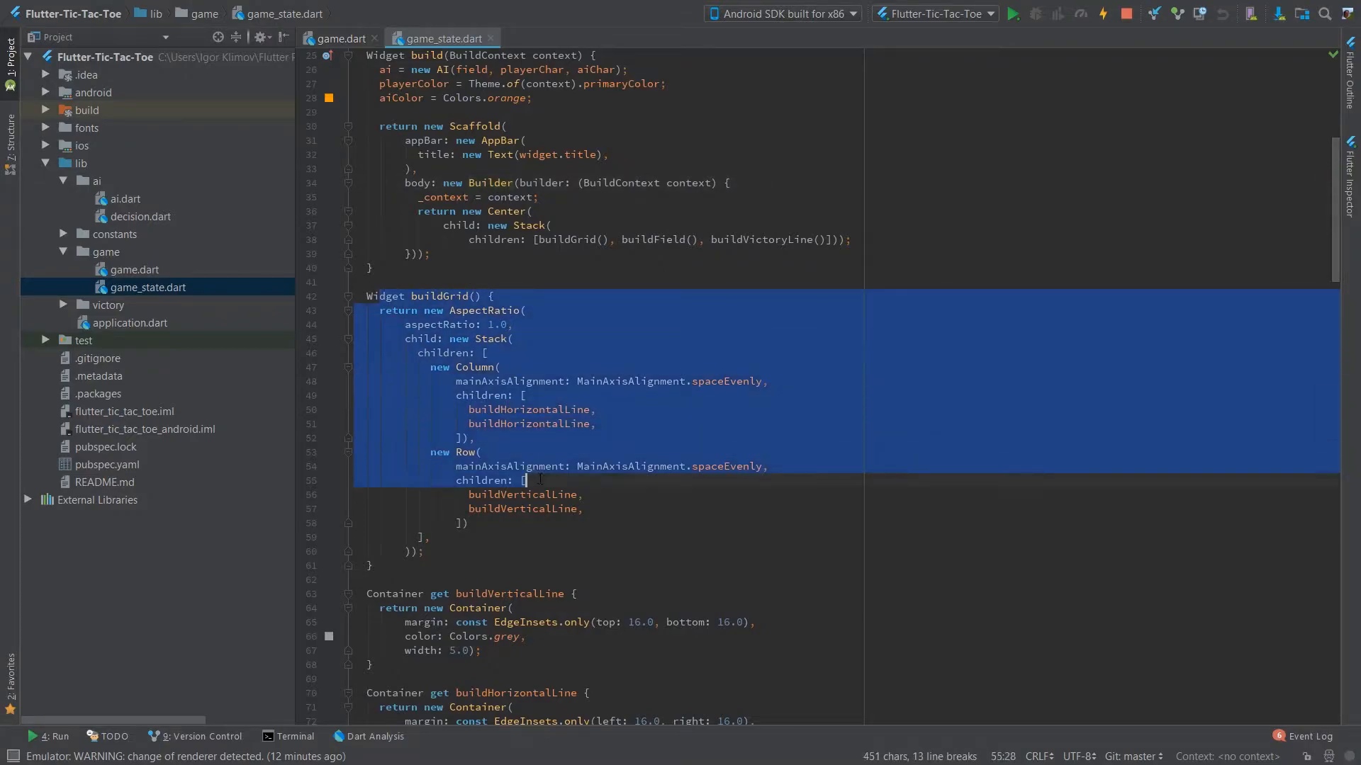
{"action": "scroll", "scroll_direction": "up", "scroll_amount": 3}
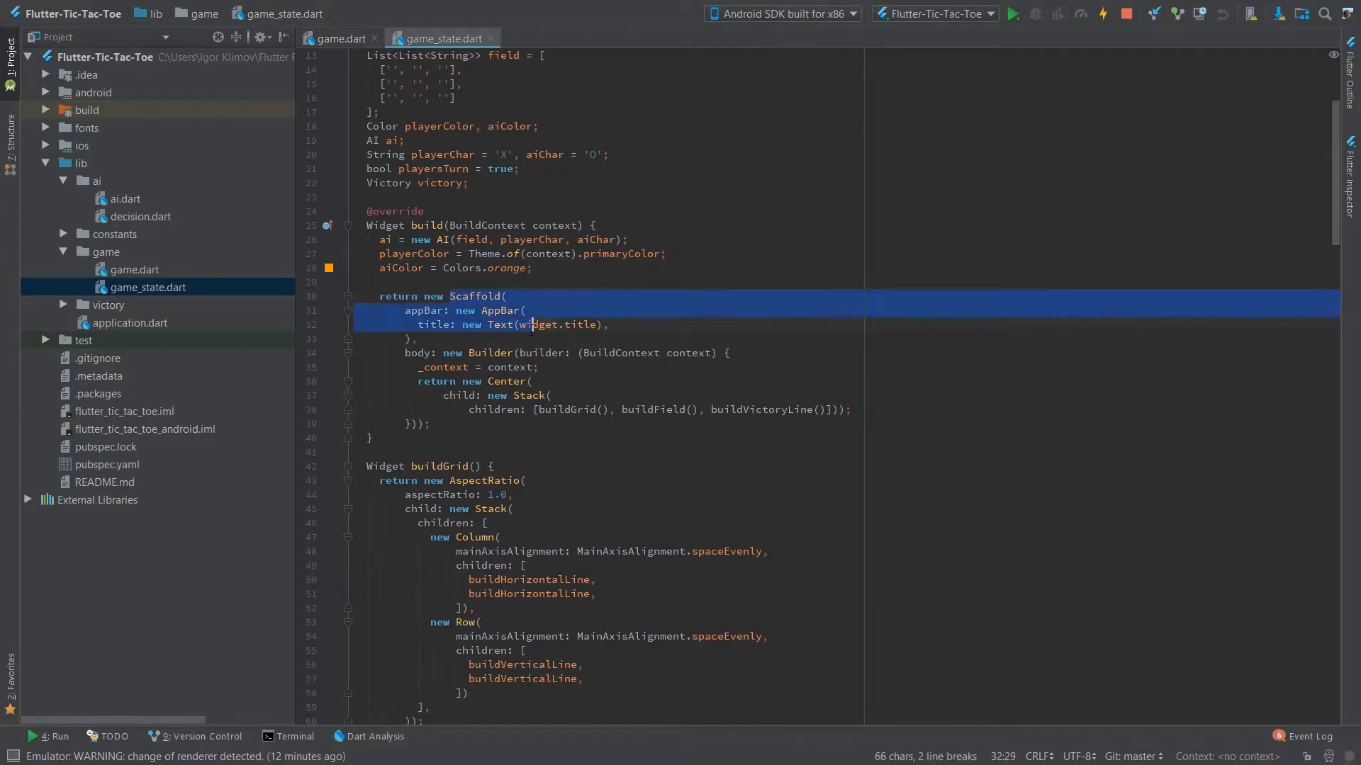
{"action": "left_click", "coordinate": [531, 324]}
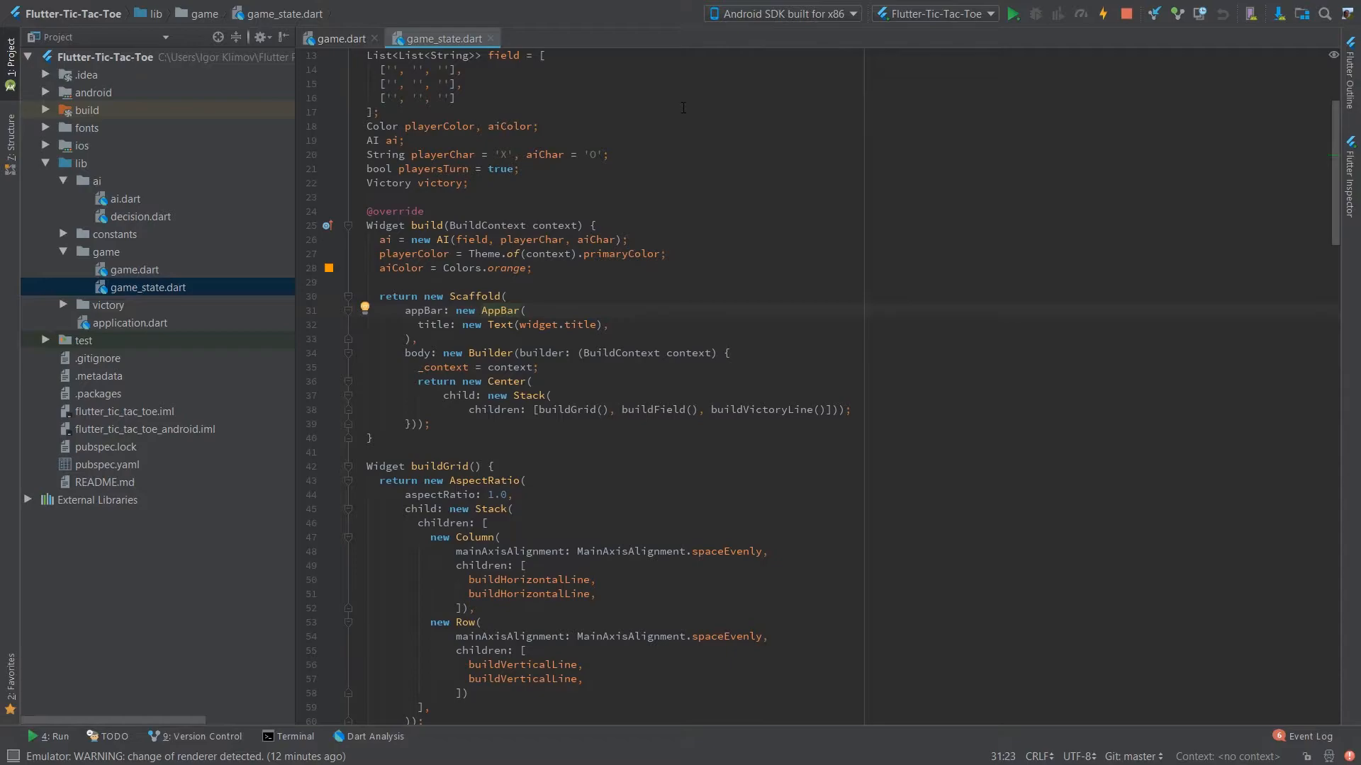
{"action": "left_click", "coordinate": [404, 311]}
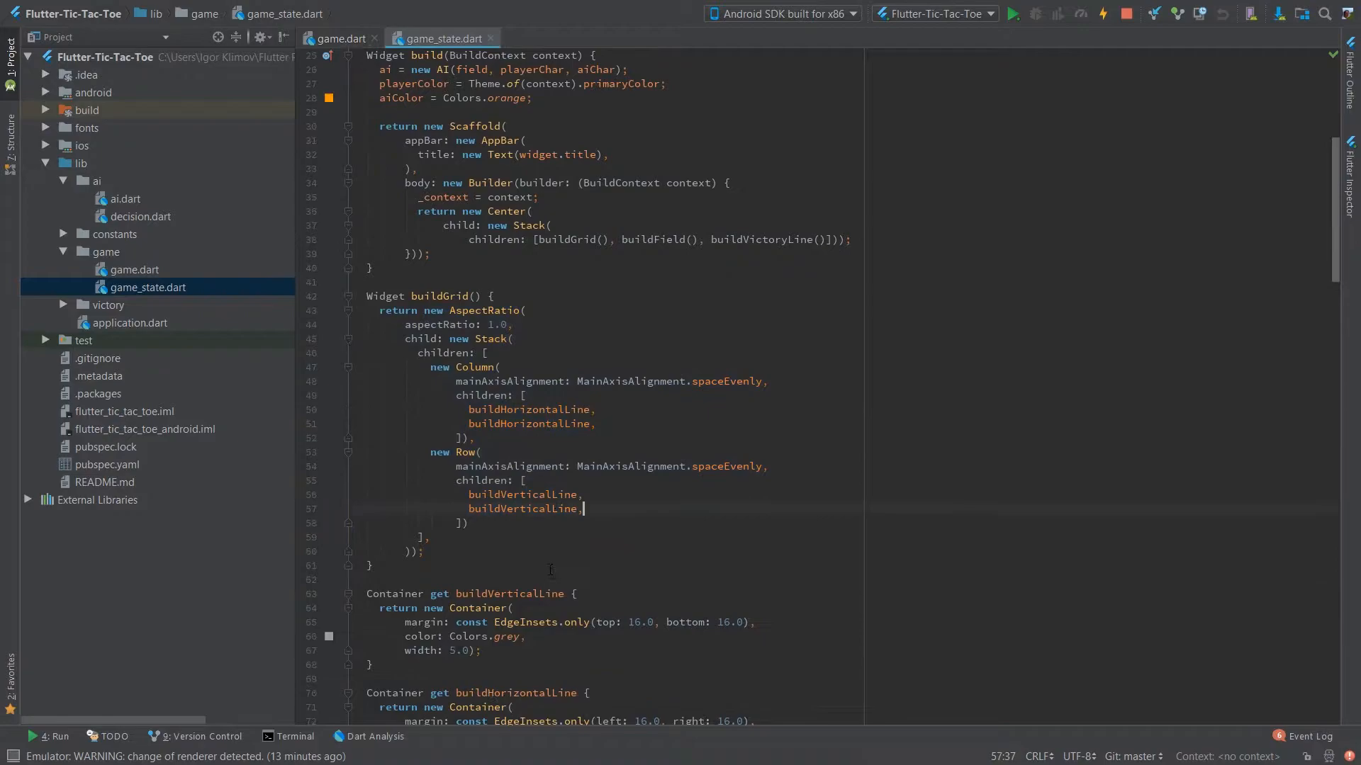
{"action": "scroll", "scroll_direction": "up", "scroll_amount": 3}
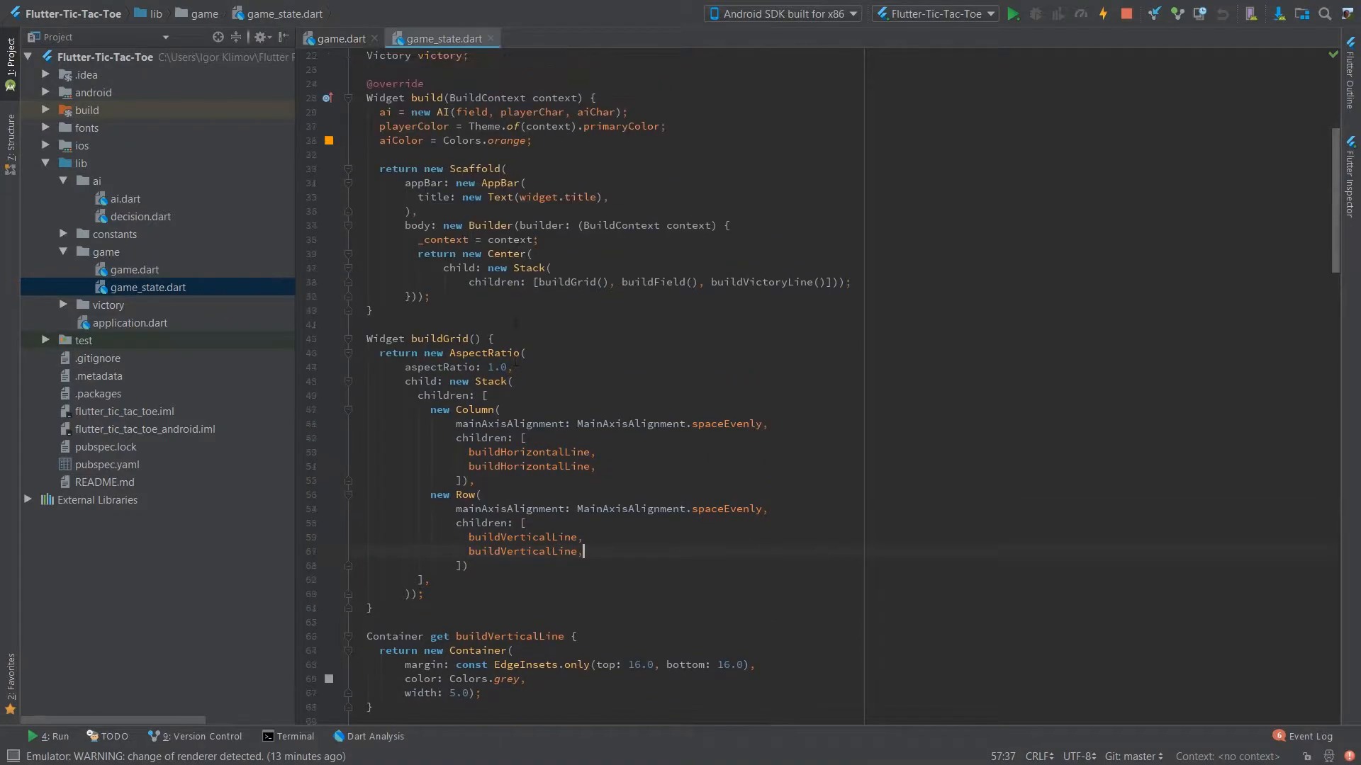
{"action": "scroll", "scroll_direction": "up", "scroll_amount": 3}
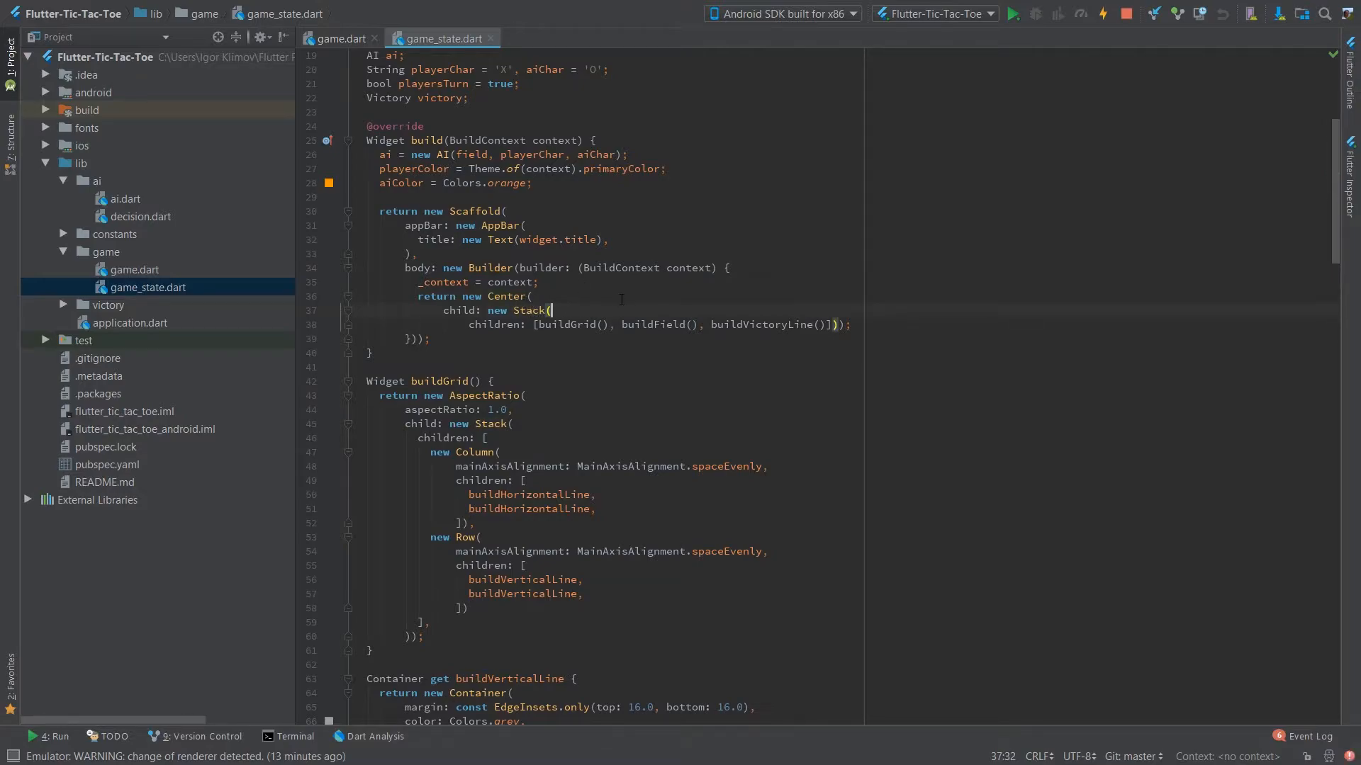
{"action": "scroll", "scroll_direction": "down", "scroll_amount": 3}
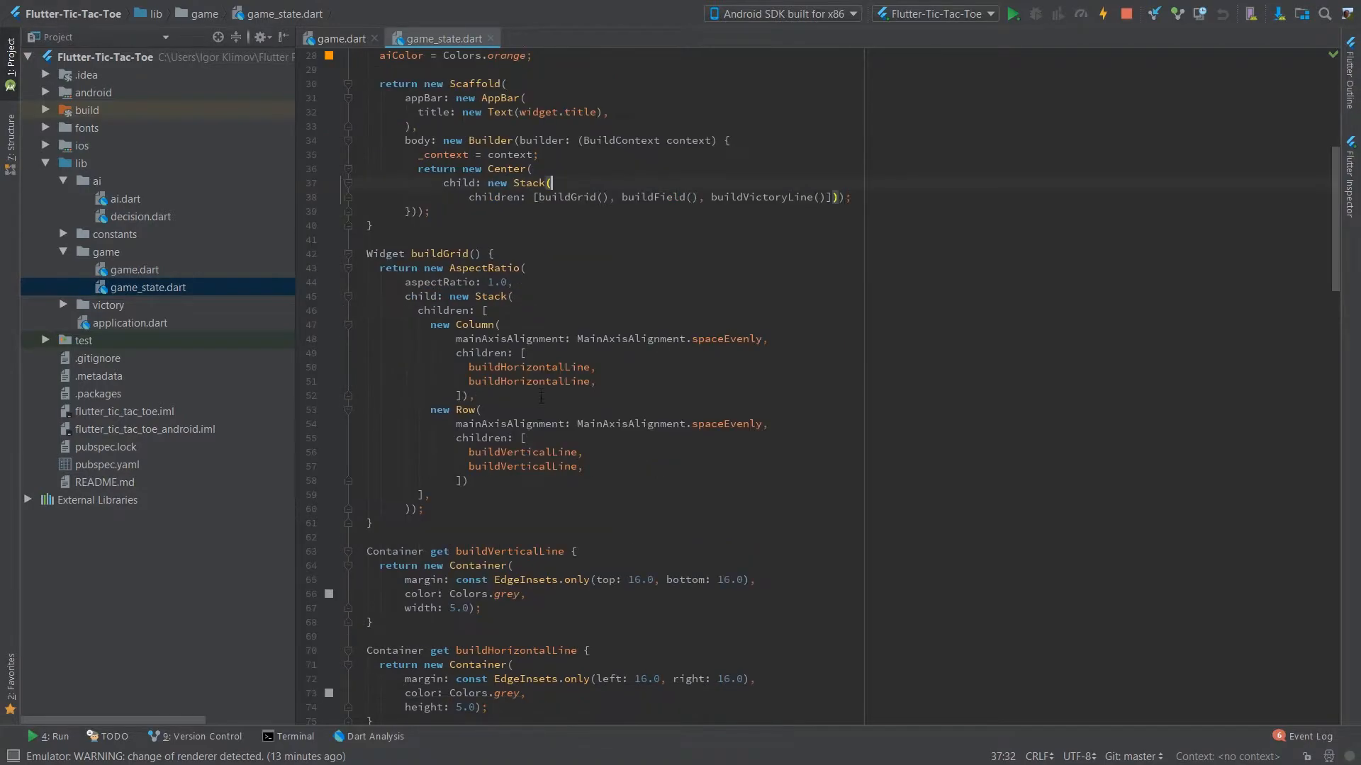
{"action": "scroll", "scroll_direction": "up", "scroll_amount": 3}
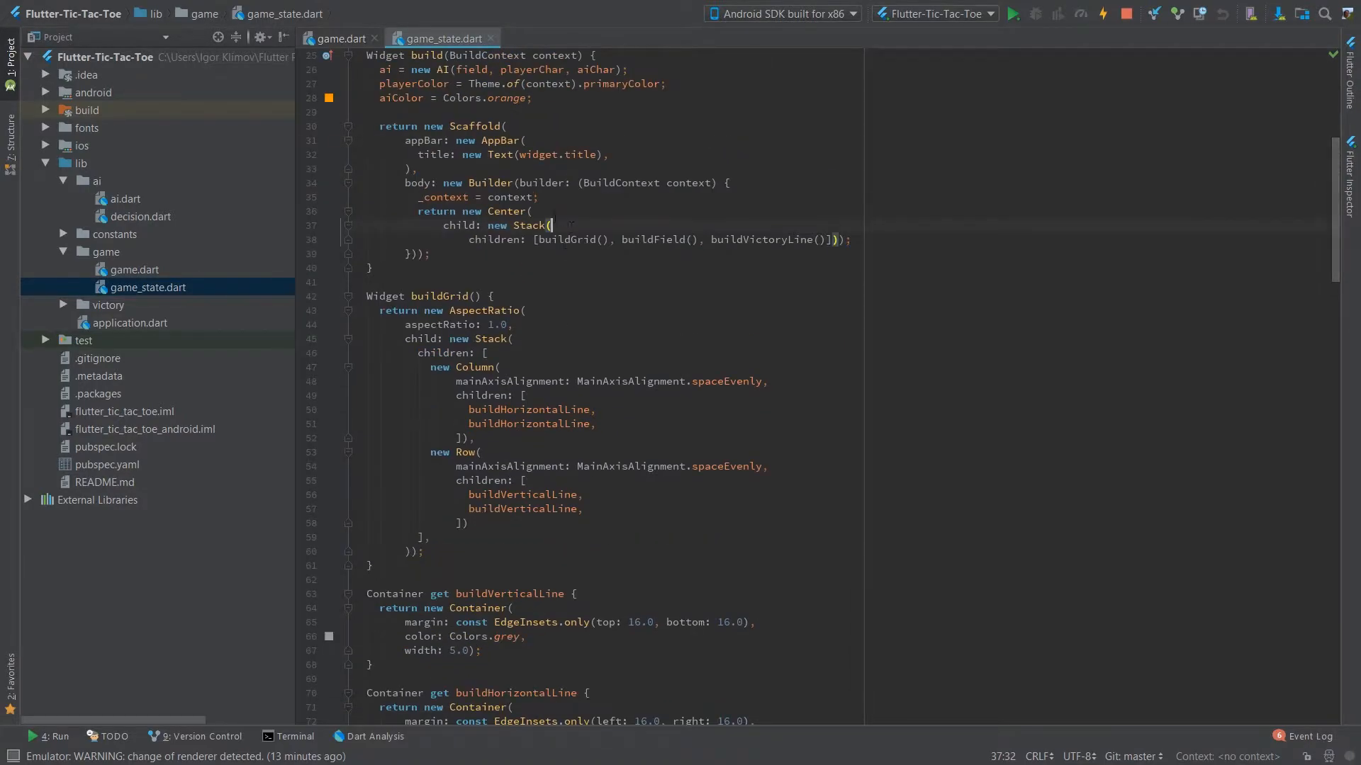
{"action": "left_click", "coordinate": [492, 155]}
{"action": "type", "text": "on"}
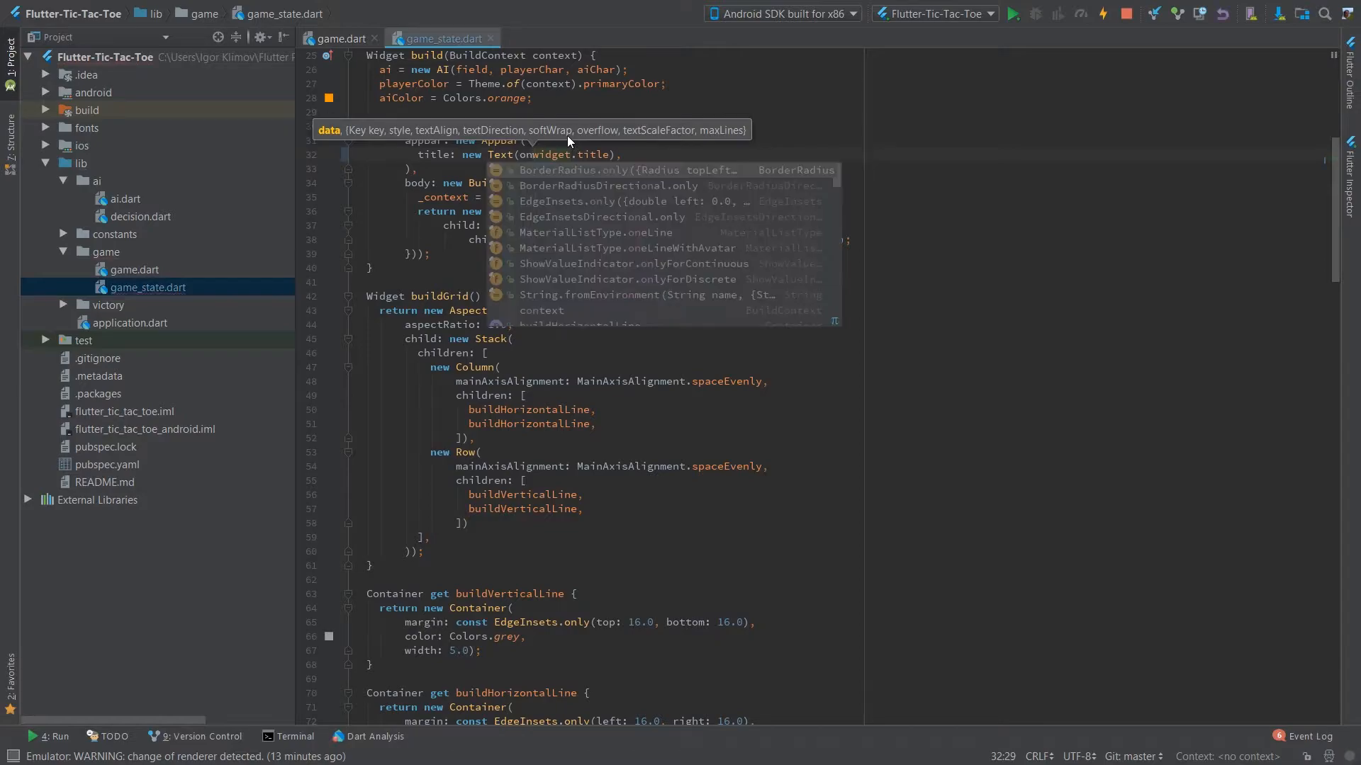
{"action": "key", "text": "Escape"}
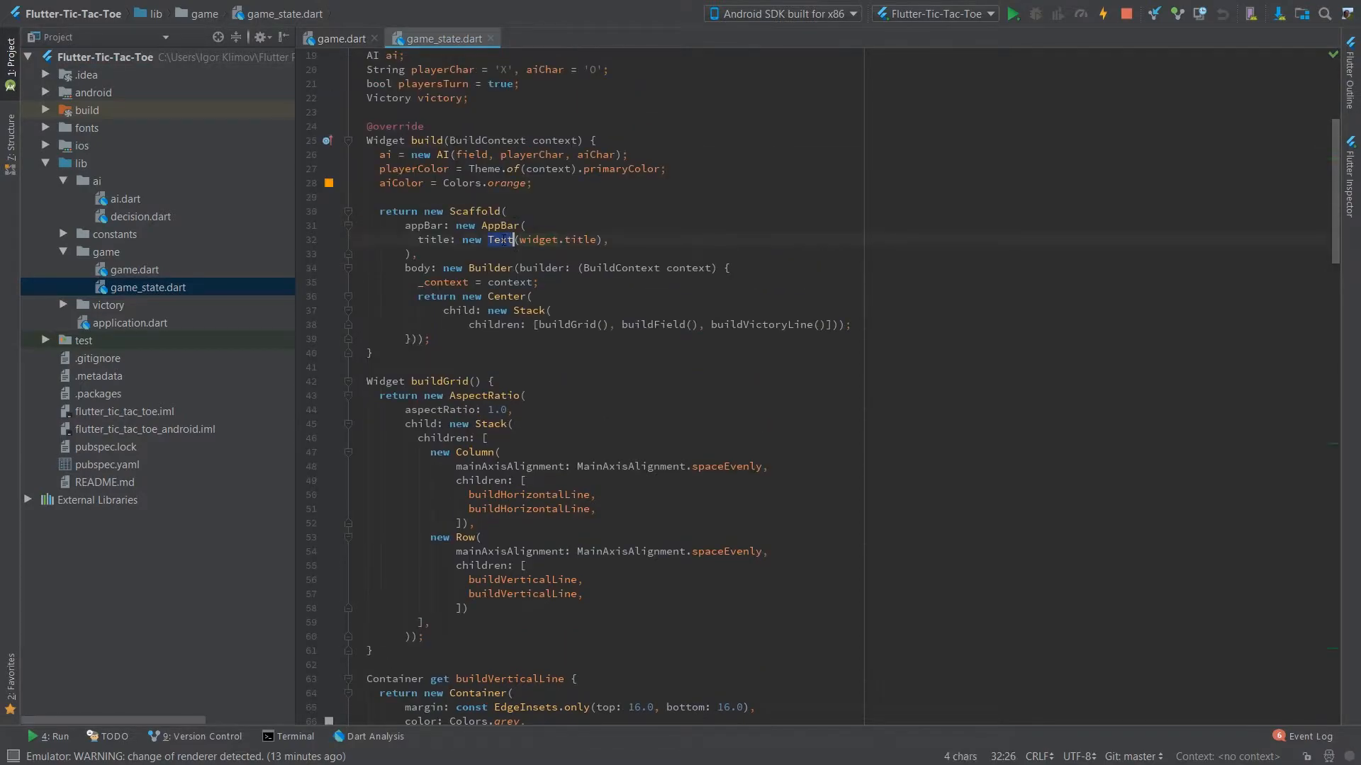
{"action": "scroll", "scroll_direction": "down", "scroll_amount": 3}
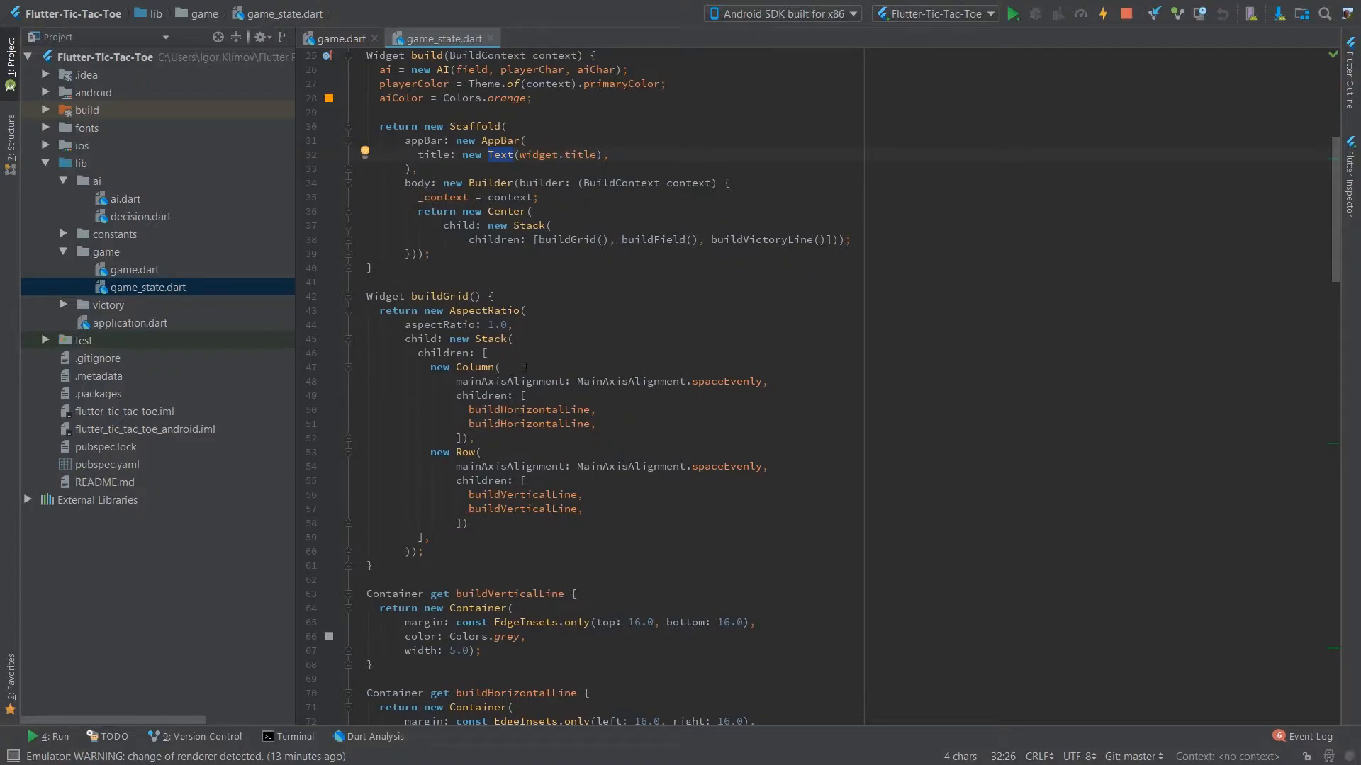
{"action": "scroll", "scroll_direction": "down", "scroll_amount": 3}
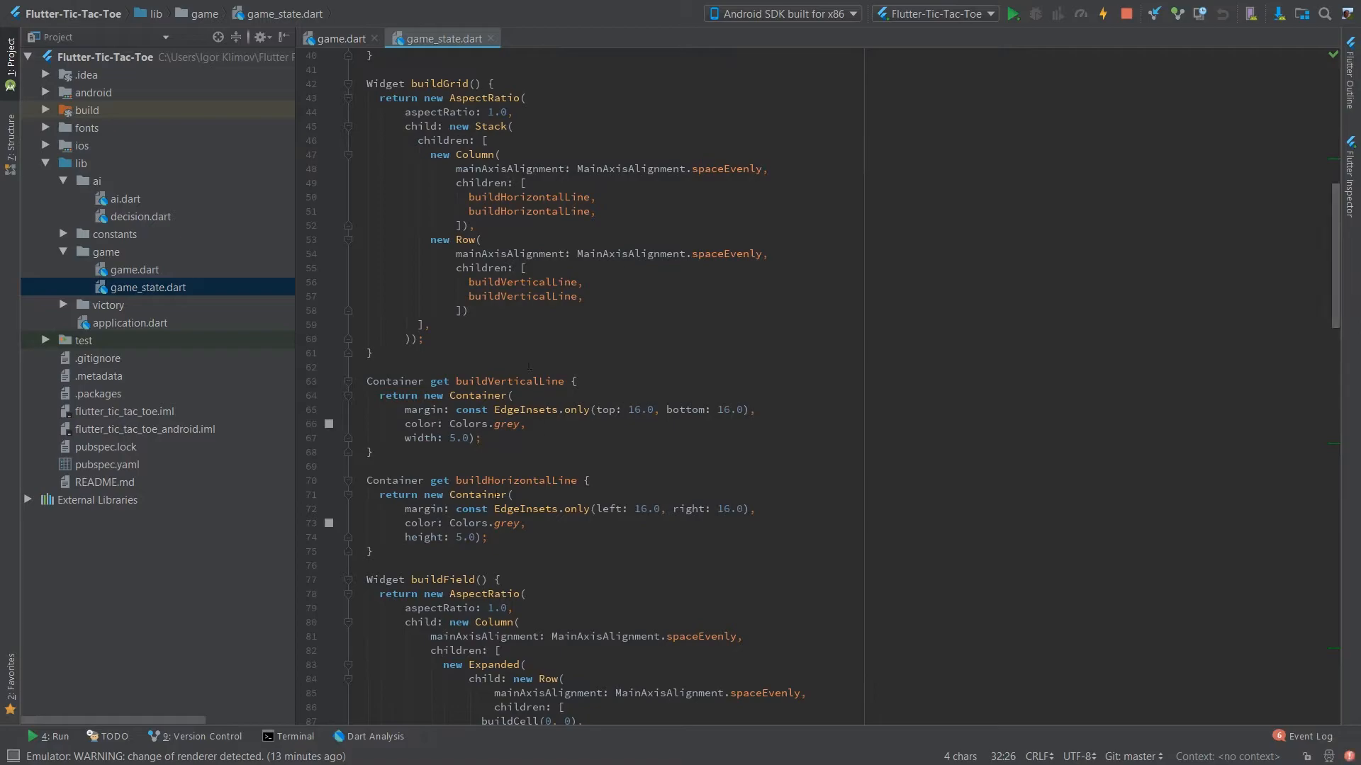
{"action": "scroll", "scroll_direction": "down", "scroll_amount": 3}
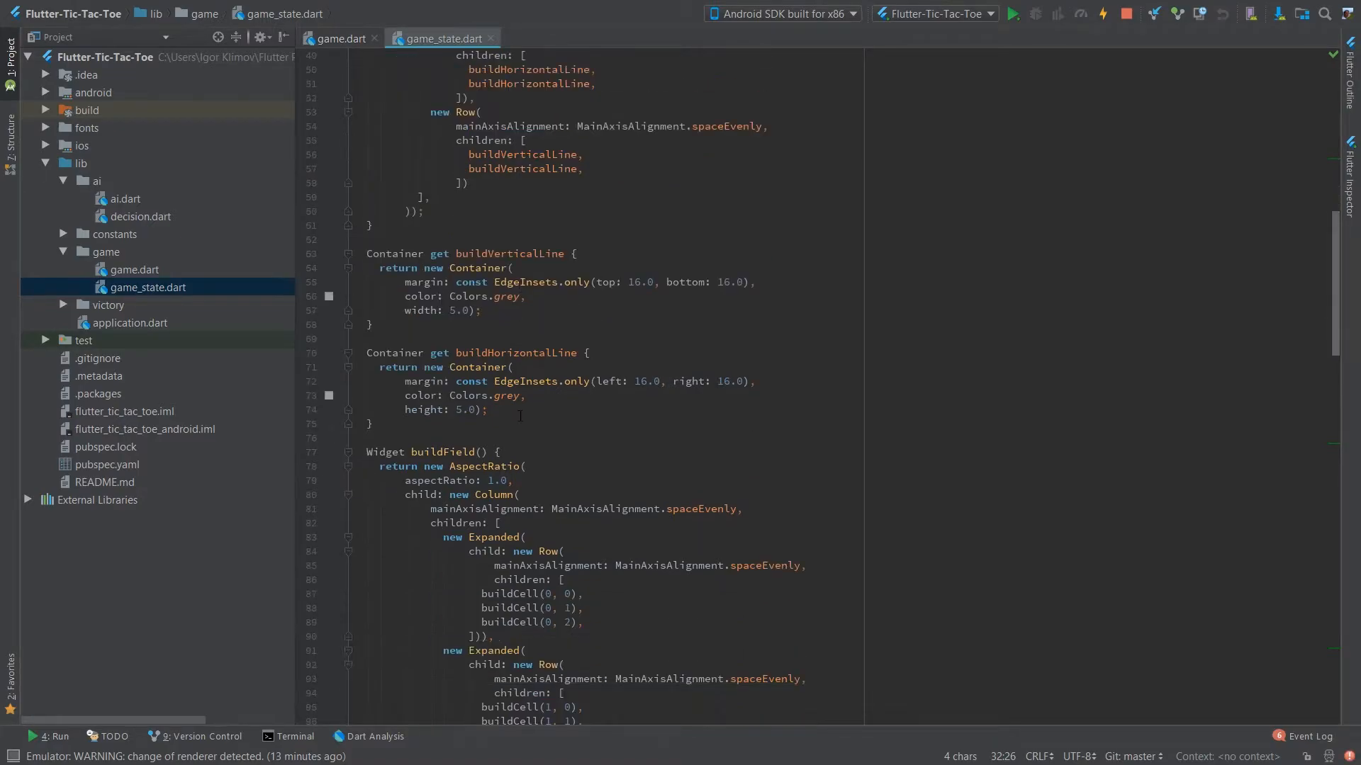
{"action": "scroll", "scroll_direction": "down", "scroll_amount": 3}
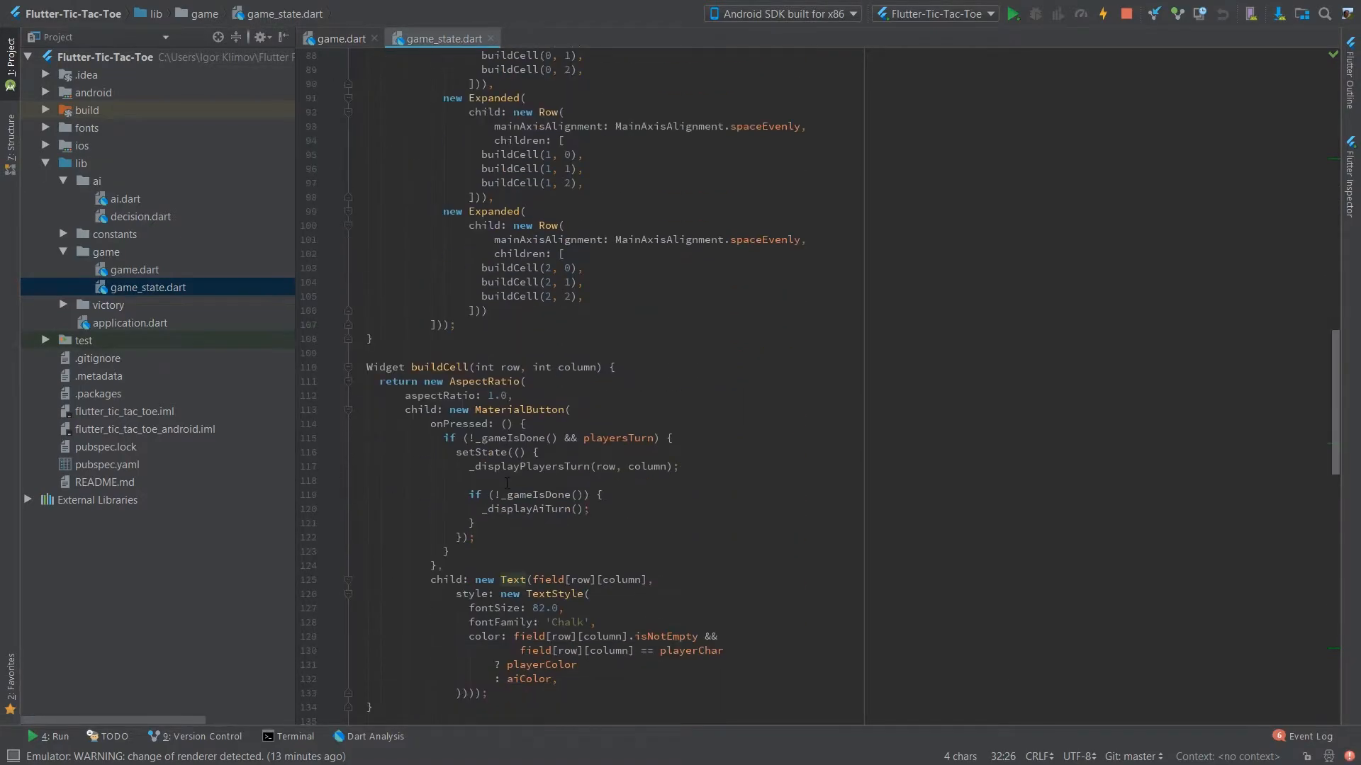
{"action": "left_click", "coordinate": [1010, 15]}
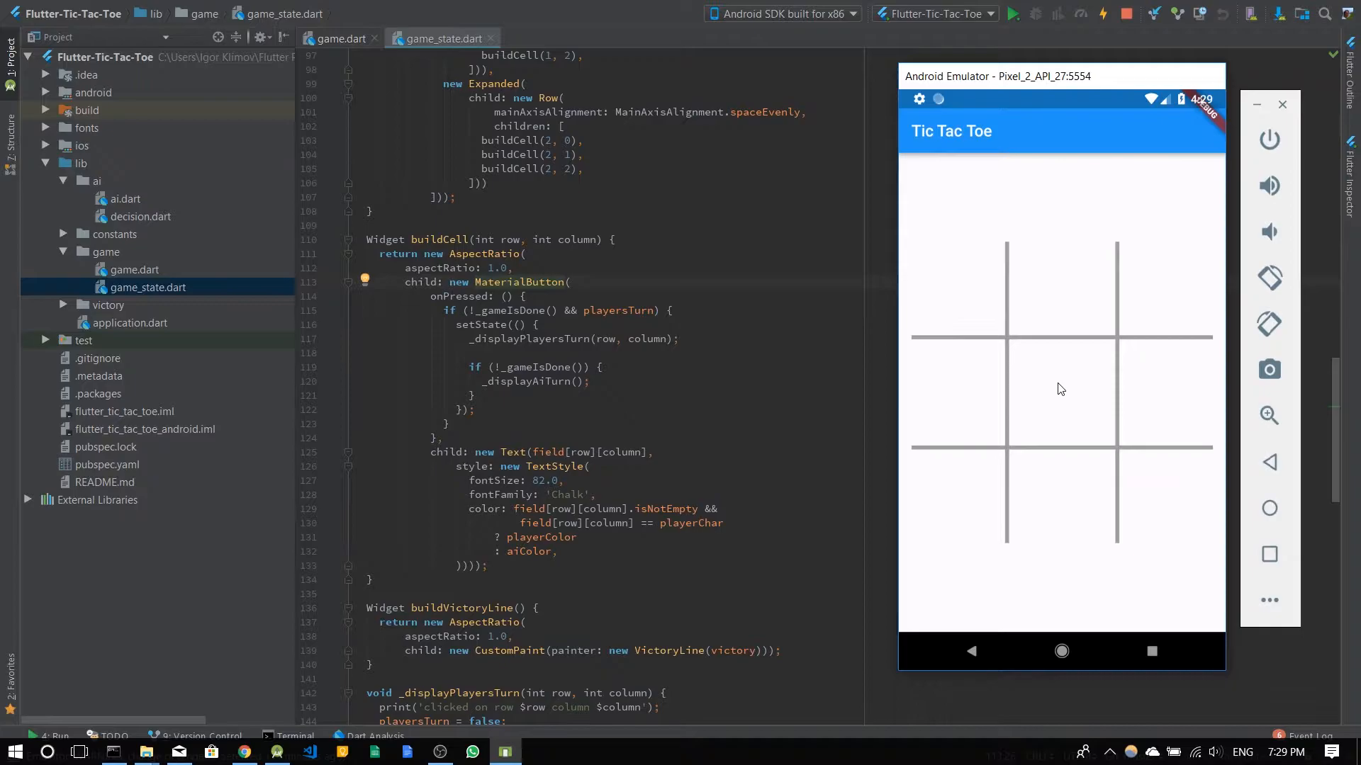
{"action": "mouse_move", "coordinate": [119, 258]}
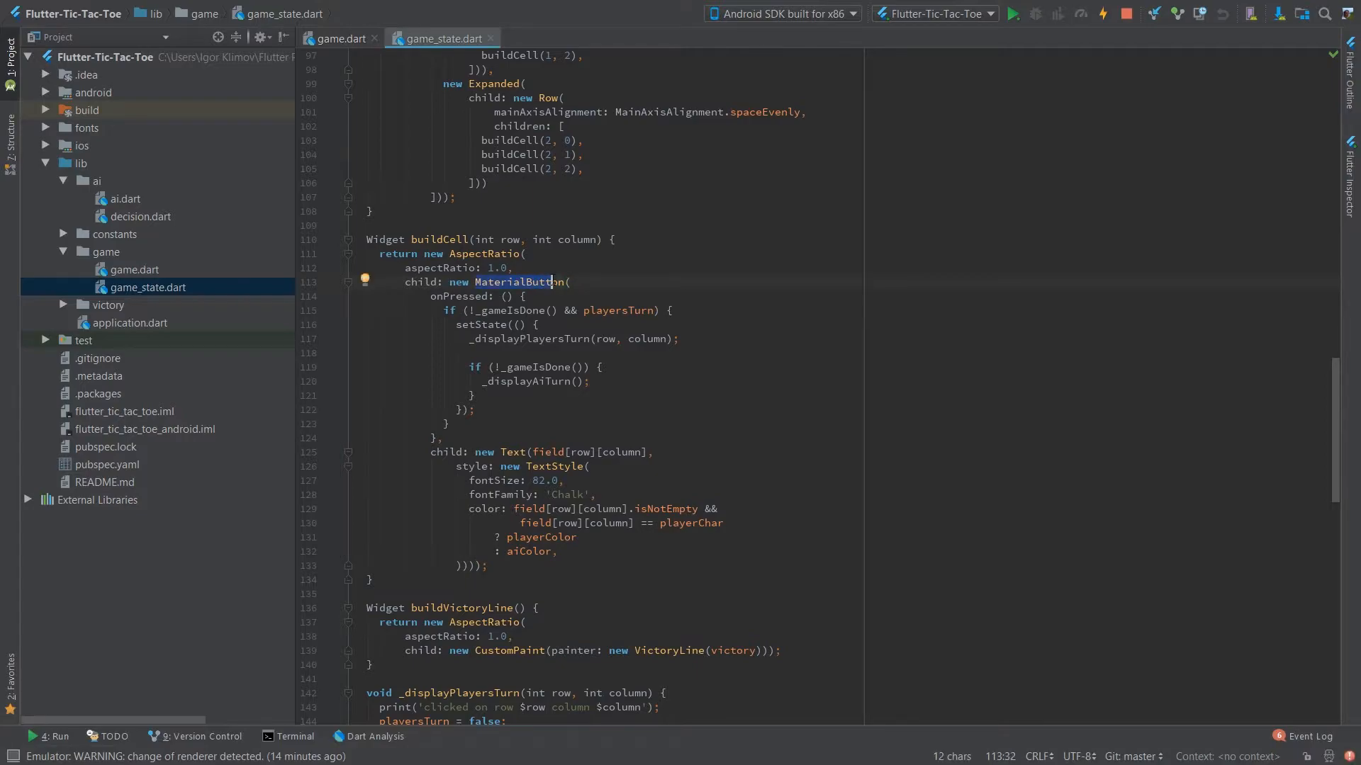
{"action": "left_click", "coordinate": [1010, 14]}
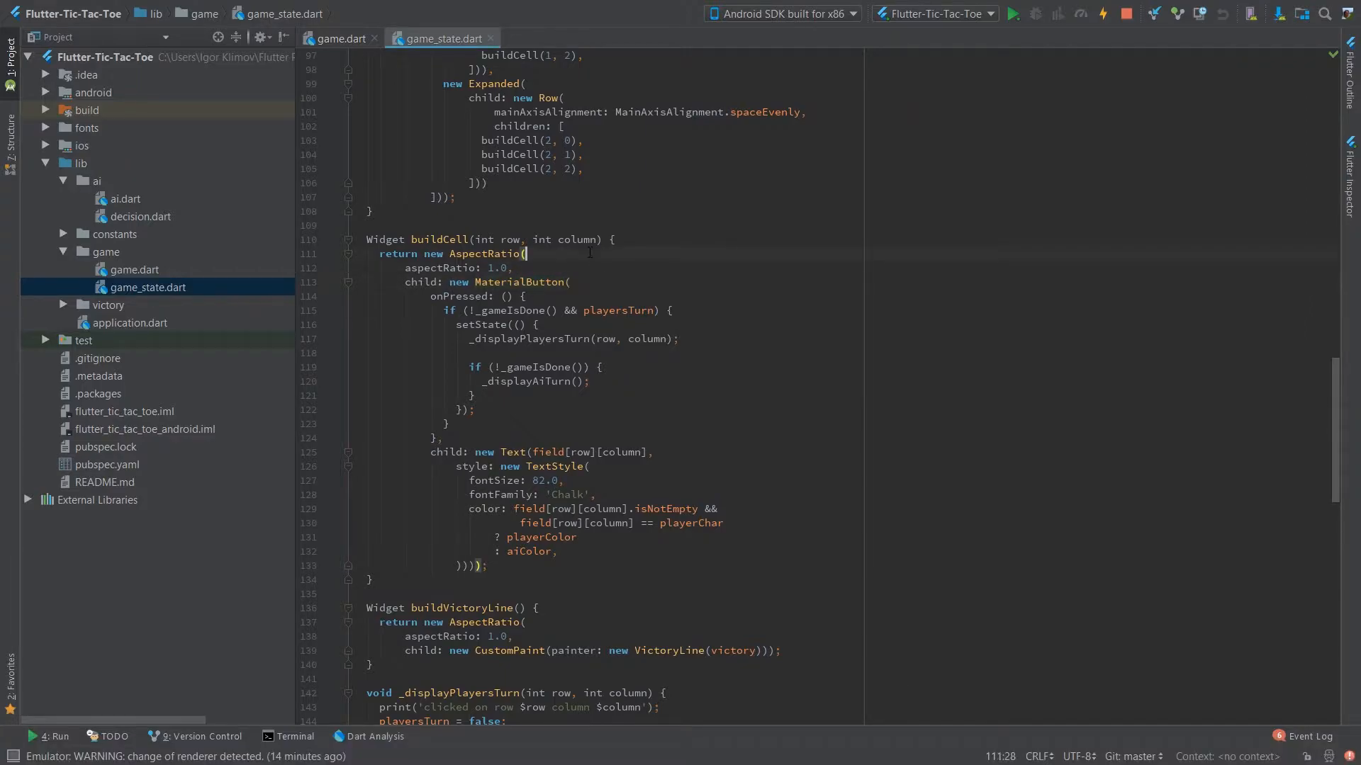
{"action": "mouse_move", "coordinate": [574, 265]}
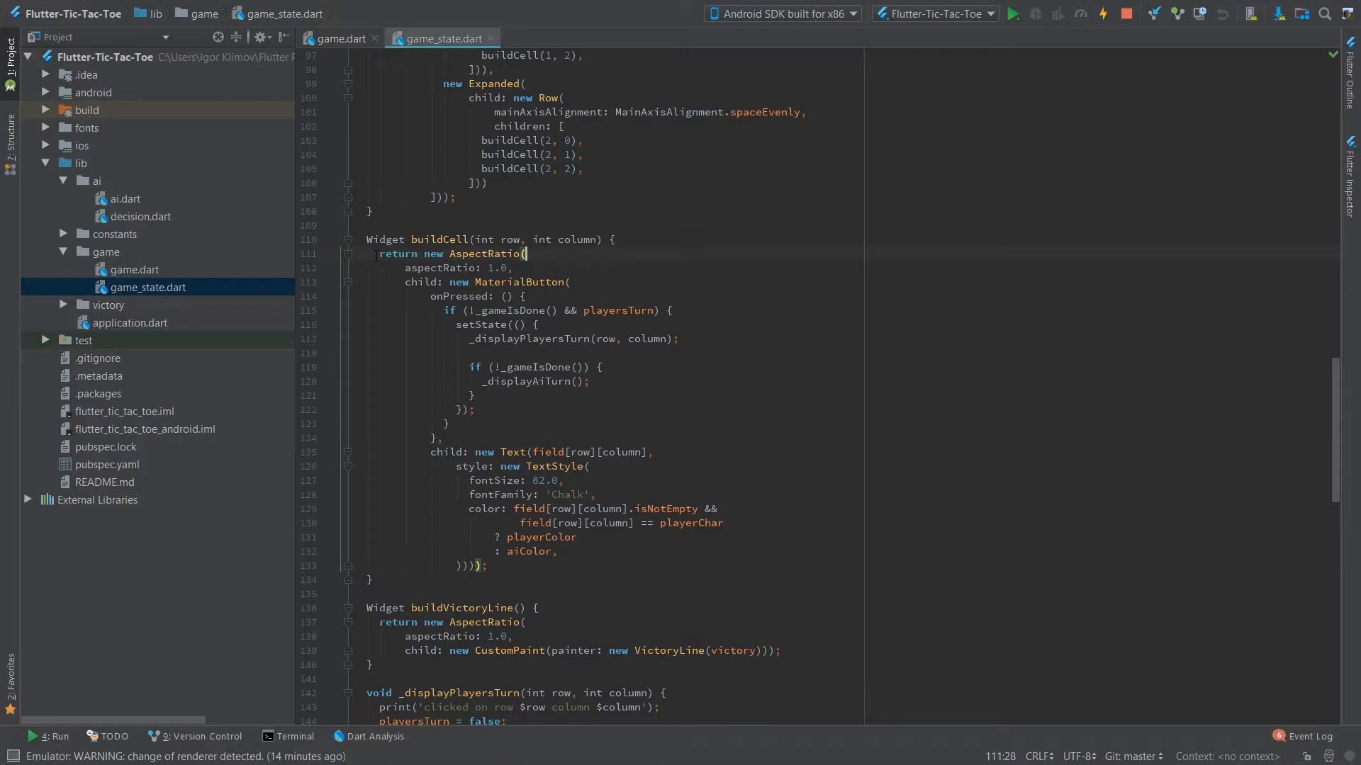
{"action": "left_click", "coordinate": [355, 353]}
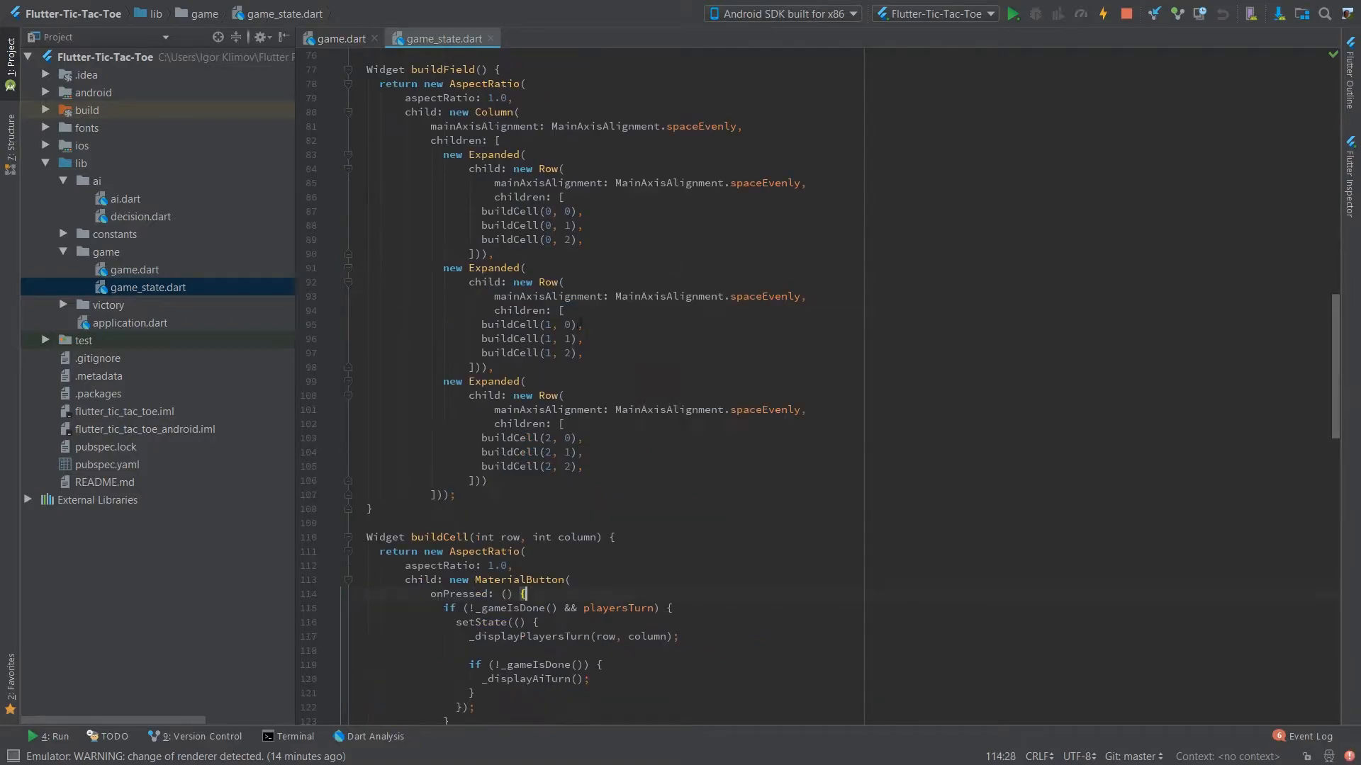
{"action": "scroll", "scroll_direction": "up", "scroll_amount": 3}
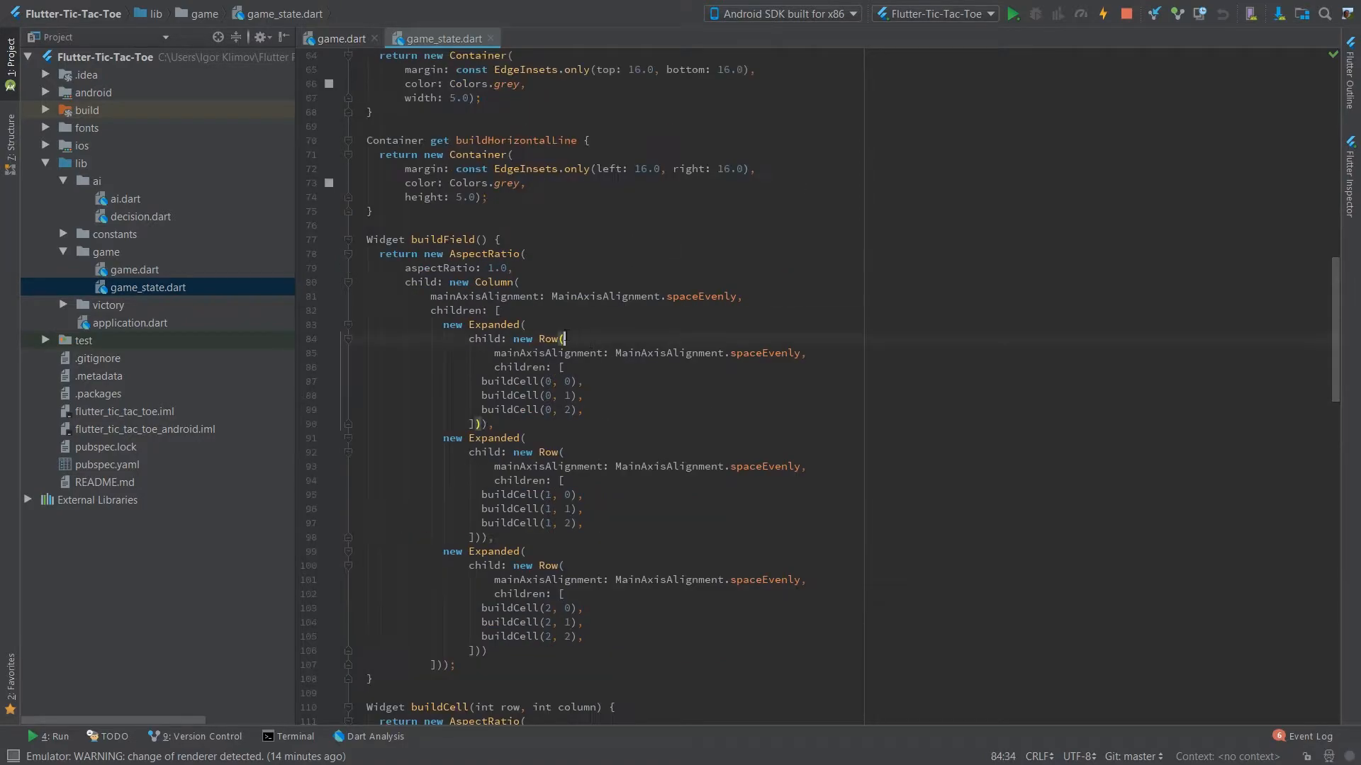
{"action": "scroll", "scroll_direction": "up", "scroll_amount": 3}
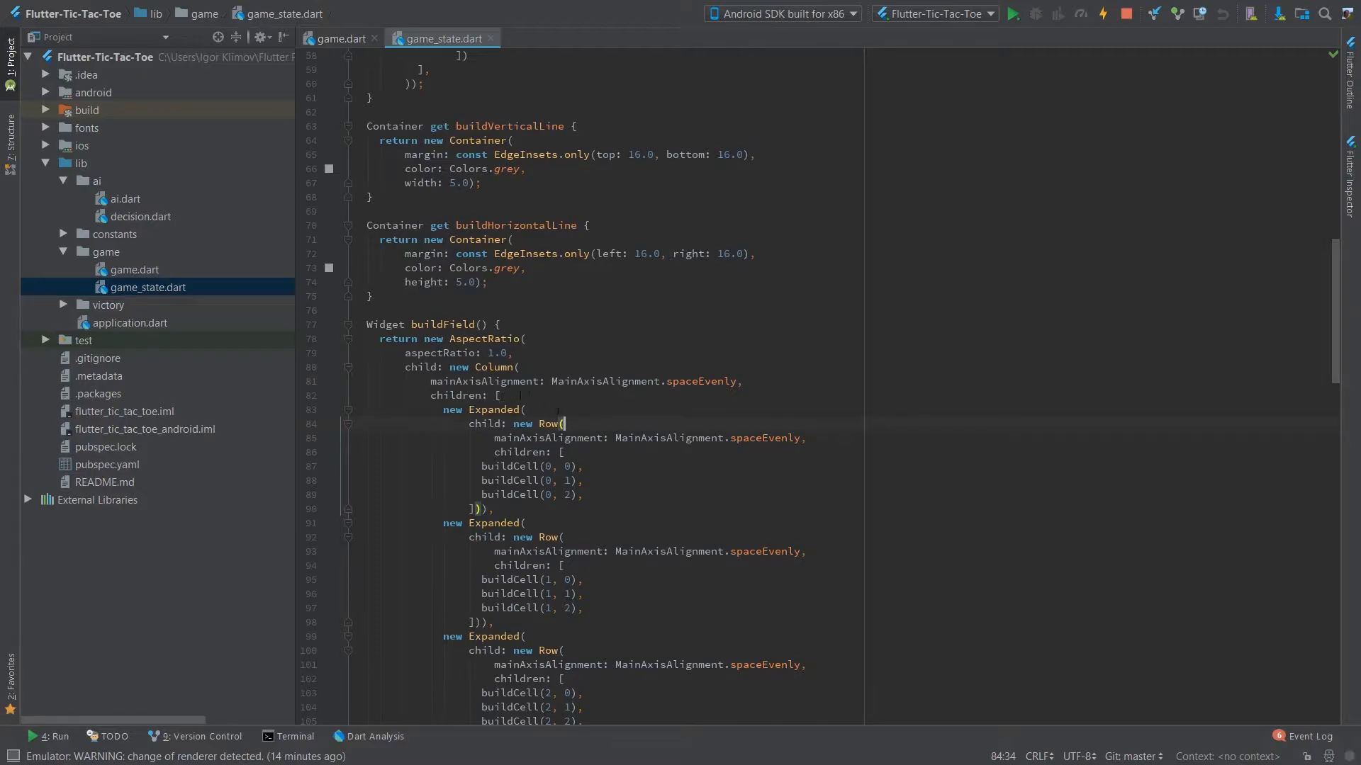
{"action": "scroll", "scroll_direction": "up", "scroll_amount": 3}
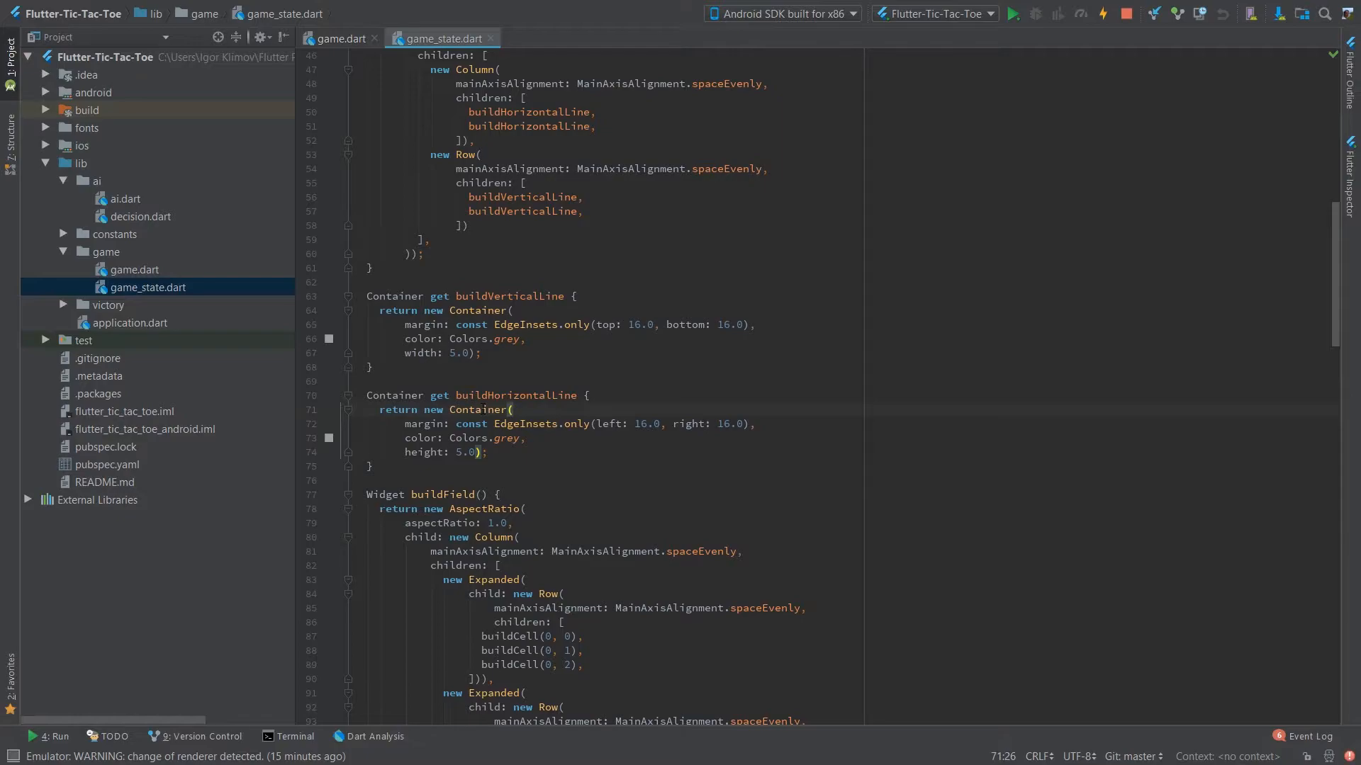
{"action": "scroll", "scroll_direction": "up", "scroll_amount": 3}
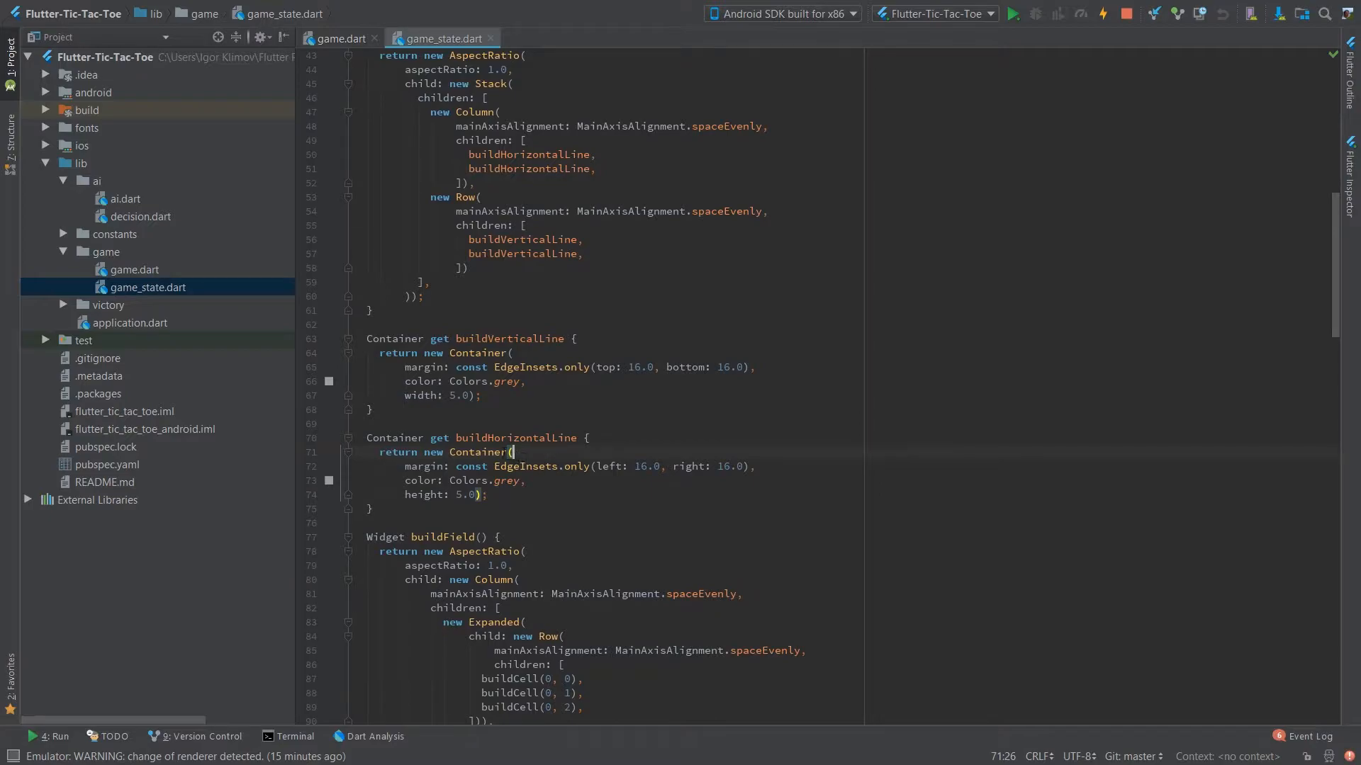
{"action": "left_click", "coordinate": [450, 452]}
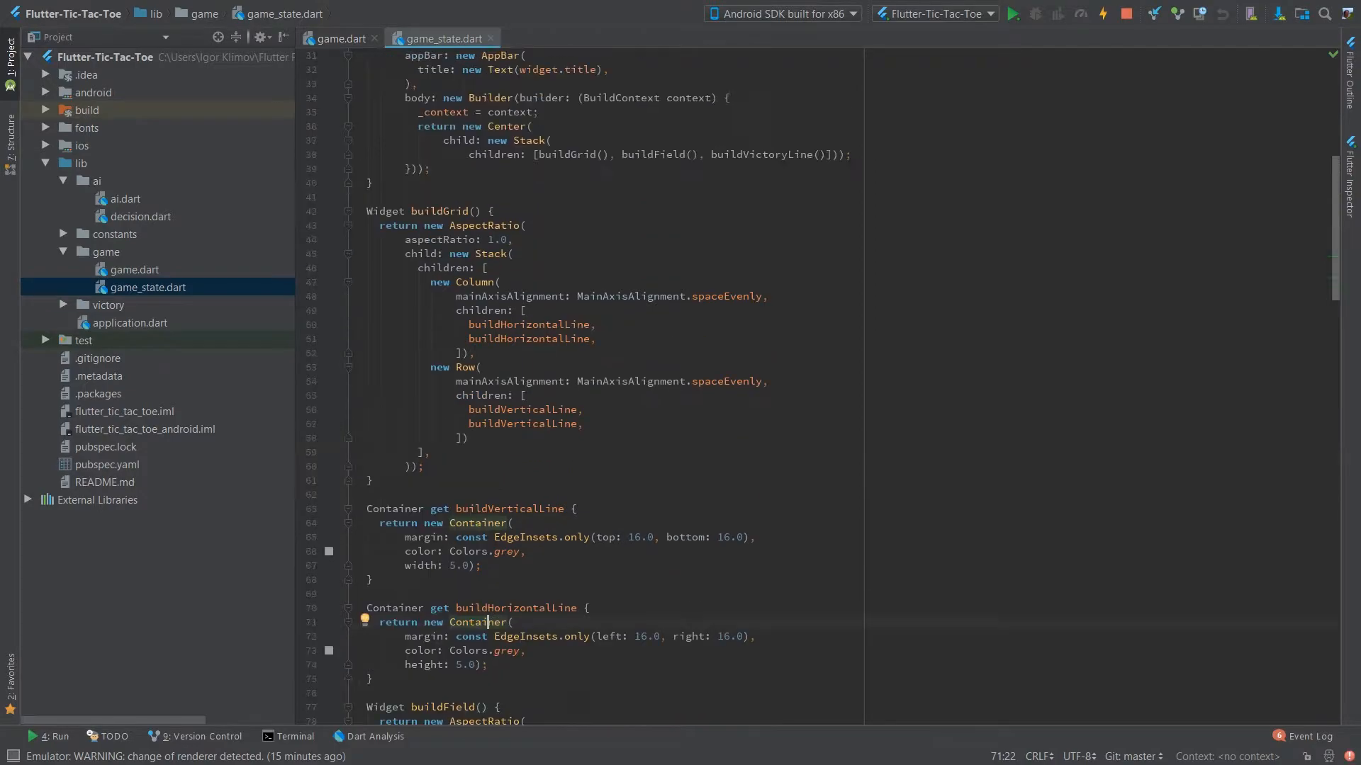
{"action": "scroll", "scroll_direction": "up", "scroll_amount": 3}
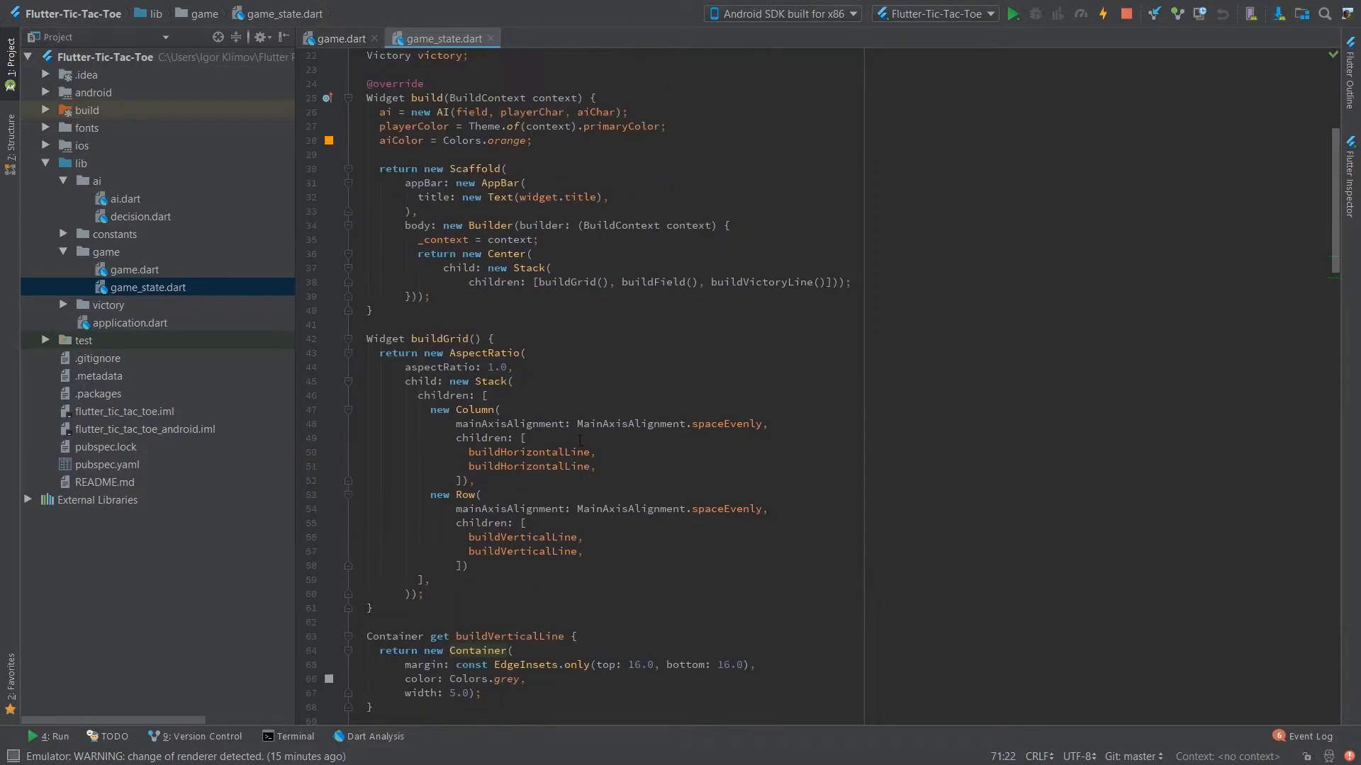
{"action": "scroll", "scroll_direction": "down", "scroll_amount": 3}
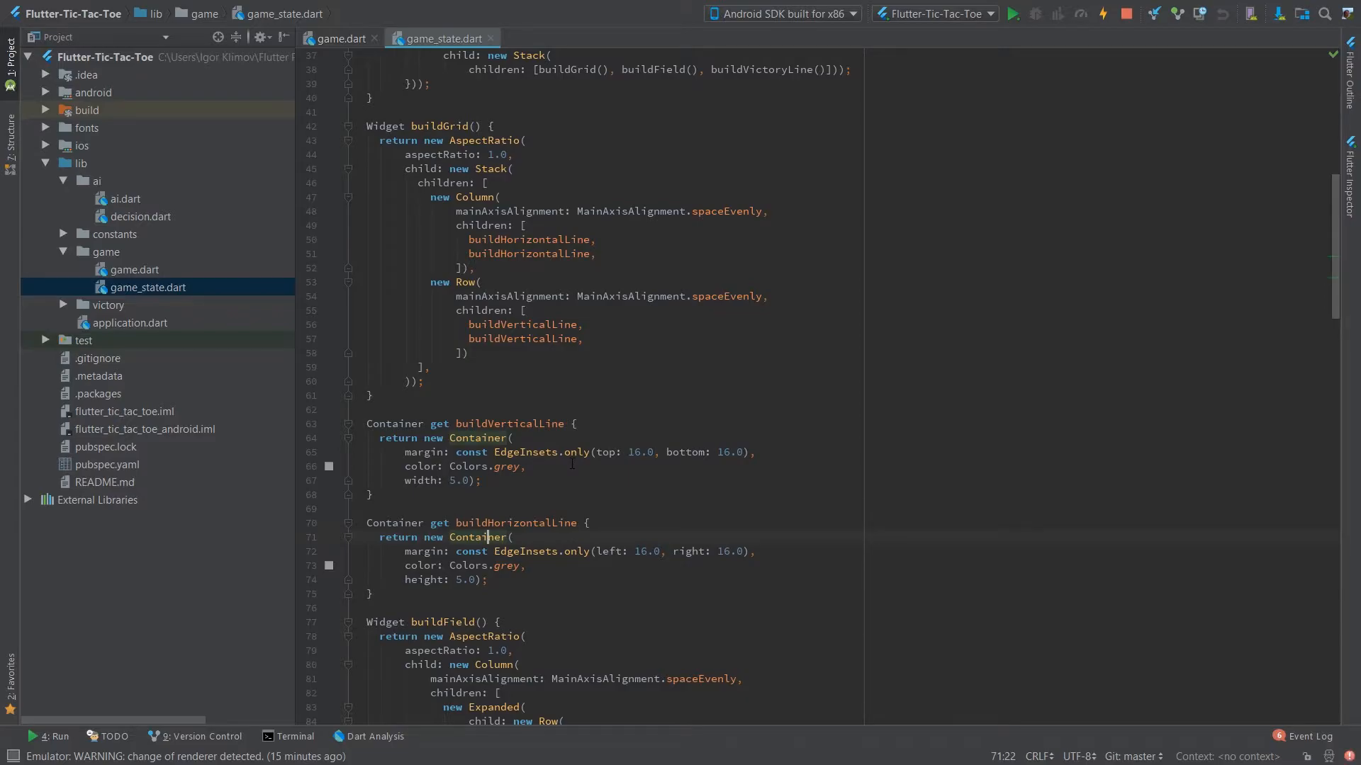
{"action": "scroll", "scroll_direction": "up", "scroll_amount": 3}
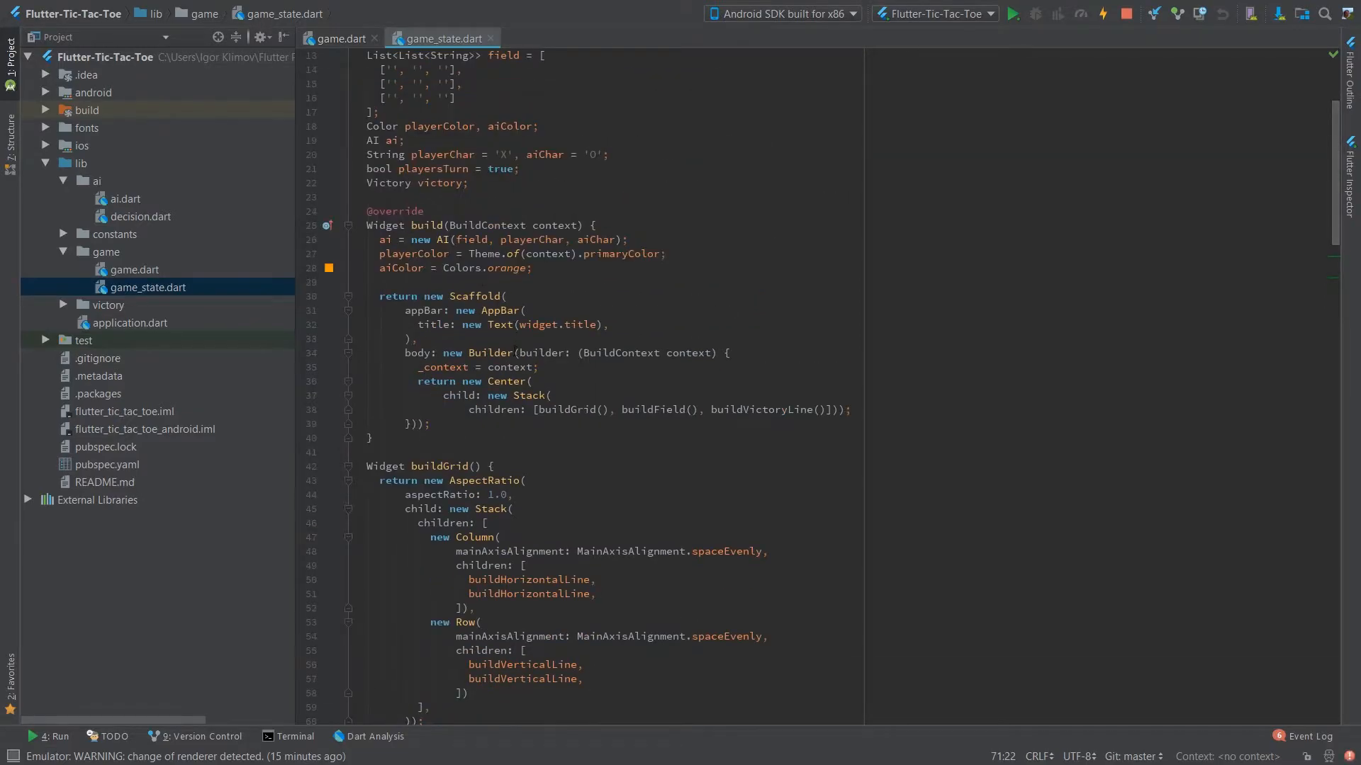
{"action": "scroll", "scroll_direction": "down", "scroll_amount": 3}
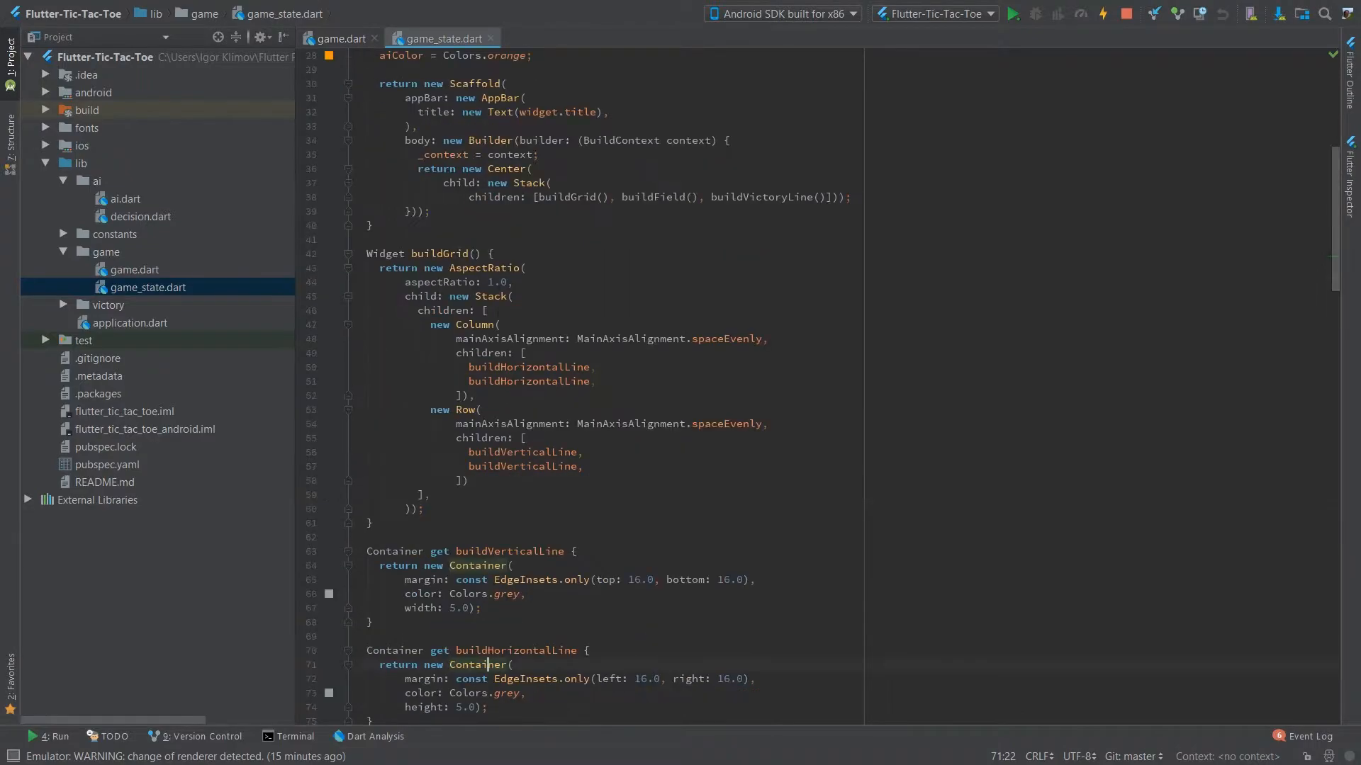
{"action": "double_click", "coordinate": [490, 297]}
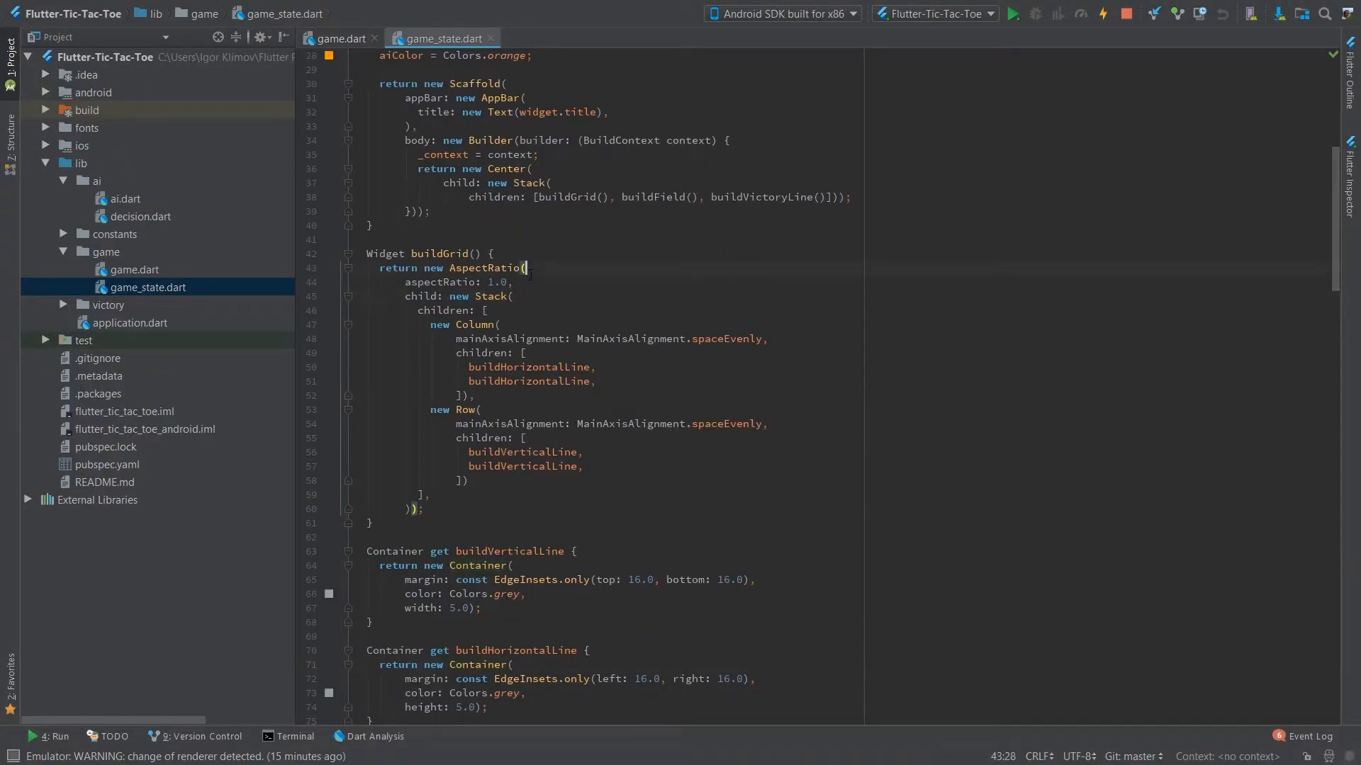
{"action": "left_click", "coordinate": [490, 268]}
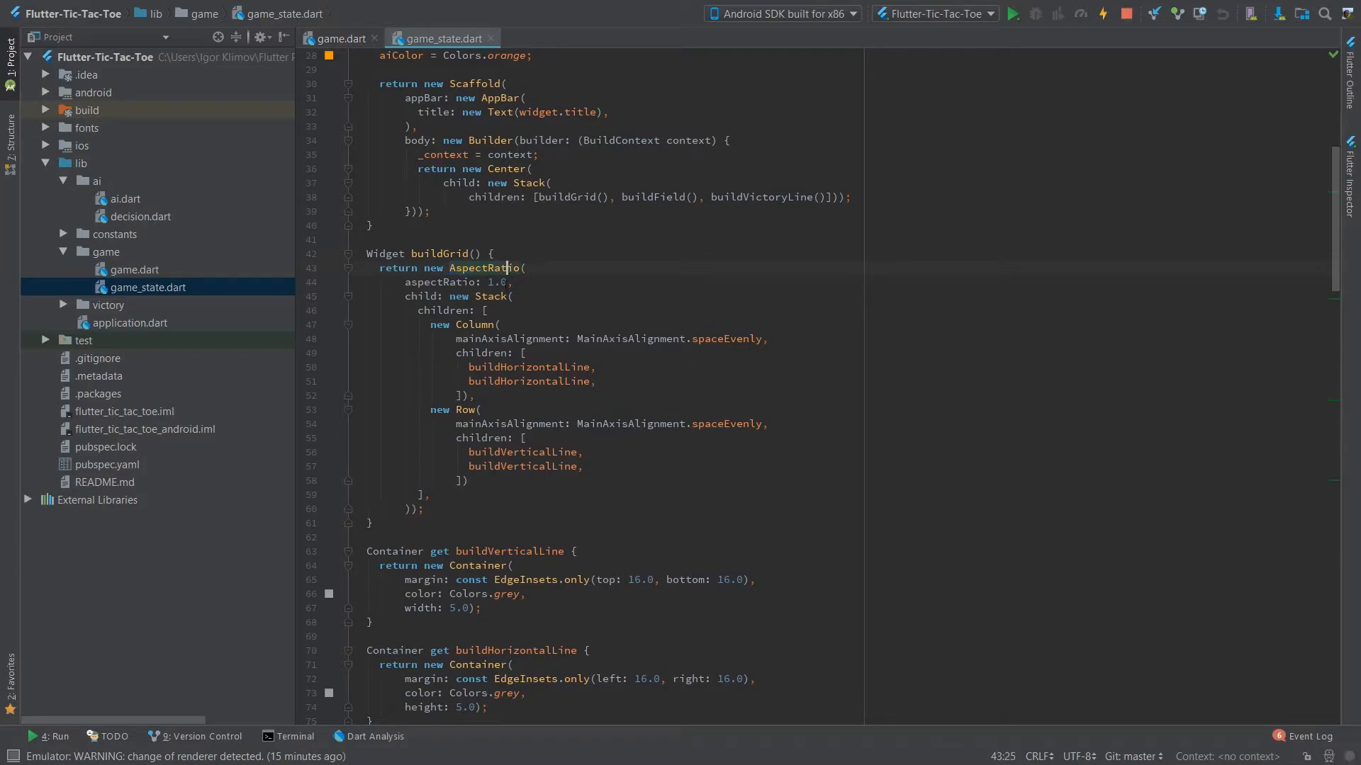
{"action": "double_click", "coordinate": [480, 268]}
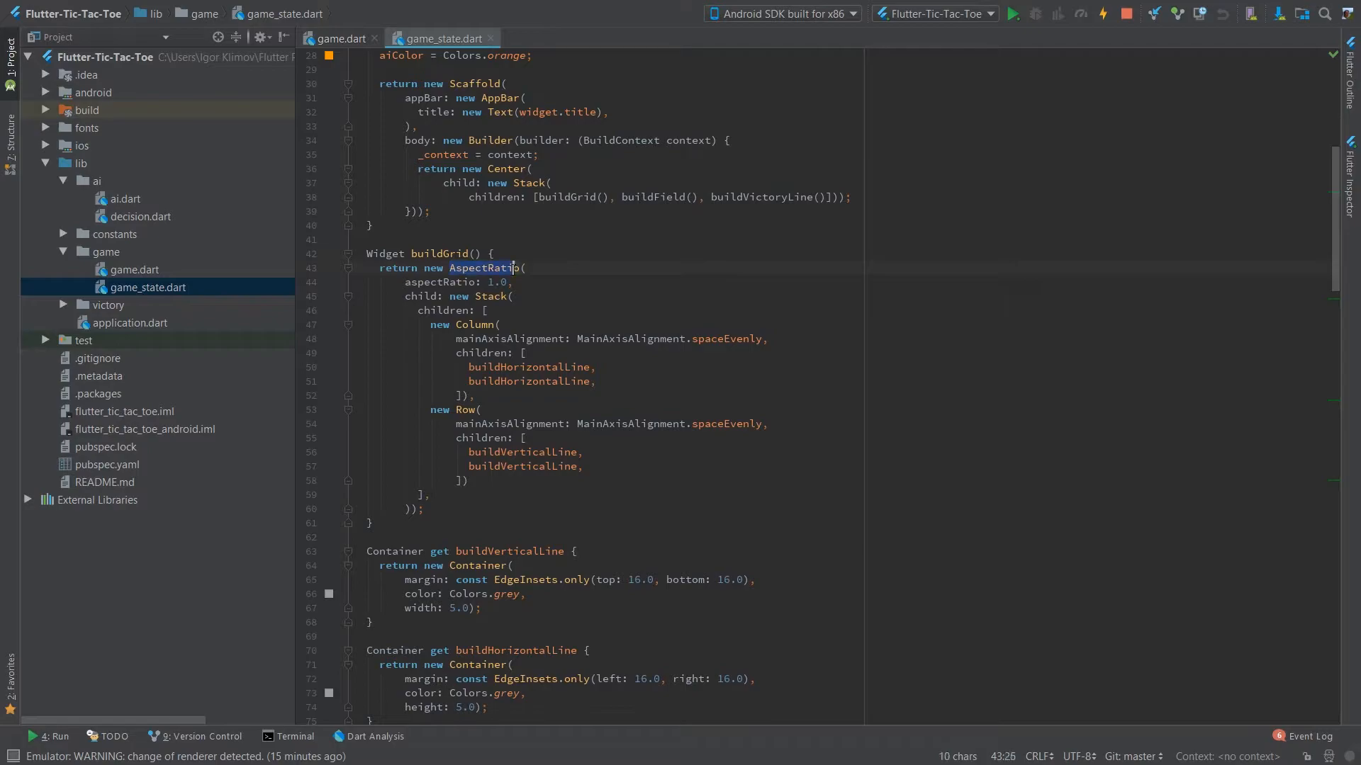
{"action": "left_click", "coordinate": [524, 268]}
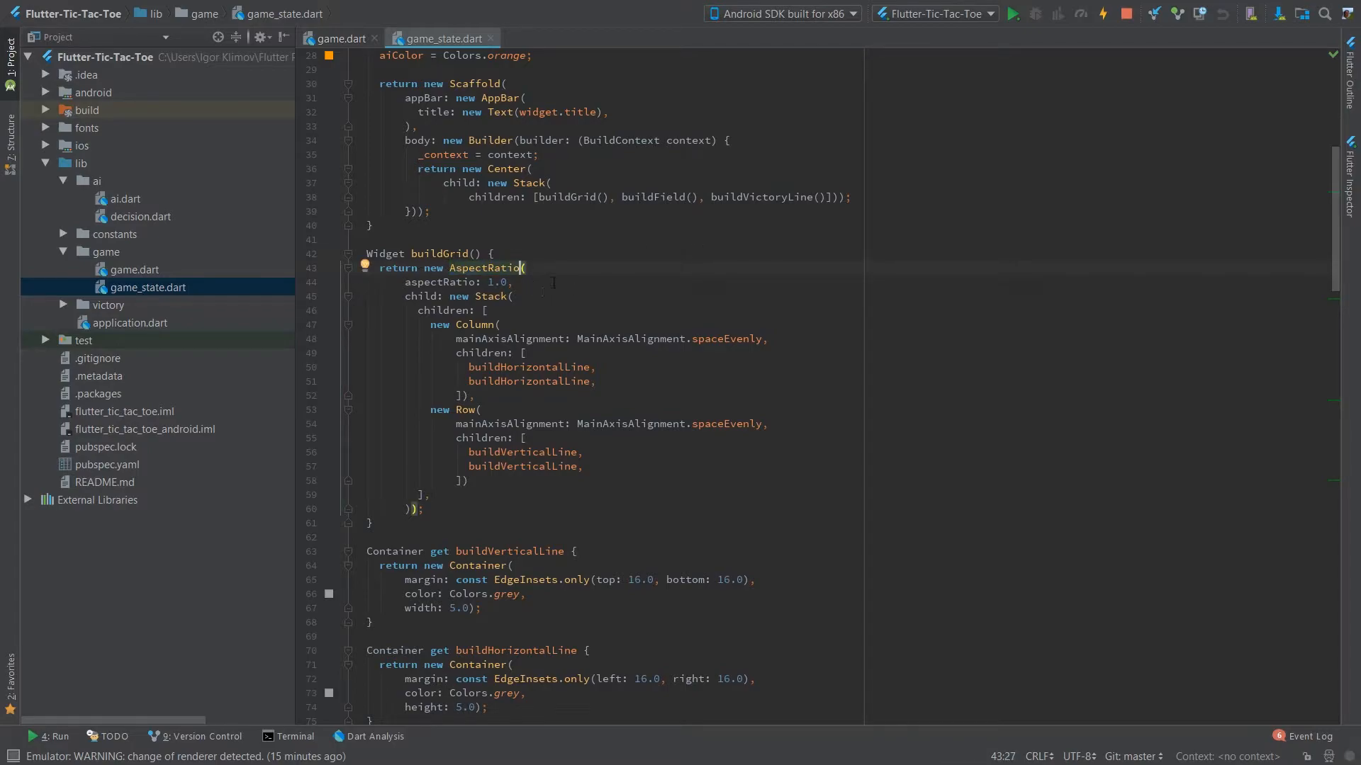
{"action": "left_click", "coordinate": [513, 296]}
{"action": "type", "text": "layout_"}
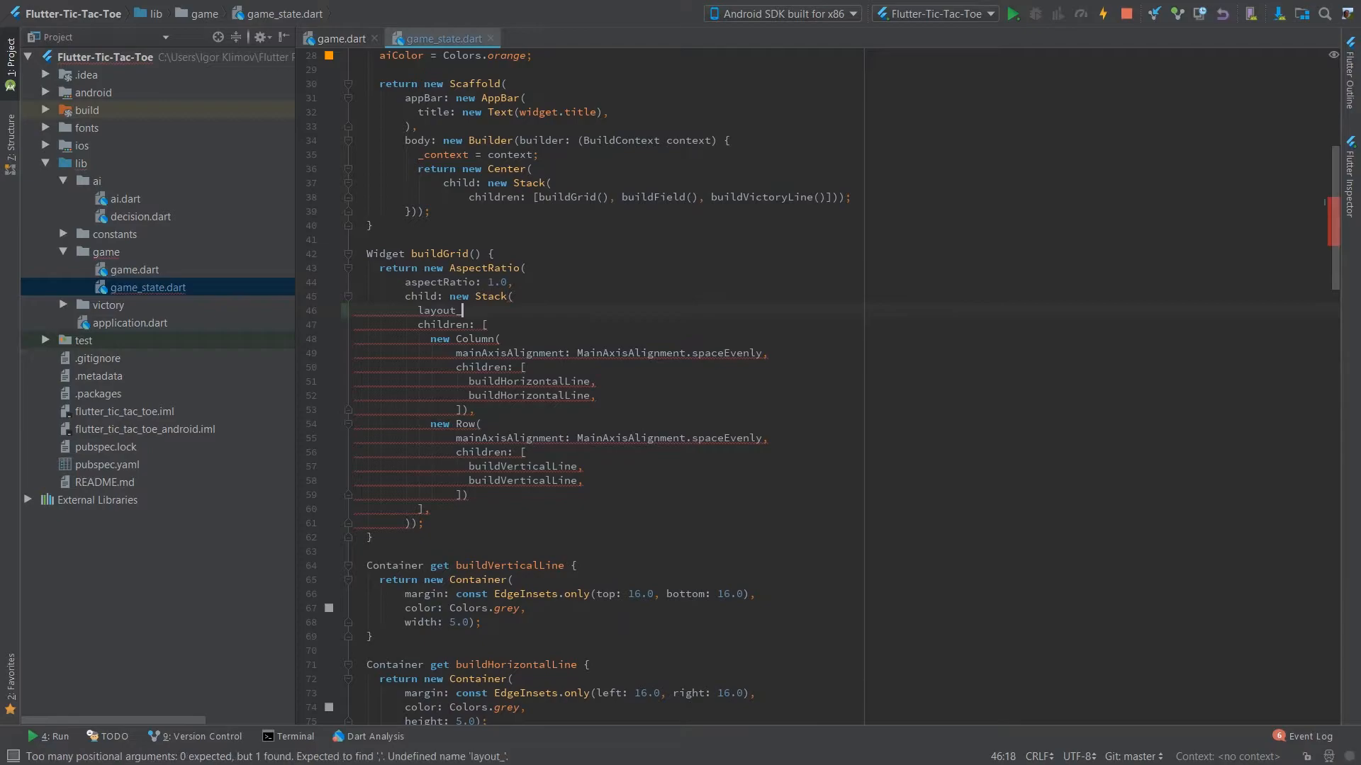
{"action": "type", "text": "w"}
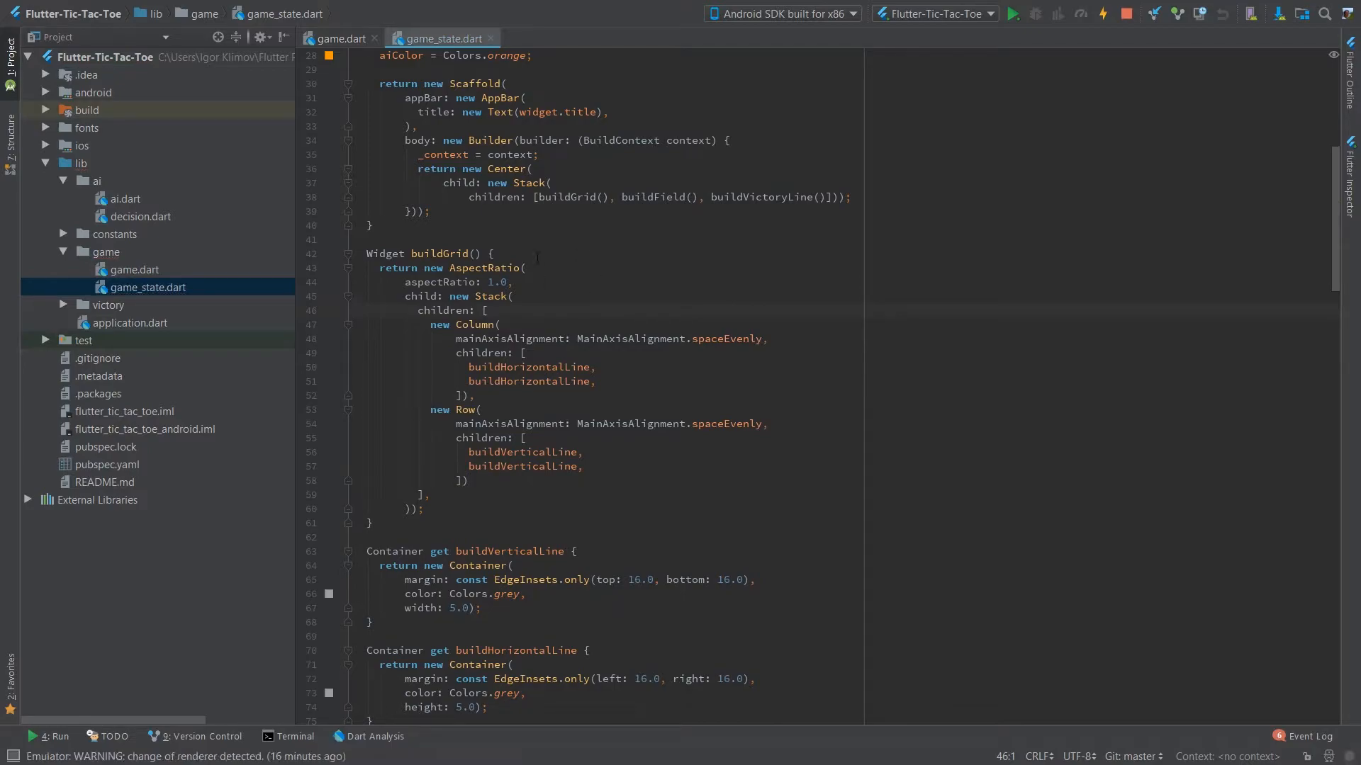
{"action": "left_click", "coordinate": [493, 254]}
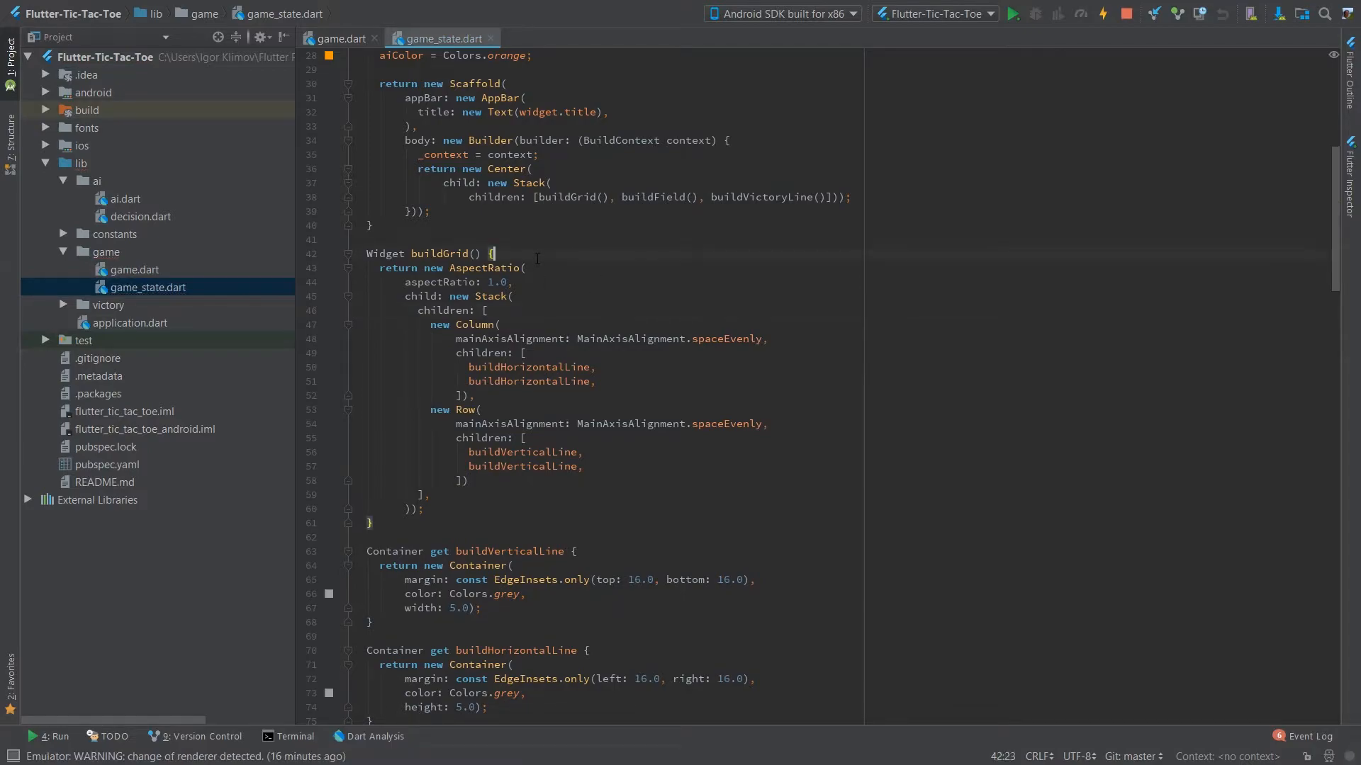
{"action": "left_click", "coordinate": [484, 268]}
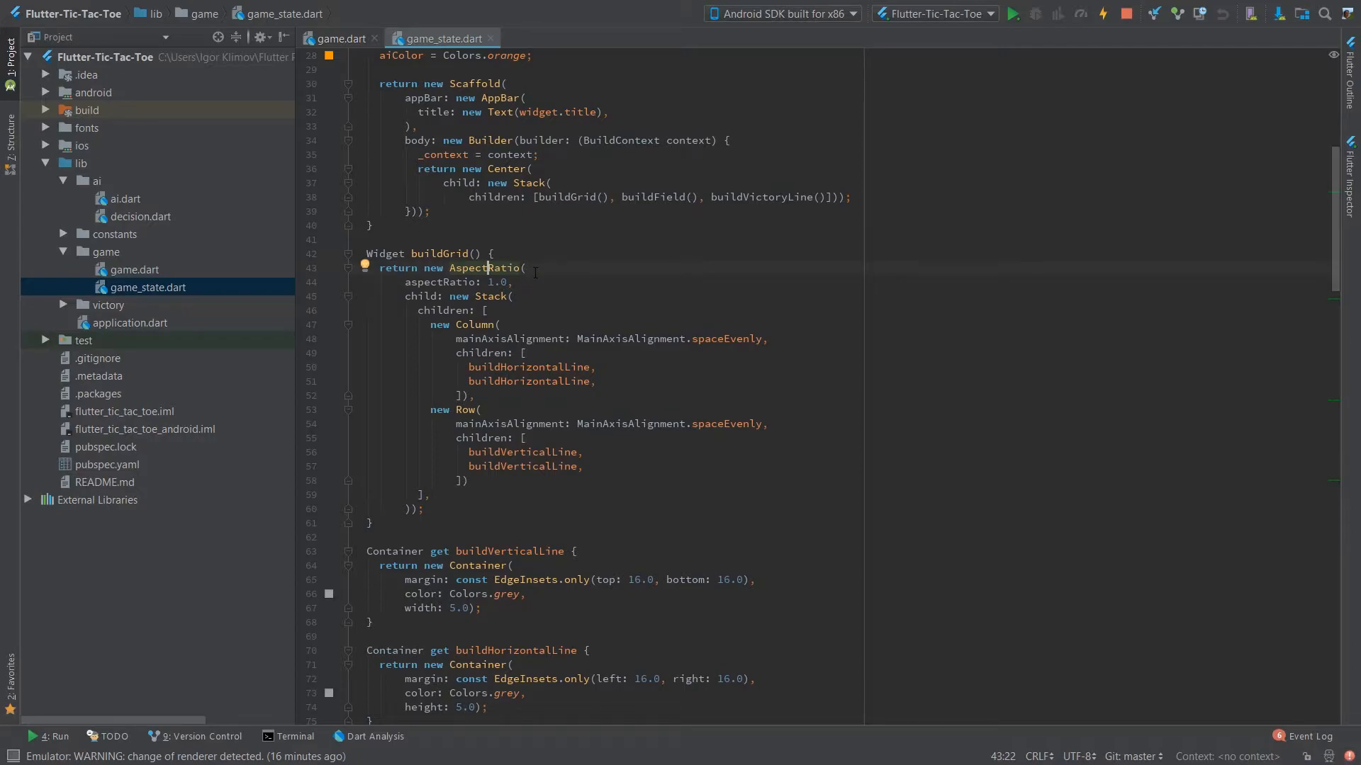
{"action": "left_click", "coordinate": [525, 268]}
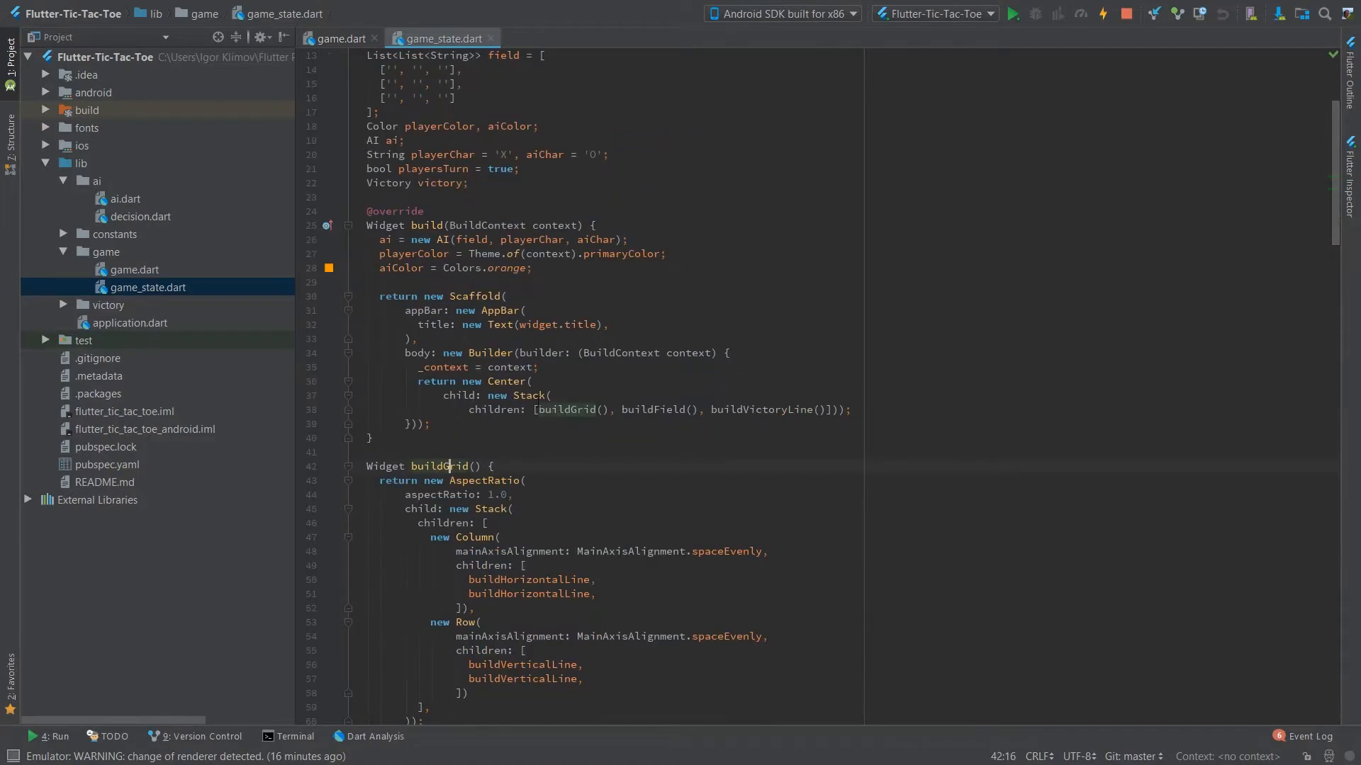
Point out the buildVictoryLine call inside the build method of game_state.dart.
{"action": "scroll", "scroll_direction": "down", "scroll_amount": 3}
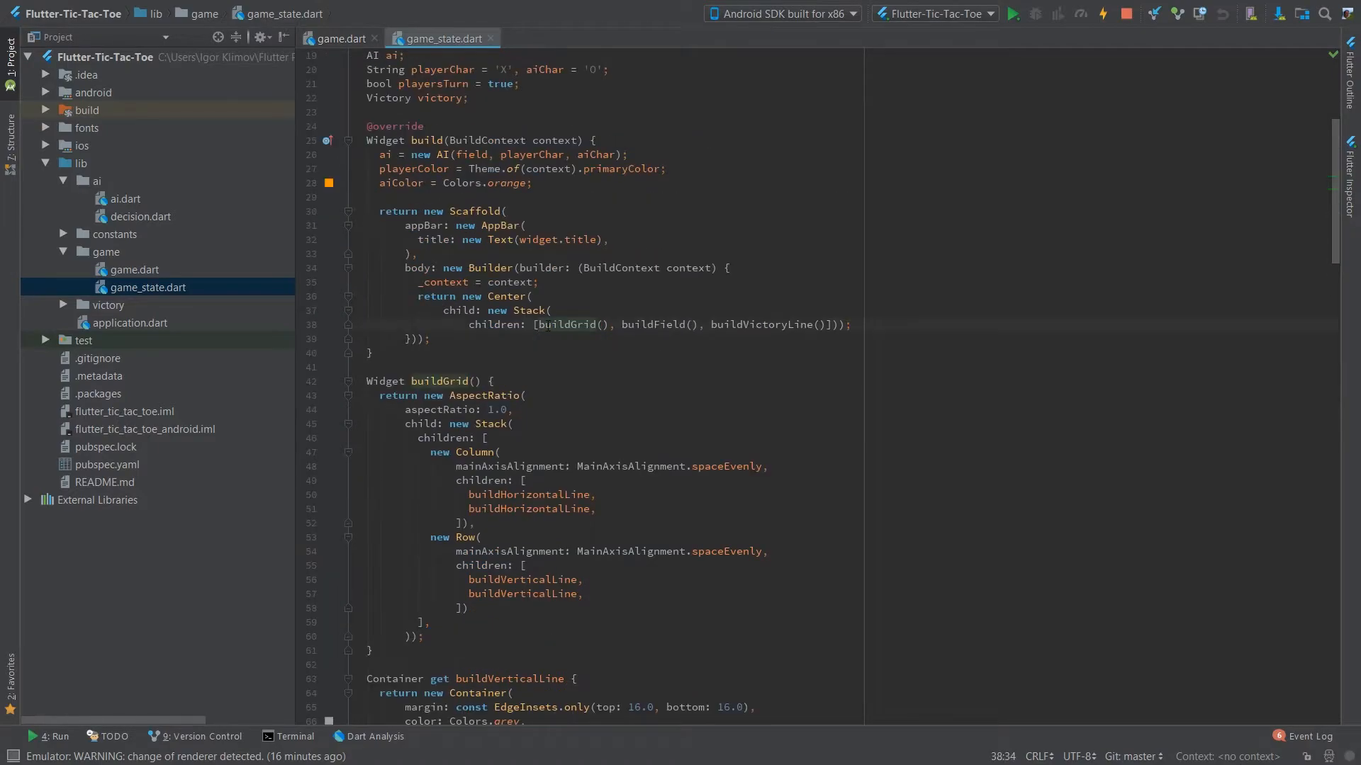
{"action": "left_click", "coordinate": [614, 324]}
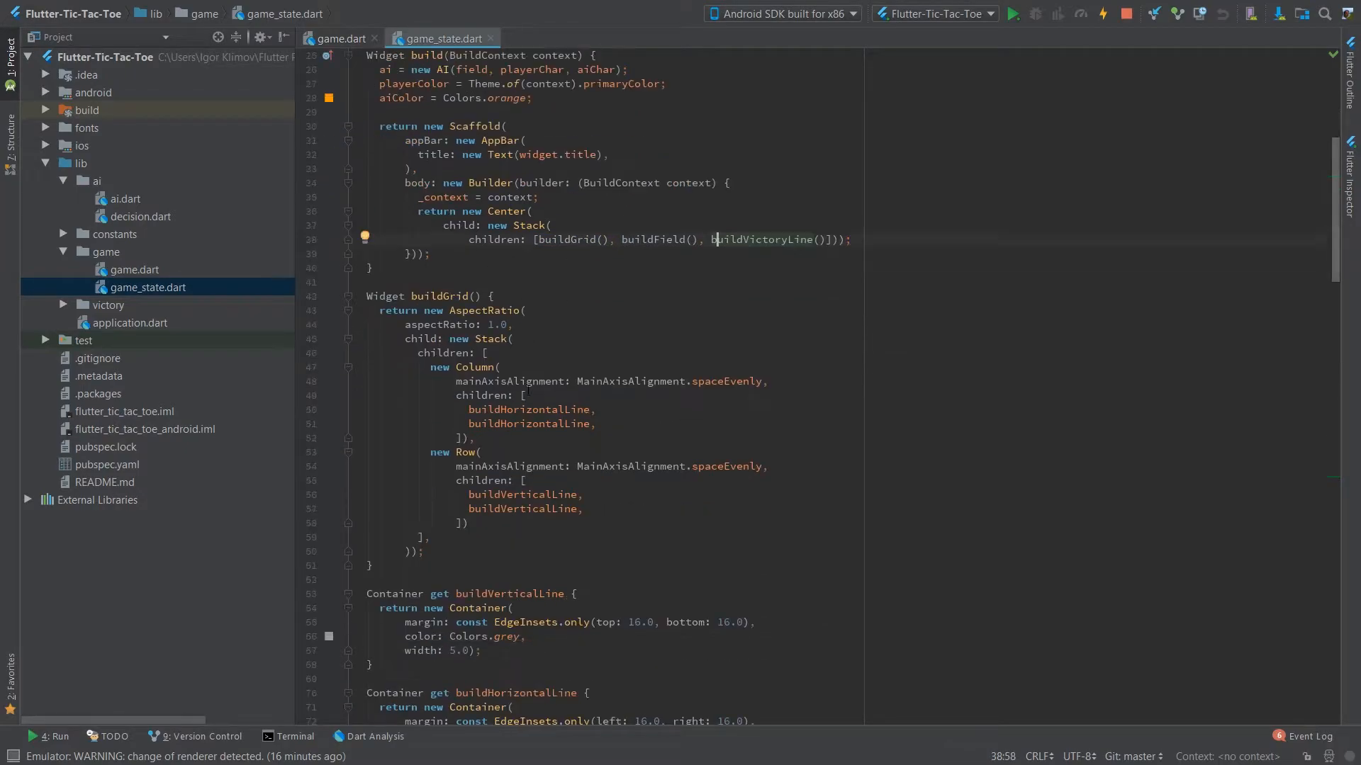
{"action": "scroll", "scroll_direction": "up", "scroll_amount": 3}
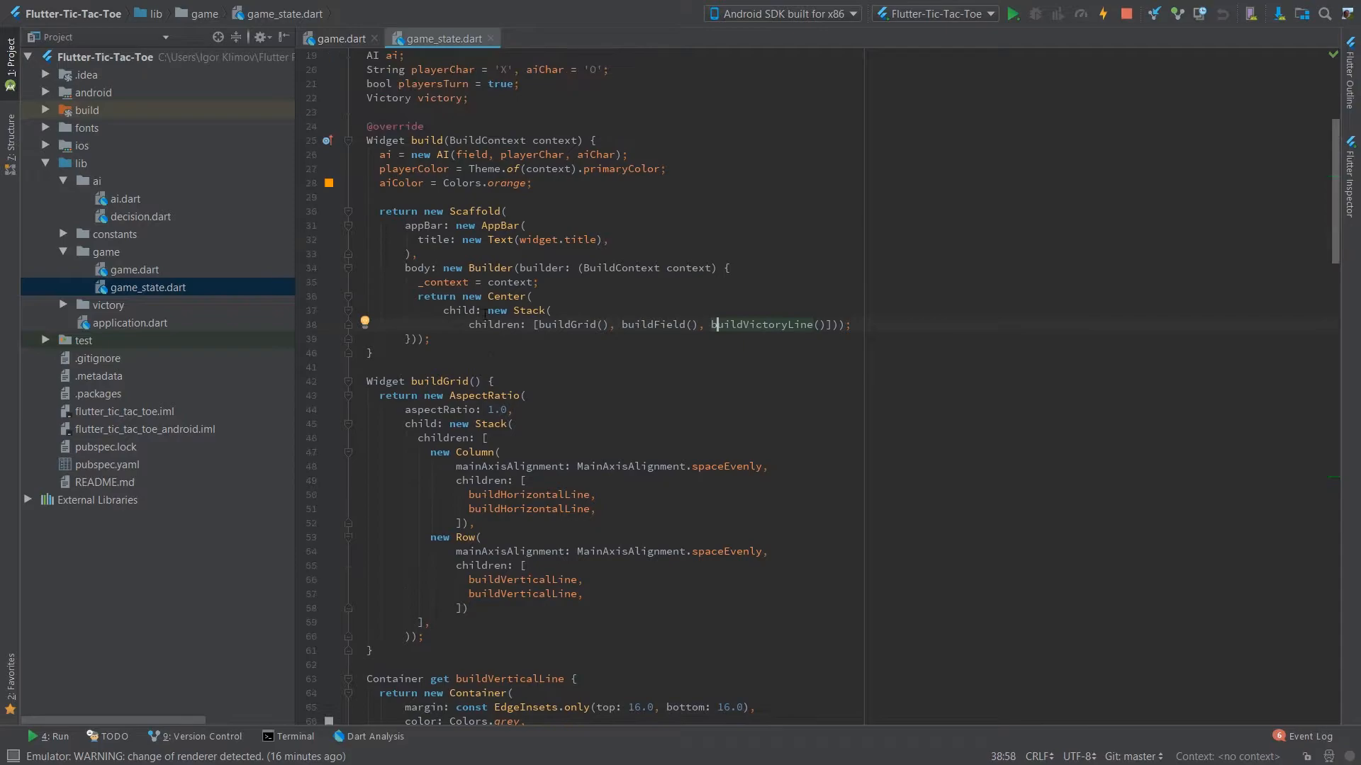
{"action": "scroll", "scroll_direction": "down", "scroll_amount": 3}
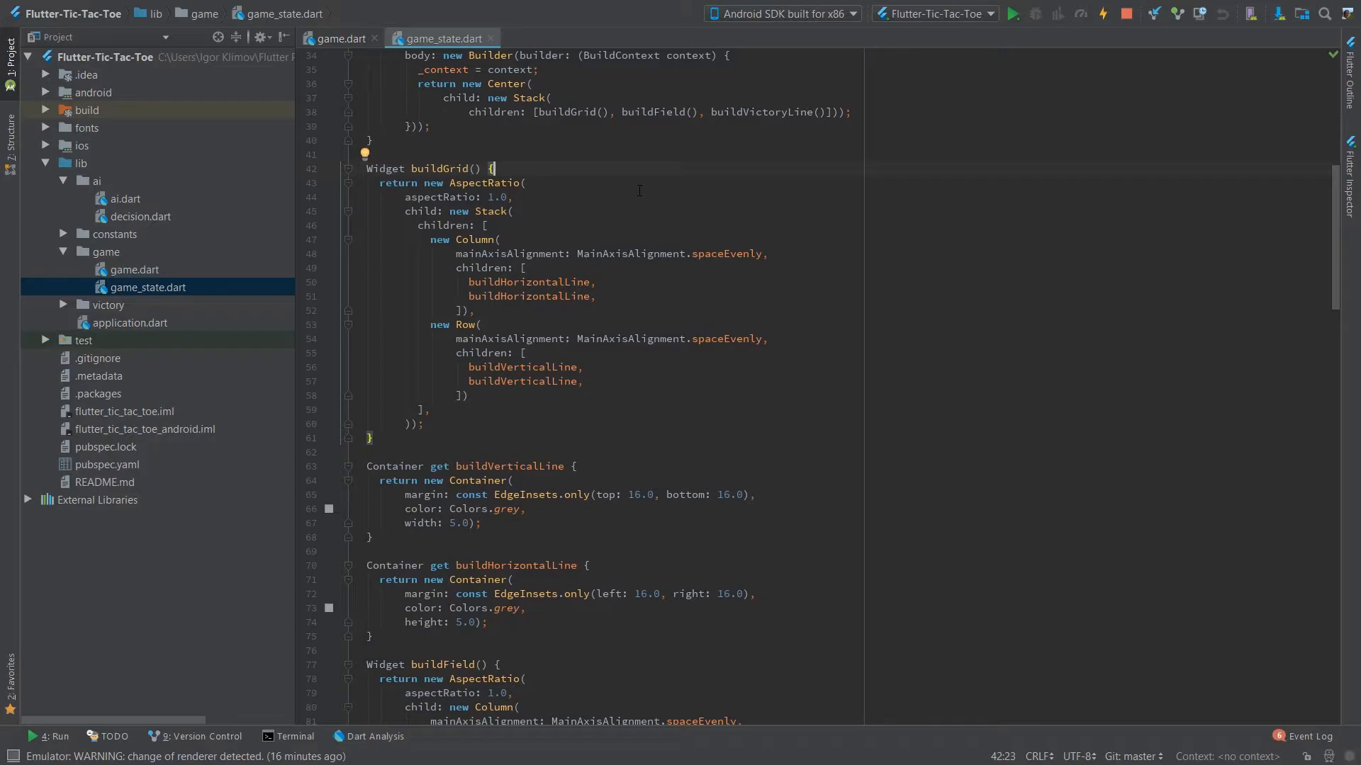
Bring the running Tic Tac Toe emulator forward and start a new game after the AI win.
{"action": "left_click", "coordinate": [1010, 14]}
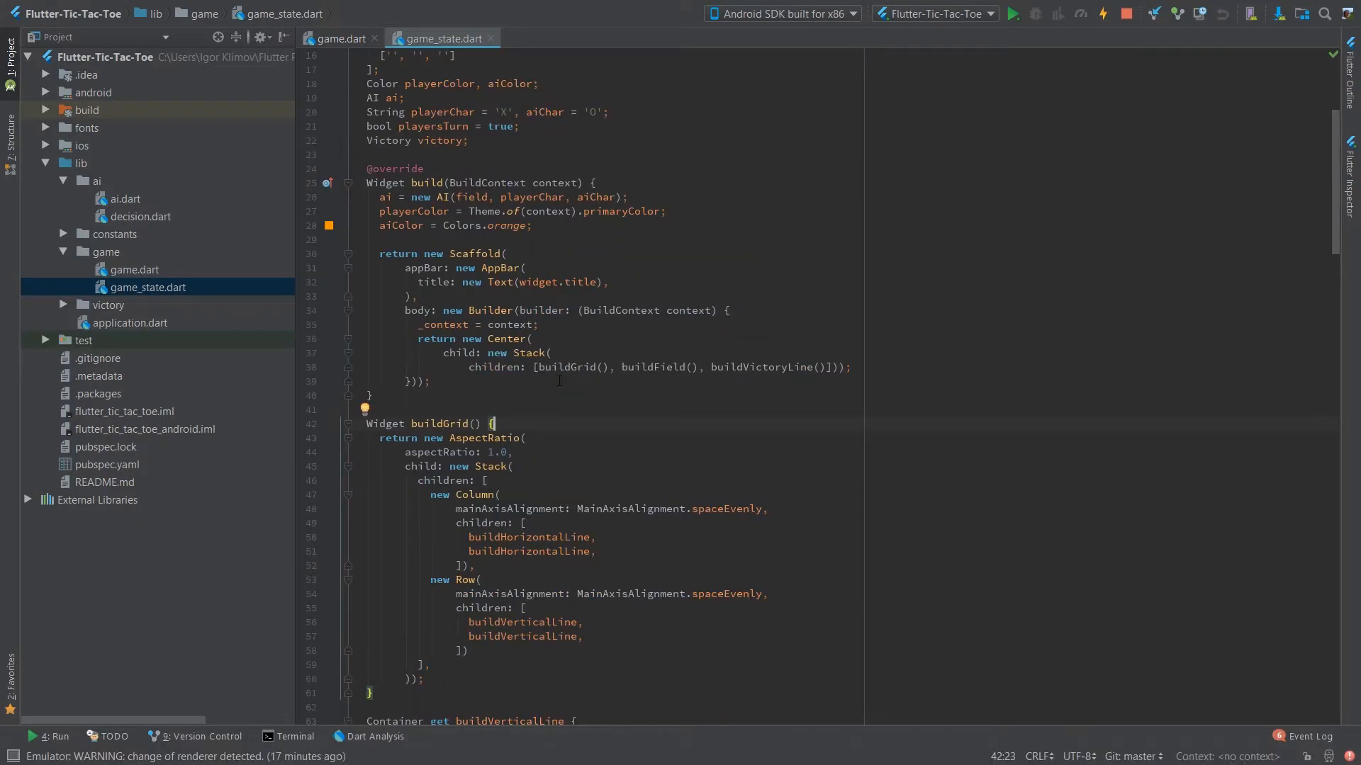
{"action": "left_click", "coordinate": [1010, 14]}
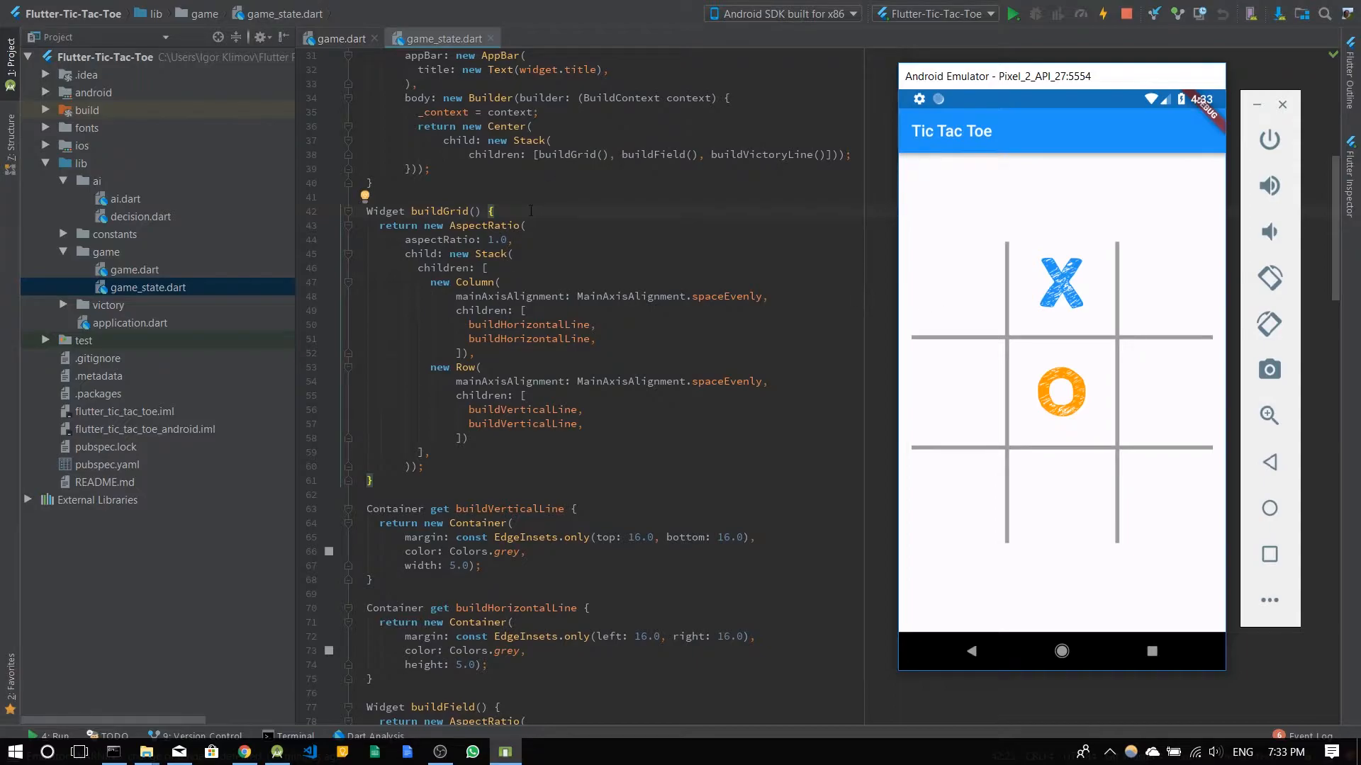
{"action": "scroll", "scroll_direction": "up", "scroll_amount": 3}
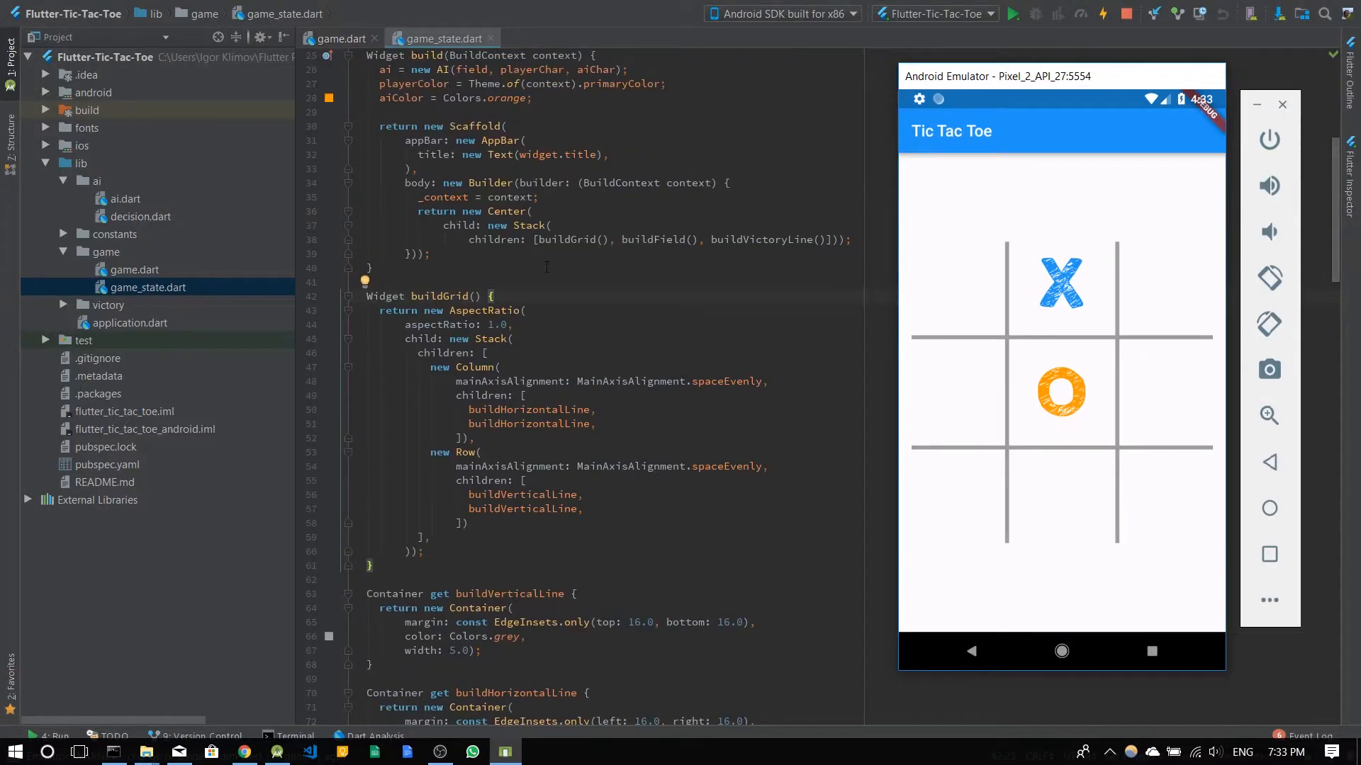
{"action": "scroll", "scroll_direction": "up", "scroll_amount": 3}
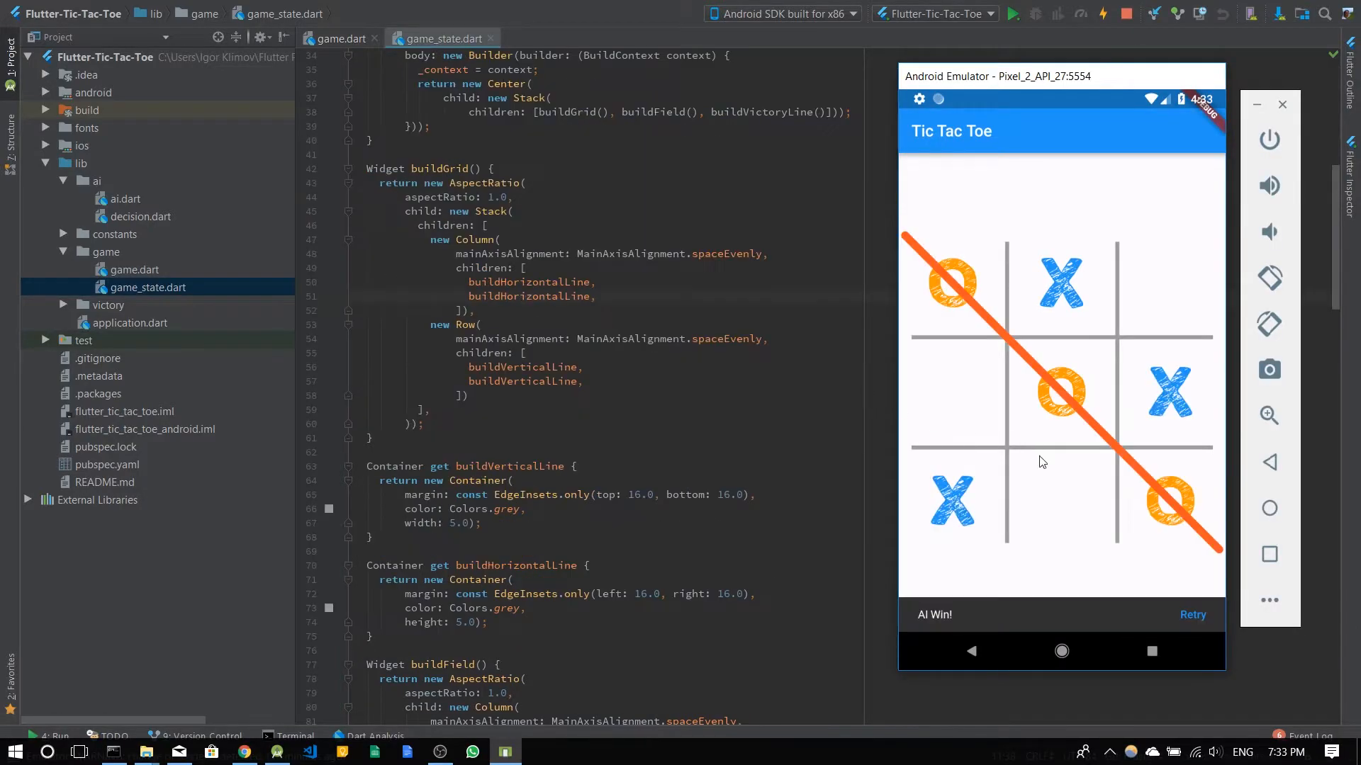
{"action": "mouse_move", "coordinate": [1192, 614]}
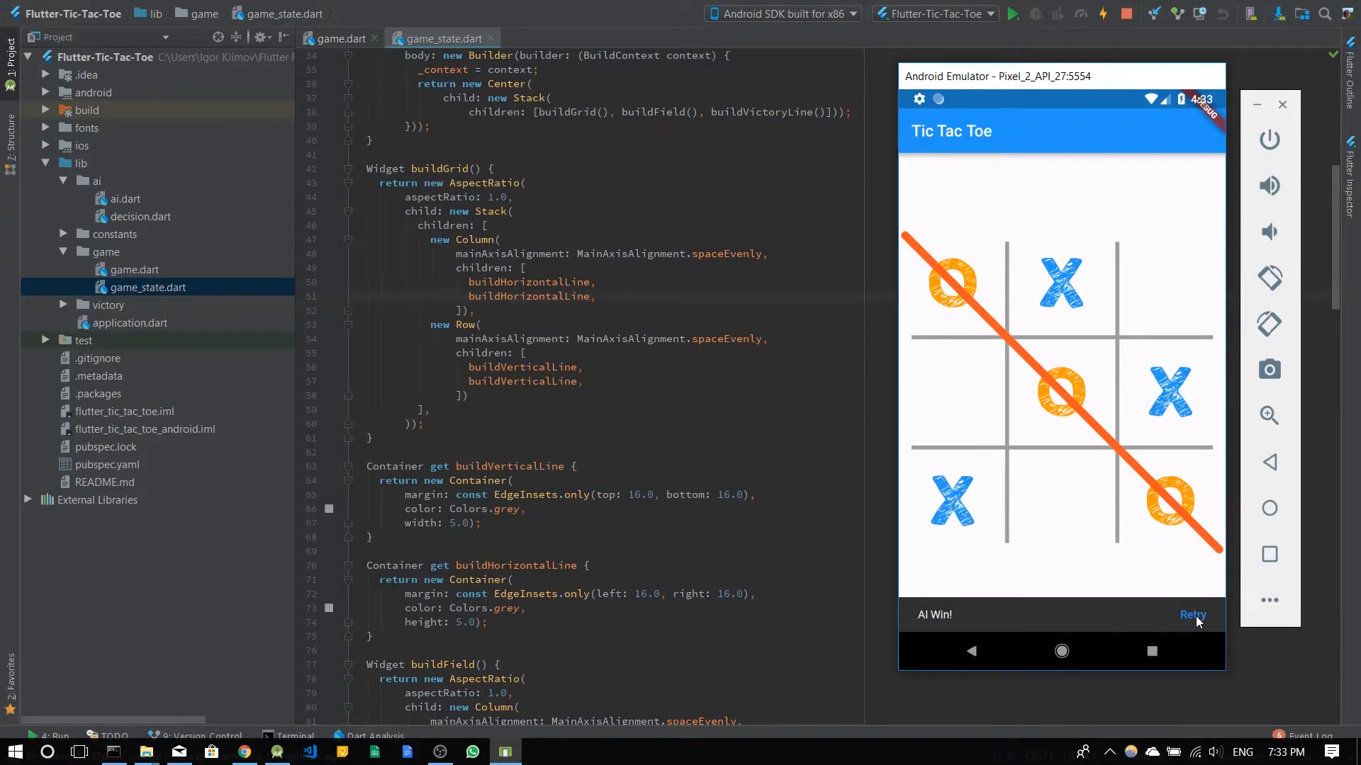
{"action": "left_click", "coordinate": [1192, 614]}
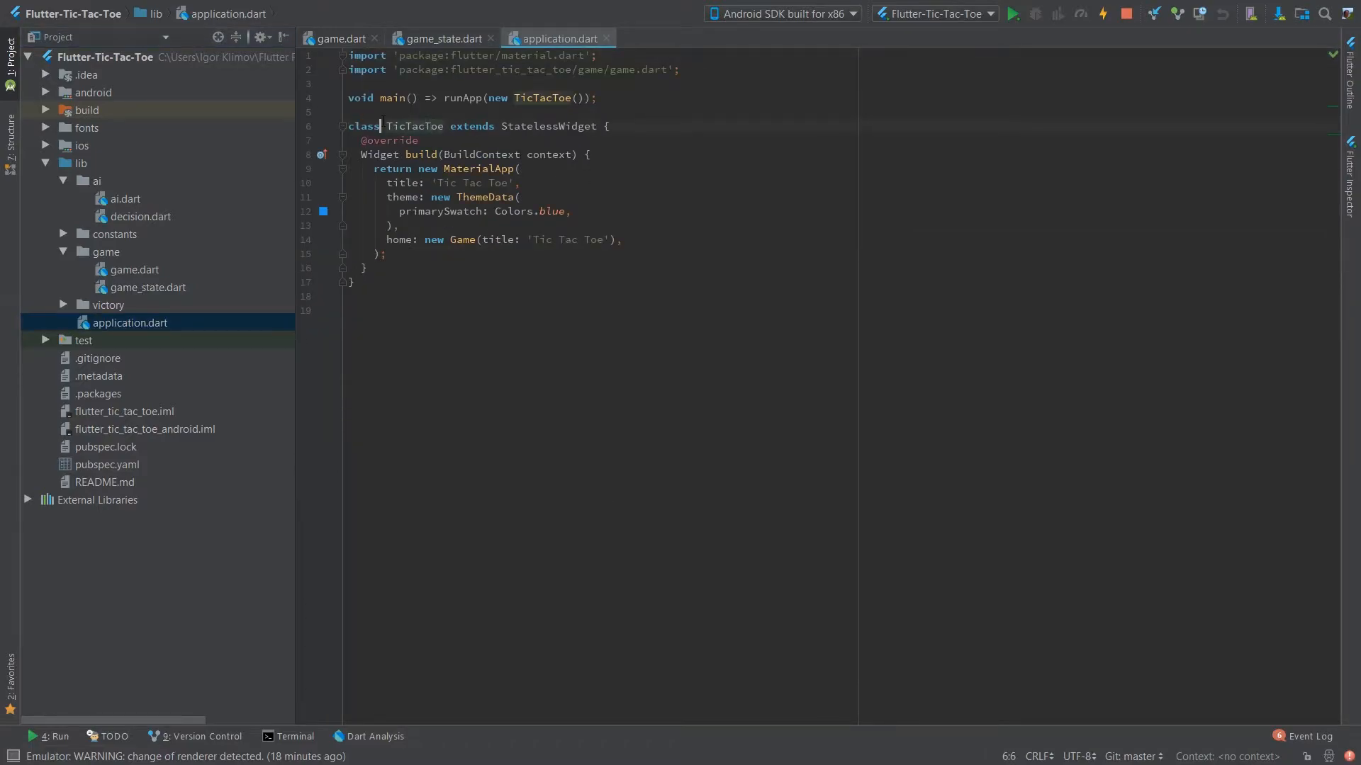
{"action": "left_click", "coordinate": [612, 126]}
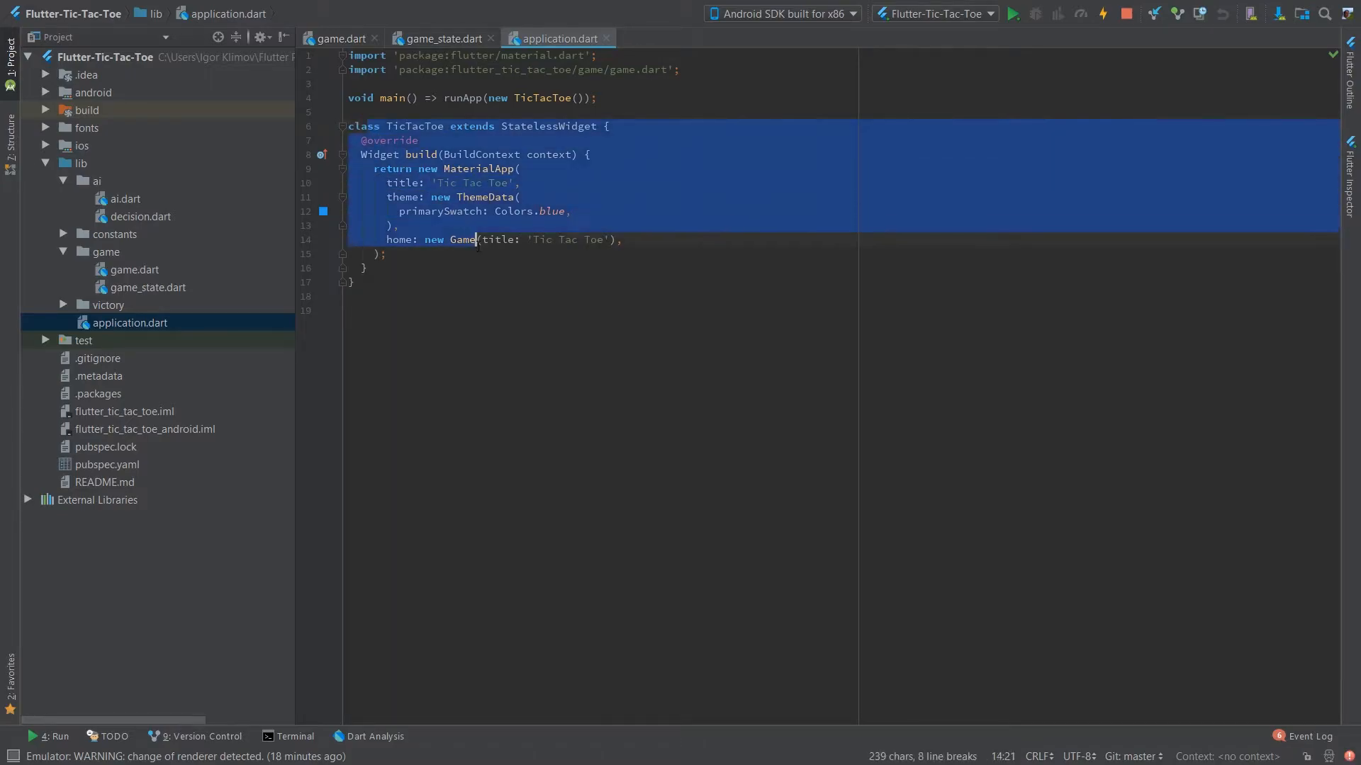
{"action": "double_click", "coordinate": [498, 240]}
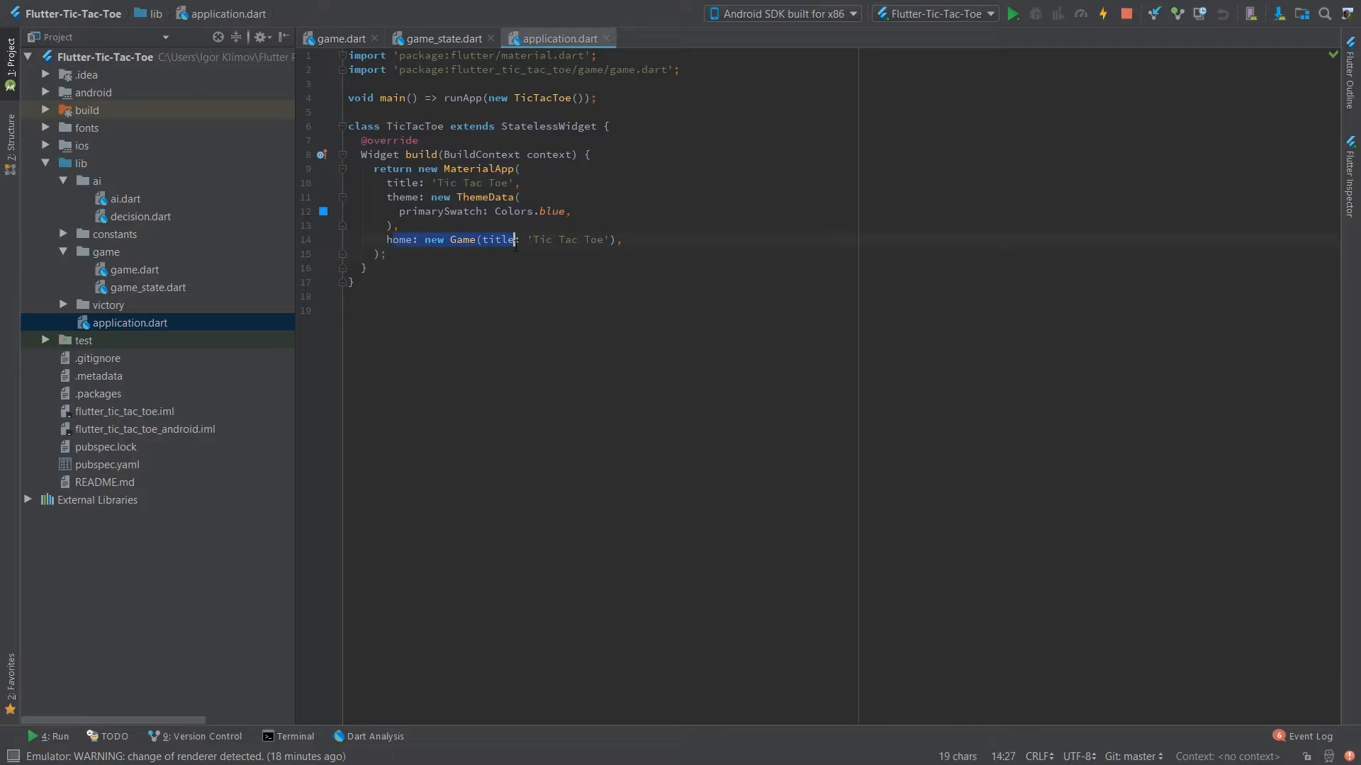
{"action": "left_click", "coordinate": [621, 240]}
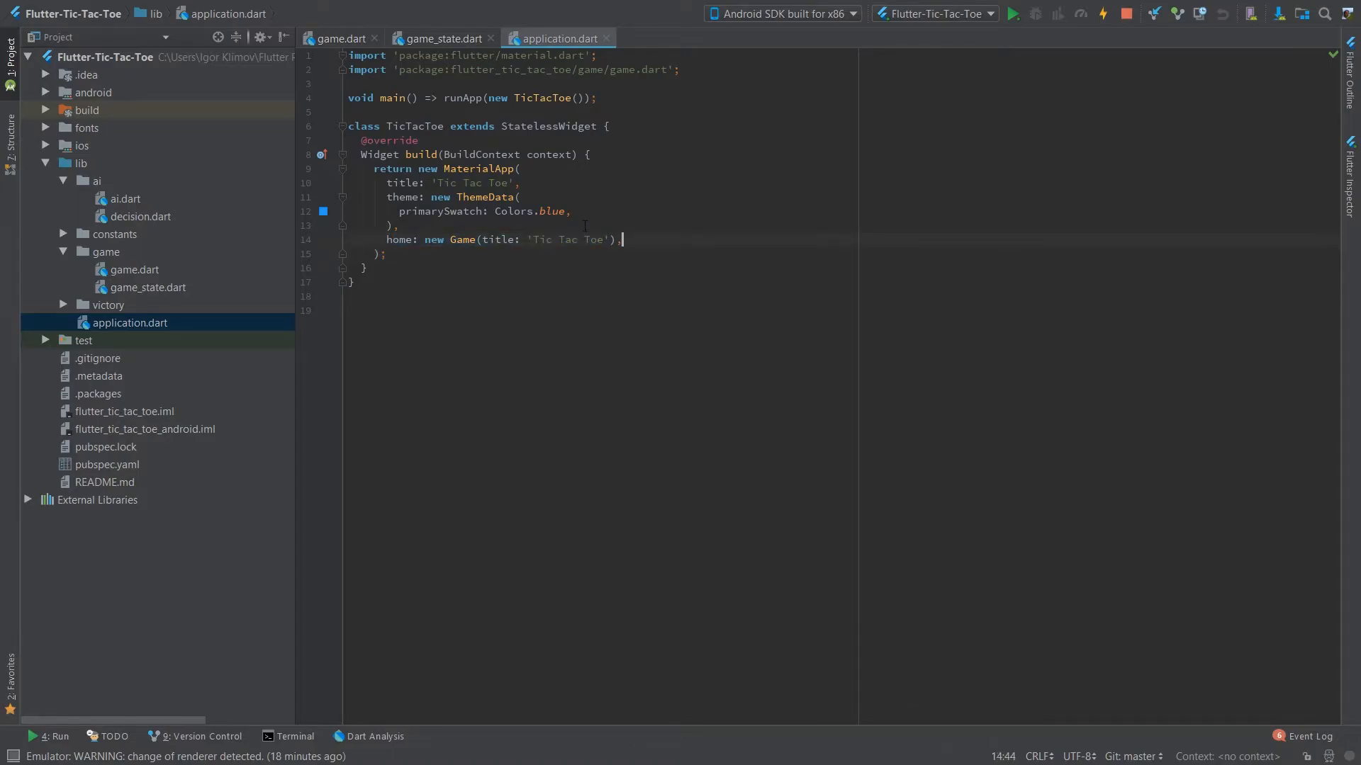
{"action": "key", "text": "enter"}
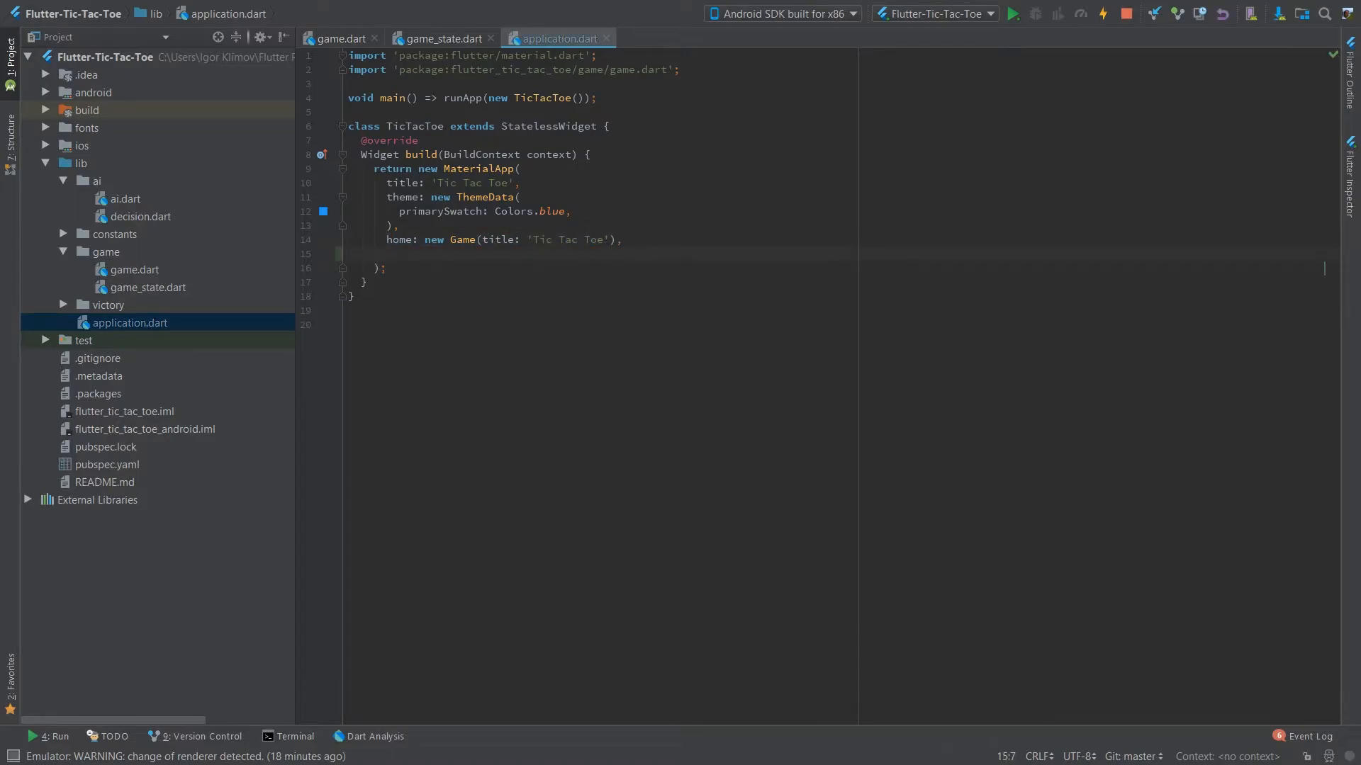
{"action": "type", "text": "routes: {"}
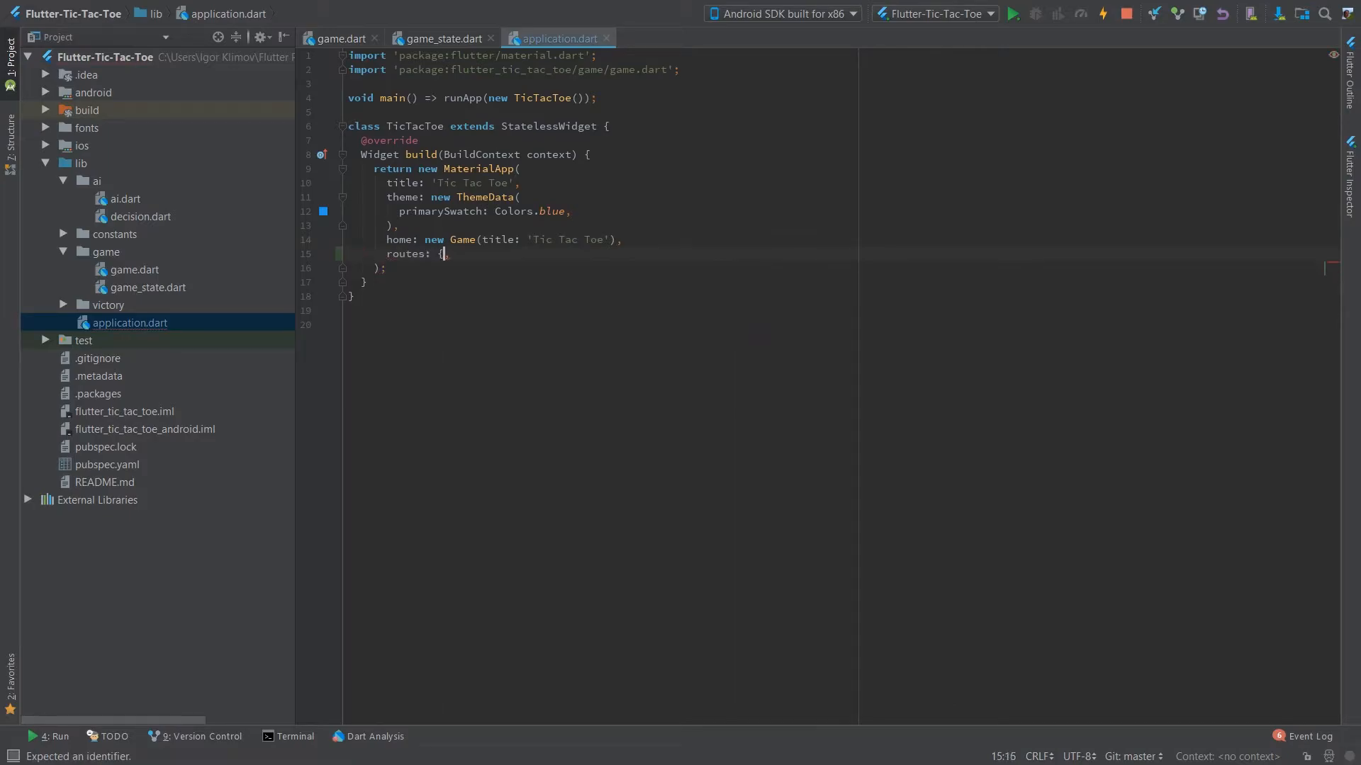
{"action": "type", "text": "]"}
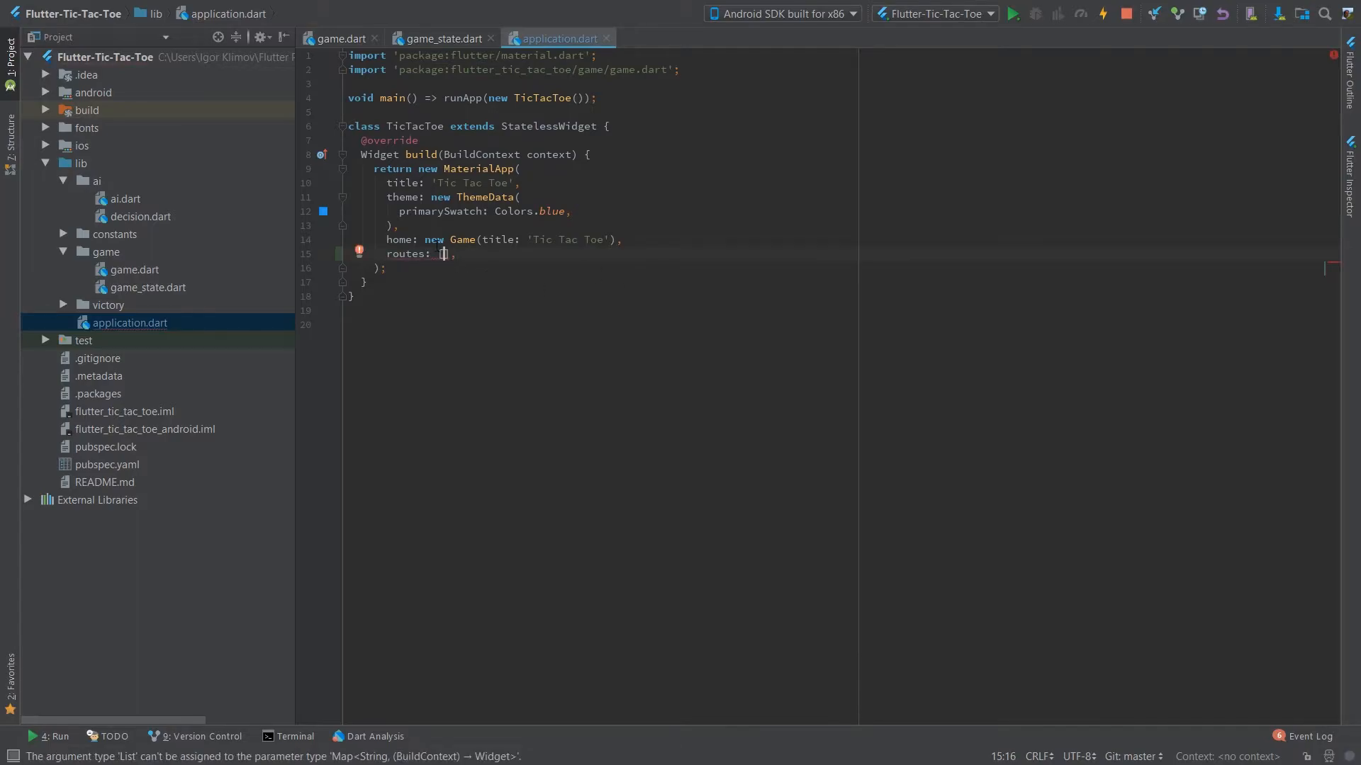
{"action": "mouse_move", "coordinate": [443, 254]}
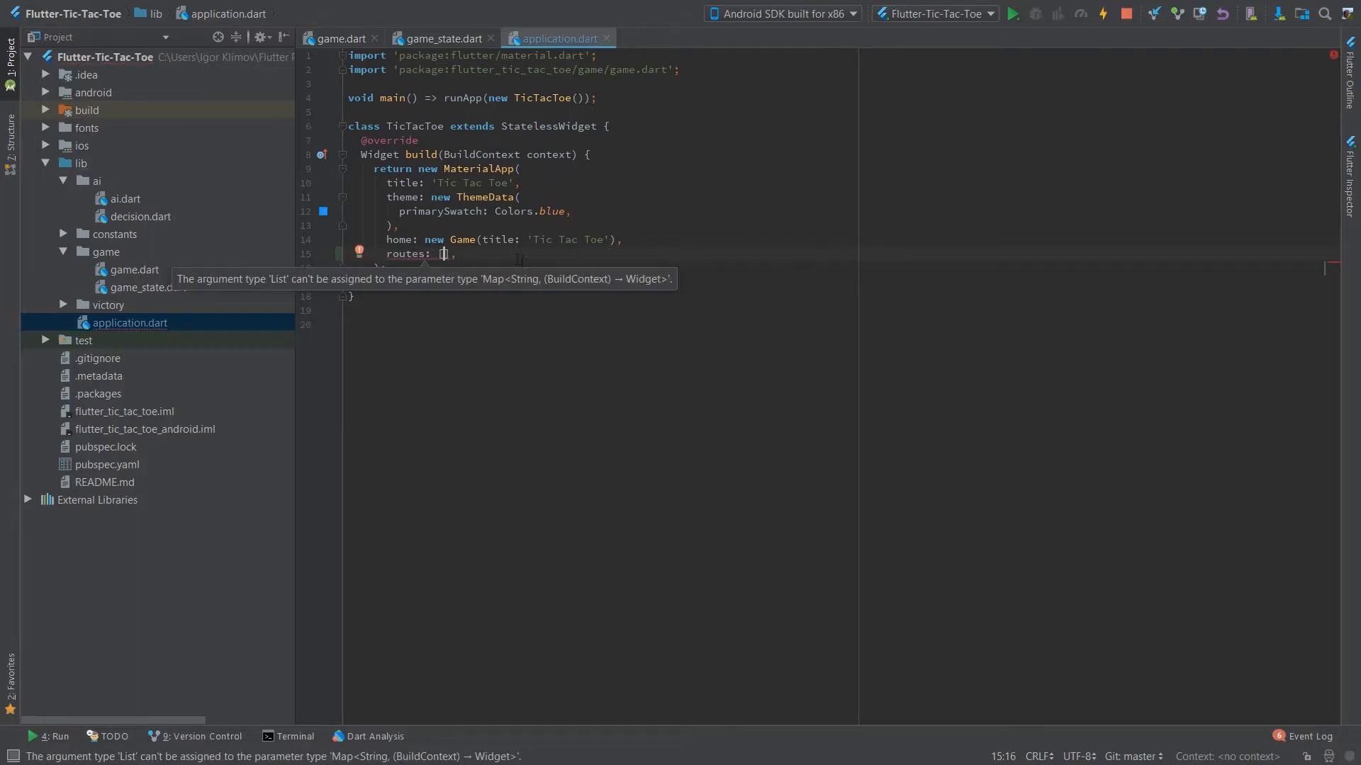
{"action": "key", "text": "ctrl+z"}
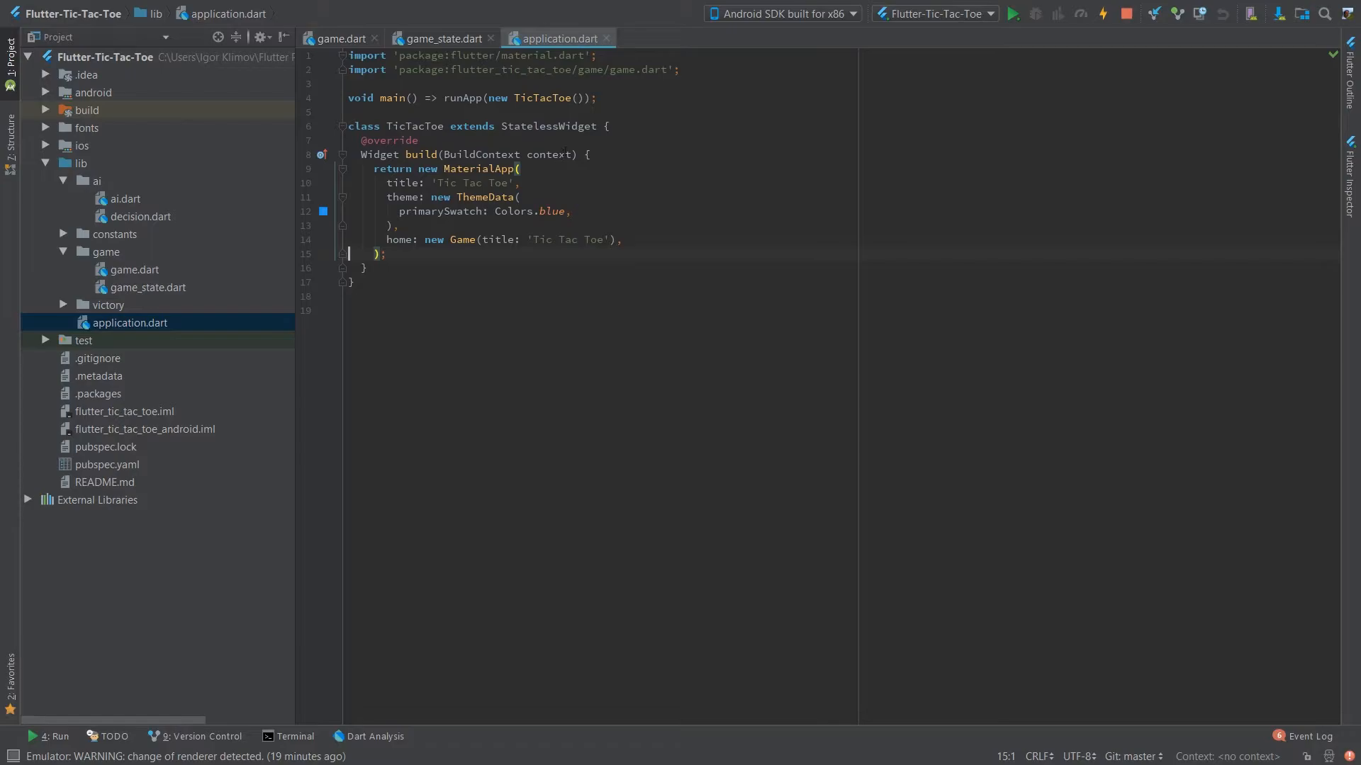
{"action": "mouse_move", "coordinate": [165, 272]}
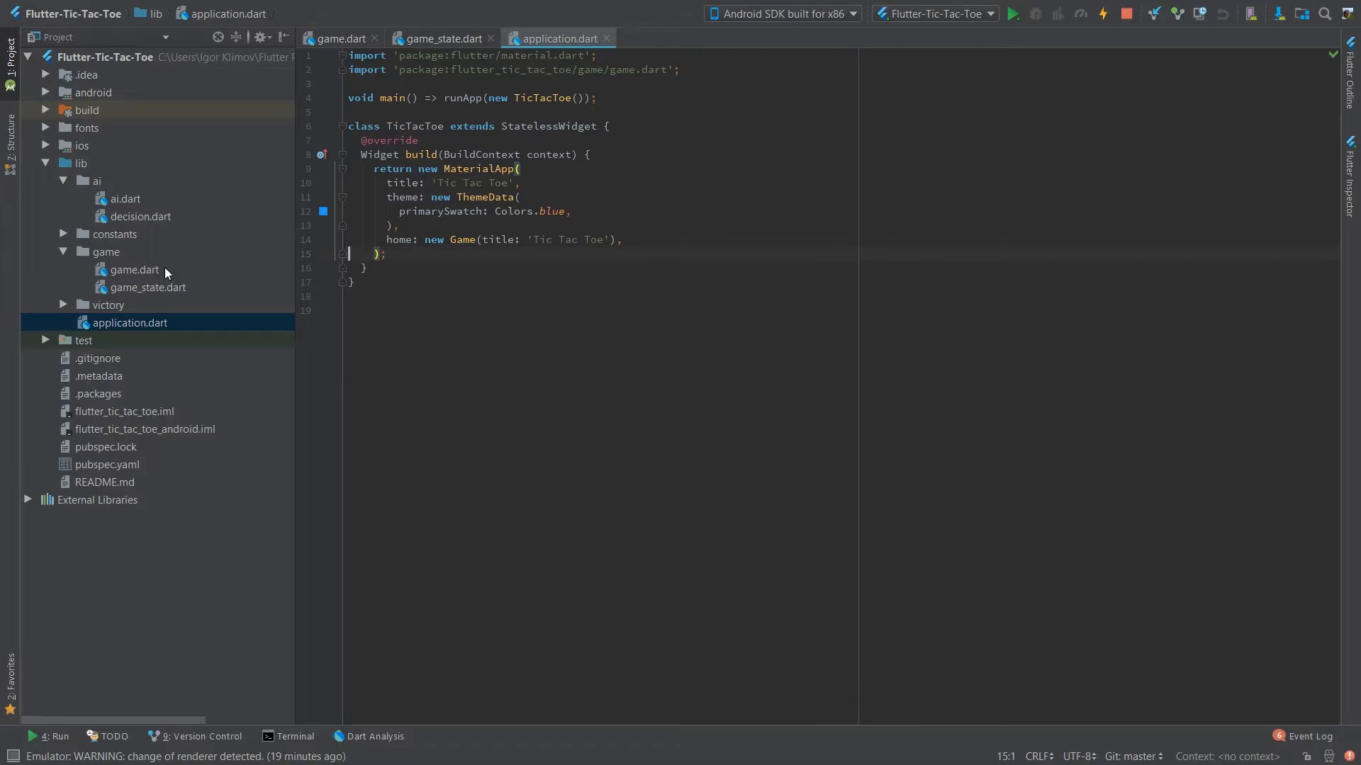
From application.dart's home line, jump into the Game widget declaration in game.dart.
{"action": "left_click", "coordinate": [135, 269]}
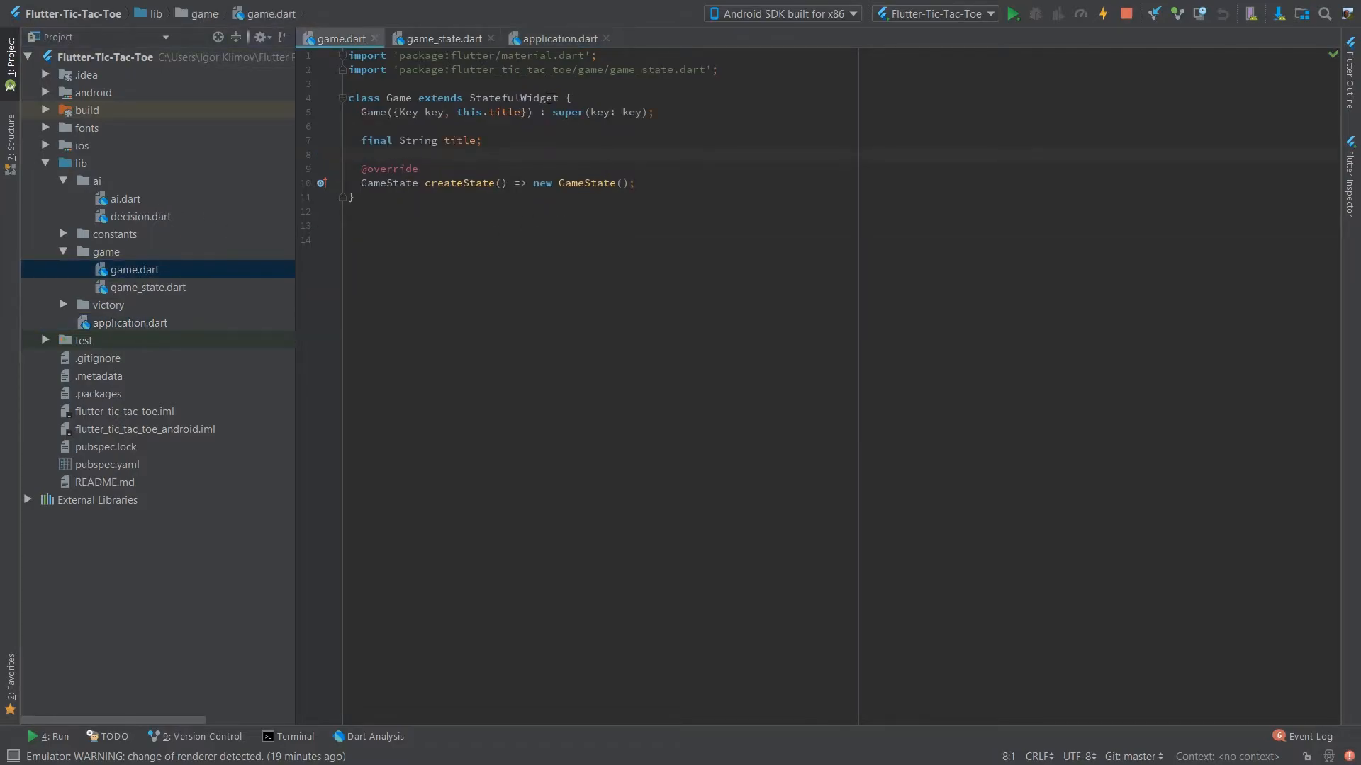
{"action": "left_click", "coordinate": [559, 38]}
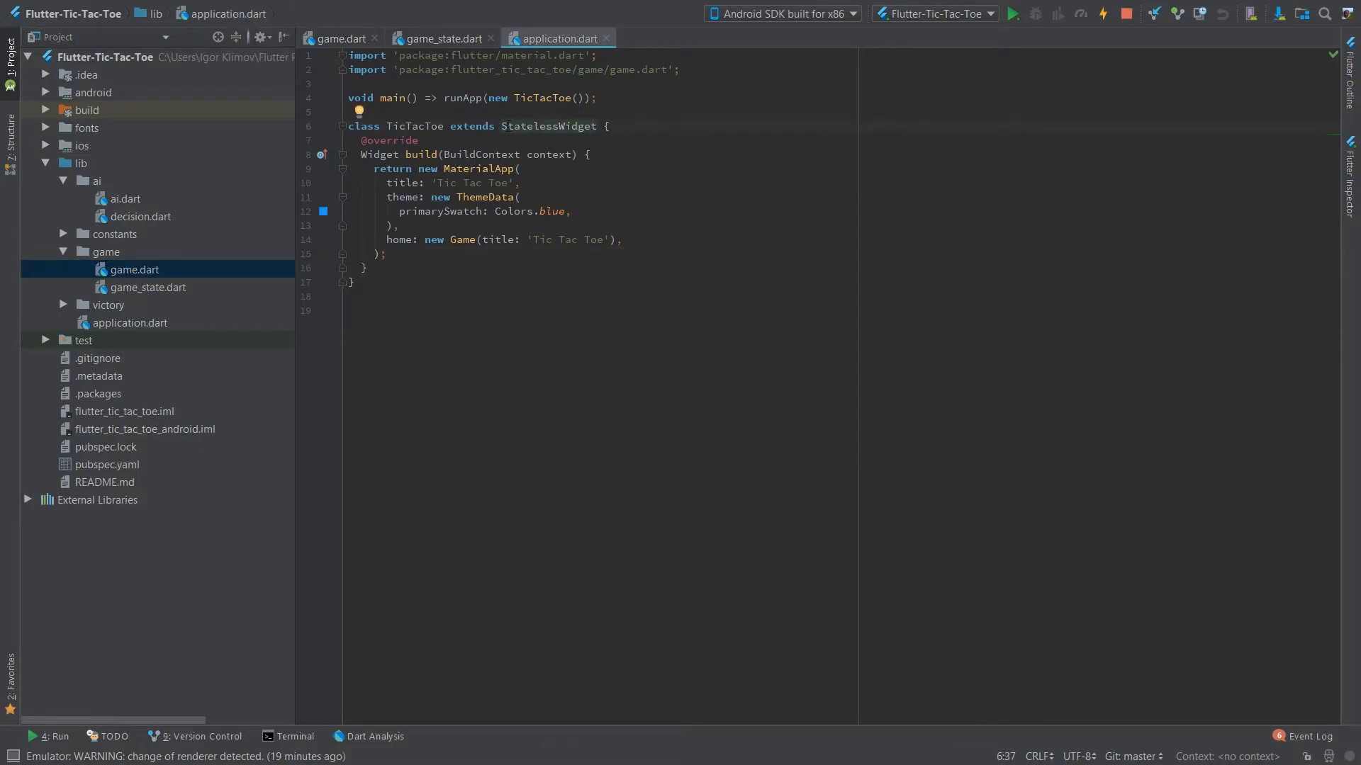
{"action": "left_click", "coordinate": [462, 239]}
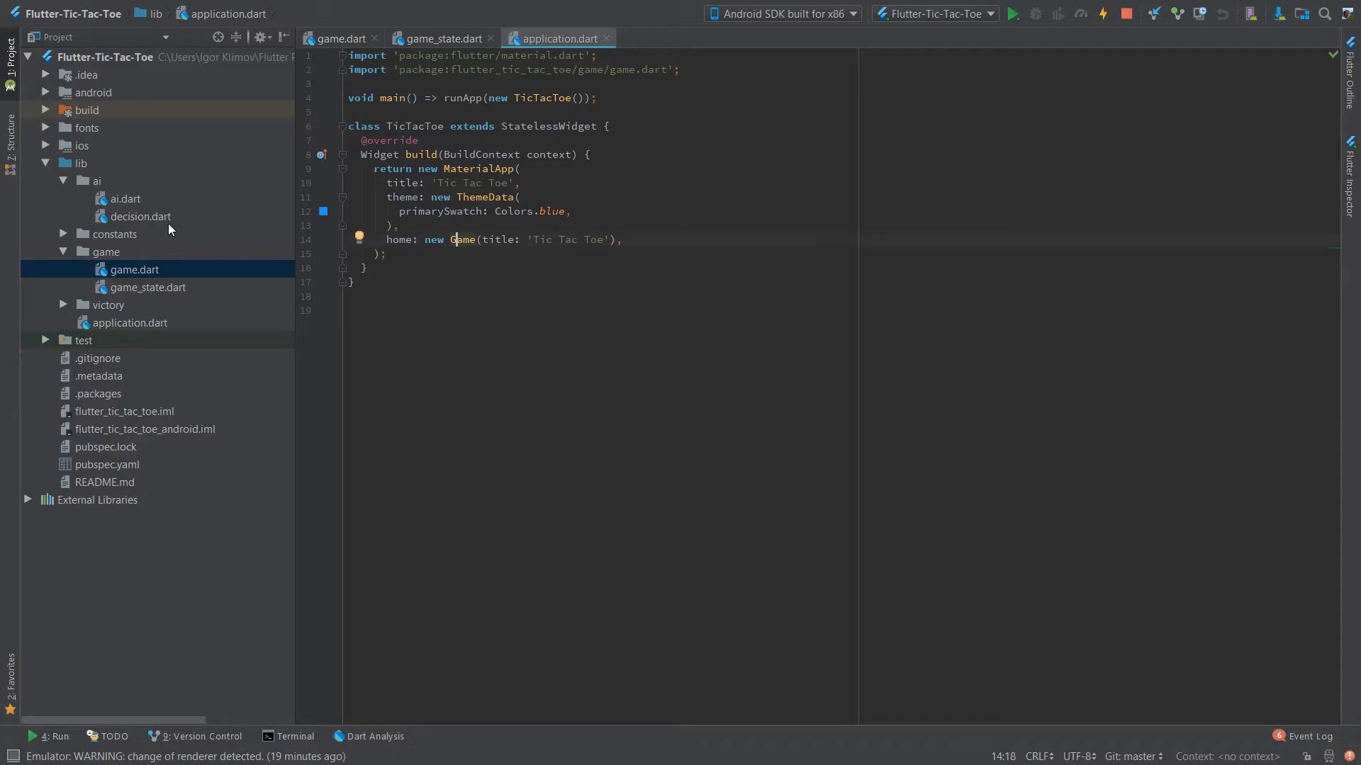
{"action": "left_click", "coordinate": [339, 38]}
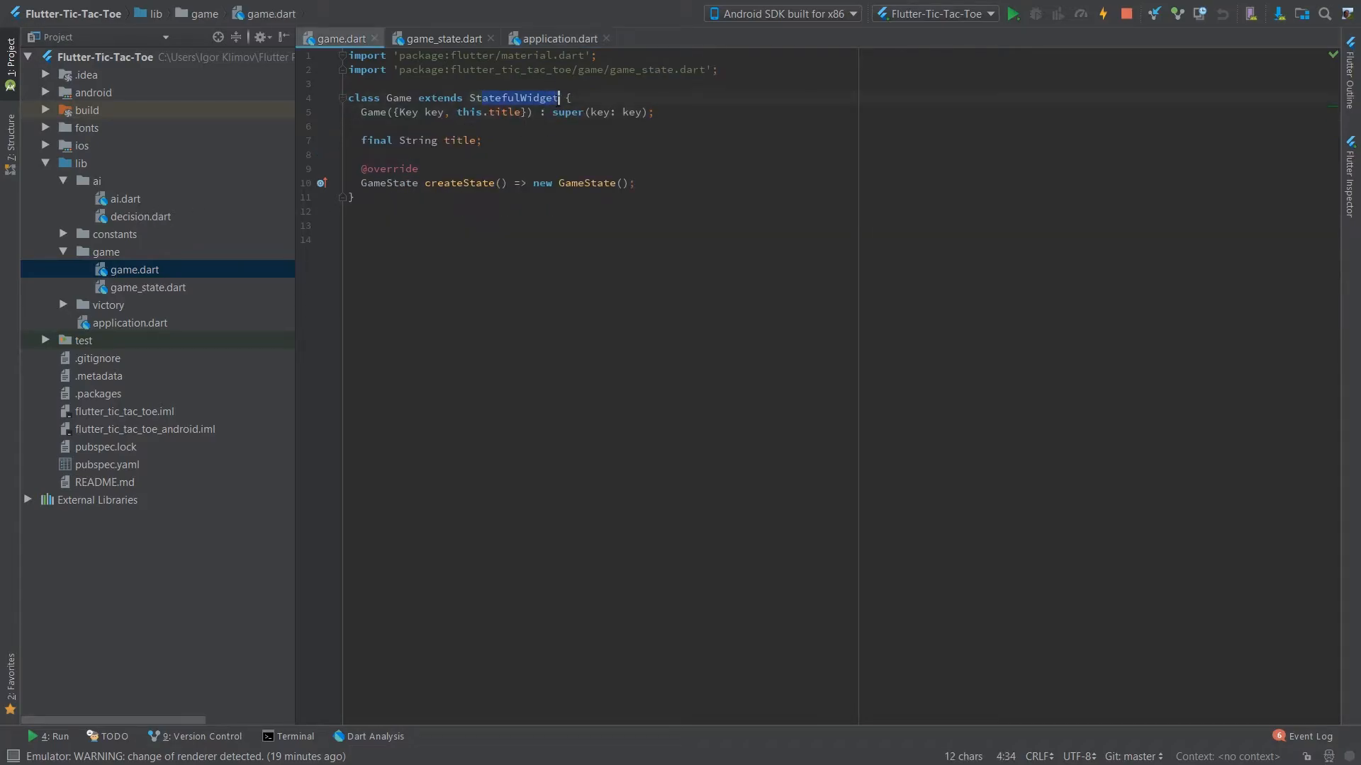
{"action": "left_click", "coordinate": [519, 98]}
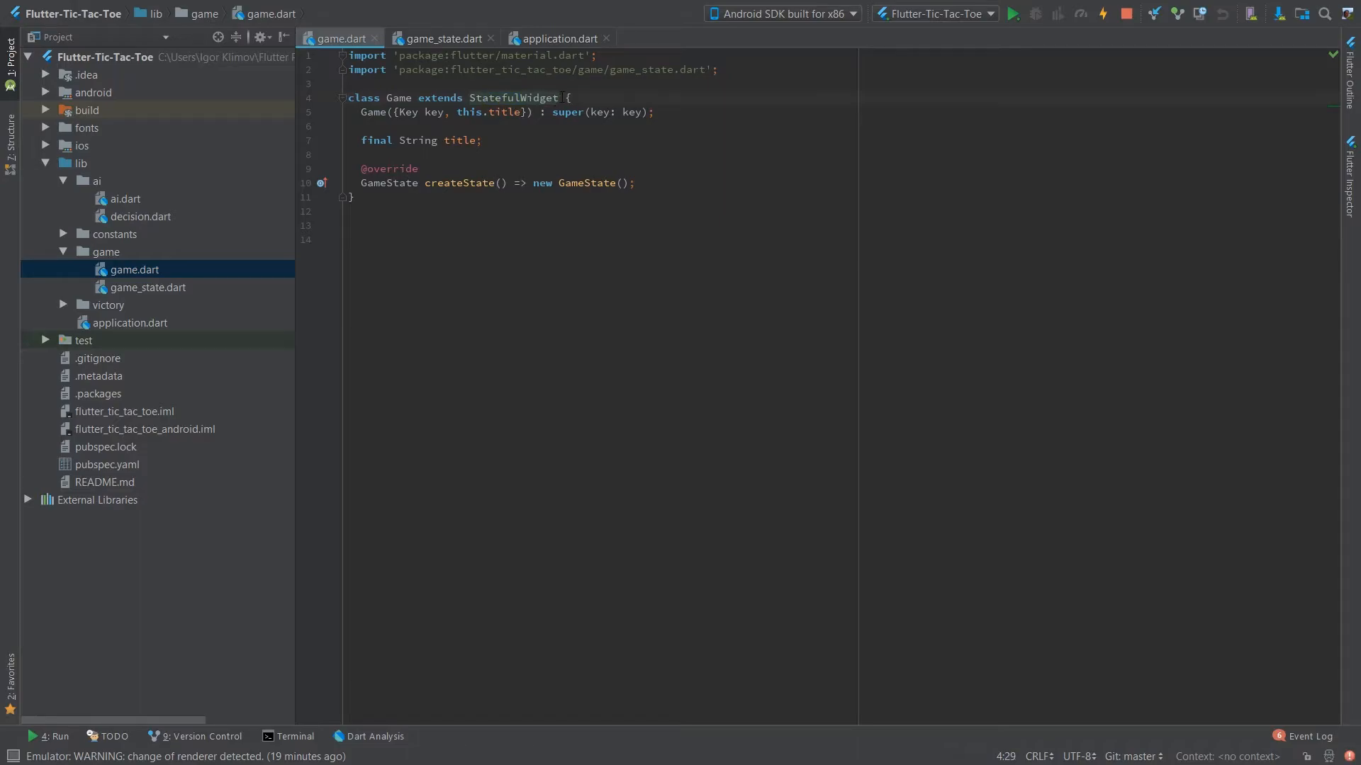
{"action": "left_click", "coordinate": [482, 98]}
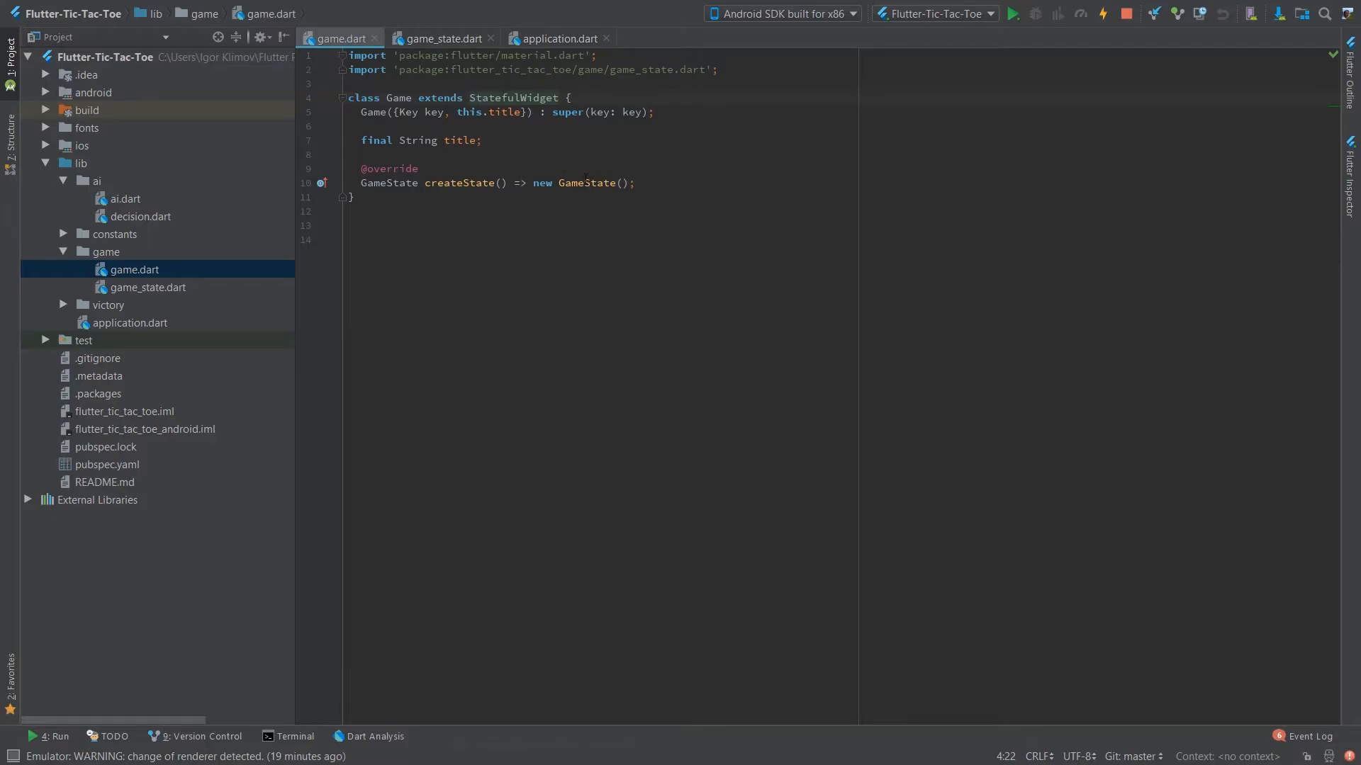
Jump from game.dart to the GameState class in game_state.dart, going back and forth once.
{"action": "left_click", "coordinate": [147, 288]}
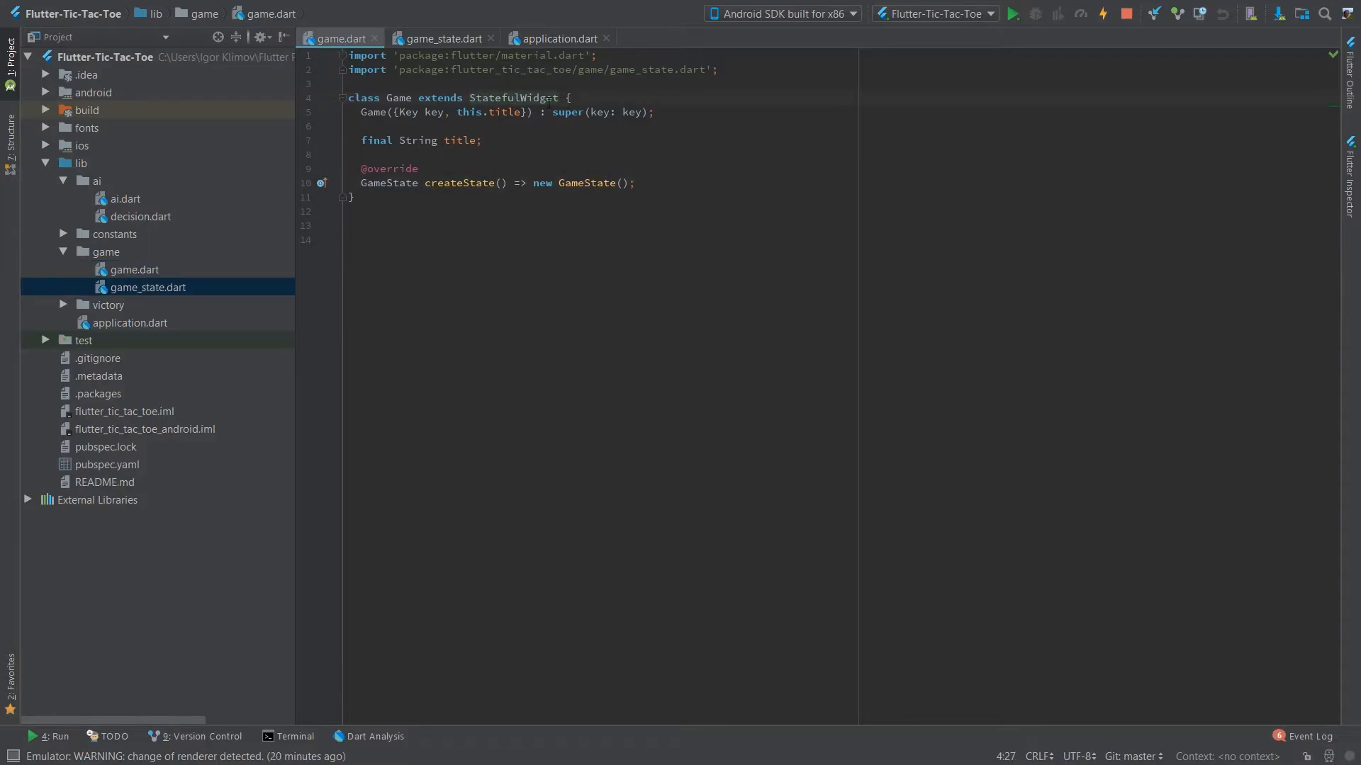
{"action": "mouse_move", "coordinate": [585, 183]}
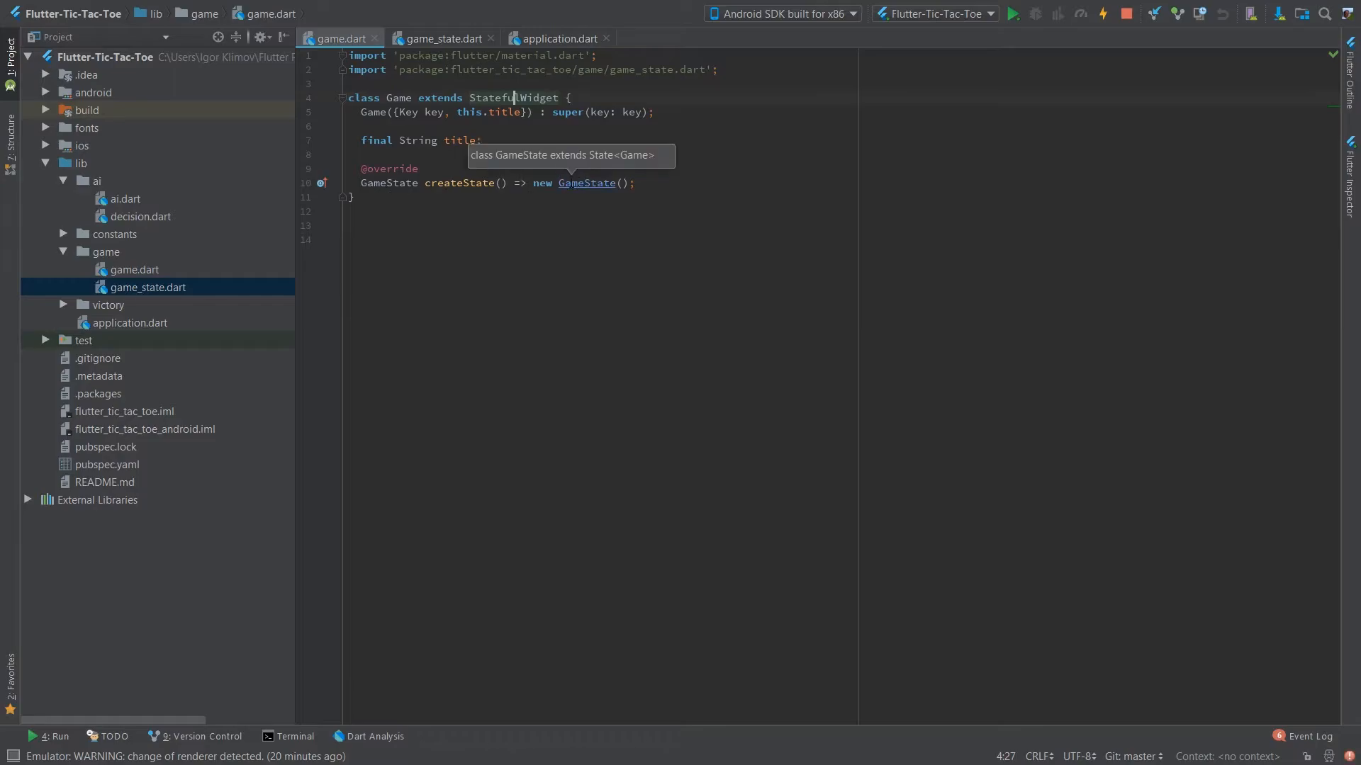
{"action": "left_click", "coordinate": [444, 38]}
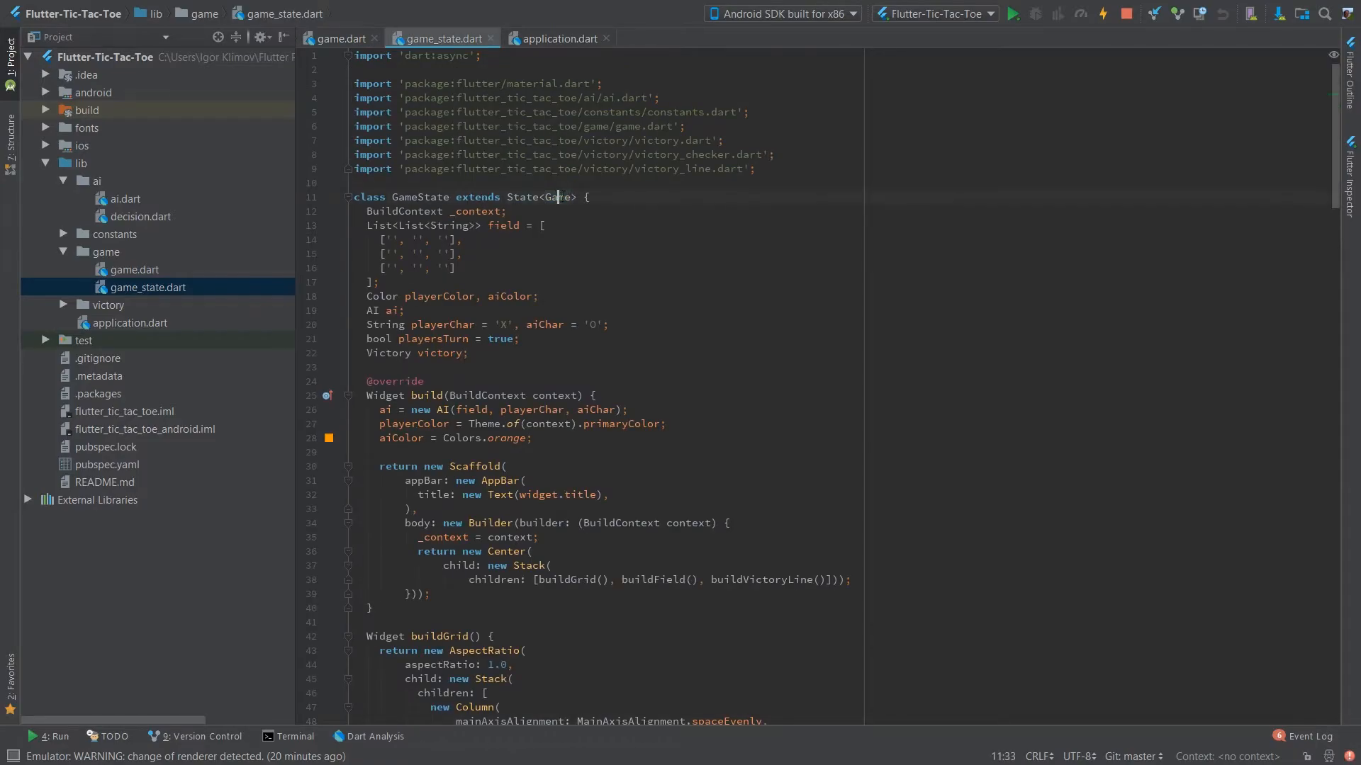
{"action": "left_click", "coordinate": [339, 39]}
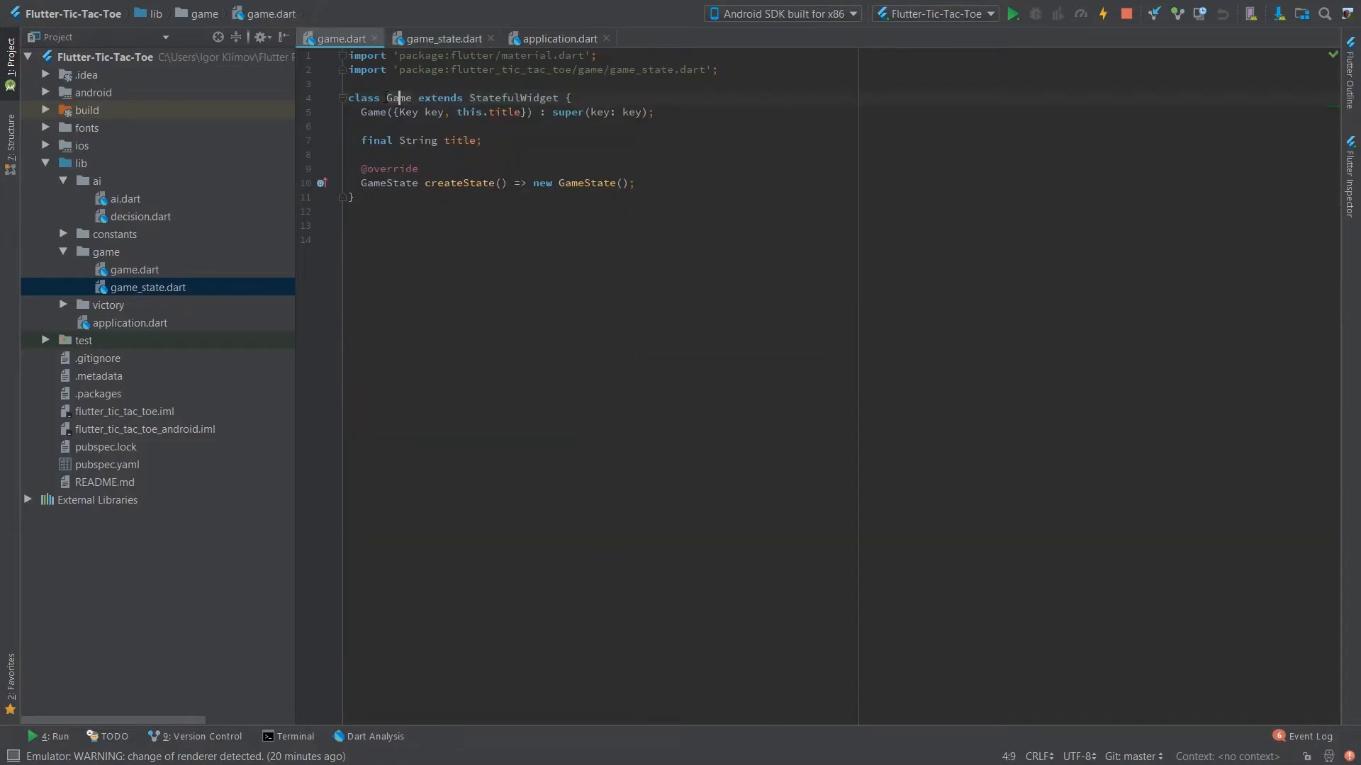
{"action": "left_click", "coordinate": [442, 38]}
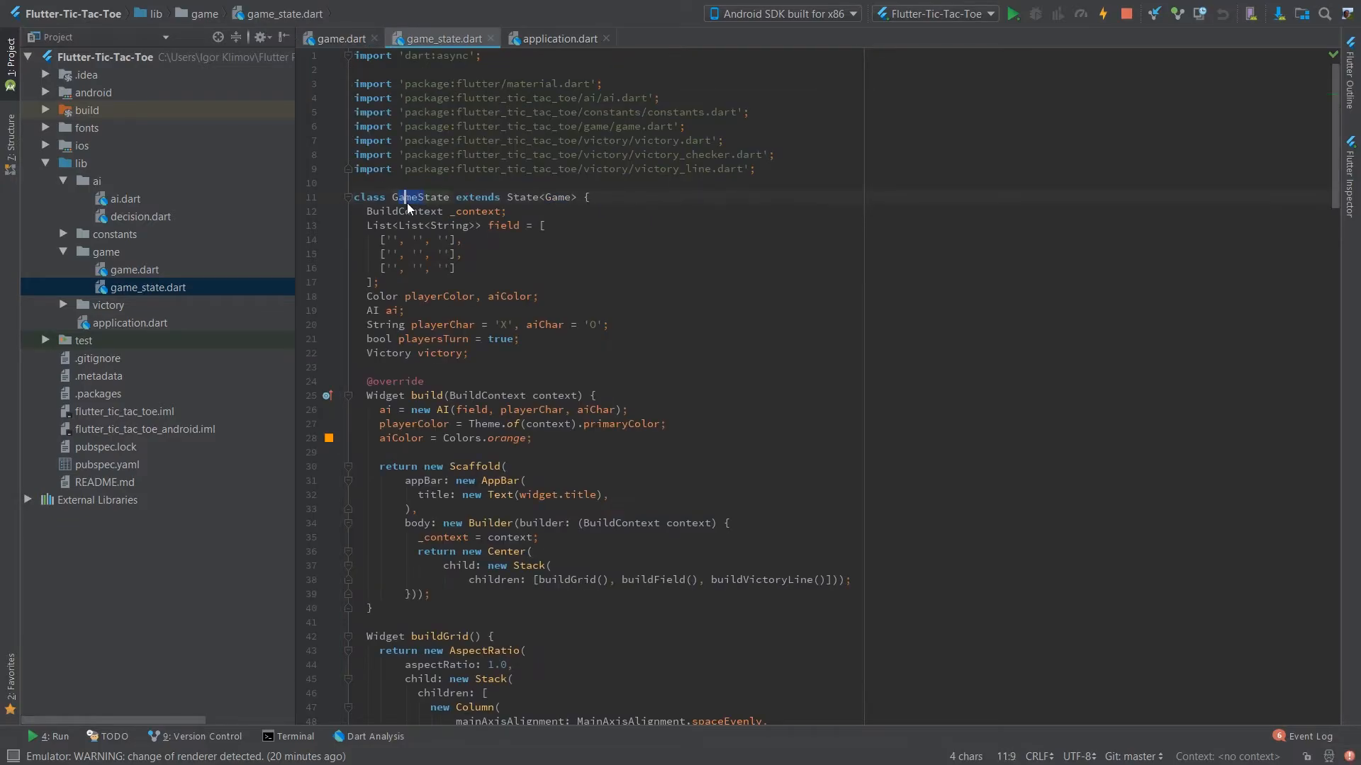
{"action": "left_click", "coordinate": [1011, 14]}
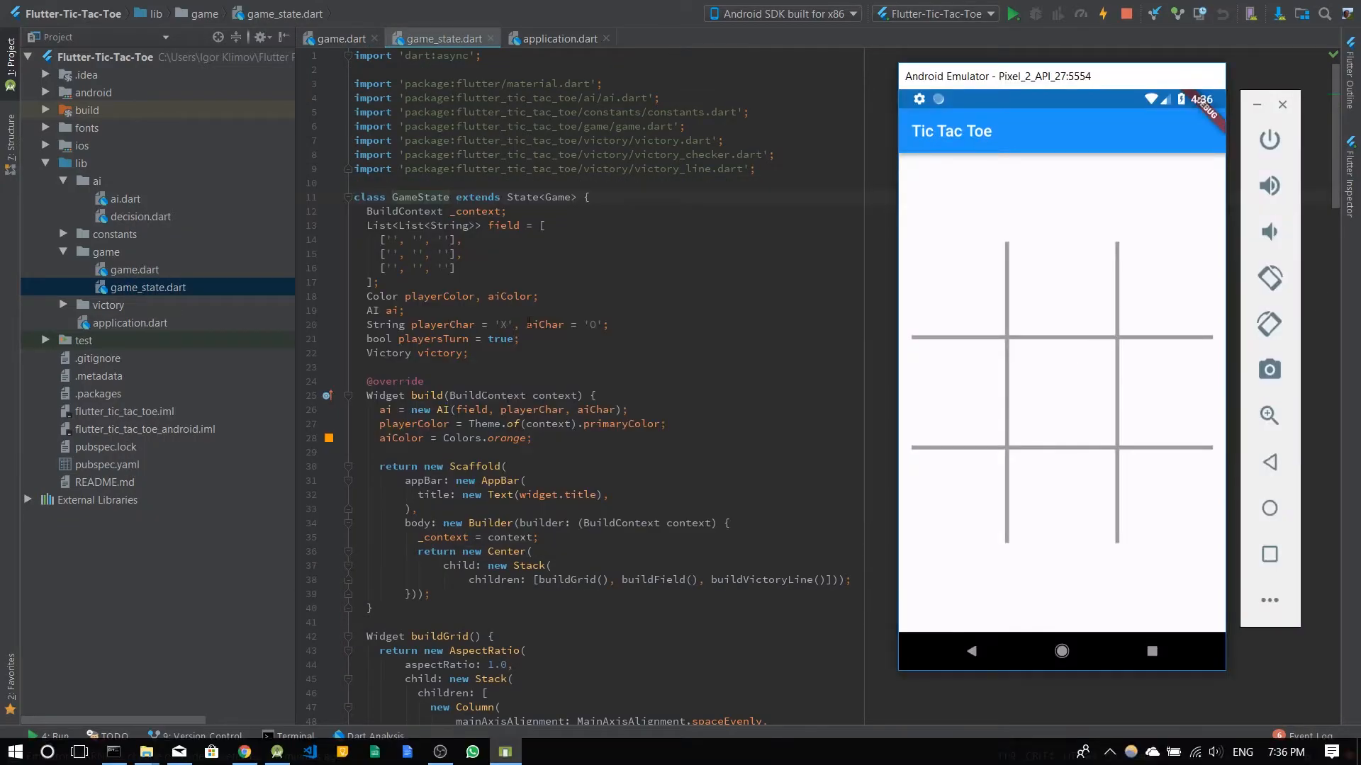
{"action": "scroll", "scroll_direction": "down", "scroll_amount": 3}
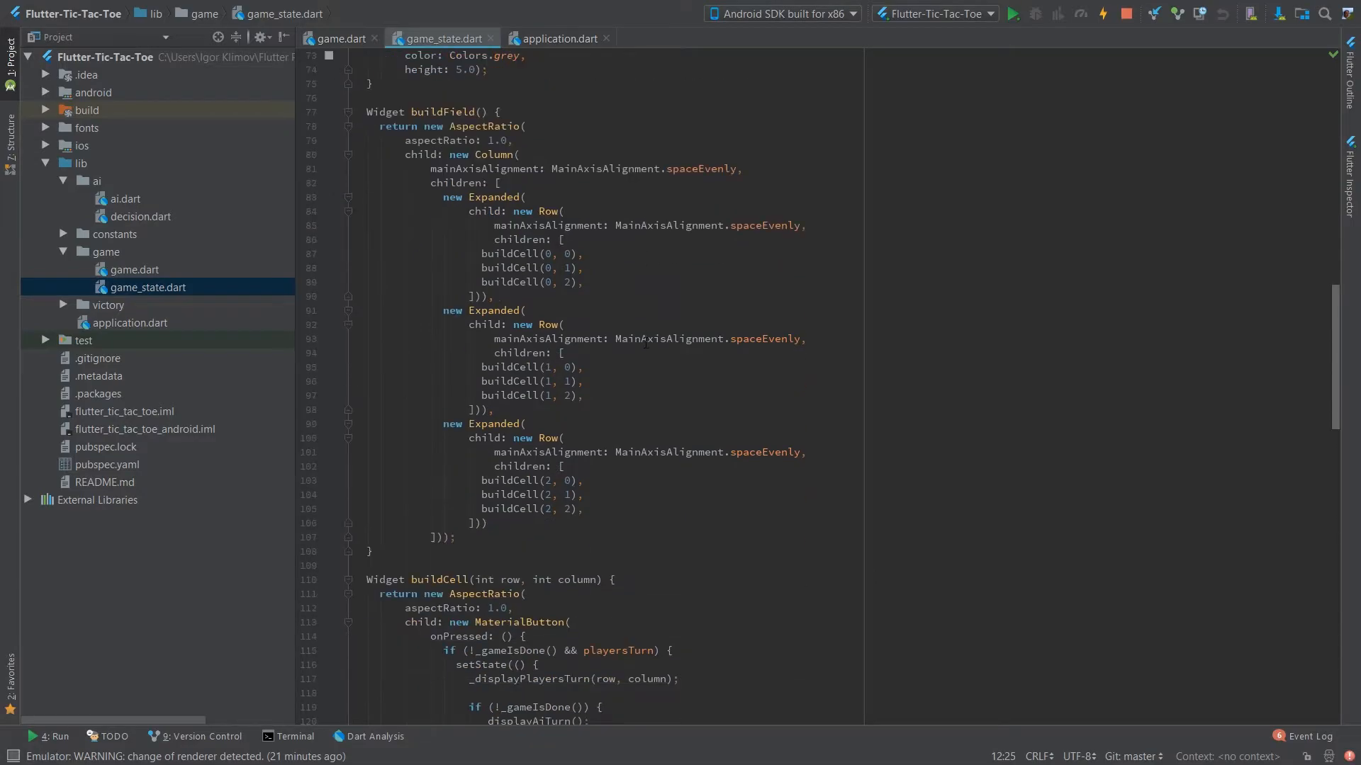
{"action": "scroll", "scroll_direction": "down", "scroll_amount": 3}
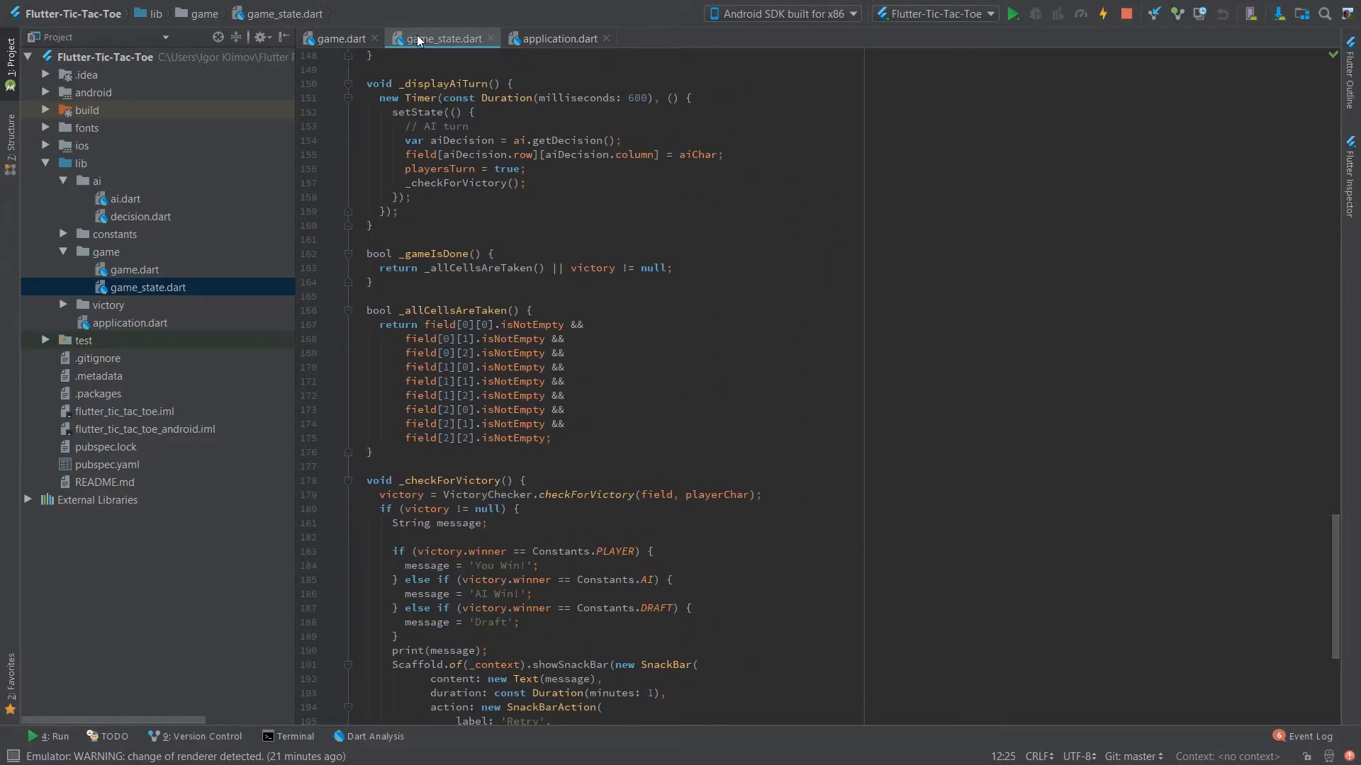
{"action": "scroll", "scroll_direction": "down", "scroll_amount": 3}
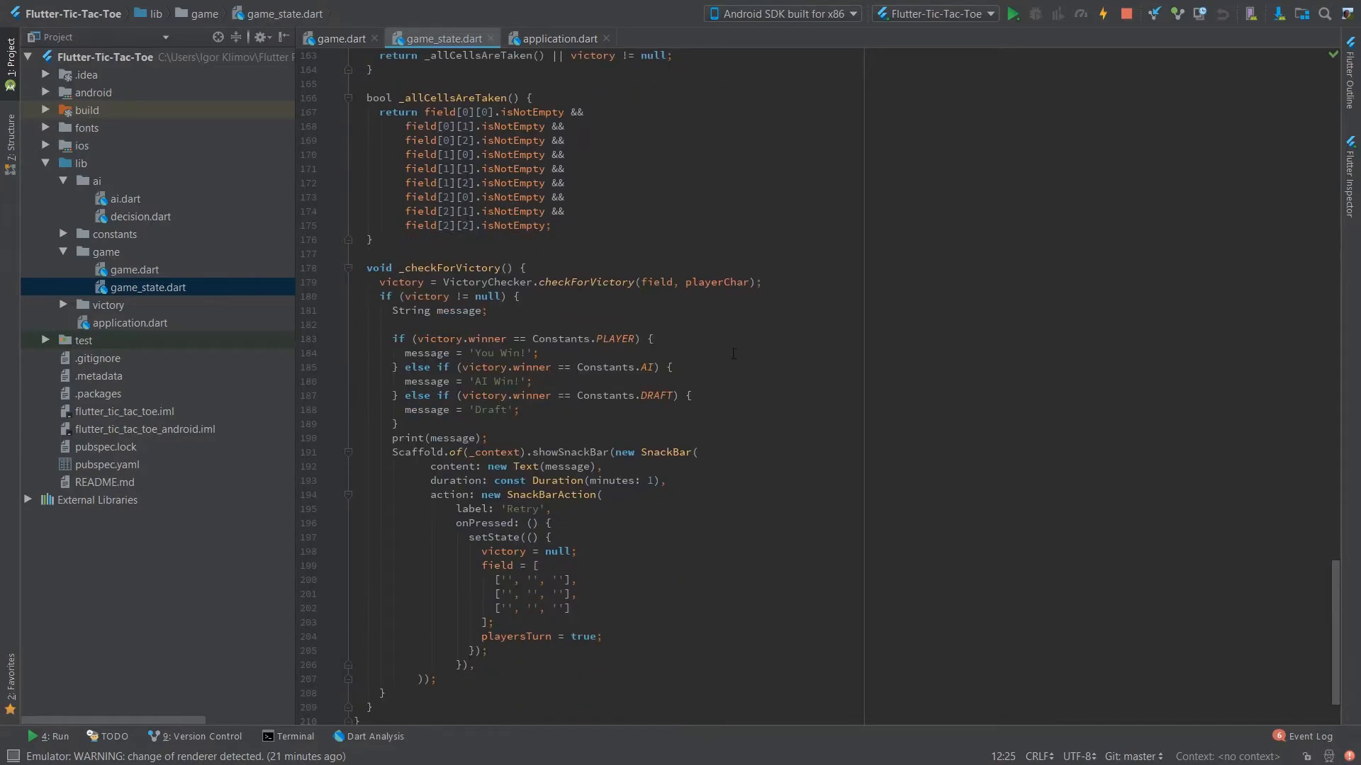
{"action": "left_click", "coordinate": [523, 268]}
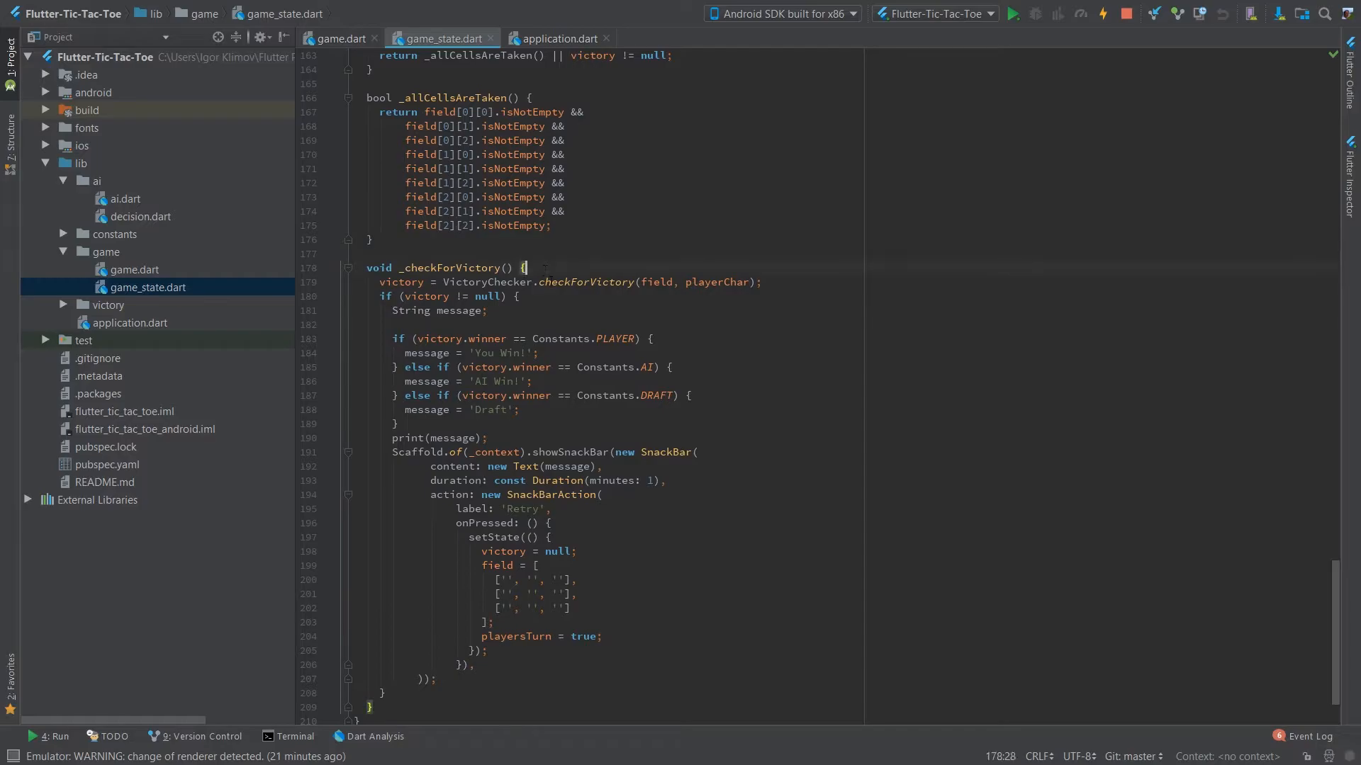
{"action": "scroll", "scroll_direction": "up", "scroll_amount": 3}
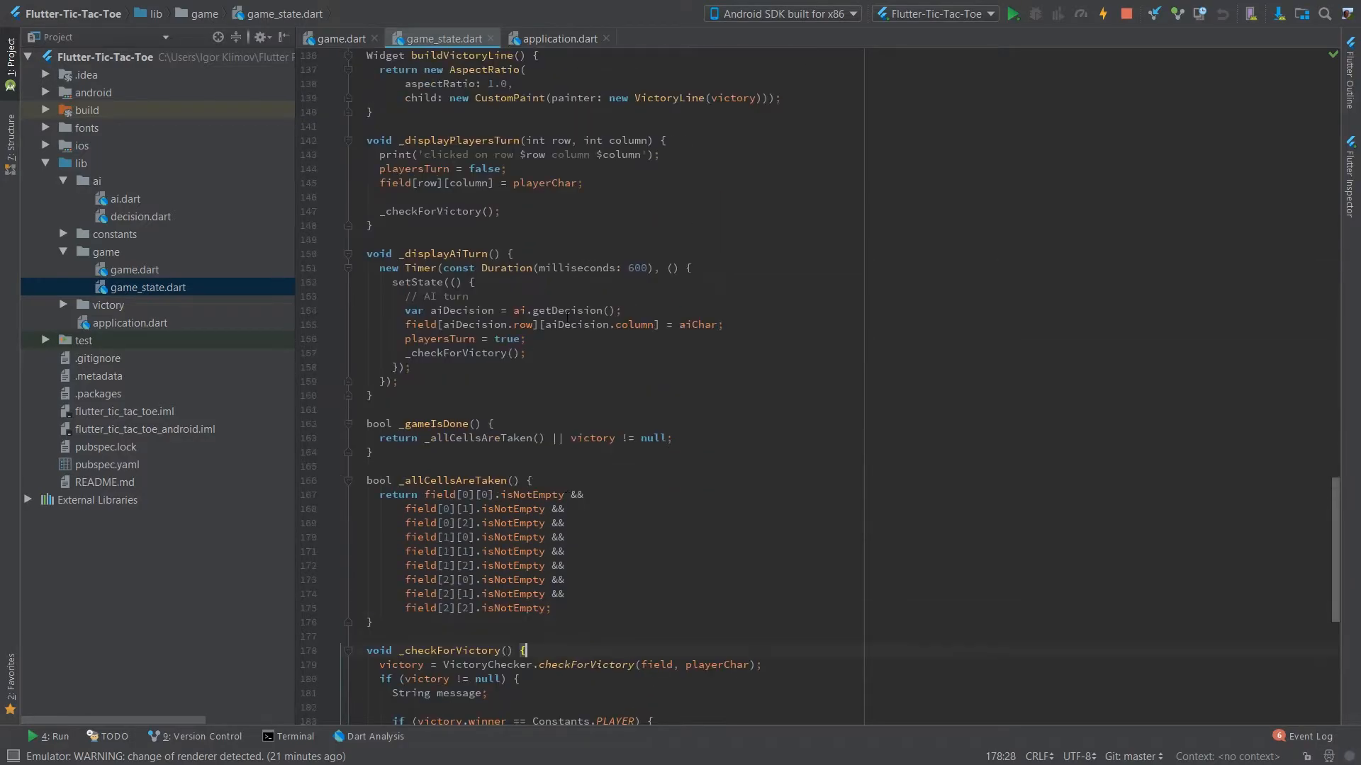
{"action": "scroll", "scroll_direction": "up", "scroll_amount": 3}
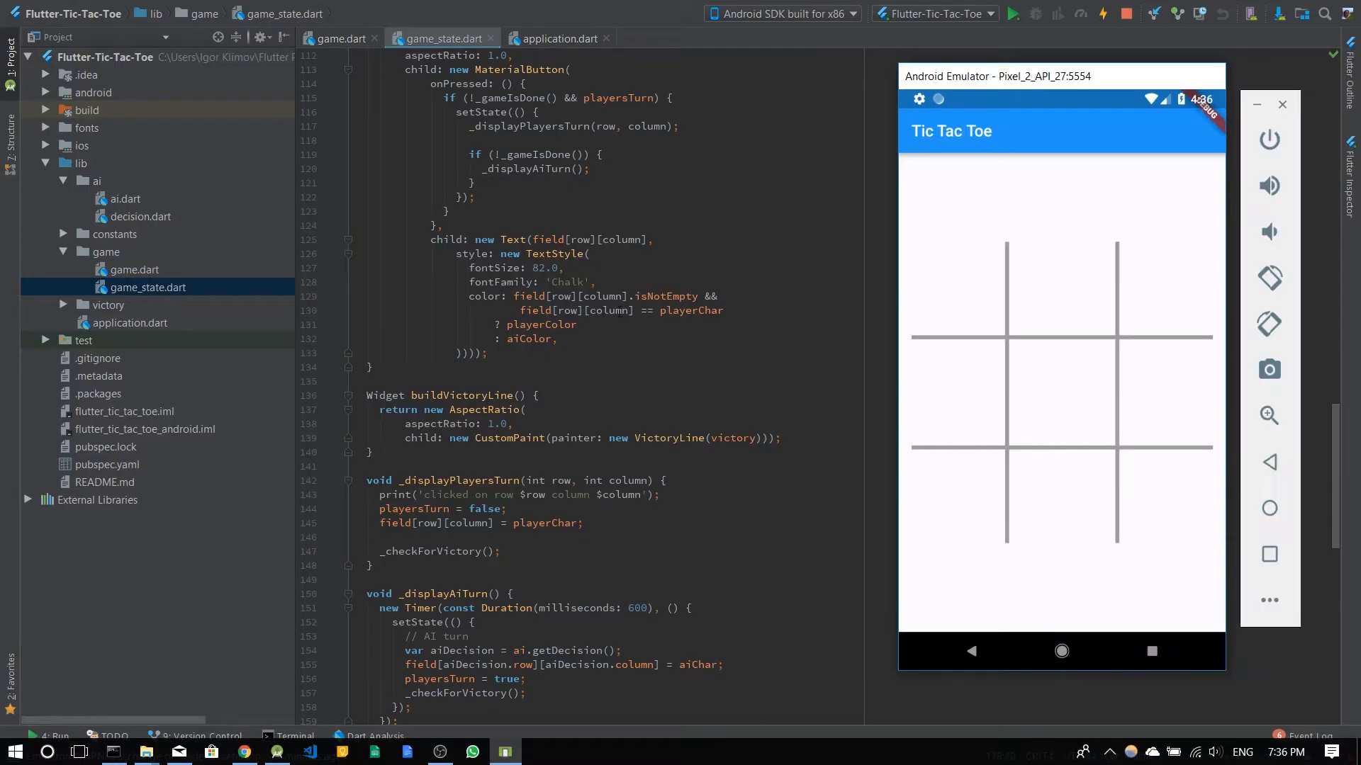
{"action": "scroll", "scroll_direction": "up", "scroll_amount": 3}
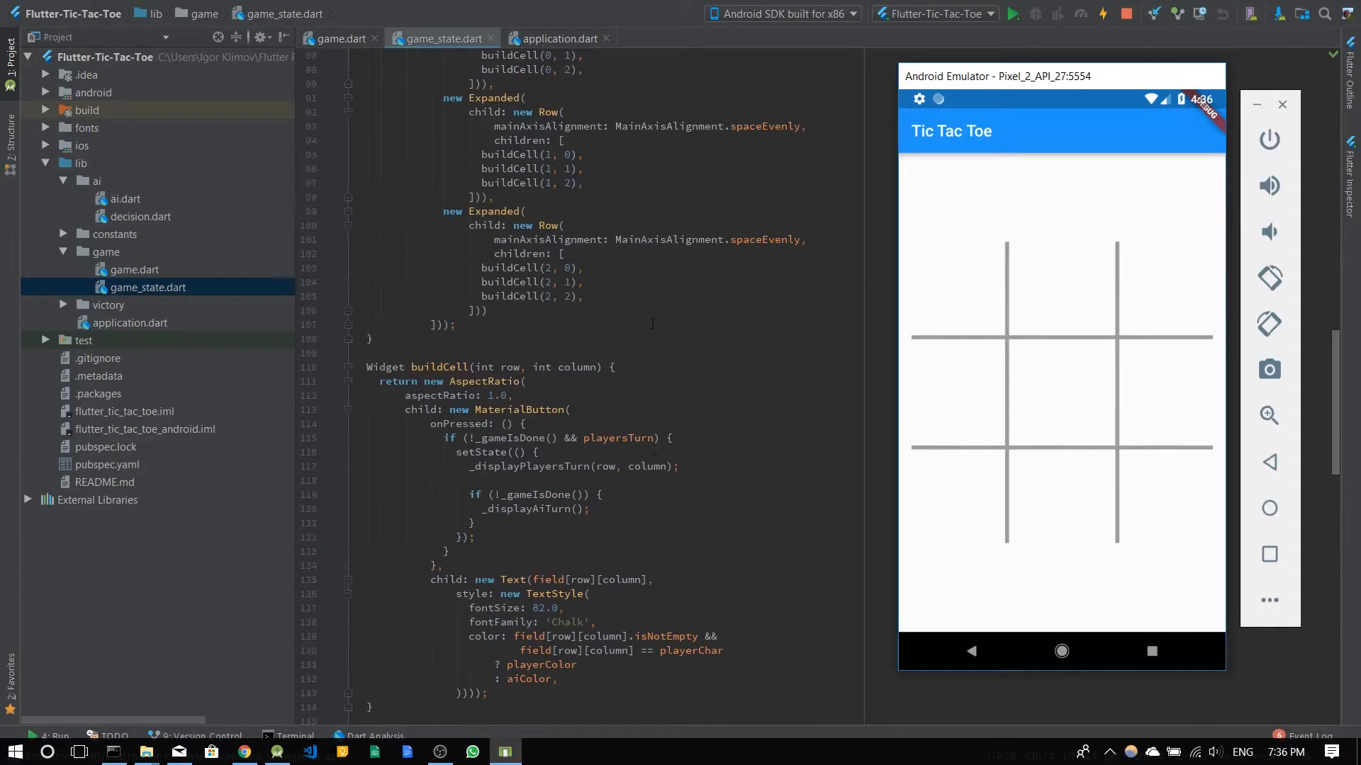
{"action": "scroll", "scroll_direction": "up", "scroll_amount": 3}
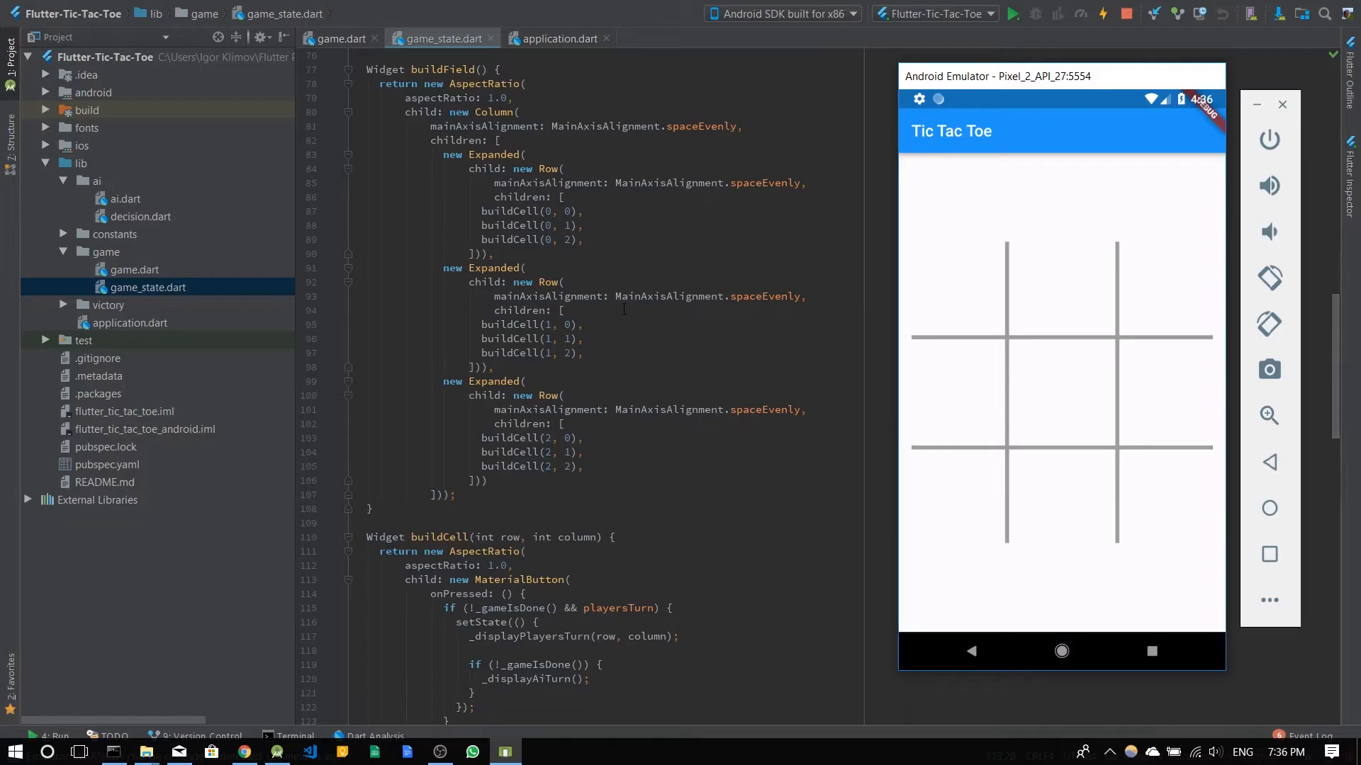
{"action": "scroll", "scroll_direction": "up", "scroll_amount": 3}
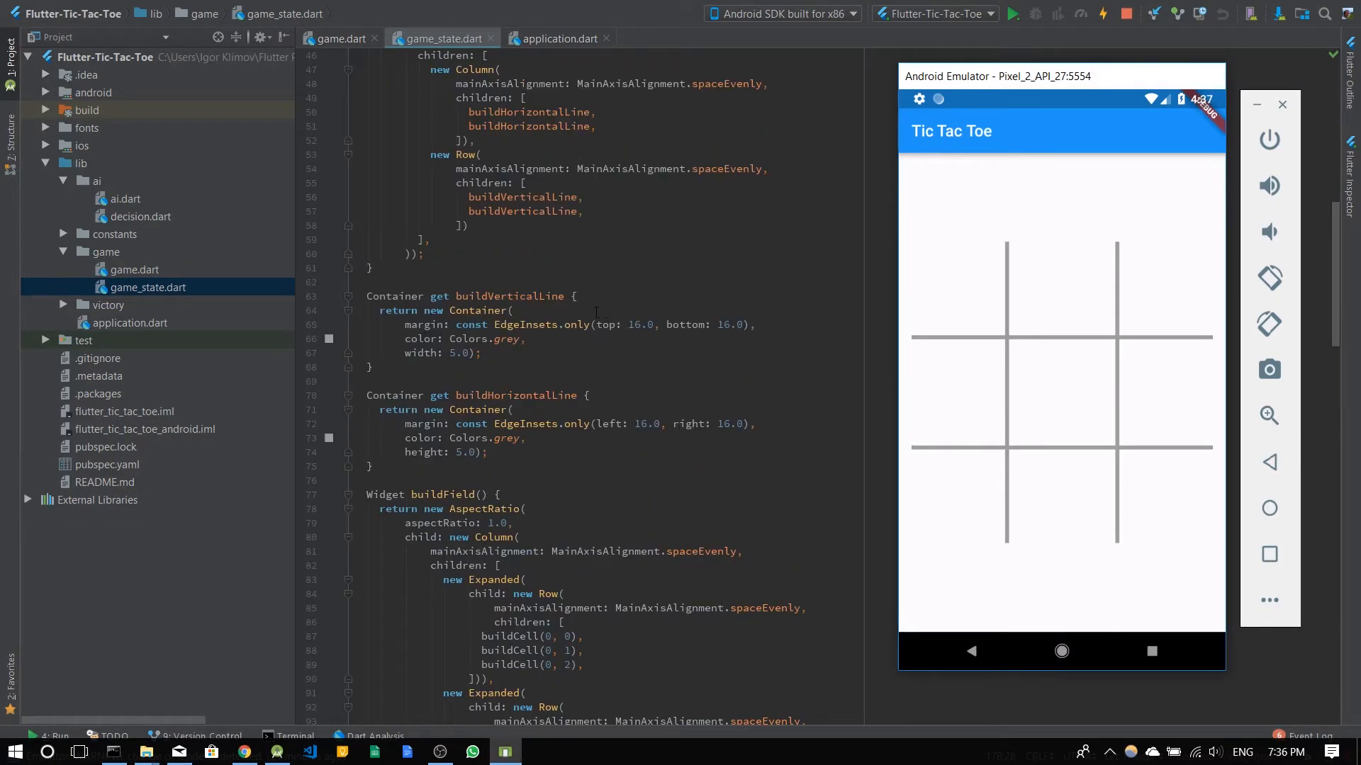
{"action": "scroll", "scroll_direction": "down", "scroll_amount": 3}
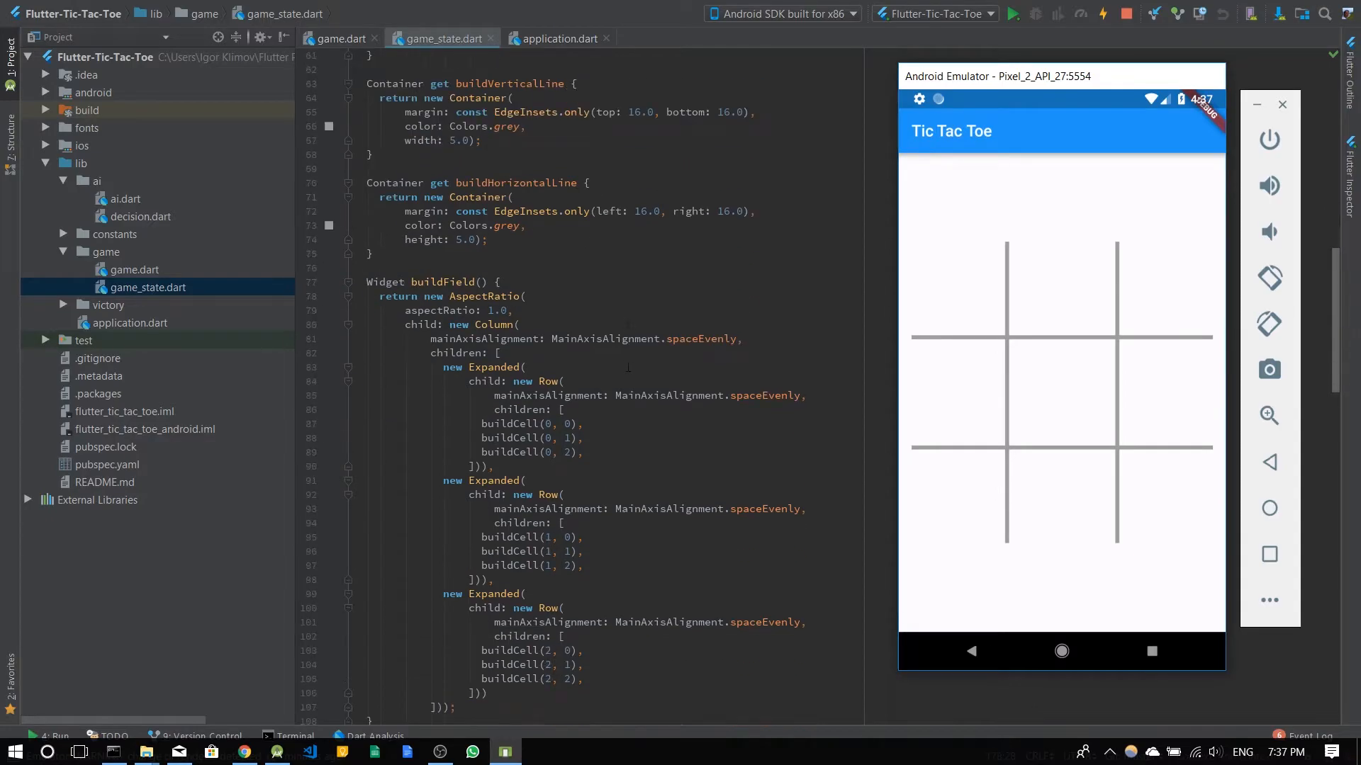
{"action": "scroll", "scroll_direction": "up", "scroll_amount": 3}
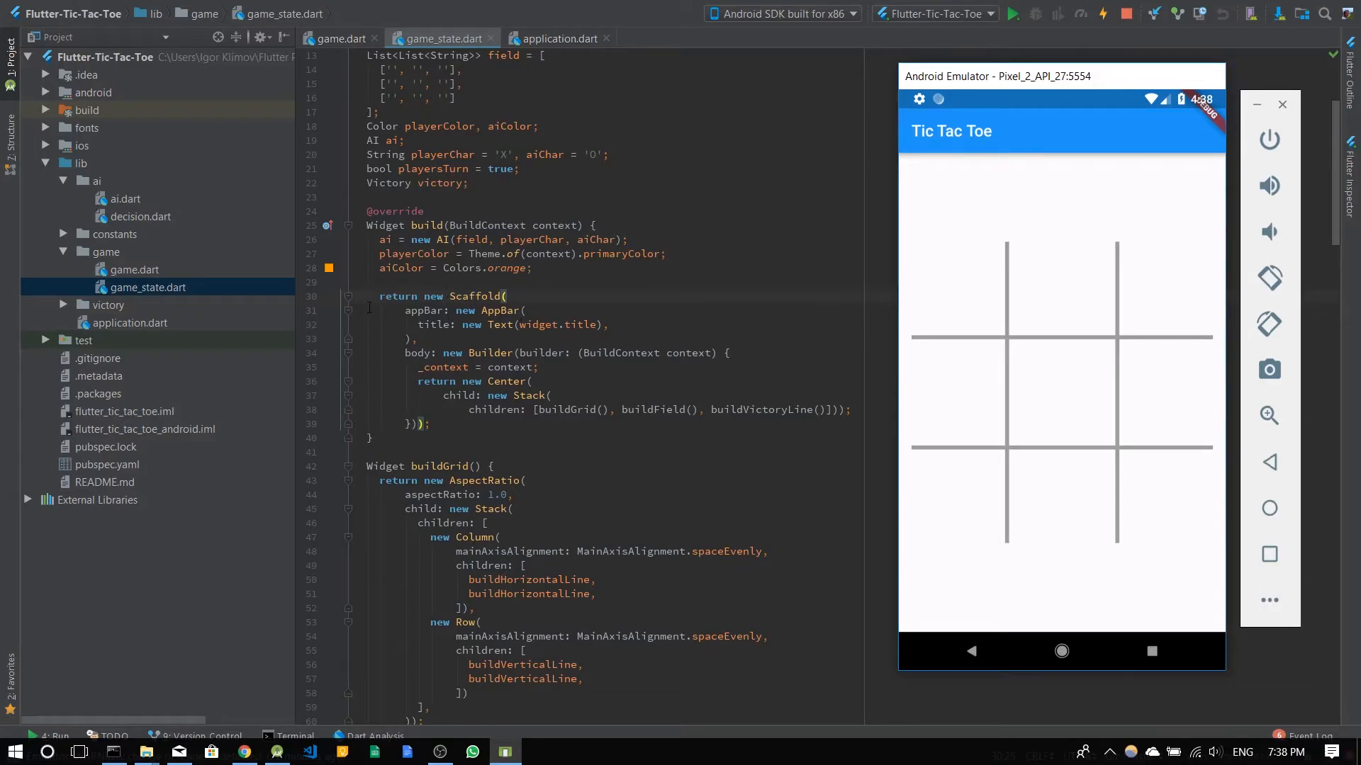
{"action": "mouse_move", "coordinate": [1171, 130]}
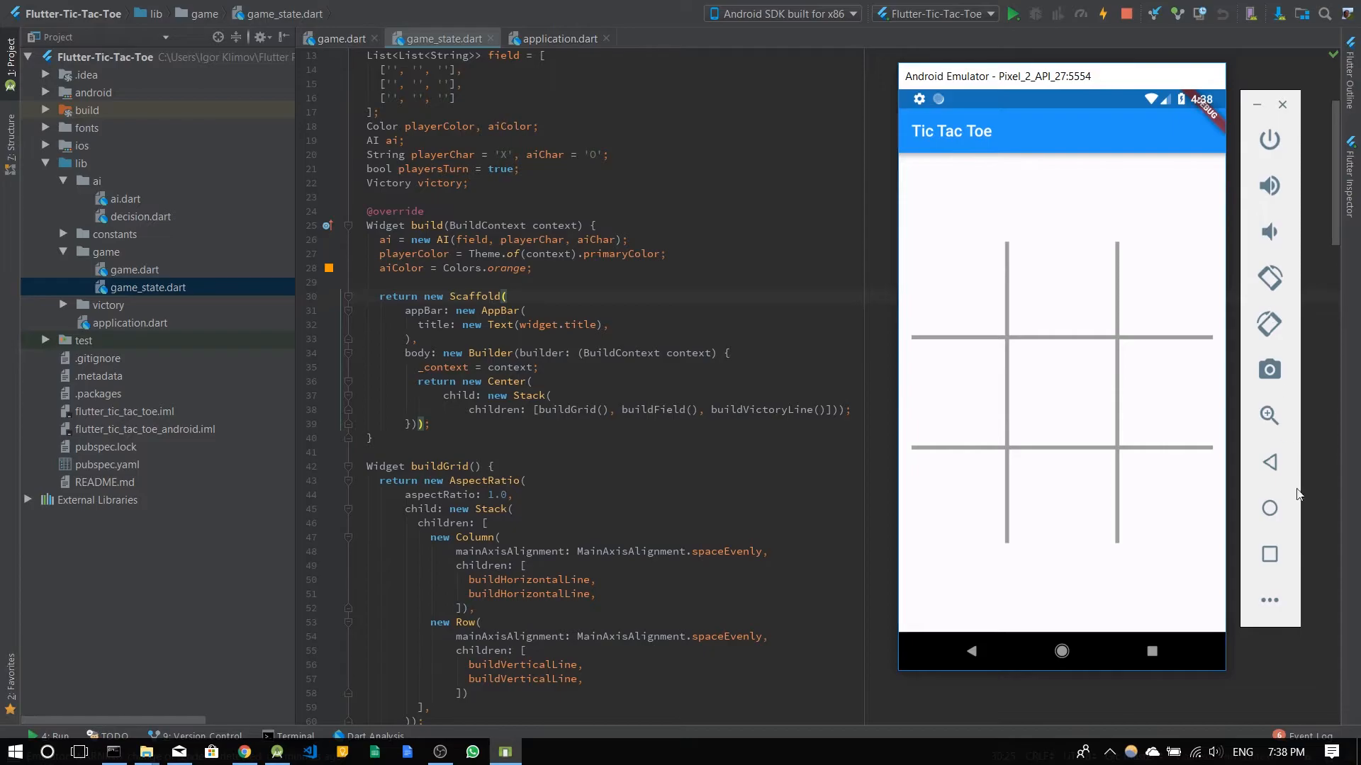
{"action": "mouse_move", "coordinate": [547, 381]}
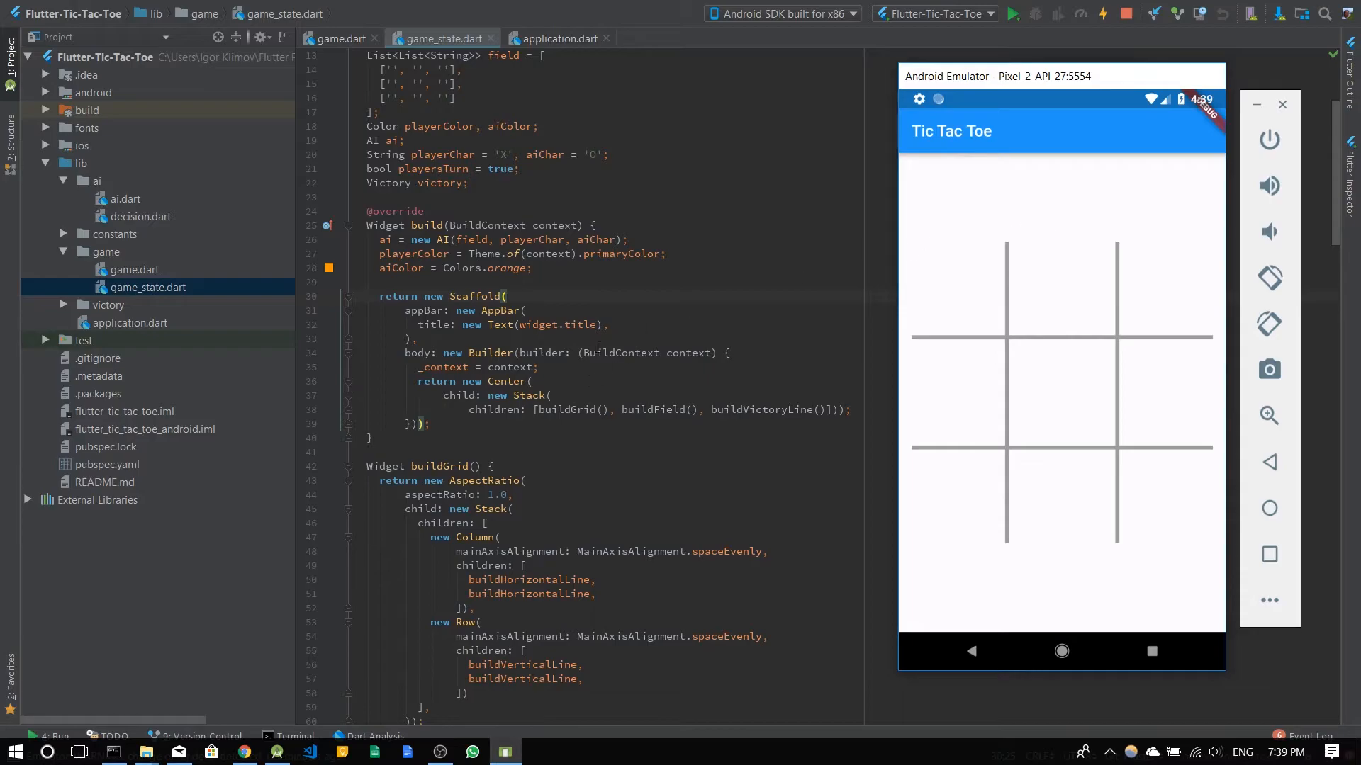
{"action": "mouse_move", "coordinate": [624, 393]}
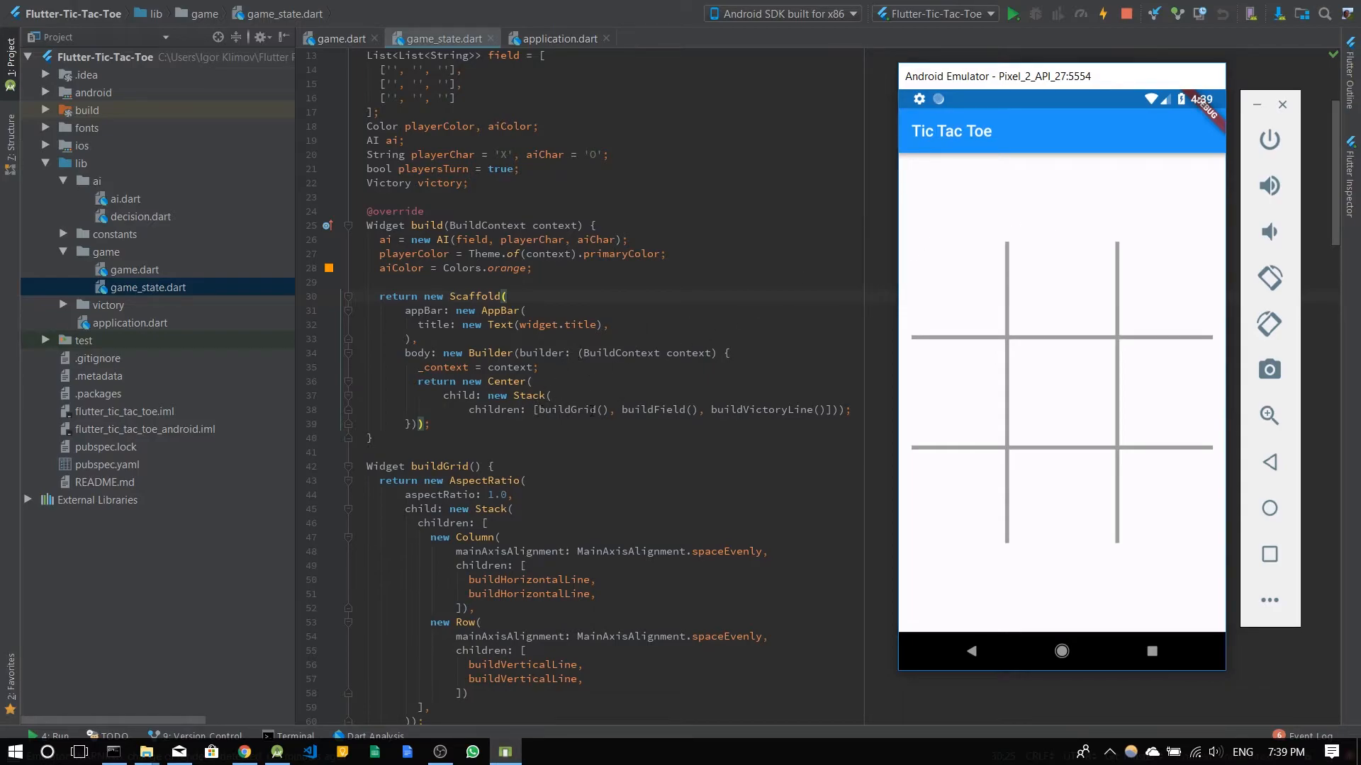
{"action": "mouse_move", "coordinate": [906, 249]}
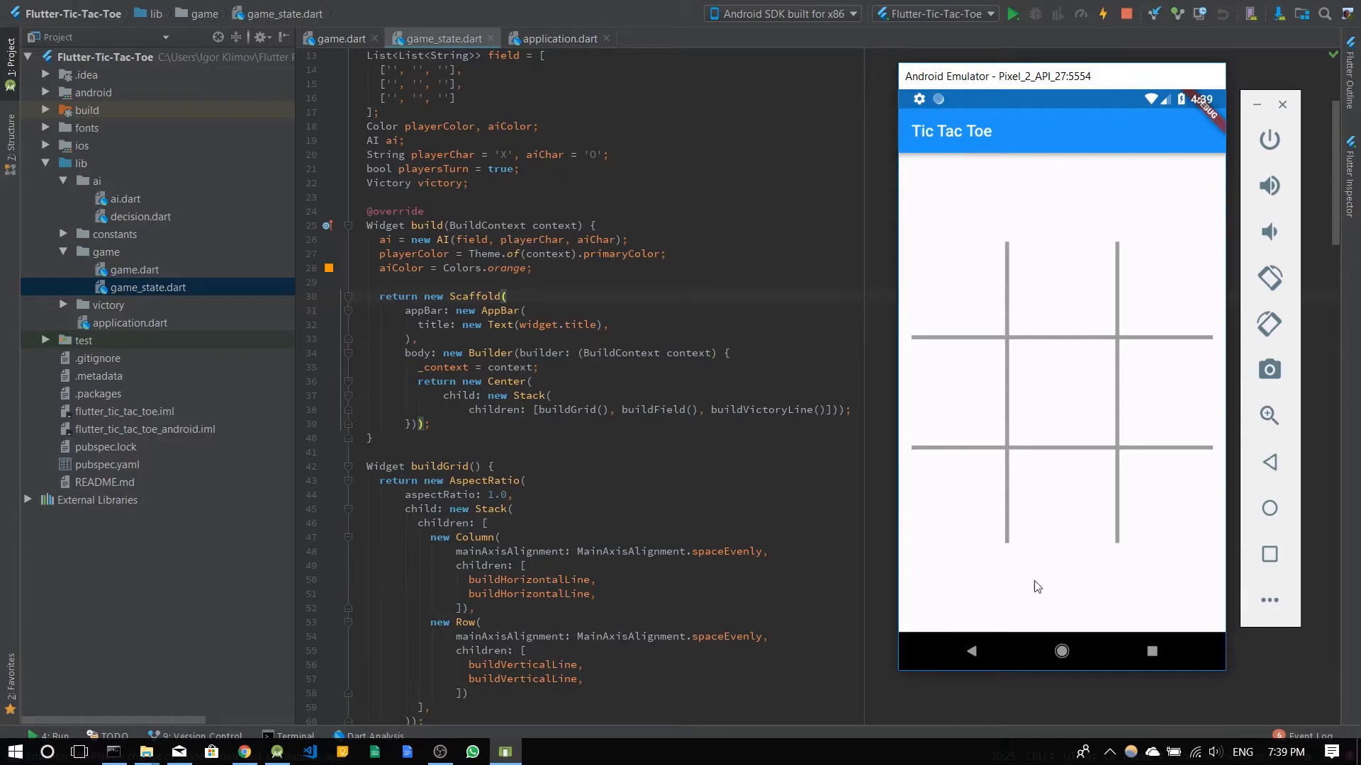
{"action": "mouse_move", "coordinate": [1095, 383]}
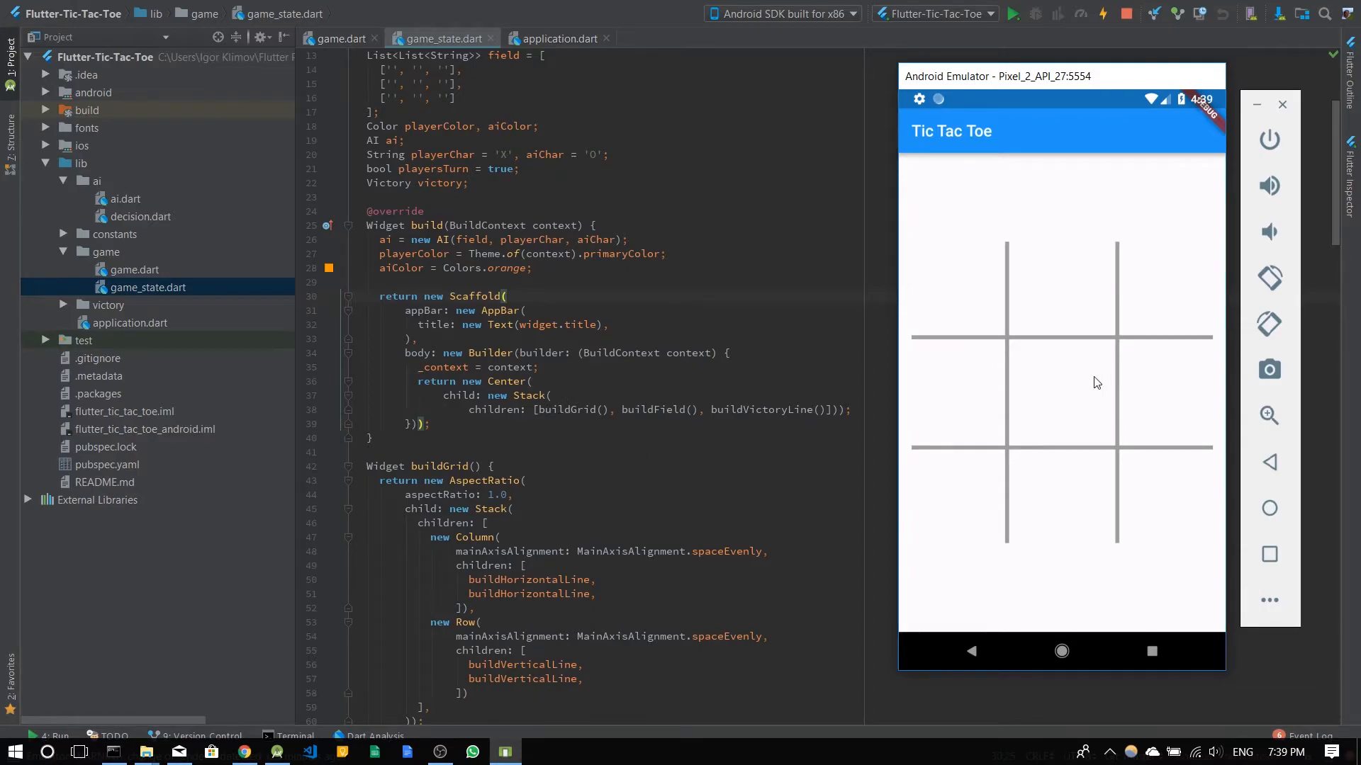
{"action": "mouse_move", "coordinate": [944, 309]}
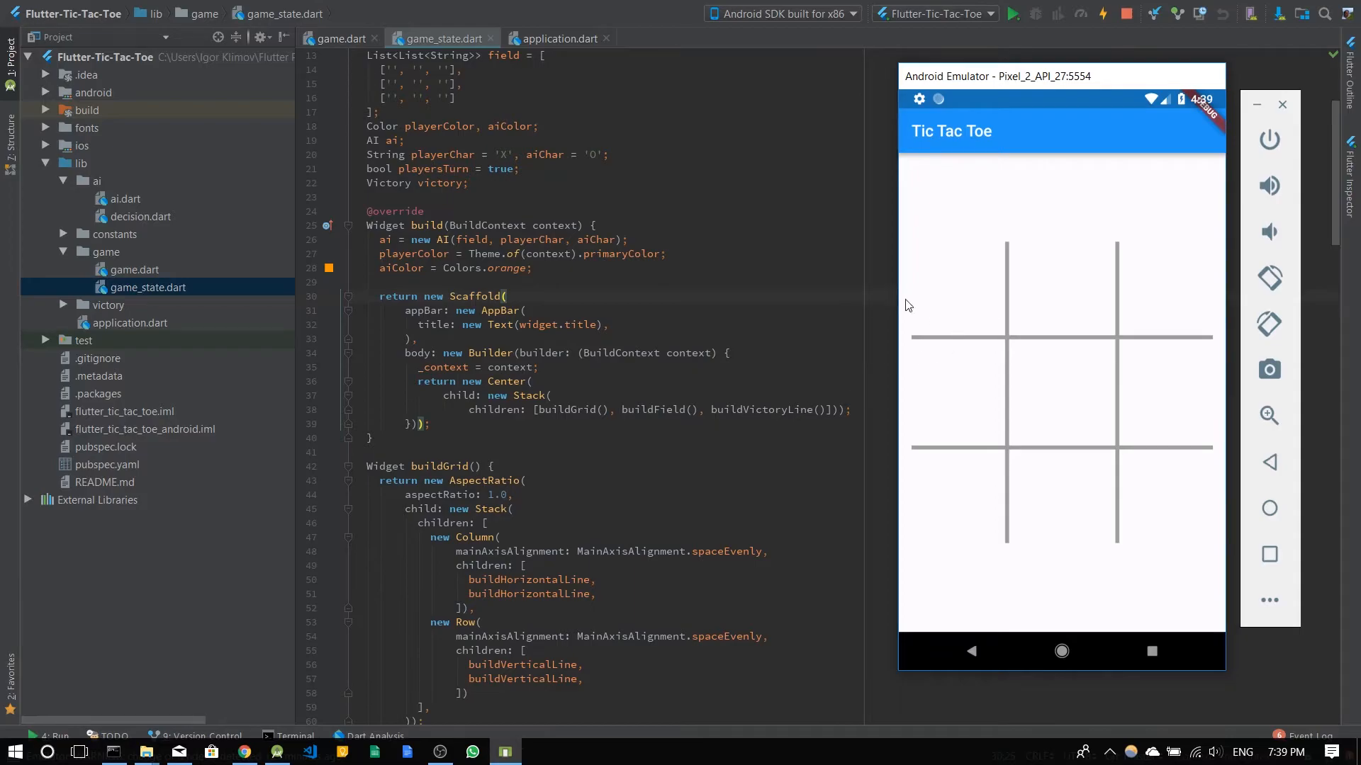
{"action": "mouse_move", "coordinate": [1005, 401]}
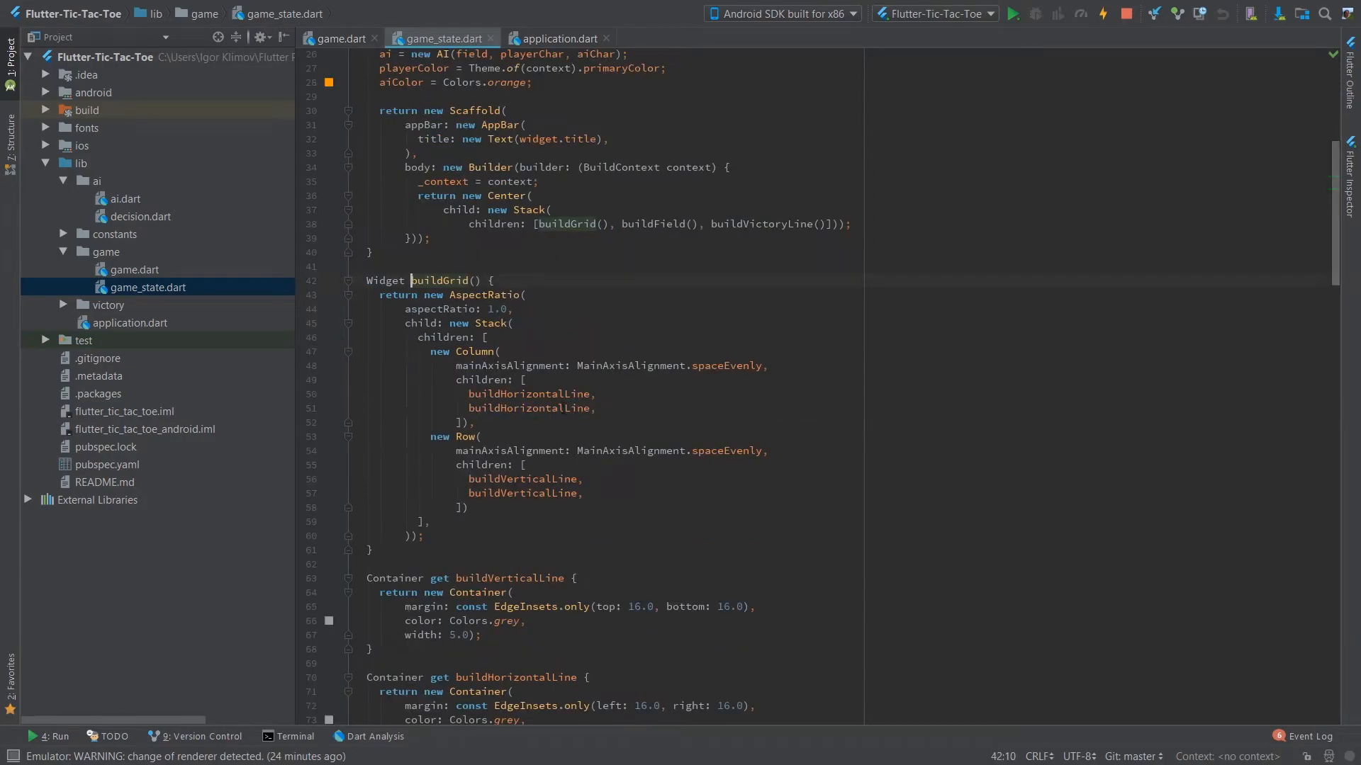
Highlight buildGrid, scroll past buildVerticalLine and buildHorizontalLine, and land on buildField.
{"action": "left_click", "coordinate": [1011, 14]}
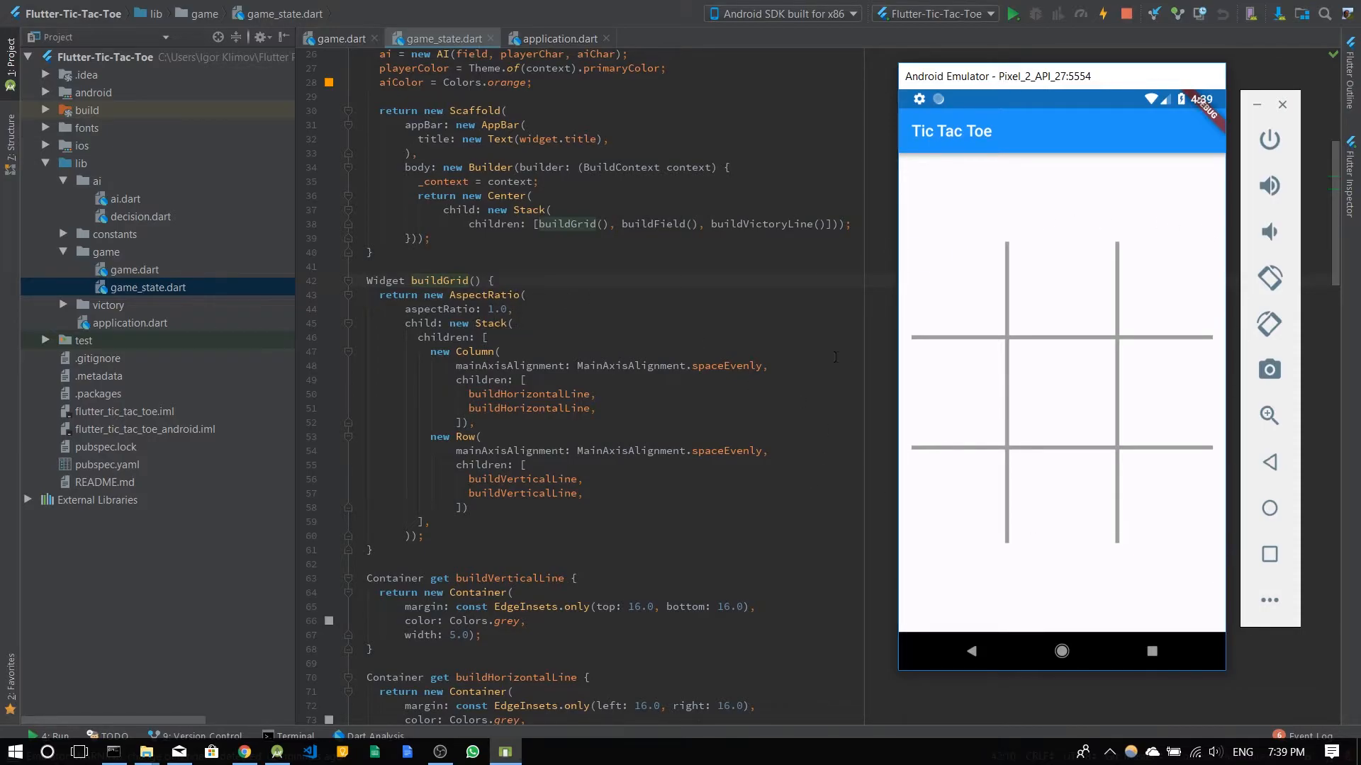
{"action": "mouse_move", "coordinate": [1131, 276]}
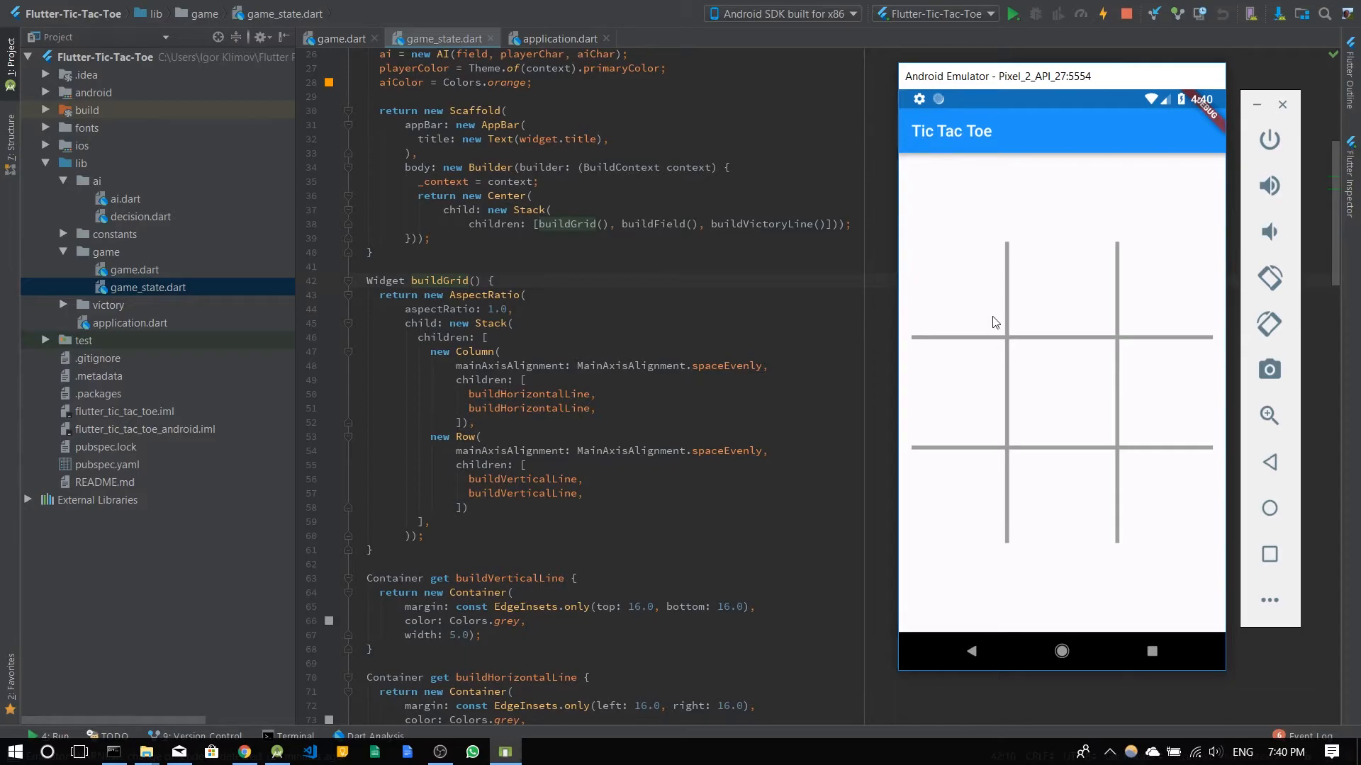
{"action": "mouse_move", "coordinate": [650, 391]}
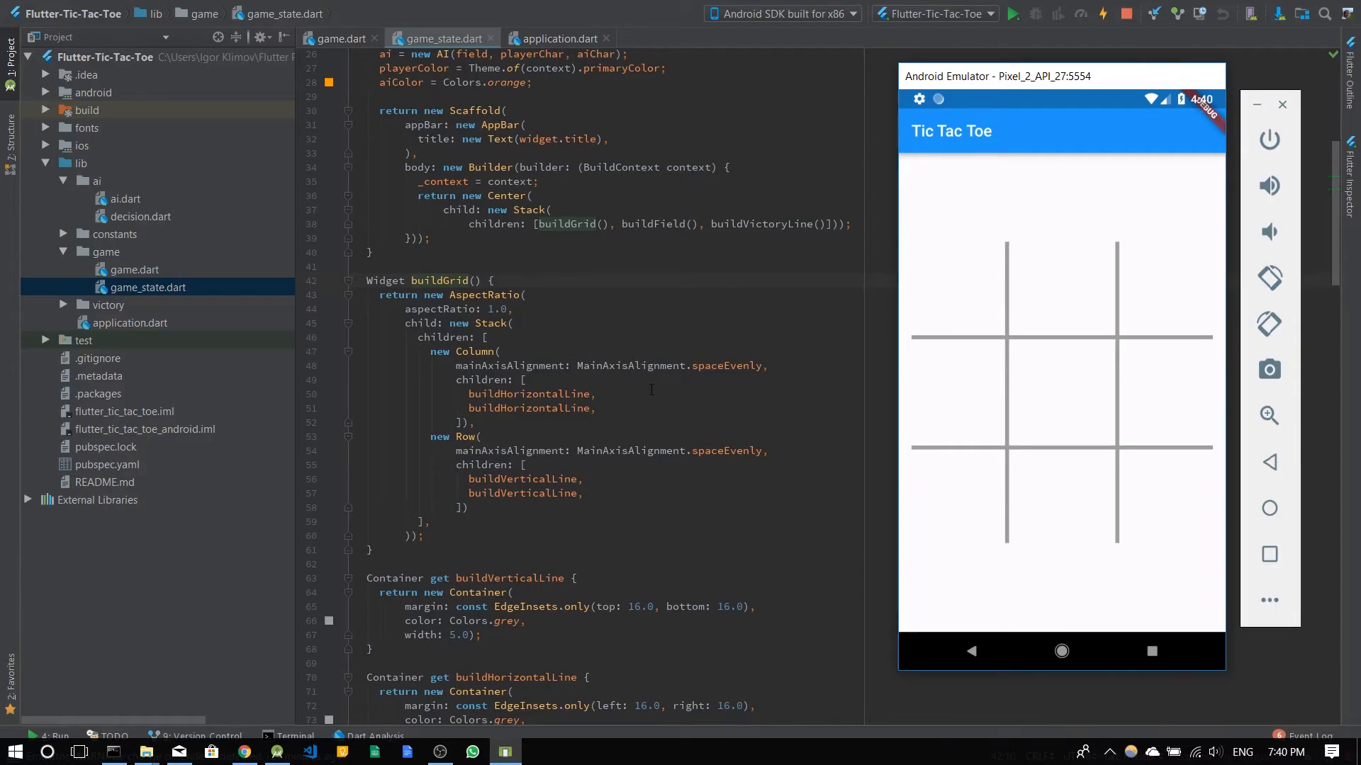
{"action": "scroll", "scroll_direction": "down", "scroll_amount": 3}
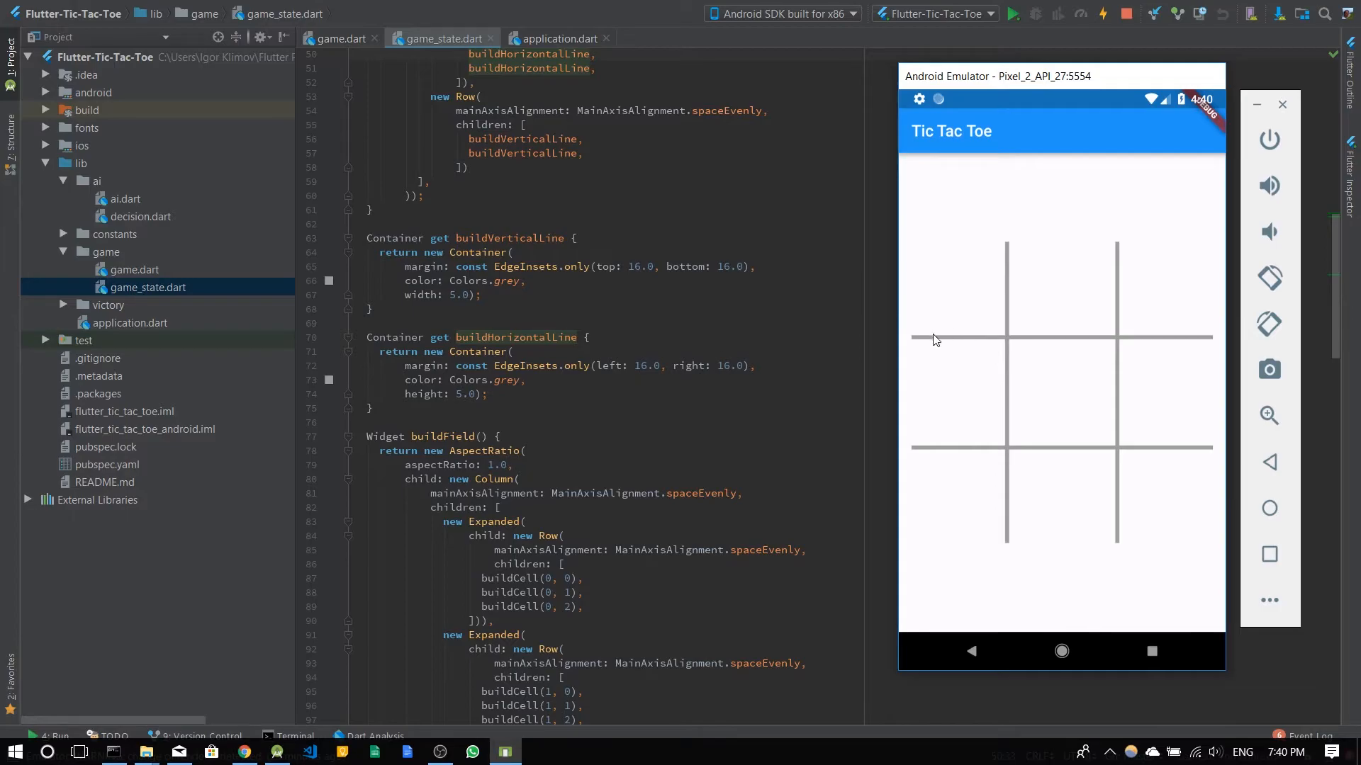
{"action": "mouse_move", "coordinate": [942, 439]}
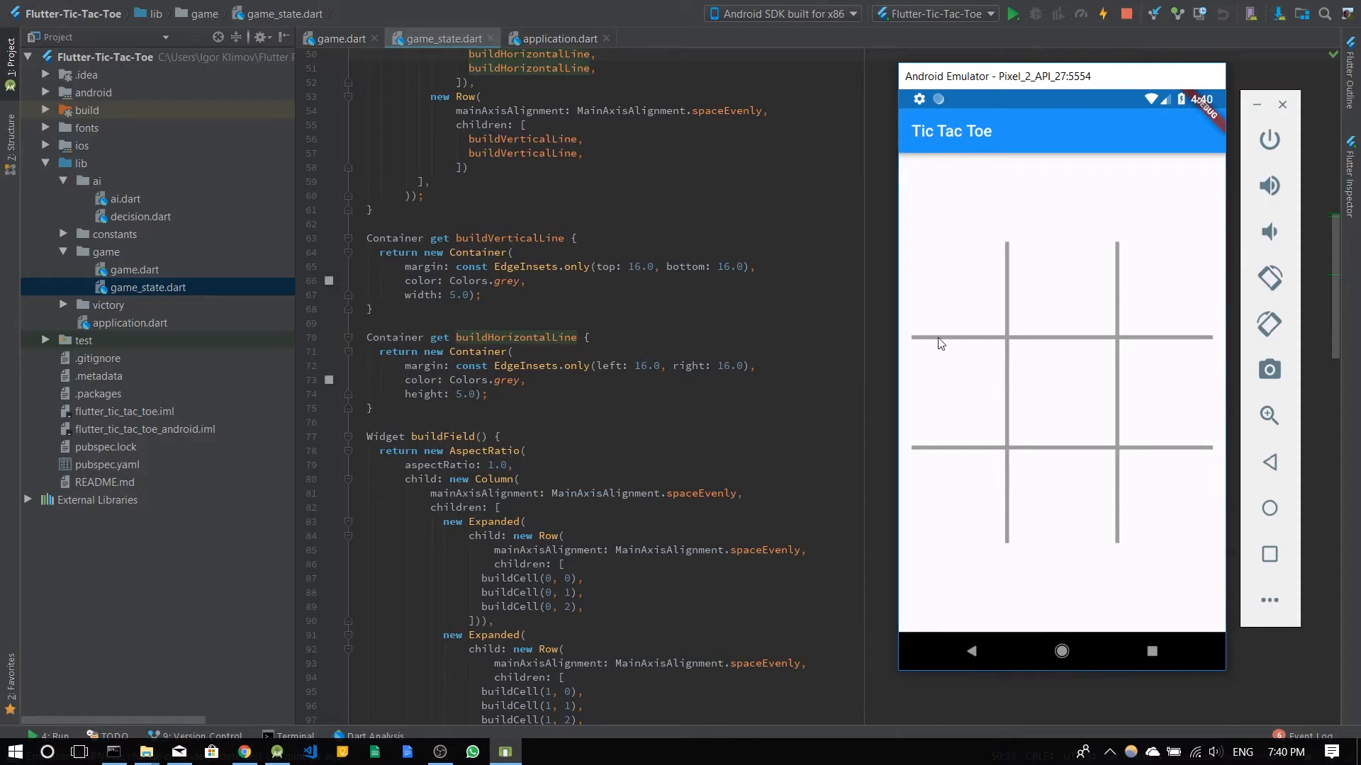
{"action": "scroll", "scroll_direction": "down", "scroll_amount": 3}
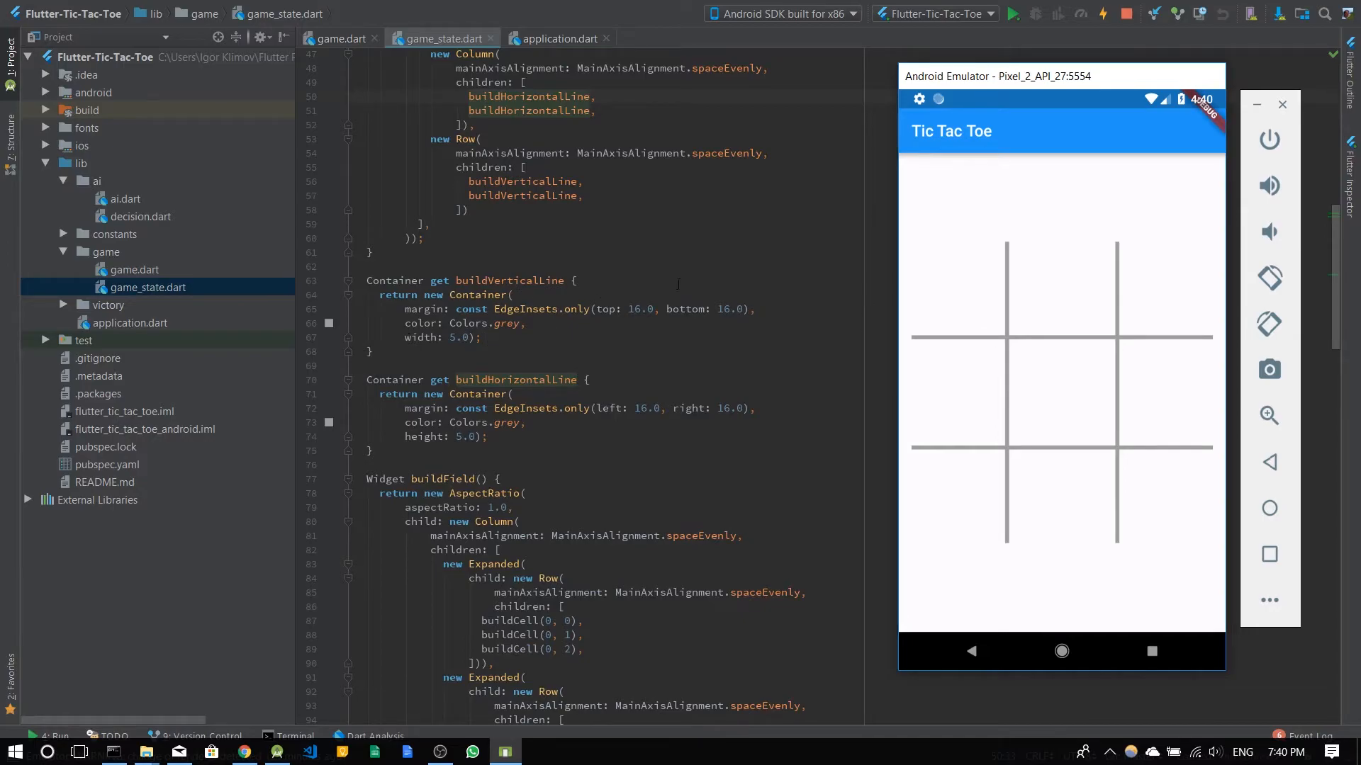
{"action": "scroll", "scroll_direction": "up", "scroll_amount": 3}
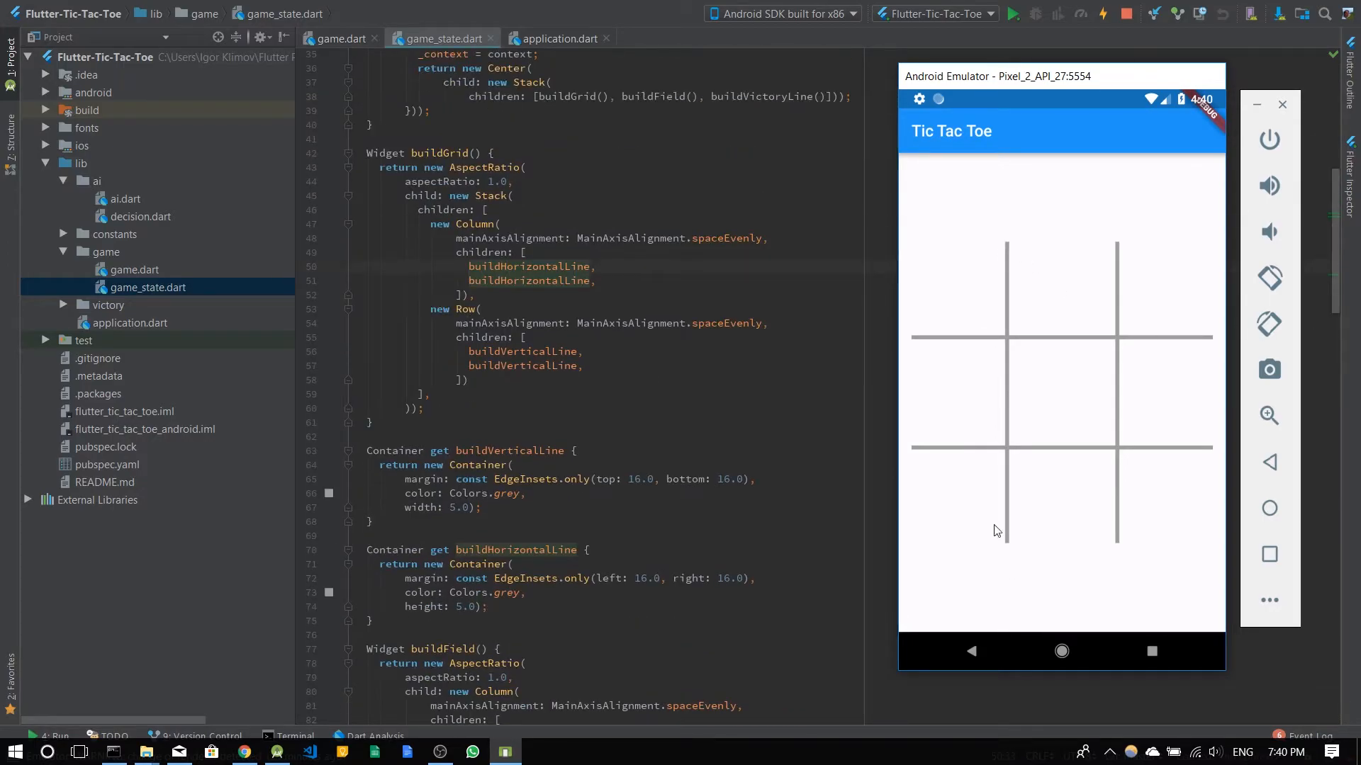
{"action": "scroll", "scroll_direction": "up", "scroll_amount": 3}
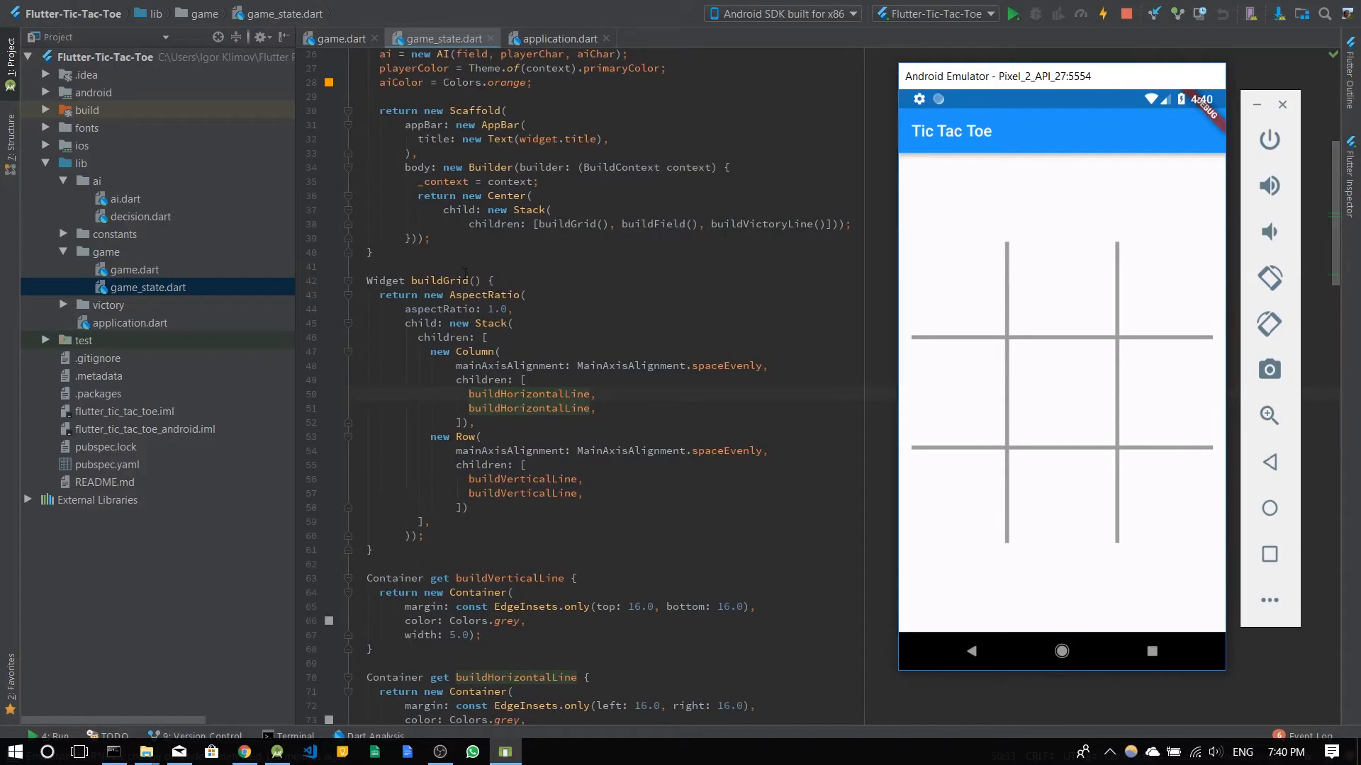
{"action": "scroll", "scroll_direction": "up", "scroll_amount": 3}
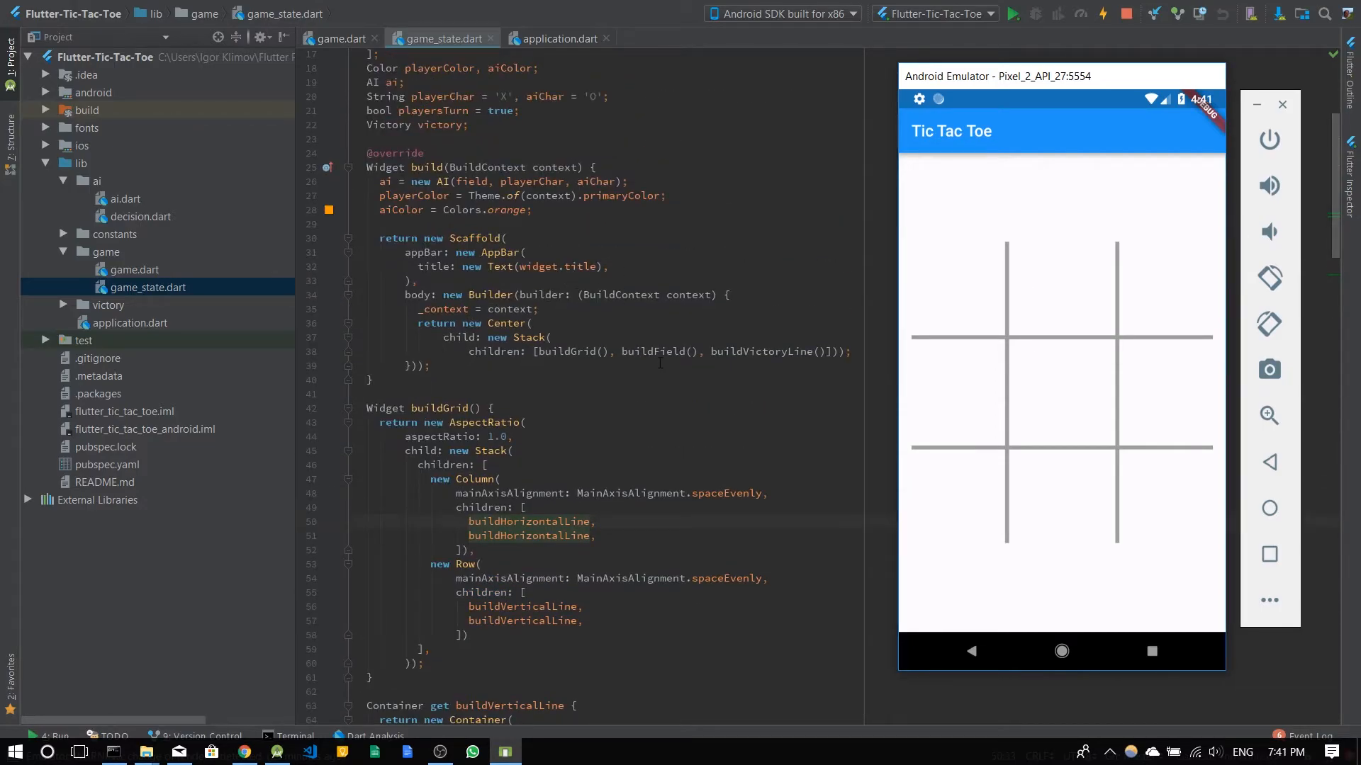
{"action": "scroll", "scroll_direction": "down", "scroll_amount": 3}
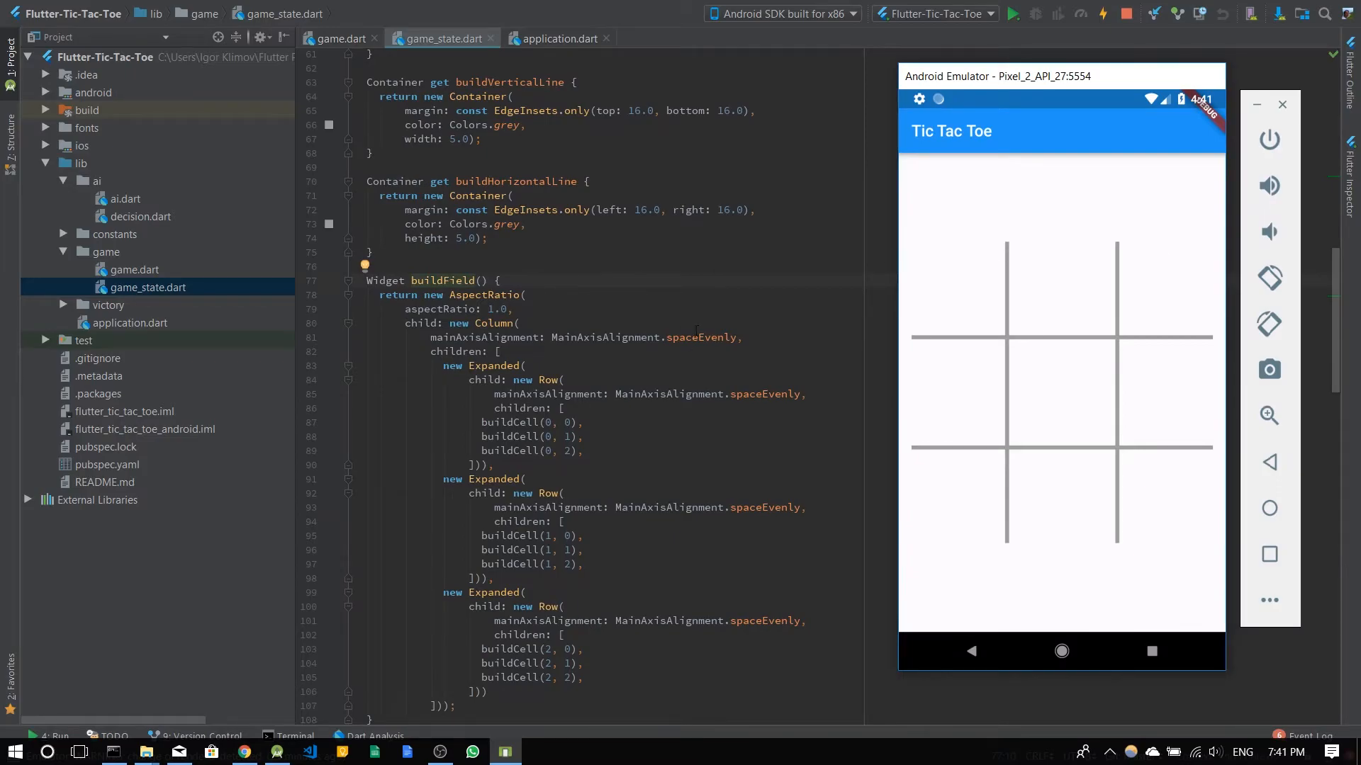
Scroll game_state.dart down past buildField to the buildCell tap handler and buildVictoryLine.
{"action": "scroll", "scroll_direction": "down", "scroll_amount": 3}
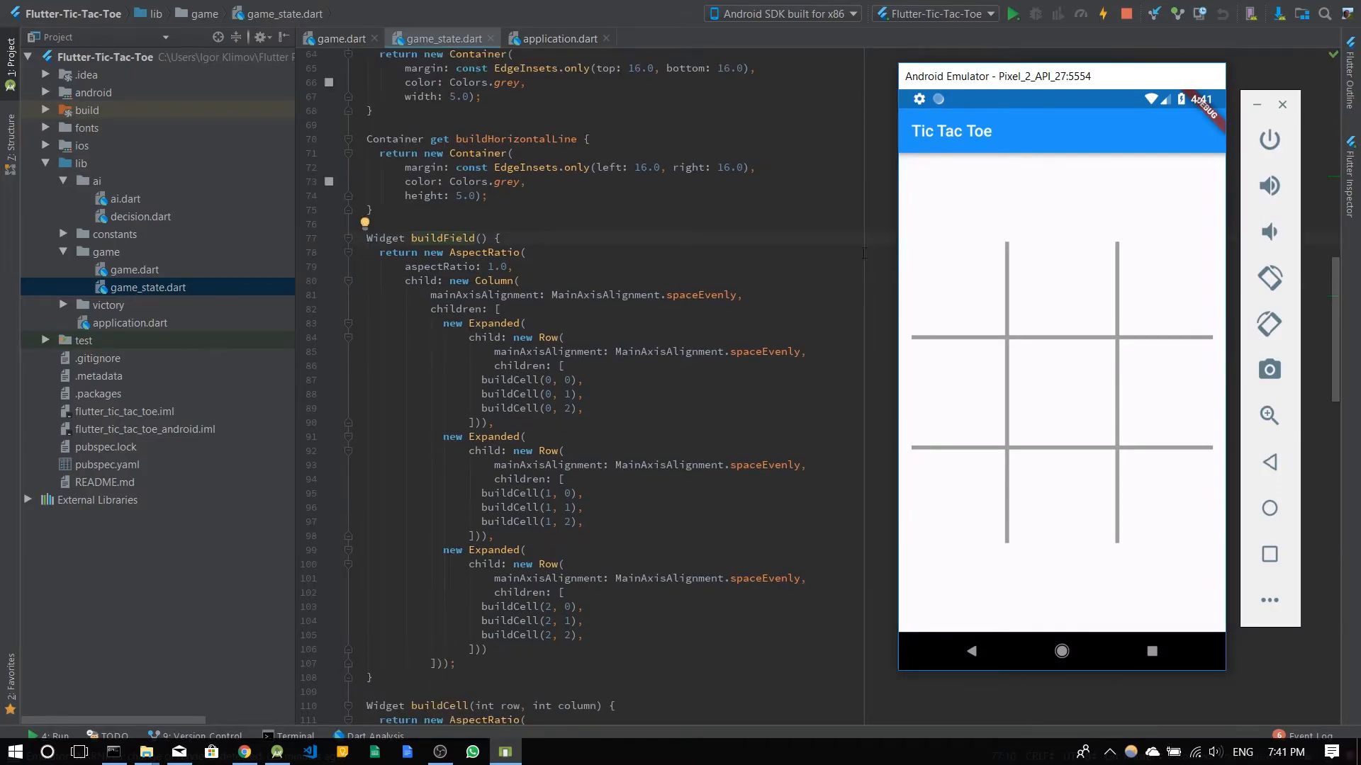
{"action": "scroll", "scroll_direction": "down", "scroll_amount": 3}
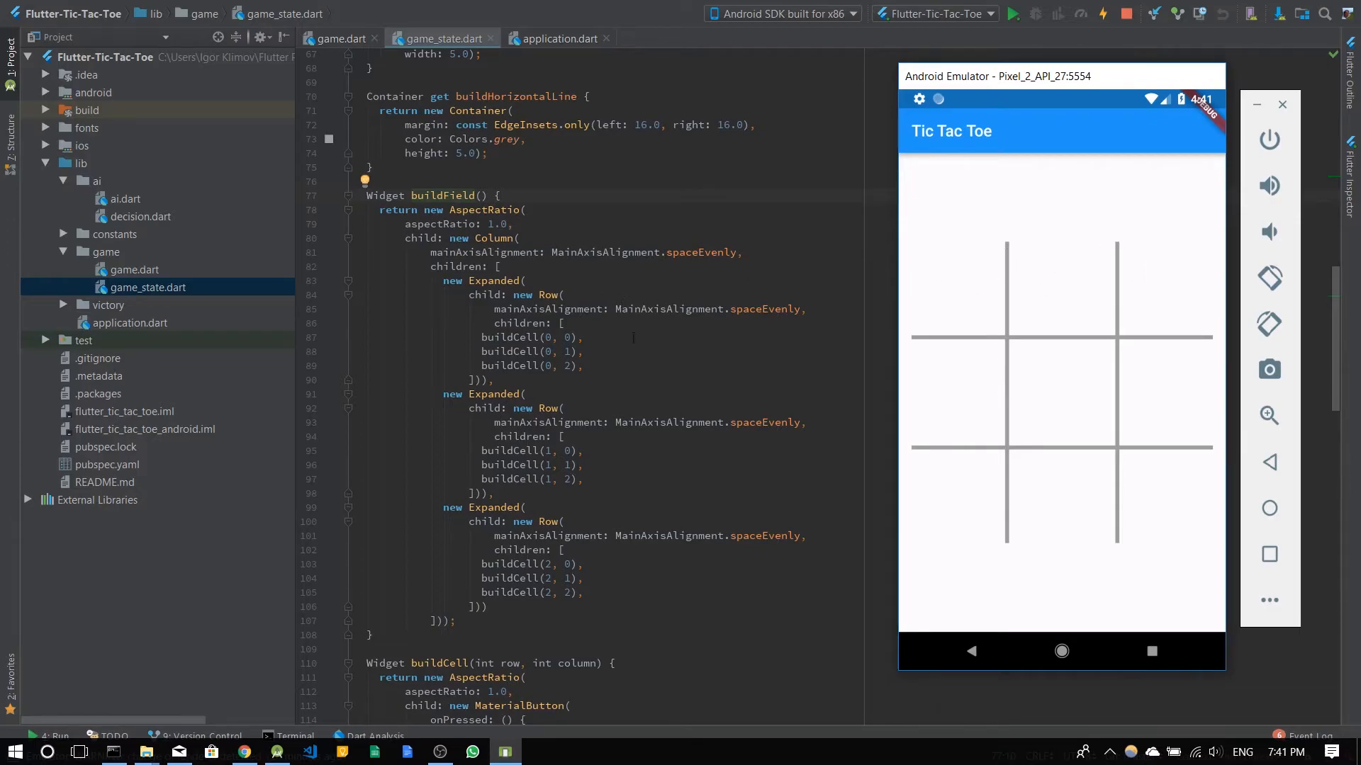
{"action": "scroll", "scroll_direction": "down", "scroll_amount": 3}
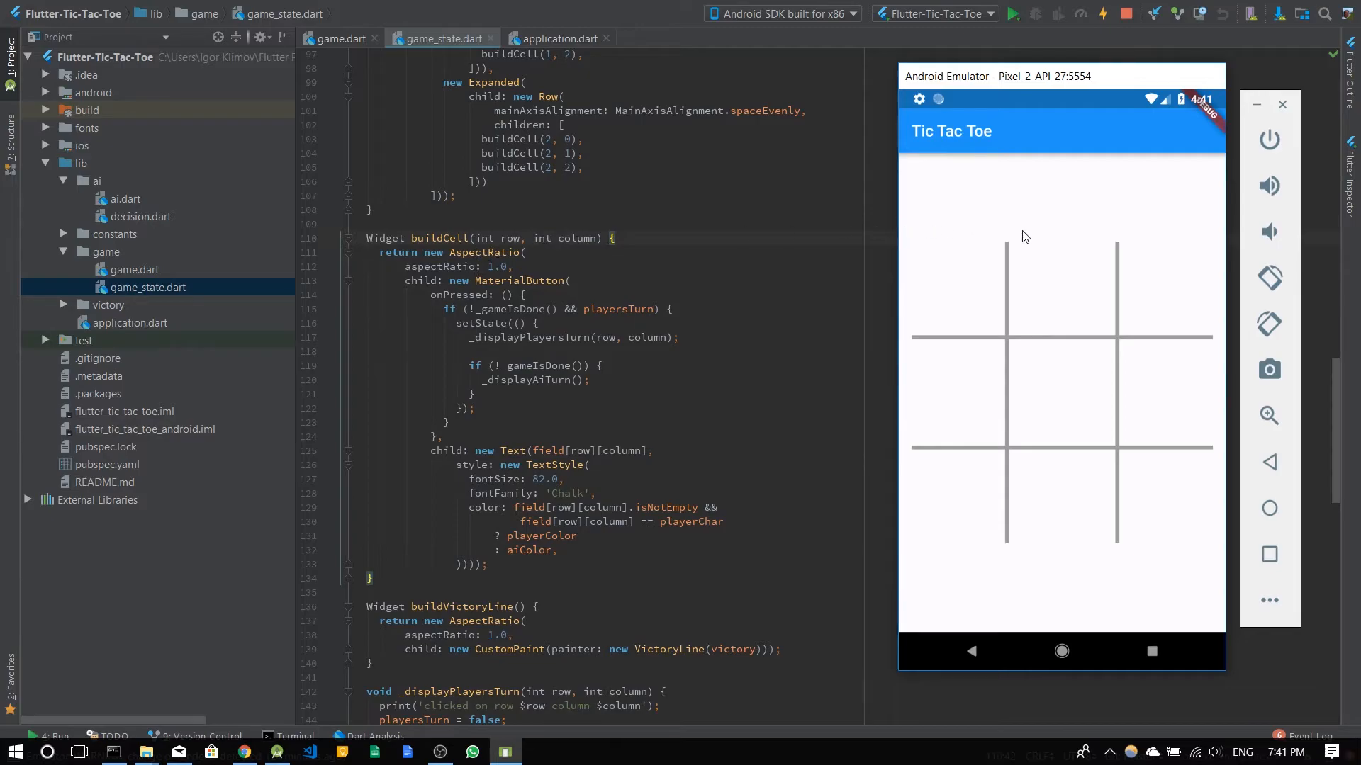
{"action": "mouse_move", "coordinate": [934, 327]}
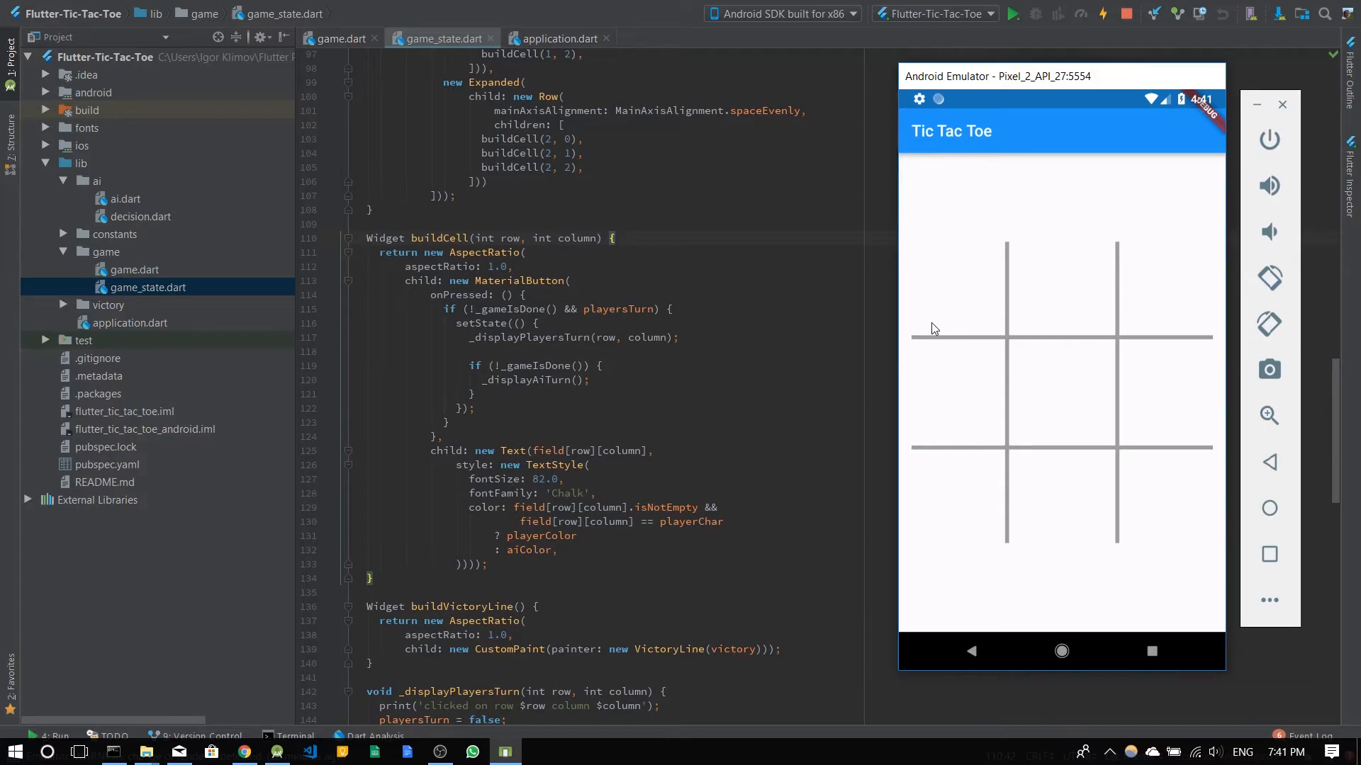
{"action": "mouse_move", "coordinate": [584, 276]}
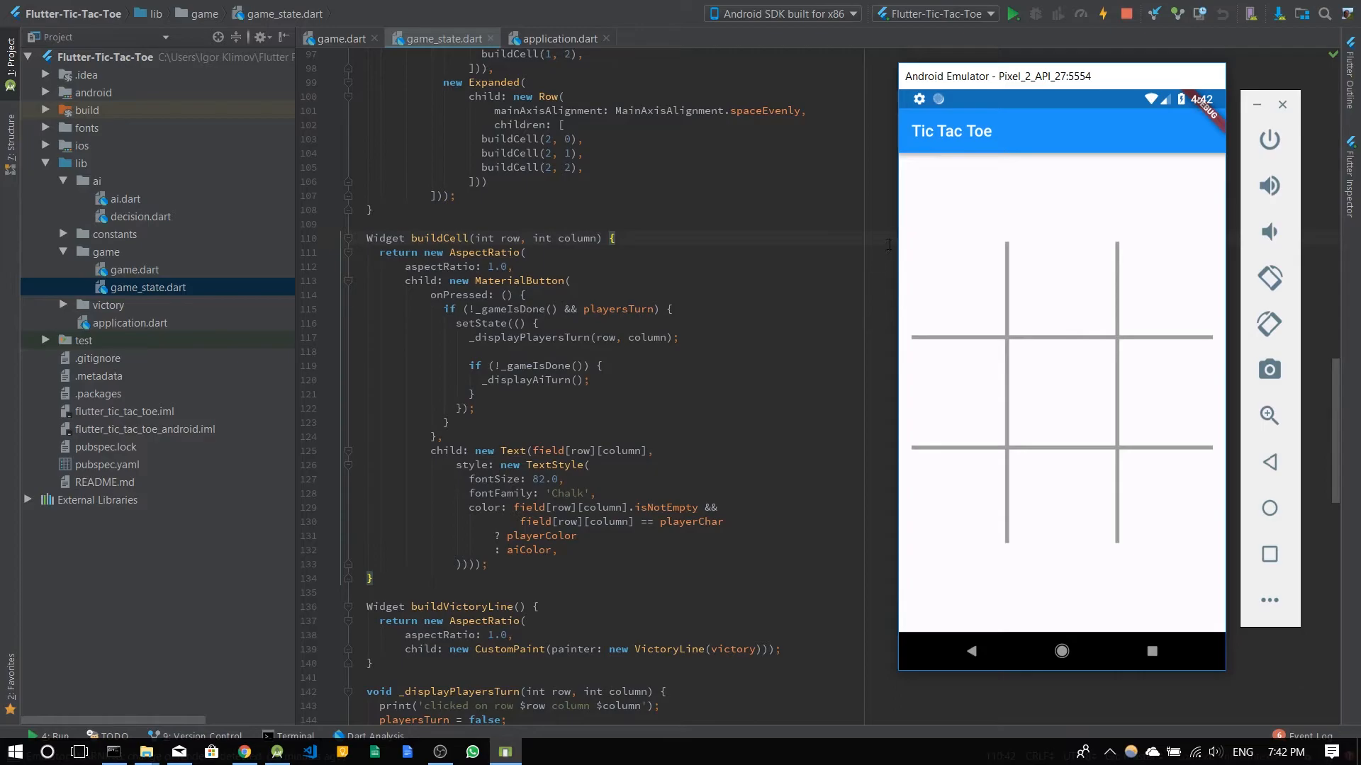
{"action": "mouse_move", "coordinate": [909, 251]}
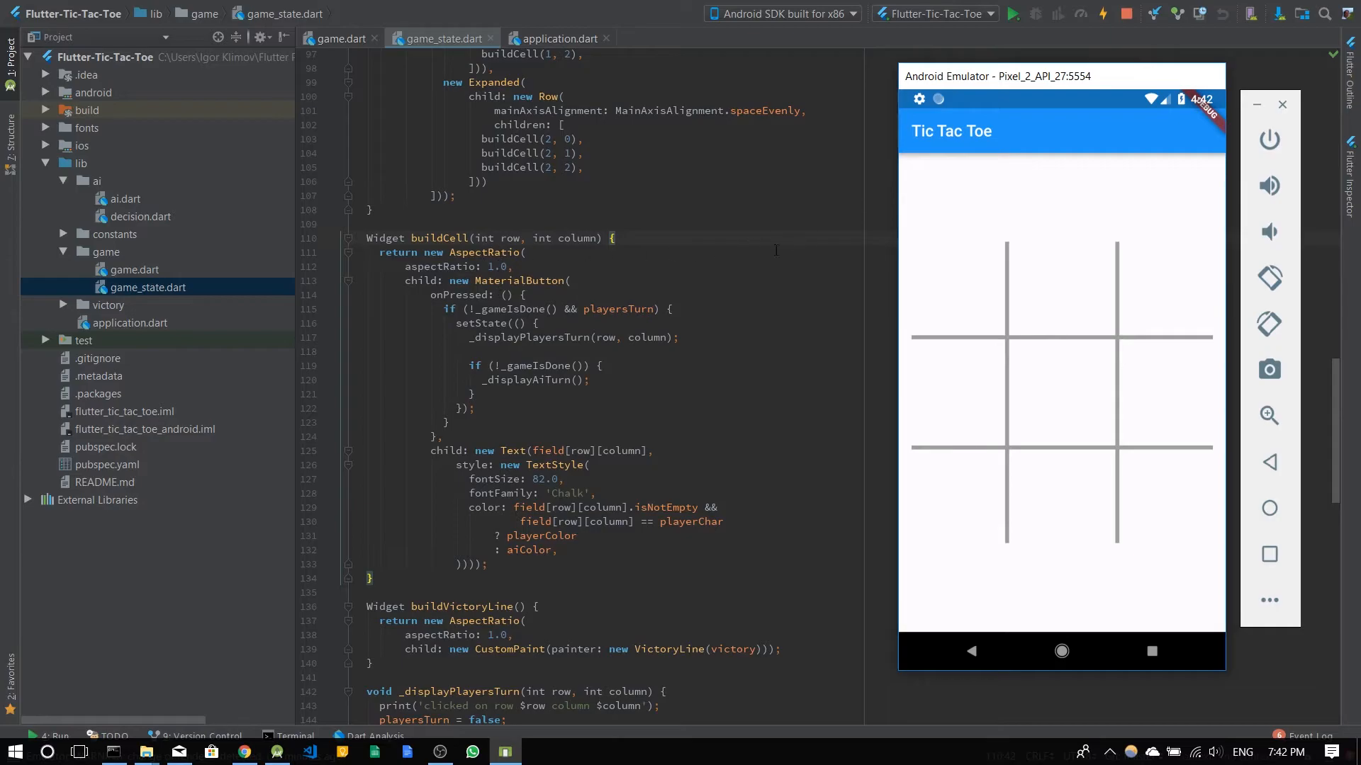
{"action": "mouse_move", "coordinate": [895, 274]}
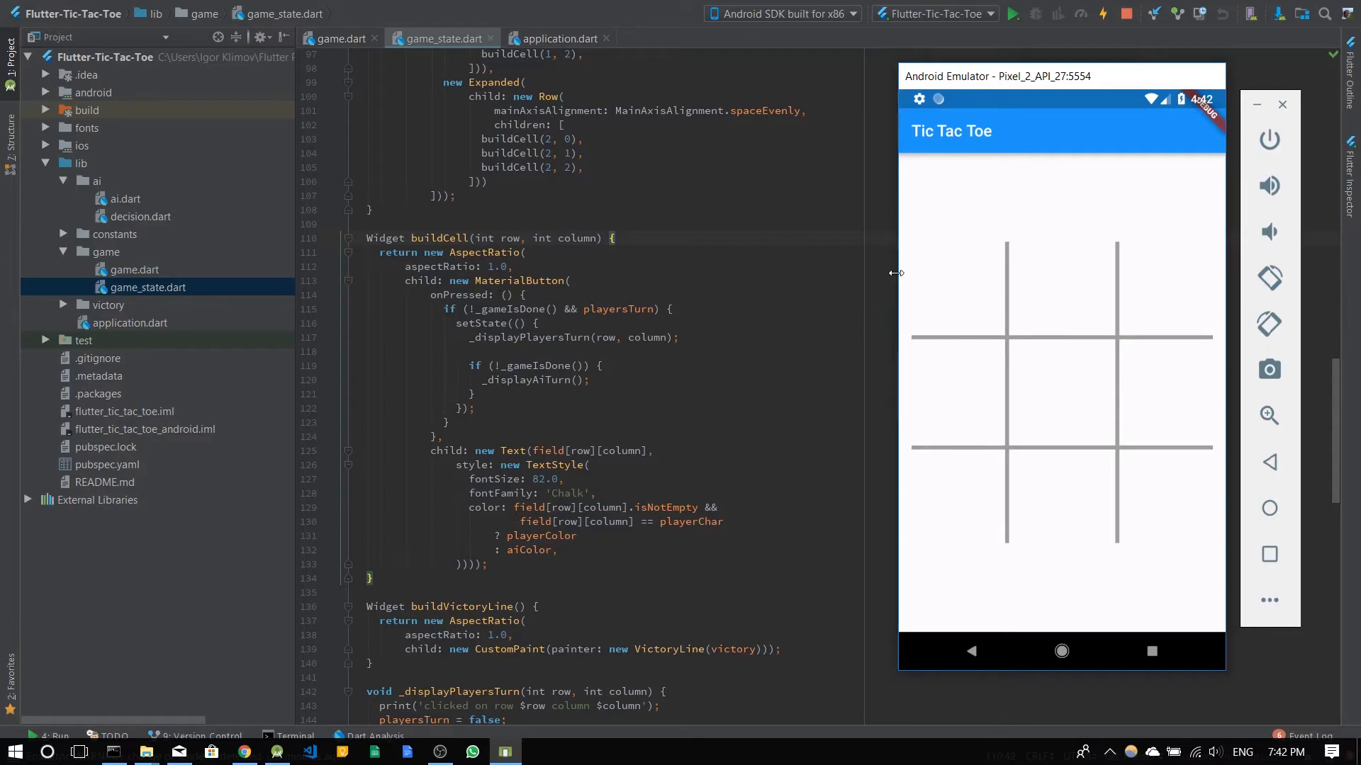
Play X in the top-left and top-middle cells, then show chalk.ttf in the fonts folder.
{"action": "left_click", "coordinate": [954, 285]}
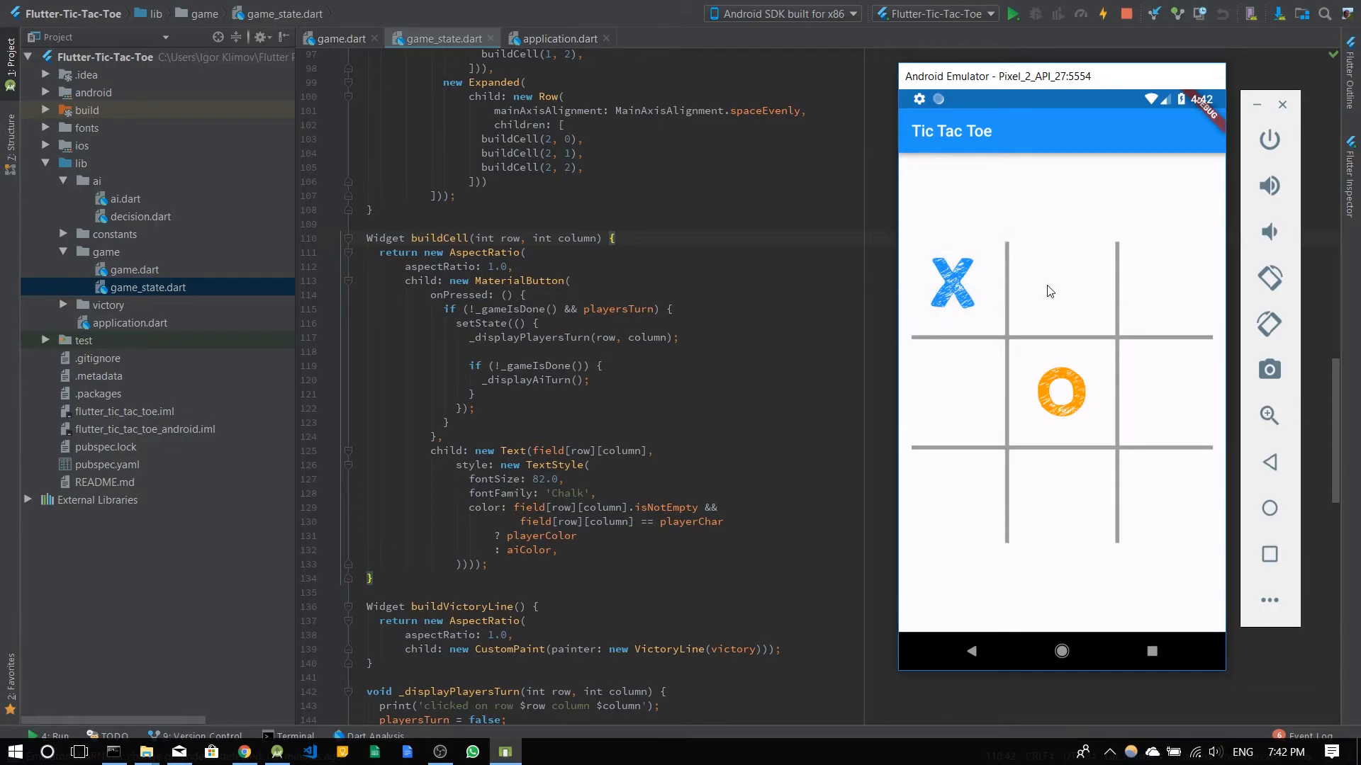
{"action": "left_click", "coordinate": [1060, 284]}
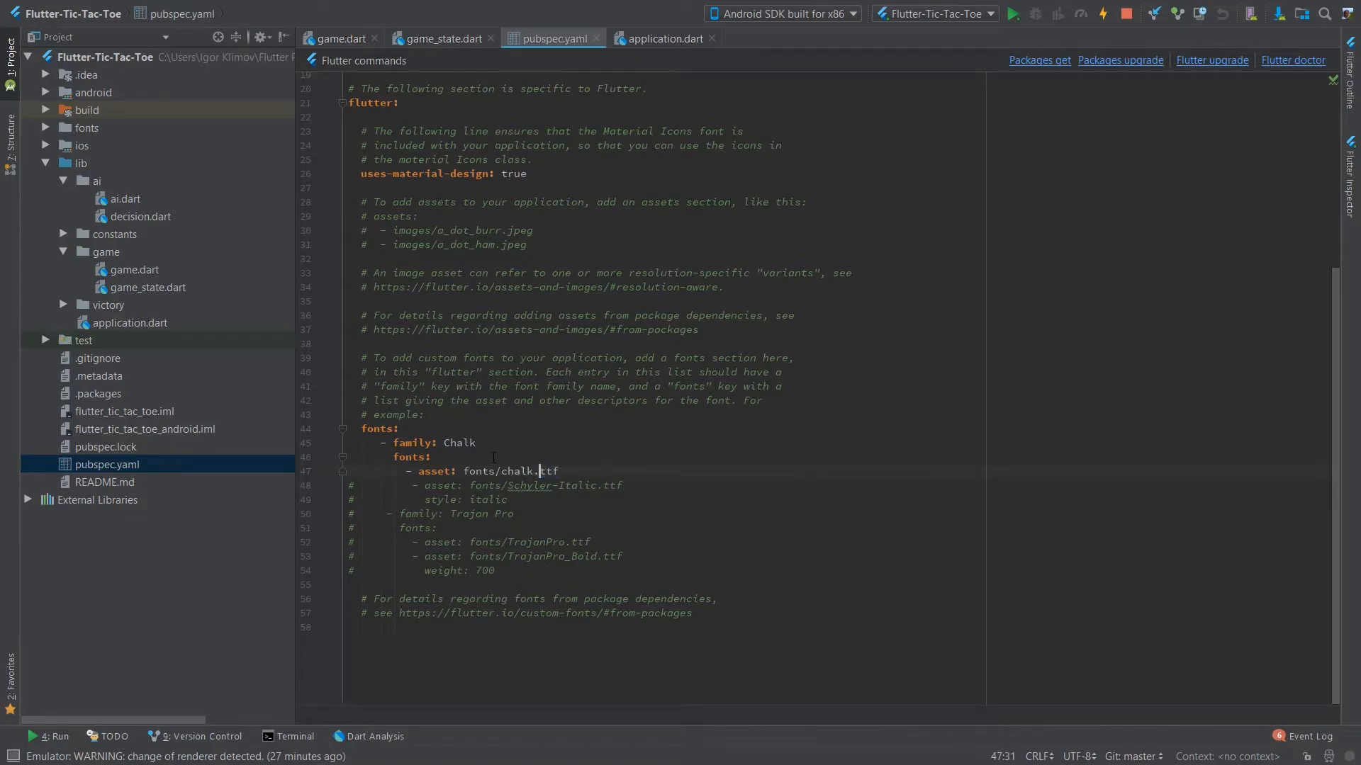
{"action": "left_click", "coordinate": [63, 128]}
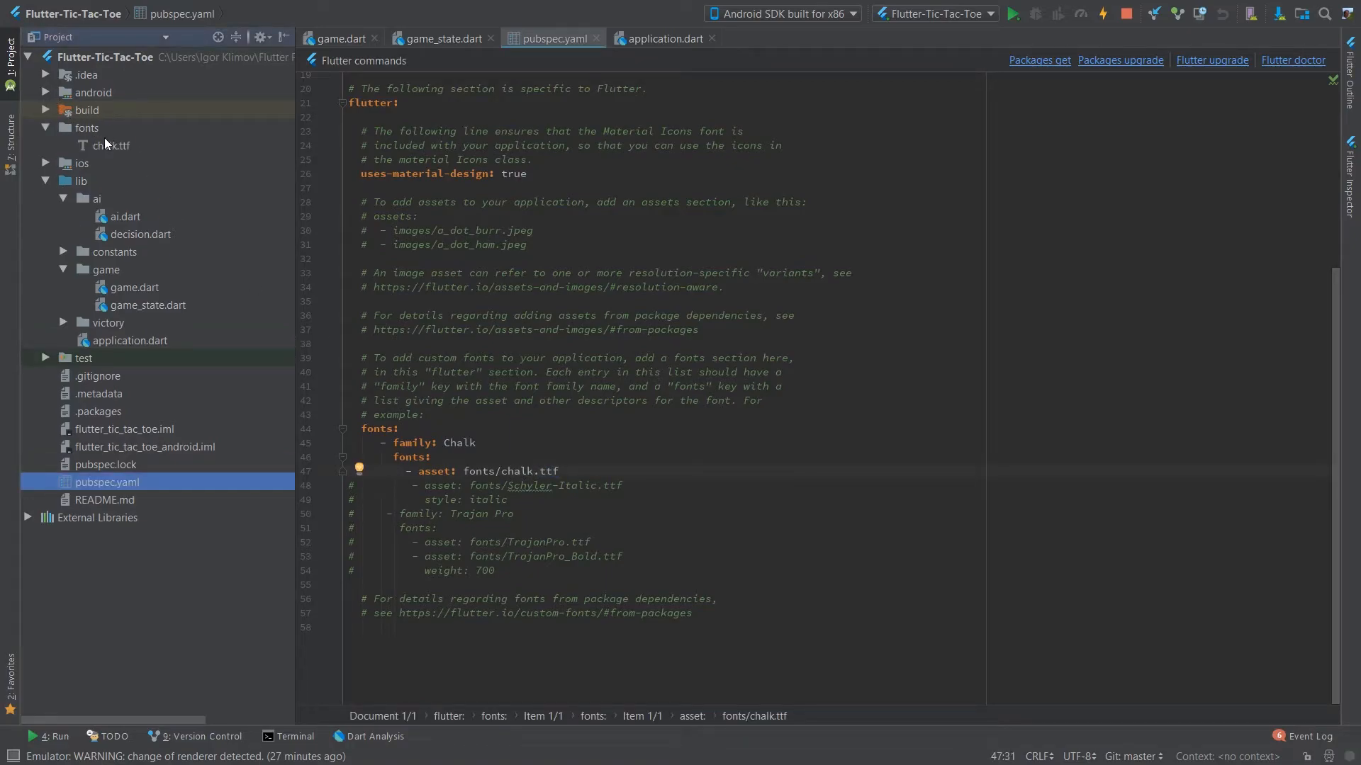
{"action": "left_click", "coordinate": [45, 128]}
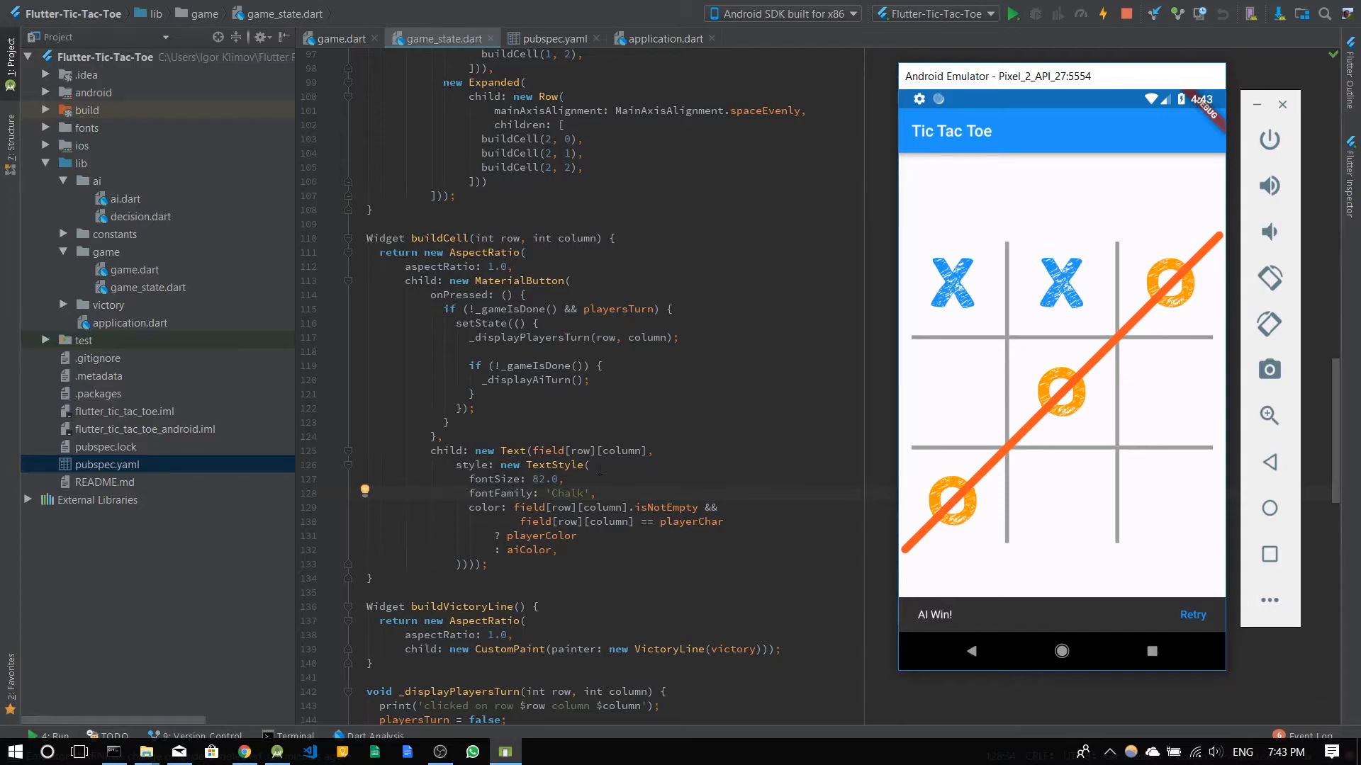
{"action": "mouse_move", "coordinate": [1173, 240]}
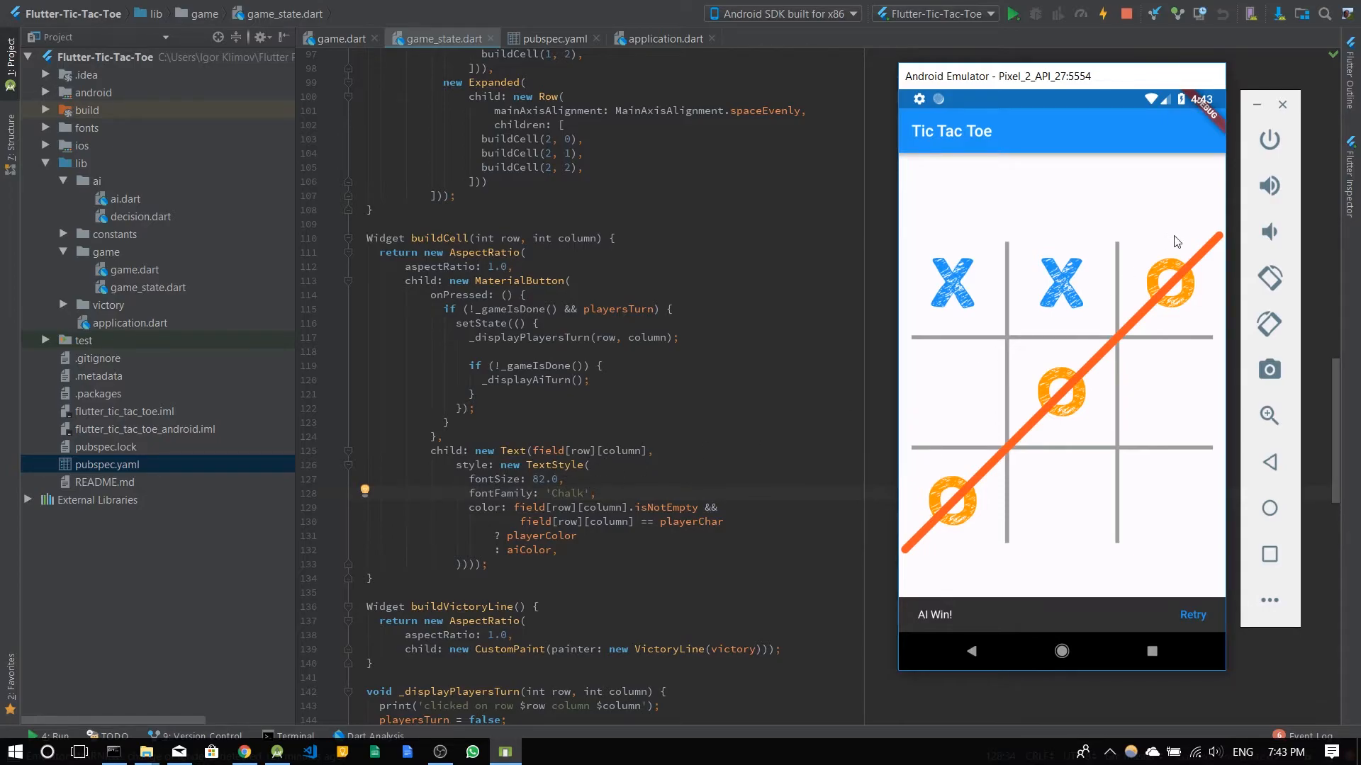
{"action": "mouse_move", "coordinate": [1140, 295]}
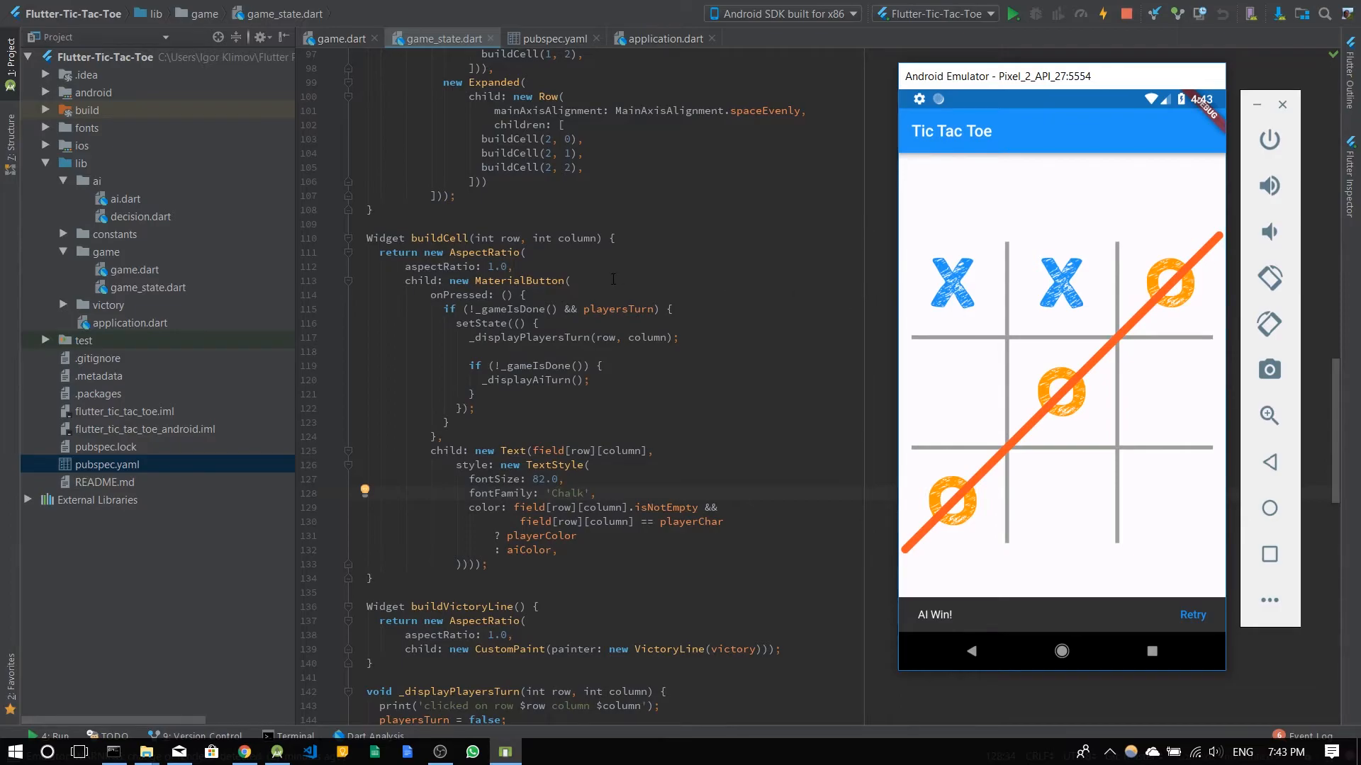
{"action": "mouse_move", "coordinate": [637, 327]}
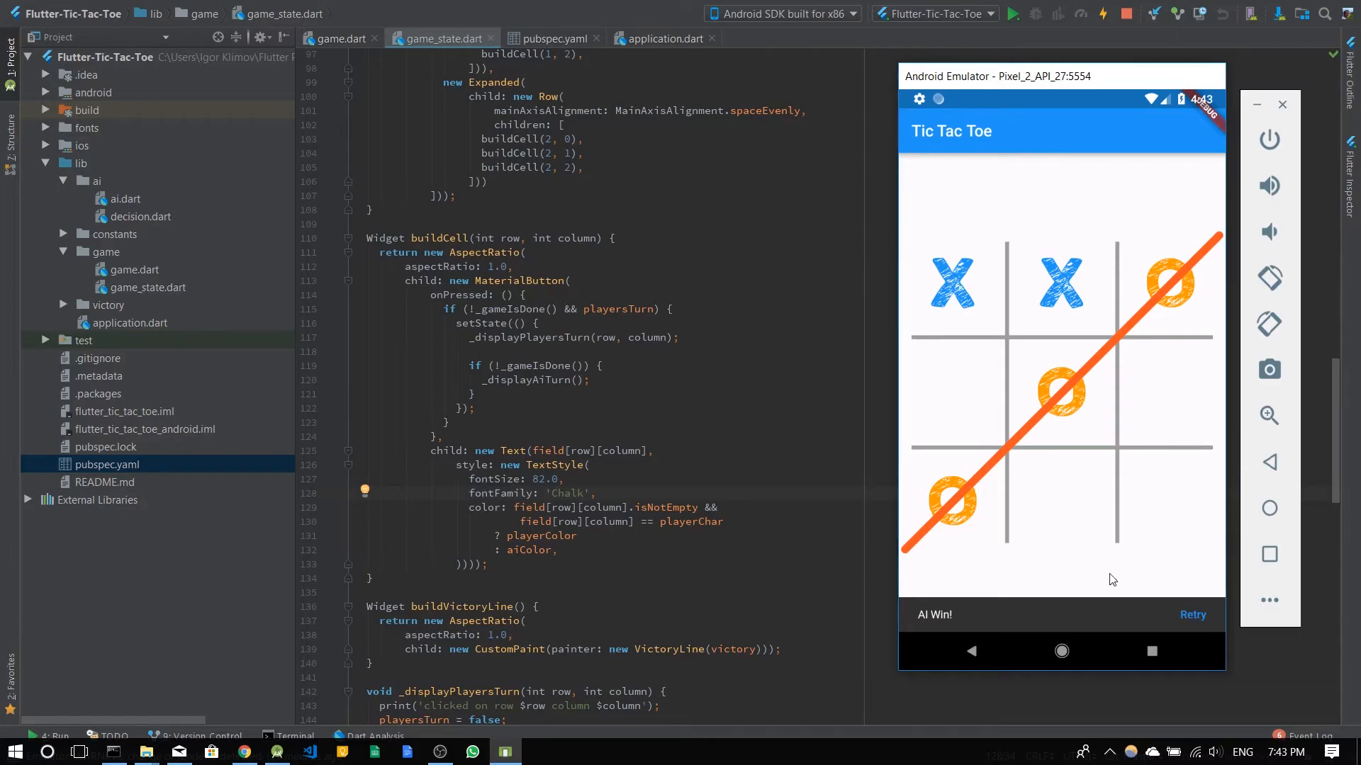
{"action": "mouse_move", "coordinate": [587, 280]}
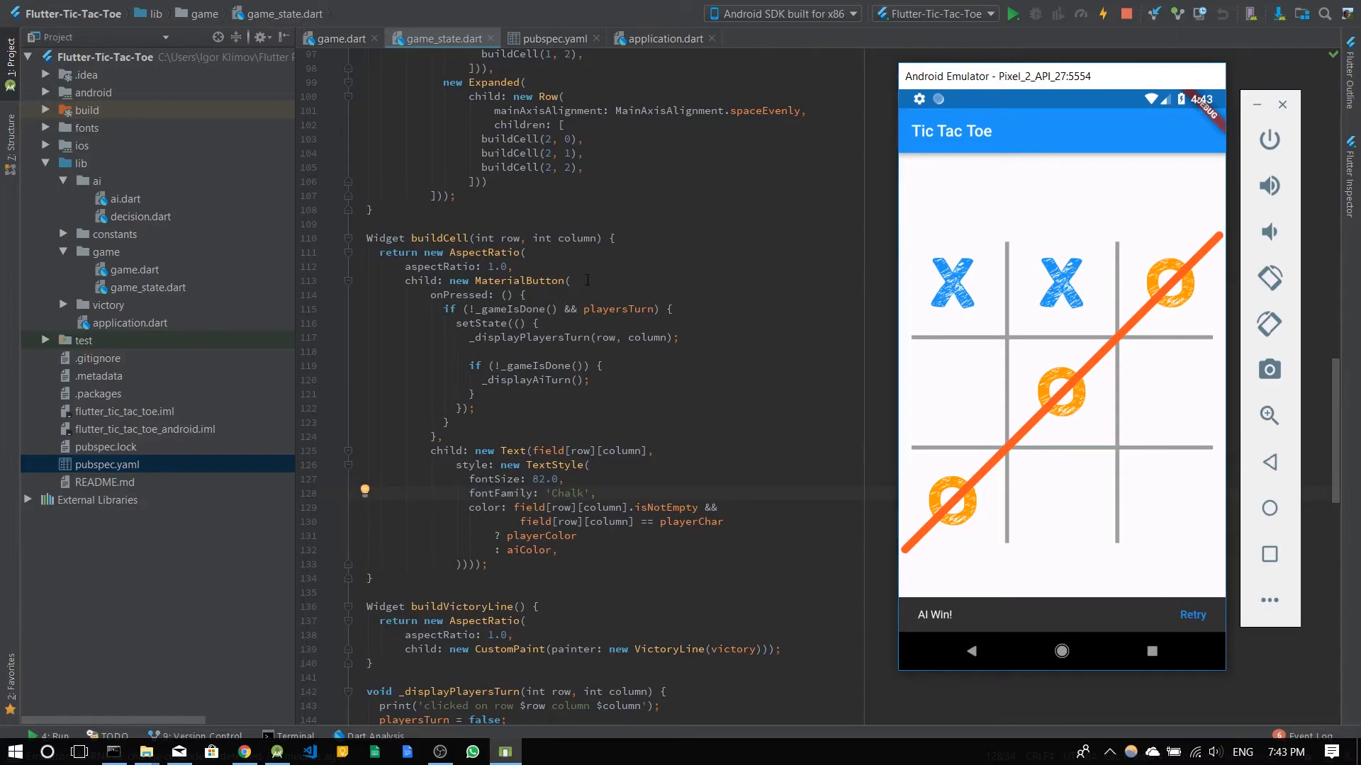
Tap Retry on the 'AI Win!' bar to reset the board to empty.
{"action": "left_click", "coordinate": [1192, 614]}
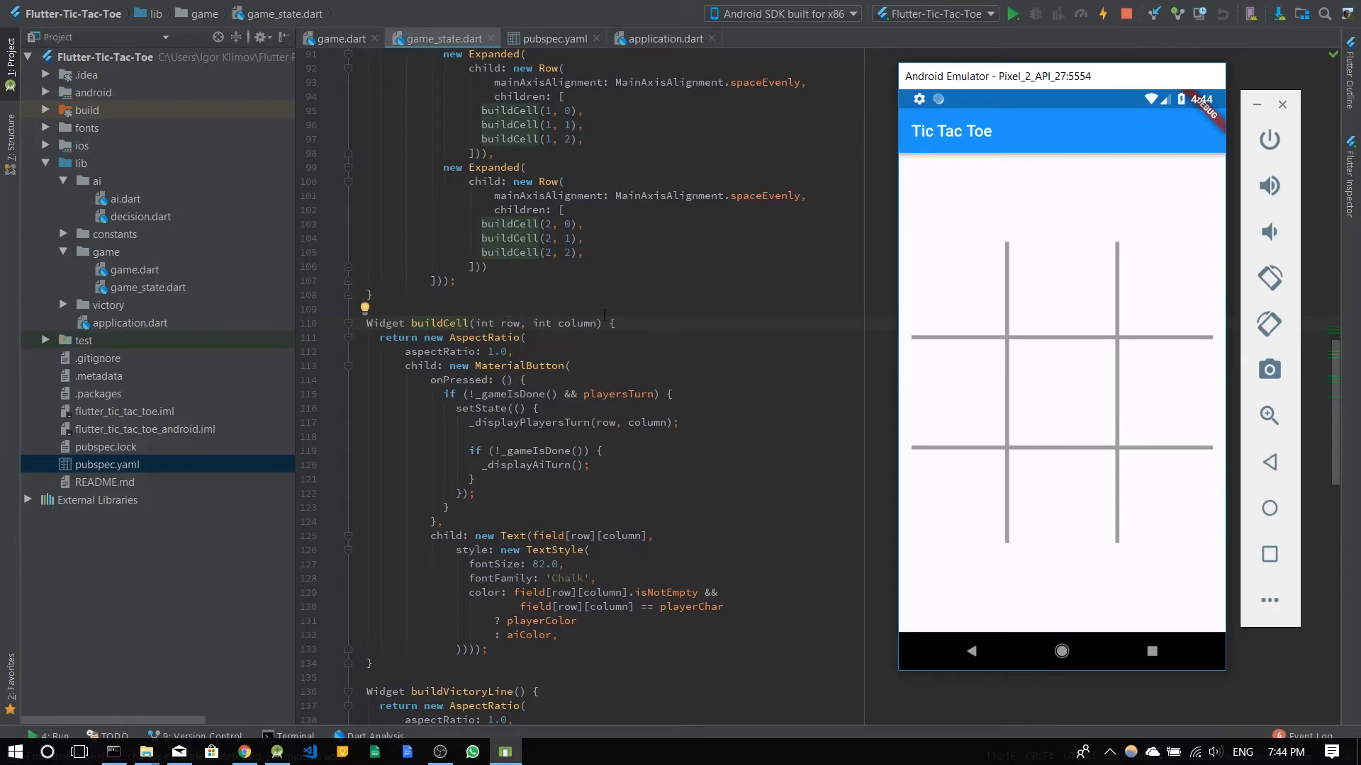
Scroll game_state.dart from buildCell back to the GameState class field declarations at the top.
{"action": "scroll", "scroll_direction": "down", "scroll_amount": 3}
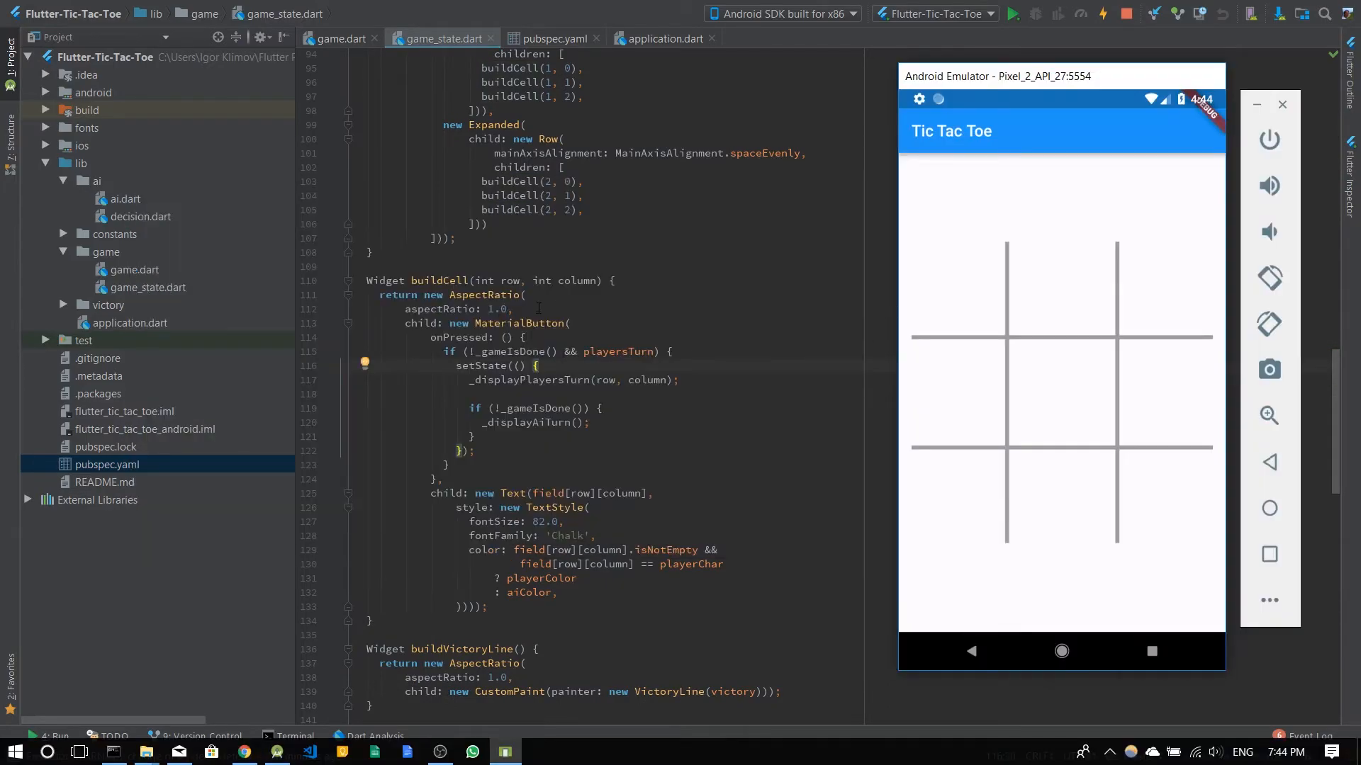
{"action": "scroll", "scroll_direction": "down", "scroll_amount": 3}
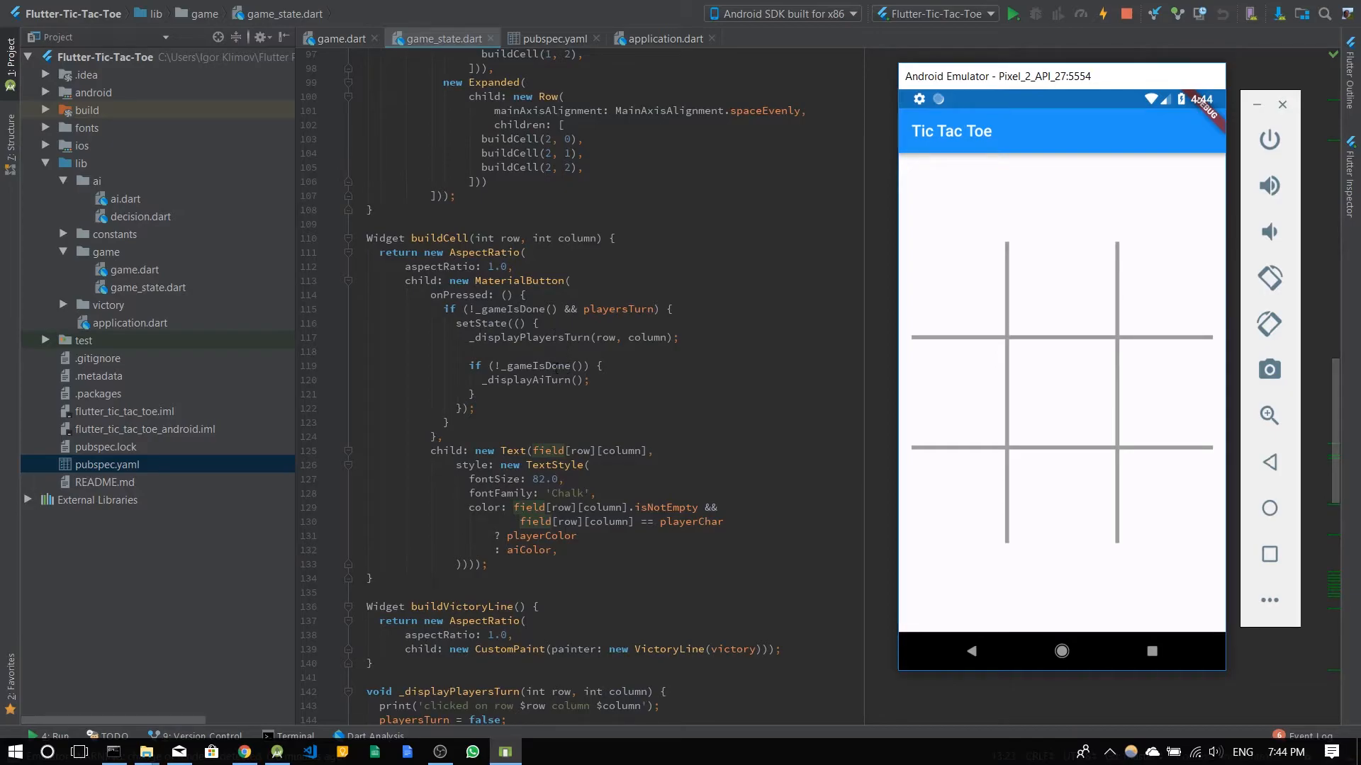
{"action": "scroll", "scroll_direction": "up", "scroll_amount": 3}
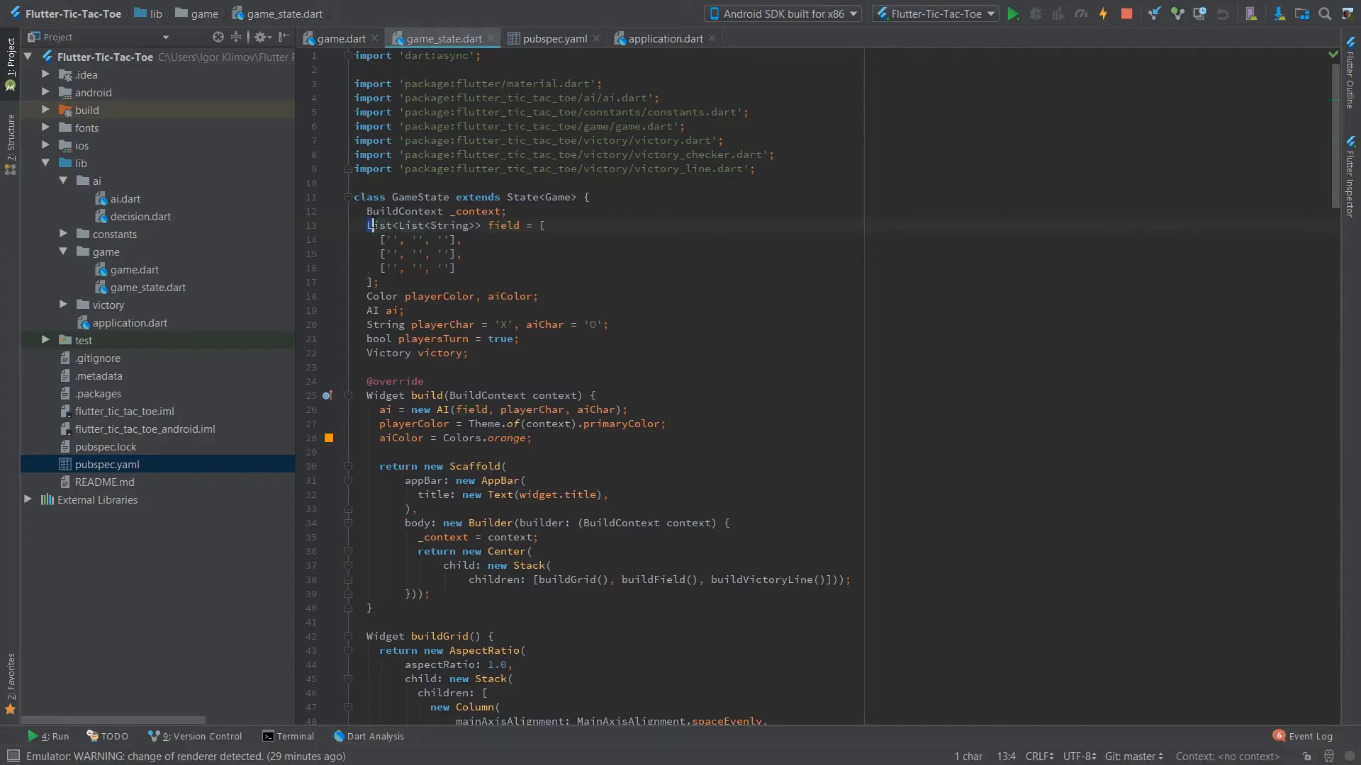
Restore the field grid declaration to List<List<String>> after trying var, then return to buildCell.
{"action": "left_click", "coordinate": [1010, 15]}
{"action": "type", "text": "var"}
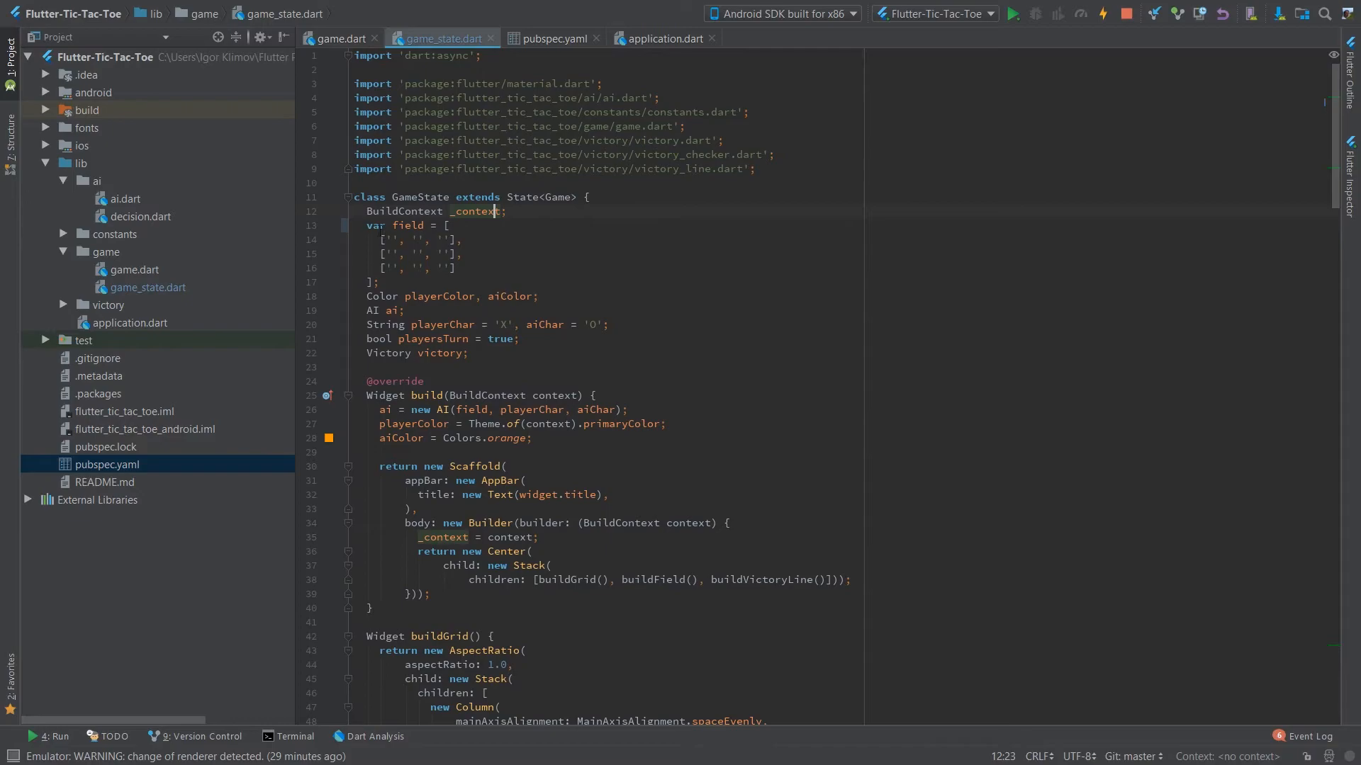
{"action": "type", "text": "List<List<String>>"}
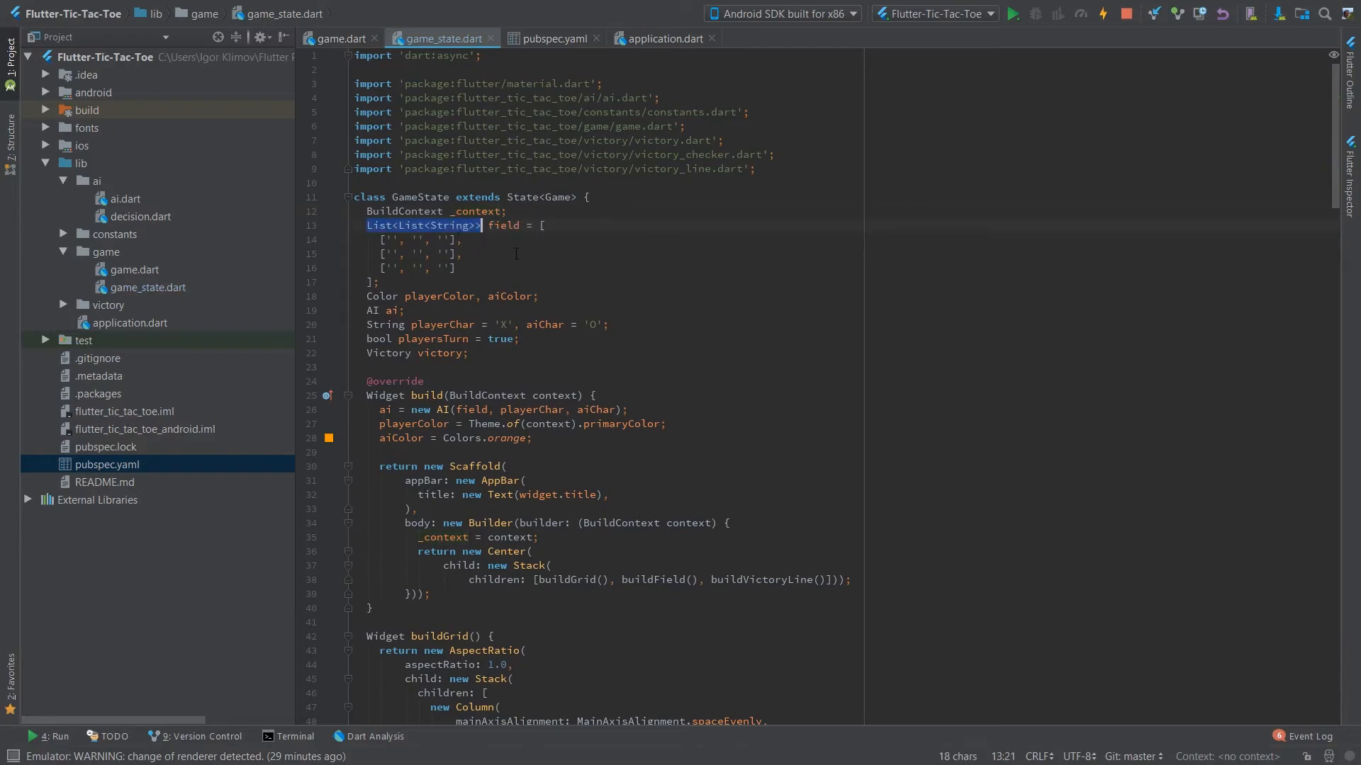
{"action": "left_click", "coordinate": [1010, 14]}
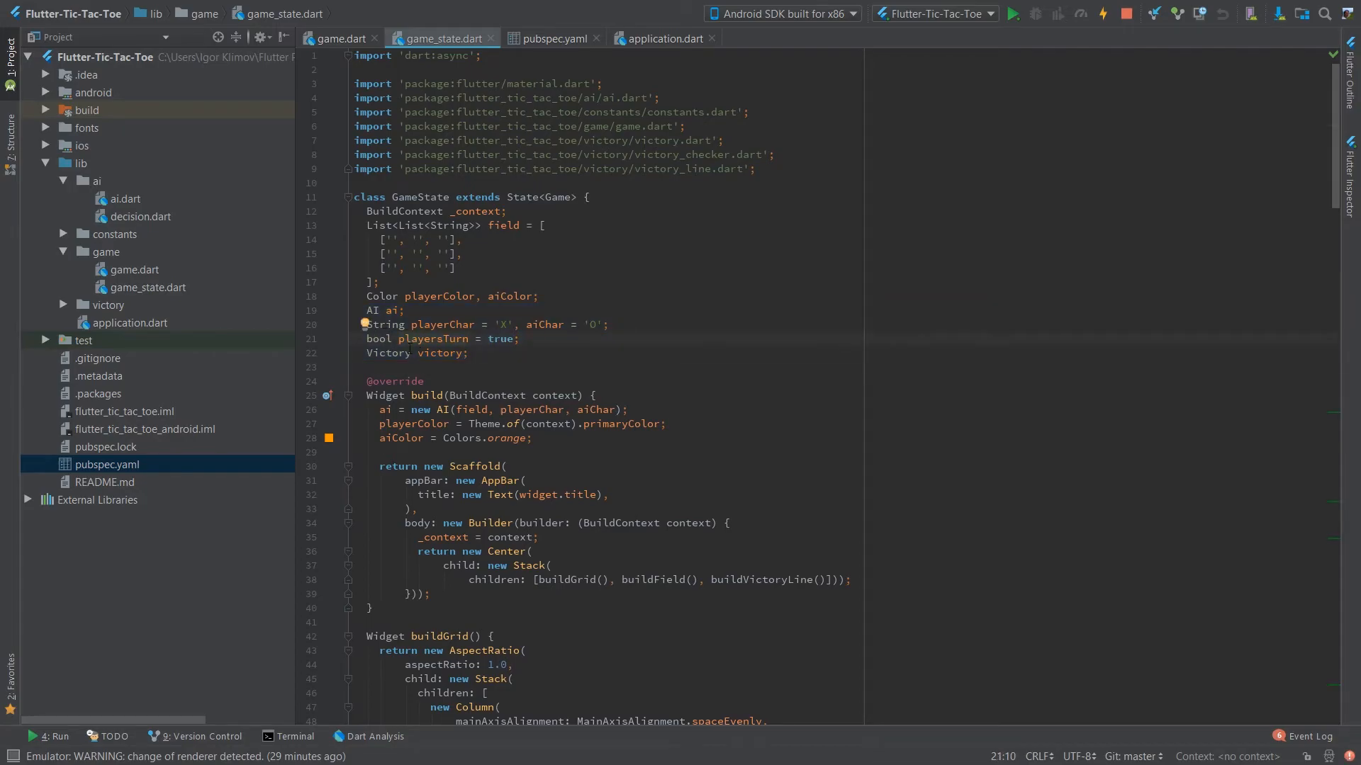
{"action": "scroll", "scroll_direction": "down", "scroll_amount": 3}
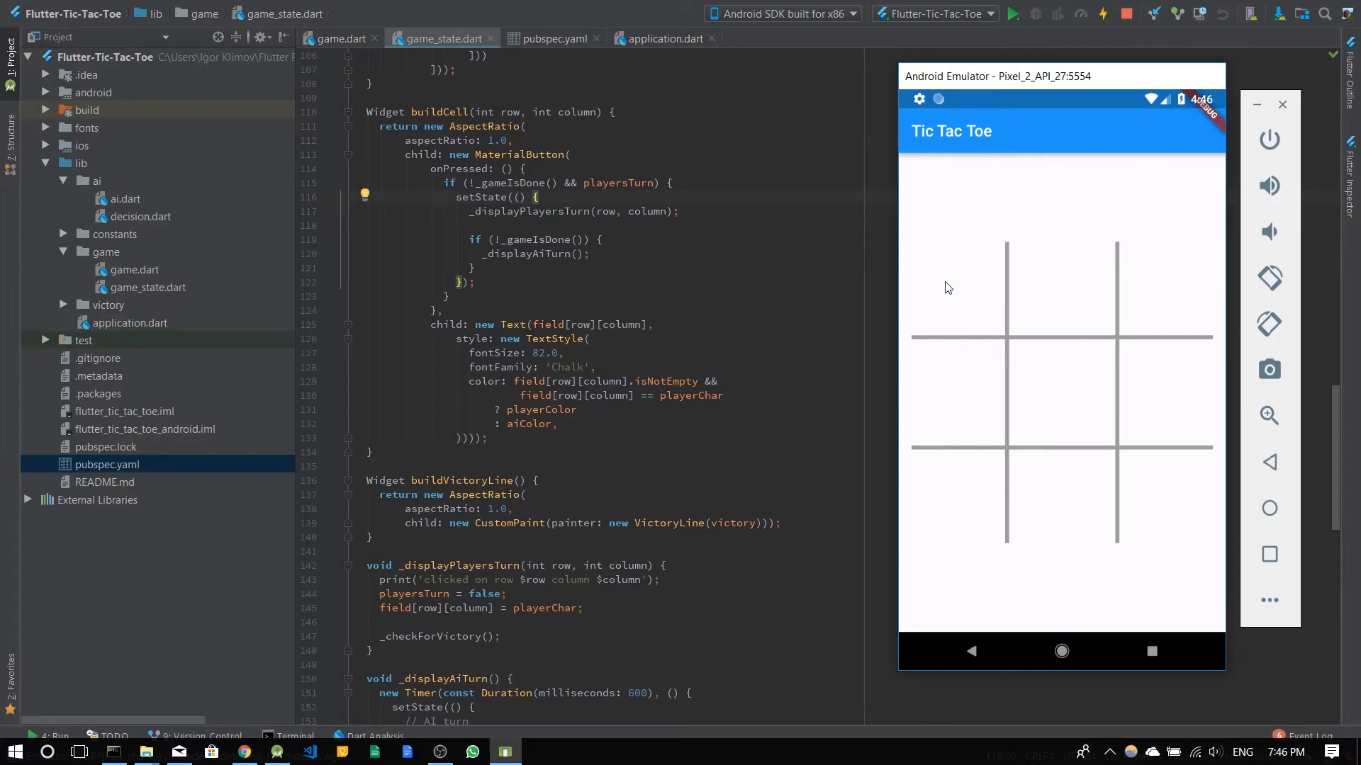
{"action": "mouse_move", "coordinate": [702, 354]}
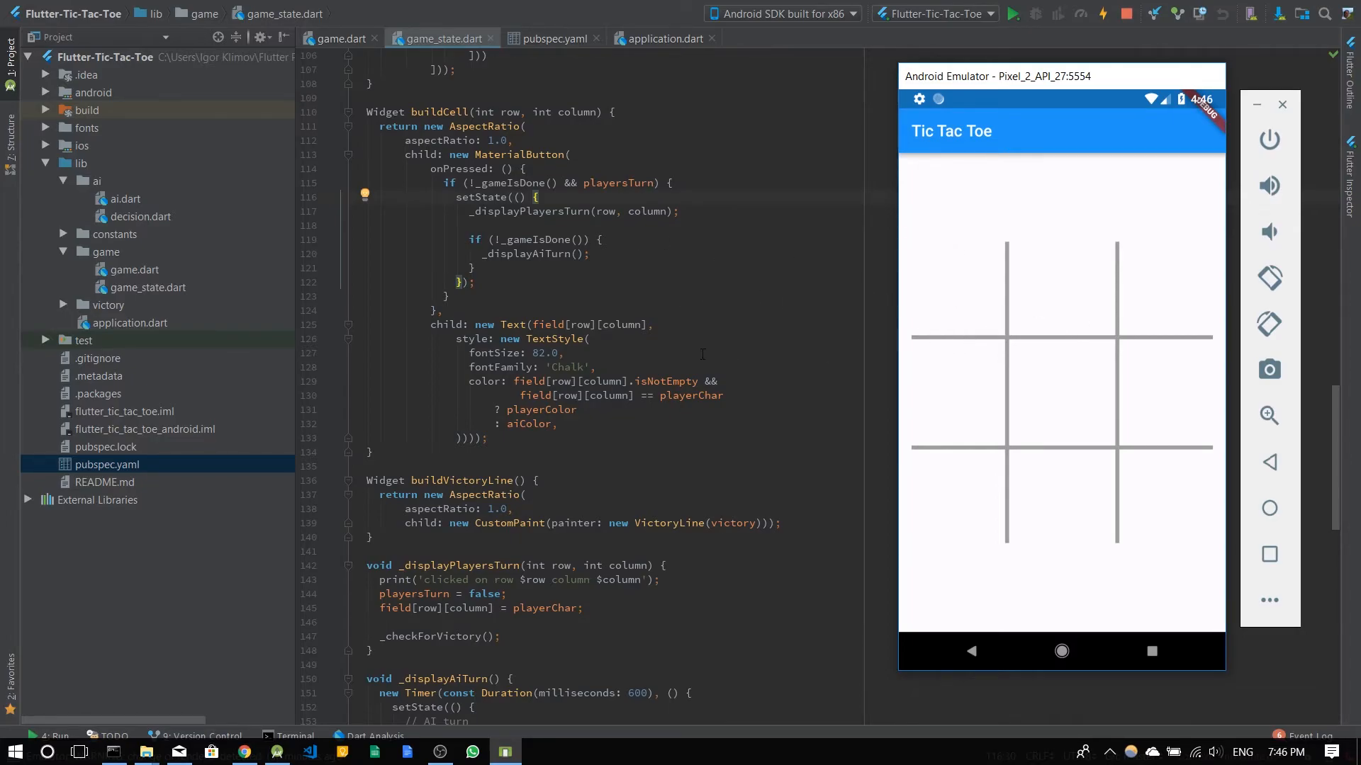
Scroll through buildCell and the fields to _displayAiTurn while X goes top-left and the AI's O centre.
{"action": "scroll", "scroll_direction": "up", "scroll_amount": 3}
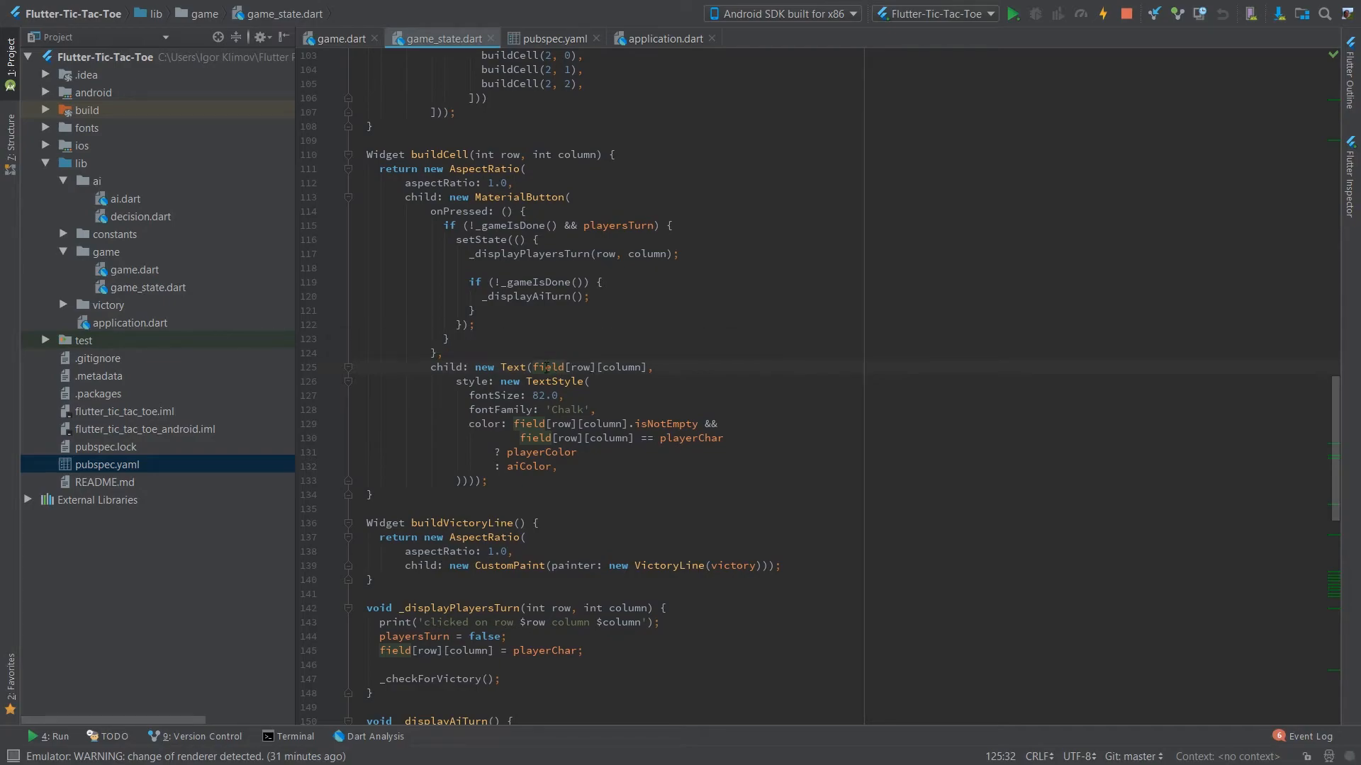
{"action": "scroll", "scroll_direction": "up", "scroll_amount": 3}
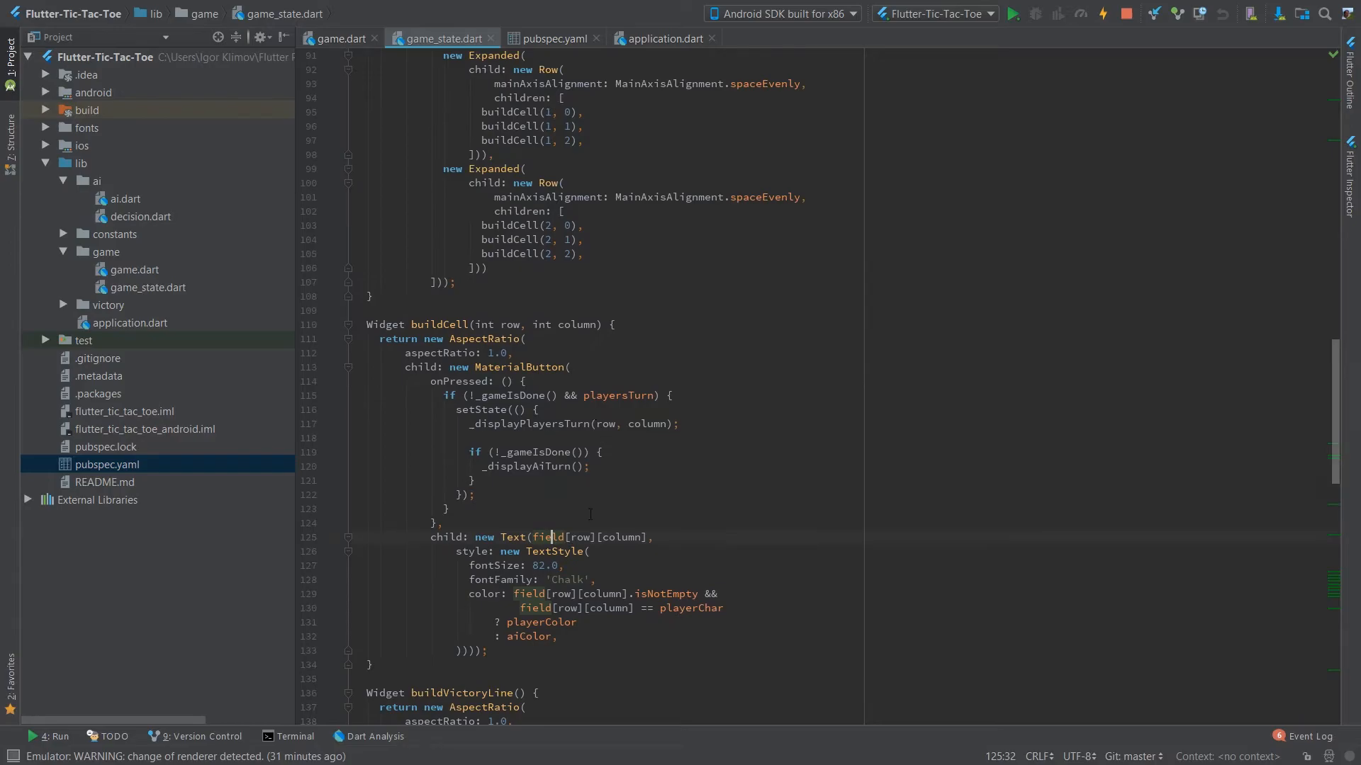
{"action": "scroll", "scroll_direction": "up", "scroll_amount": 3}
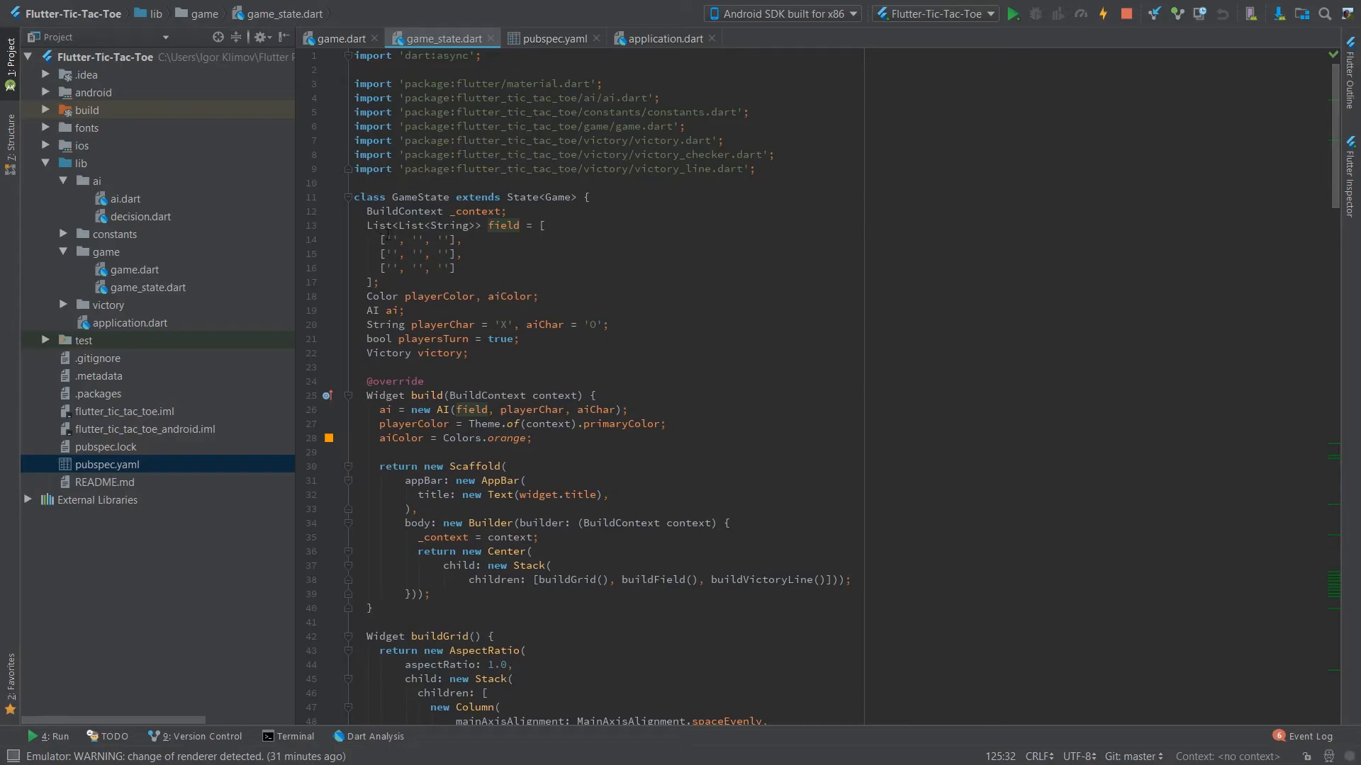
{"action": "scroll", "scroll_direction": "down", "scroll_amount": 3}
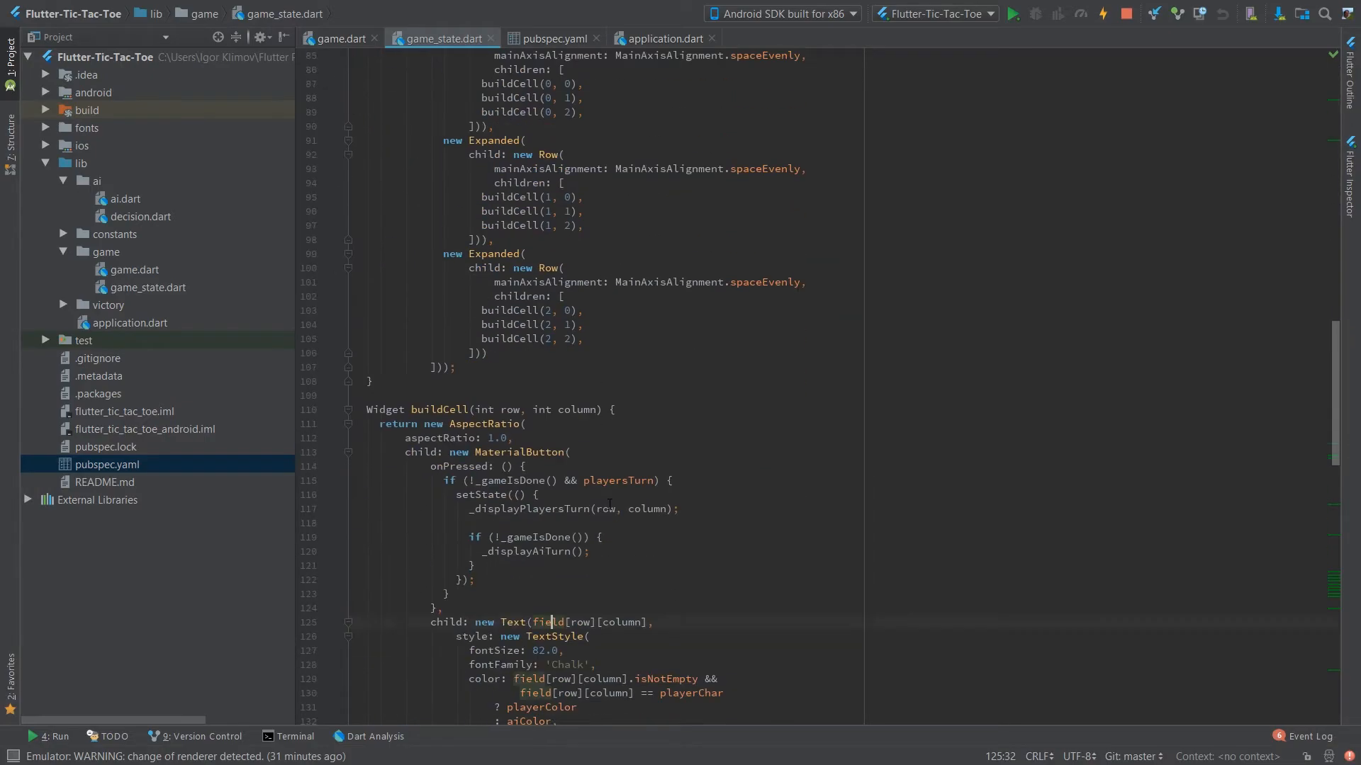
{"action": "scroll", "scroll_direction": "down", "scroll_amount": 3}
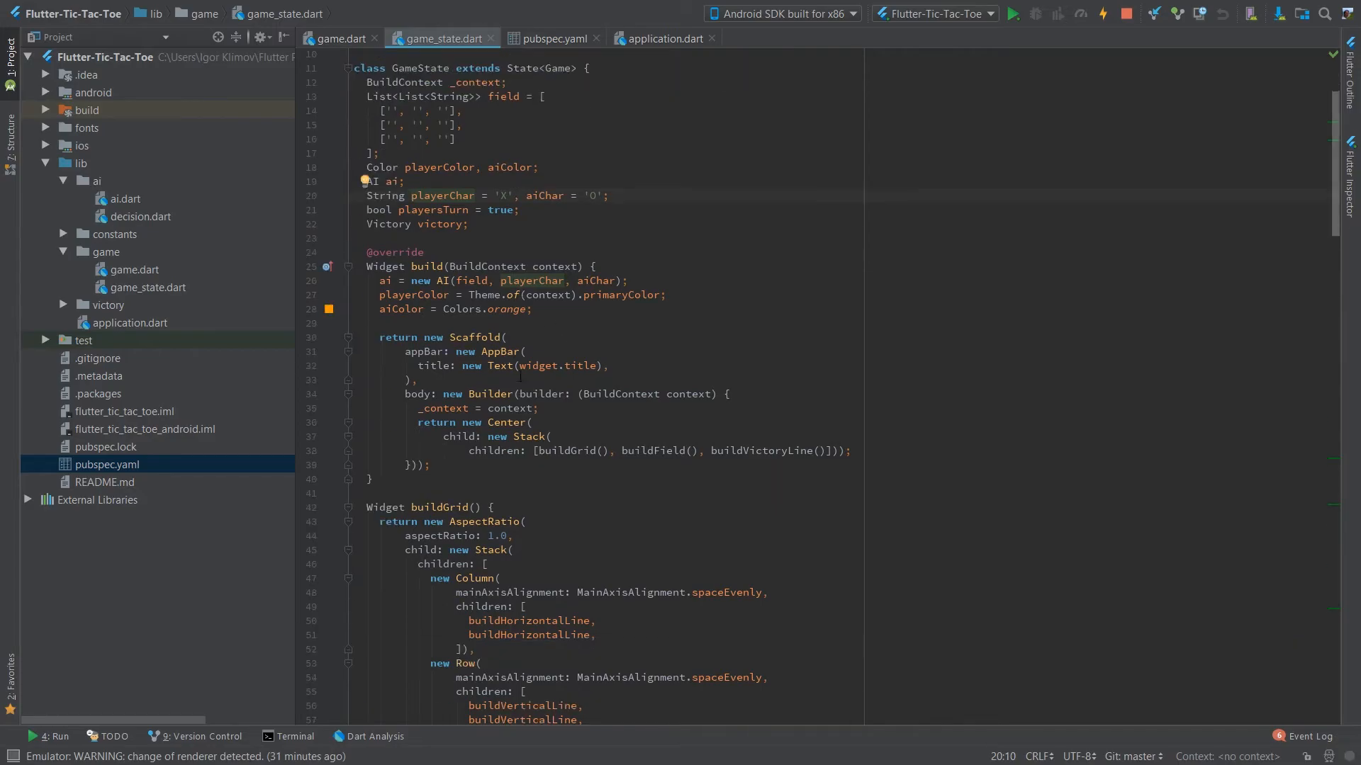
{"action": "scroll", "scroll_direction": "down", "scroll_amount": 3}
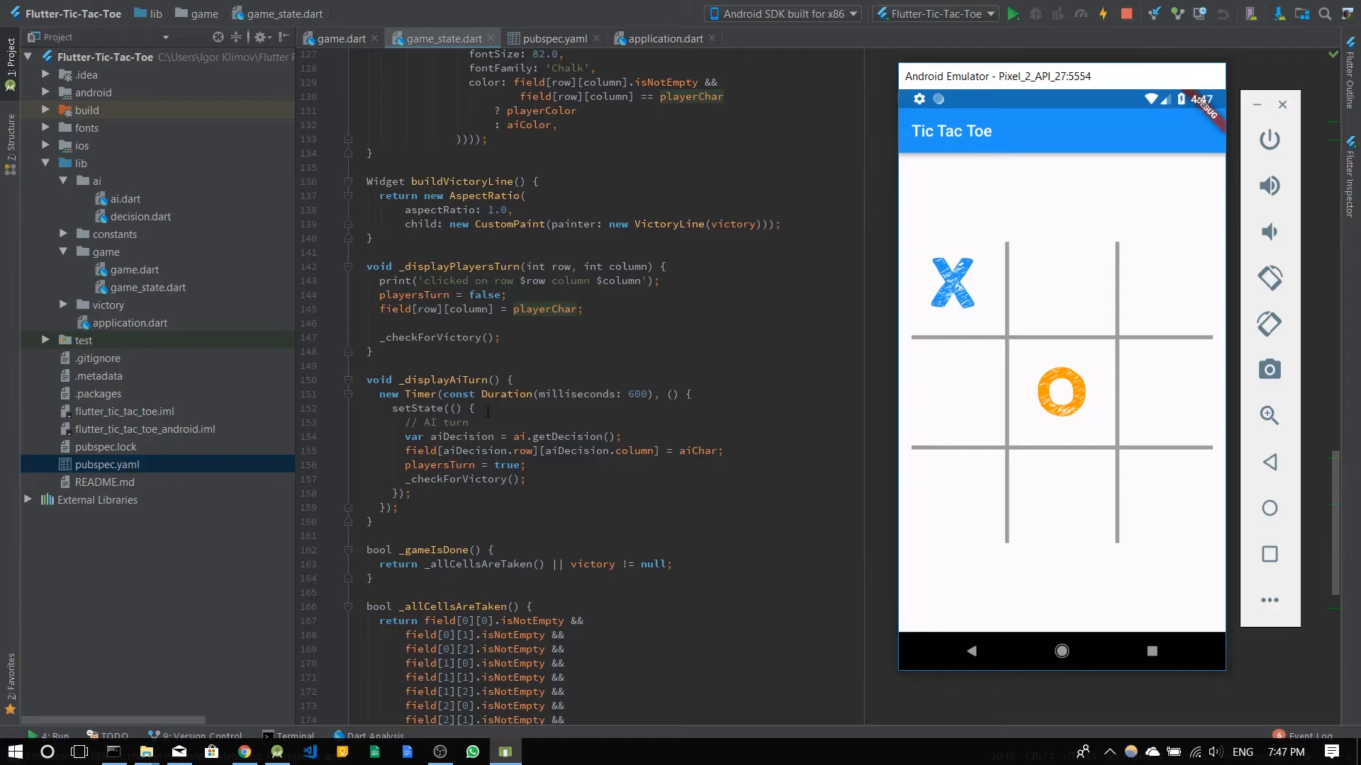
Scroll through buildCell while the emulator game plays out to the AI's diagonal win.
{"action": "scroll", "scroll_direction": "up", "scroll_amount": 3}
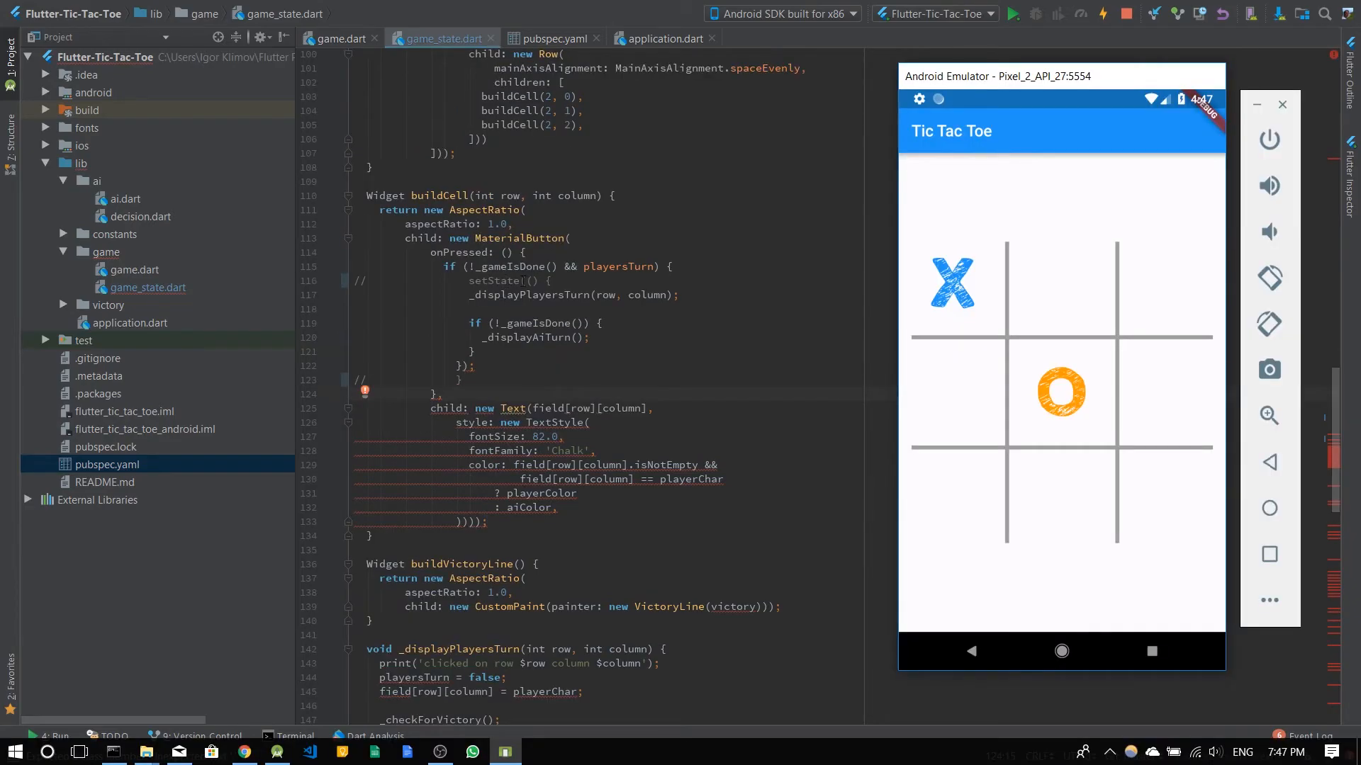
{"action": "scroll", "scroll_direction": "up", "scroll_amount": 3}
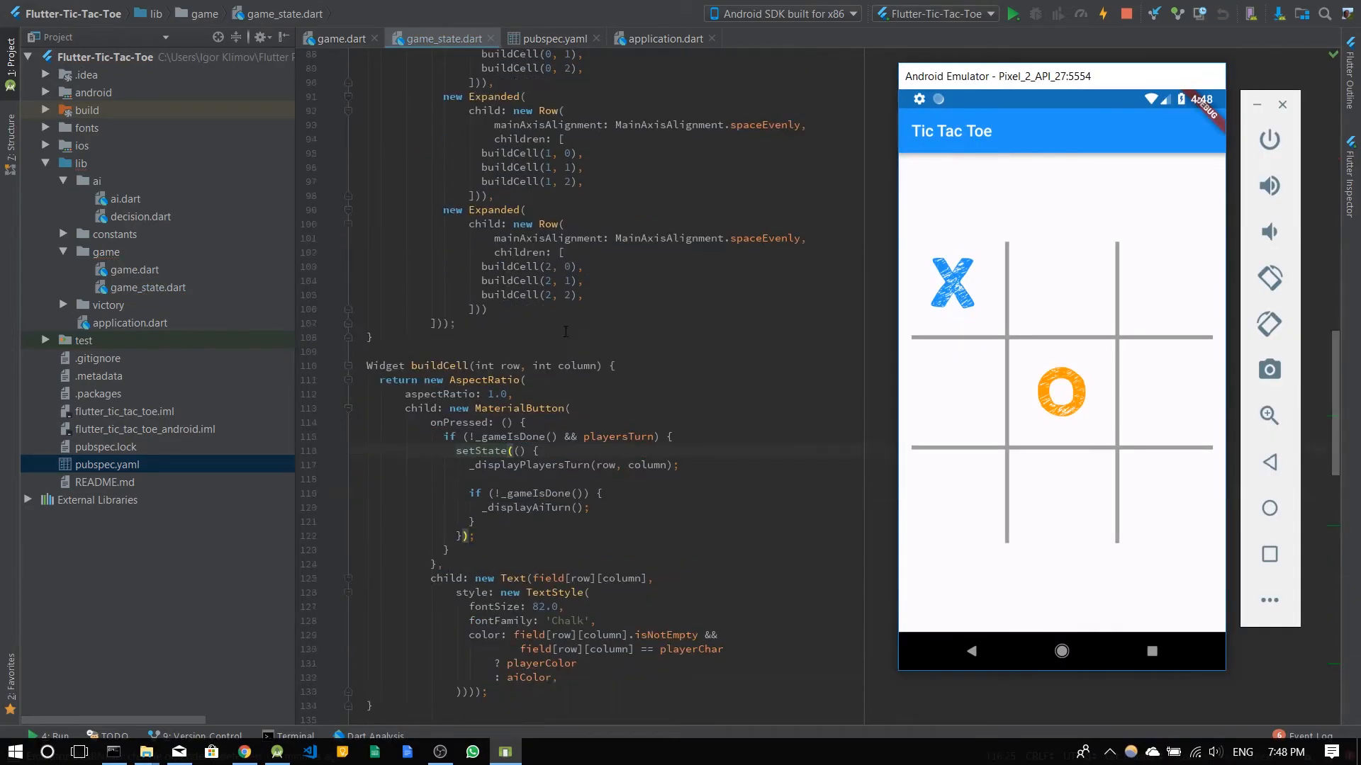
{"action": "scroll", "scroll_direction": "down", "scroll_amount": 3}
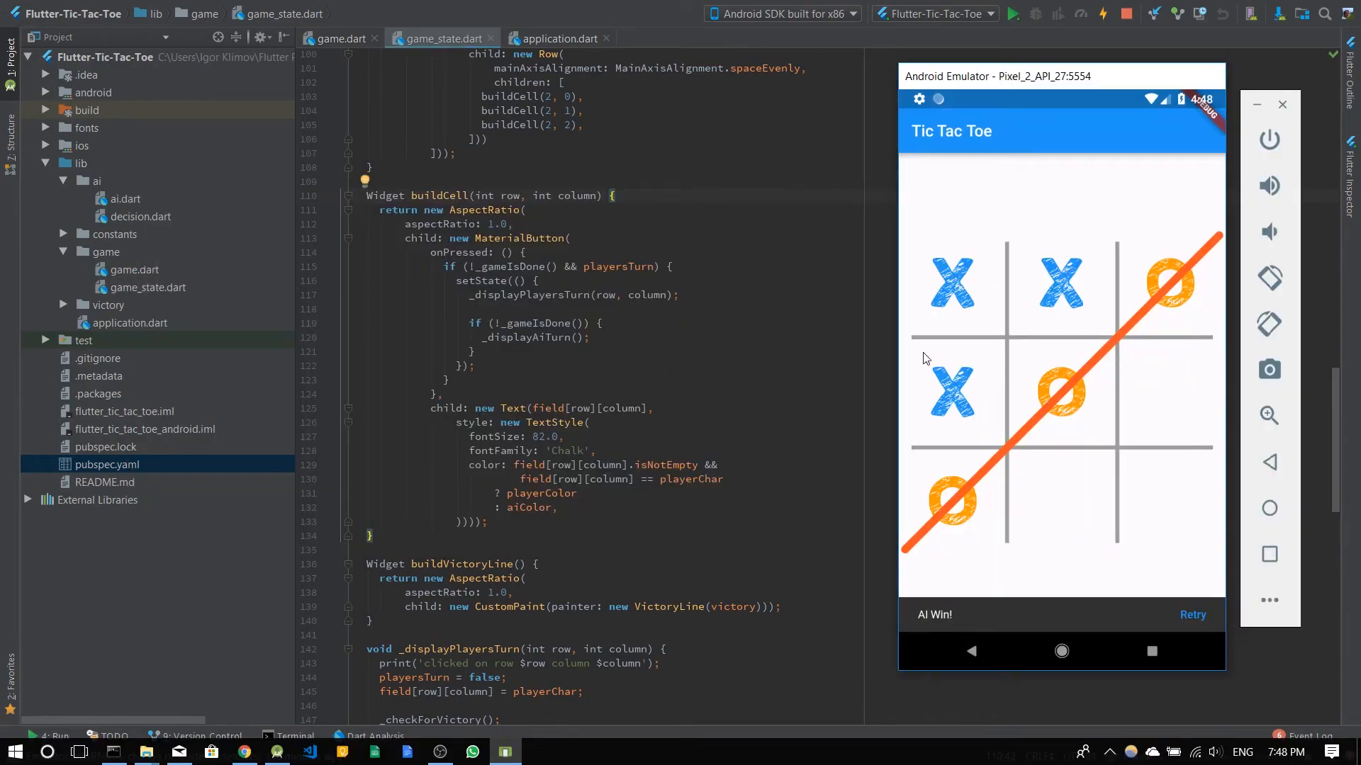
{"action": "mouse_move", "coordinate": [1198, 250]}
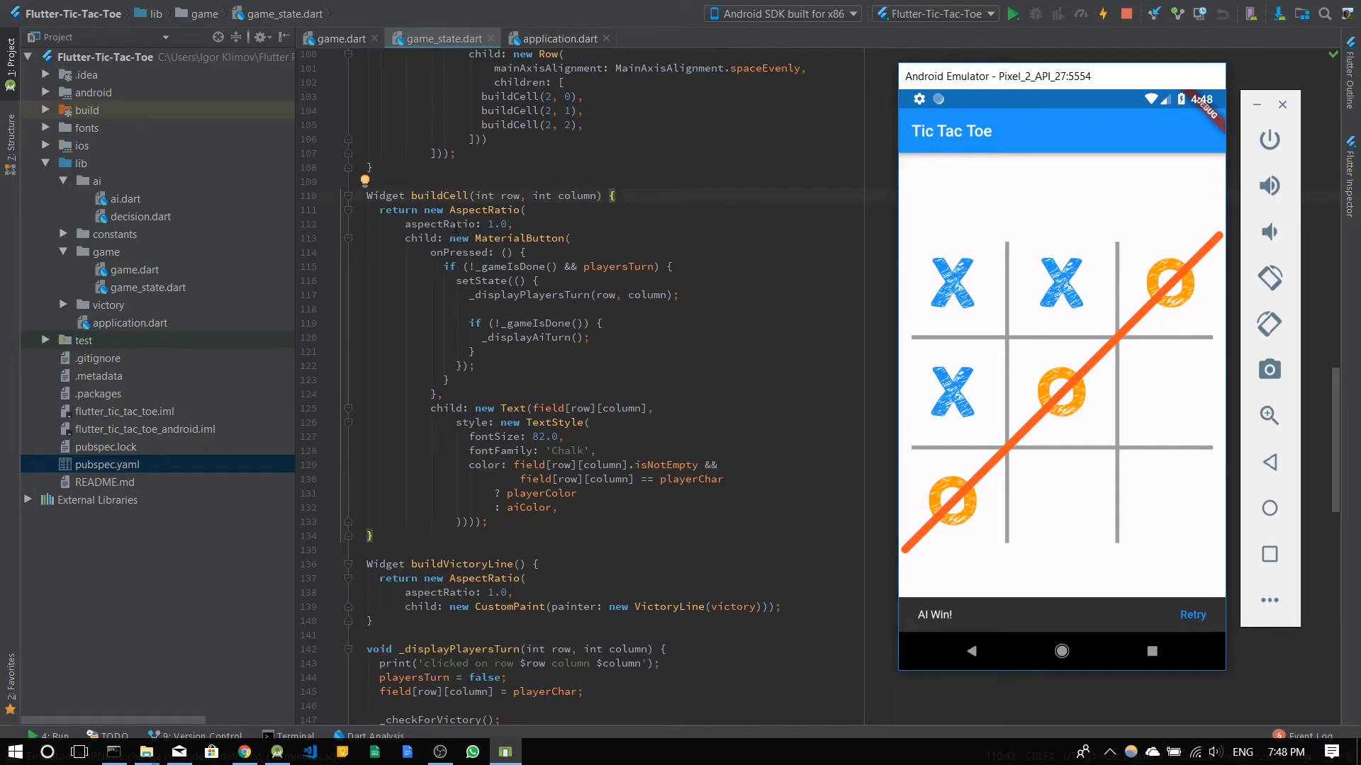
{"action": "mouse_move", "coordinate": [306, 237]}
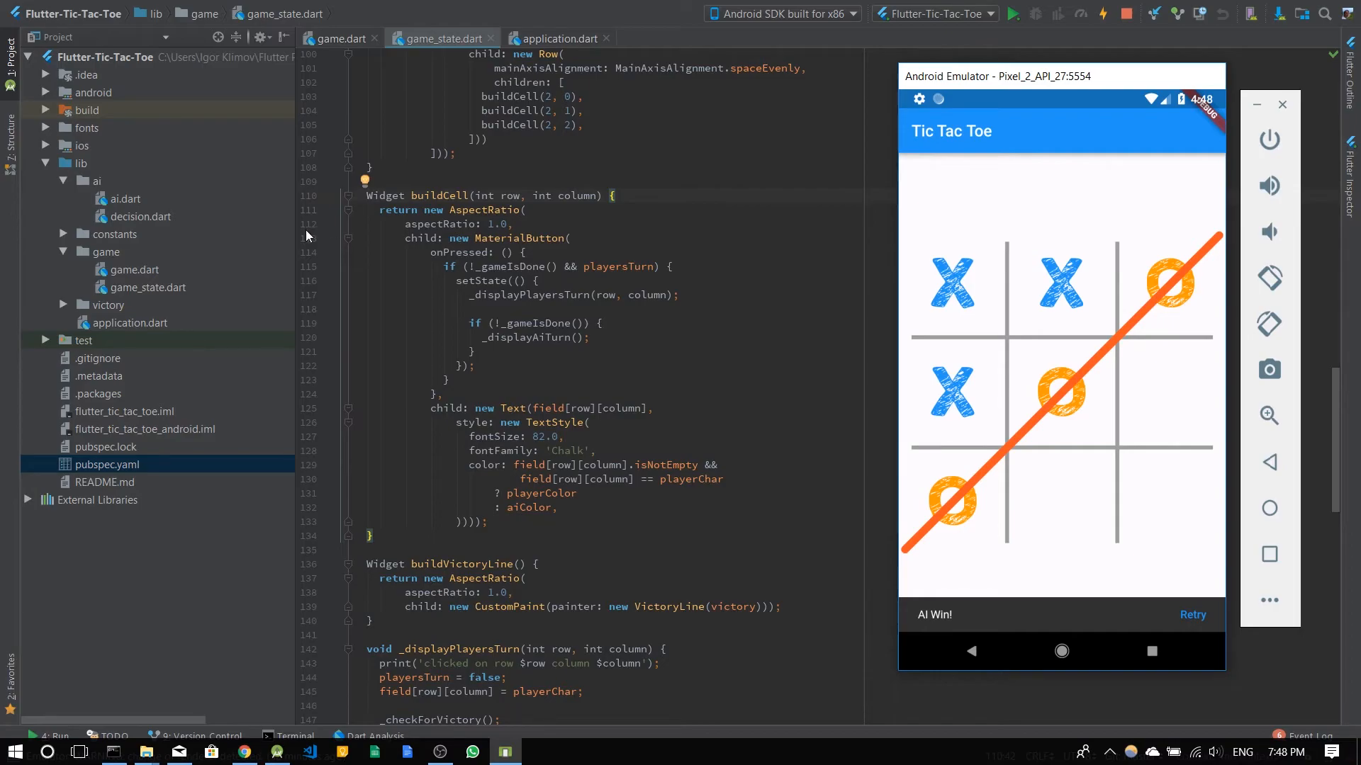
{"action": "mouse_move", "coordinate": [135, 229]}
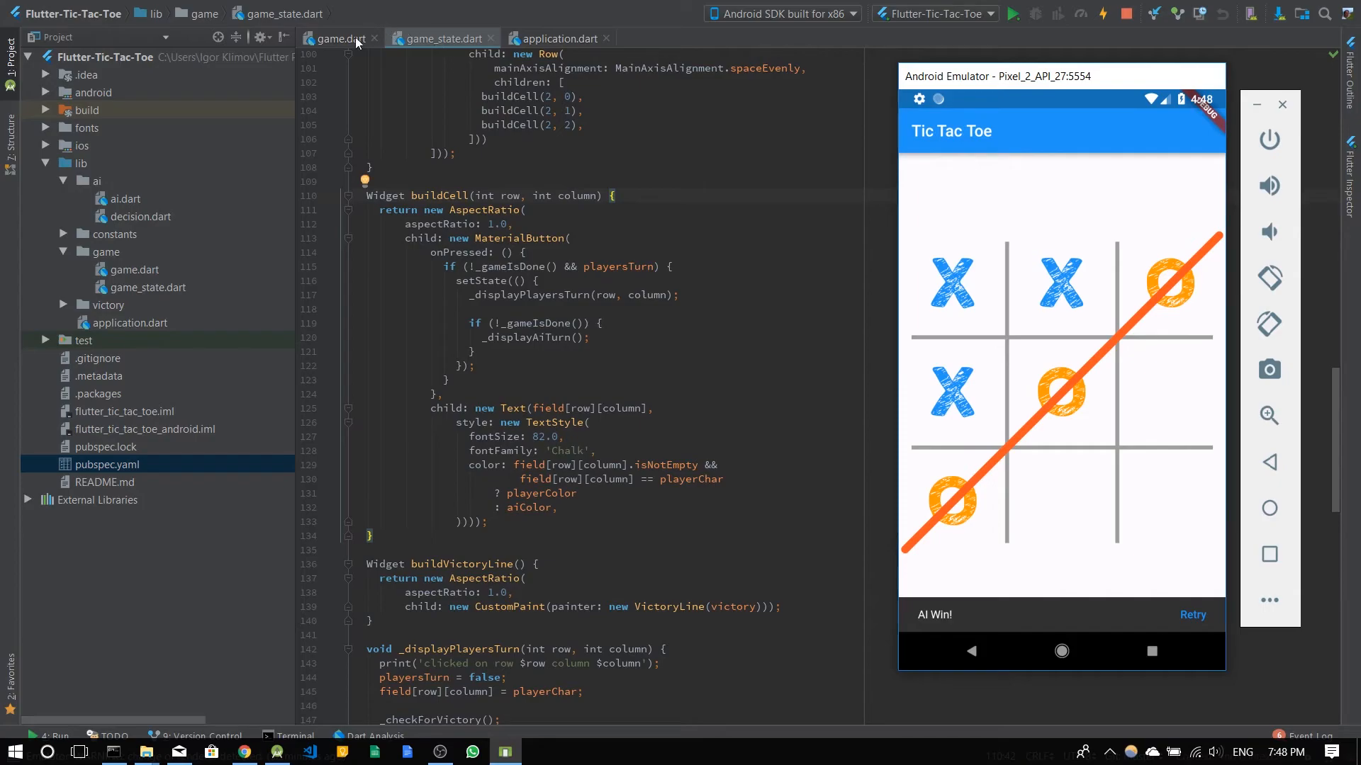
{"action": "mouse_move", "coordinate": [140, 260]}
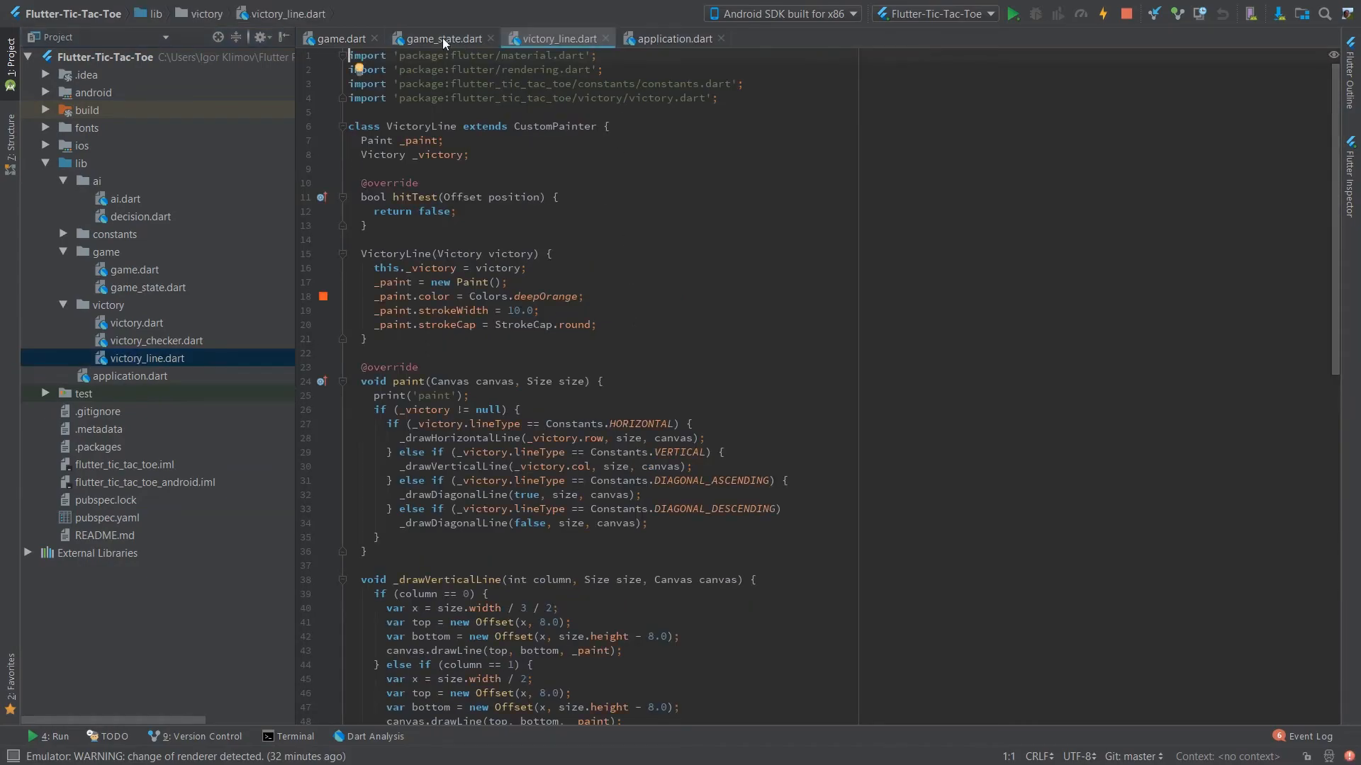
From buildVictoryLine's CustomPaint painter, jump to the VictoryLine class in victory_line.dart.
{"action": "left_click", "coordinate": [442, 38]}
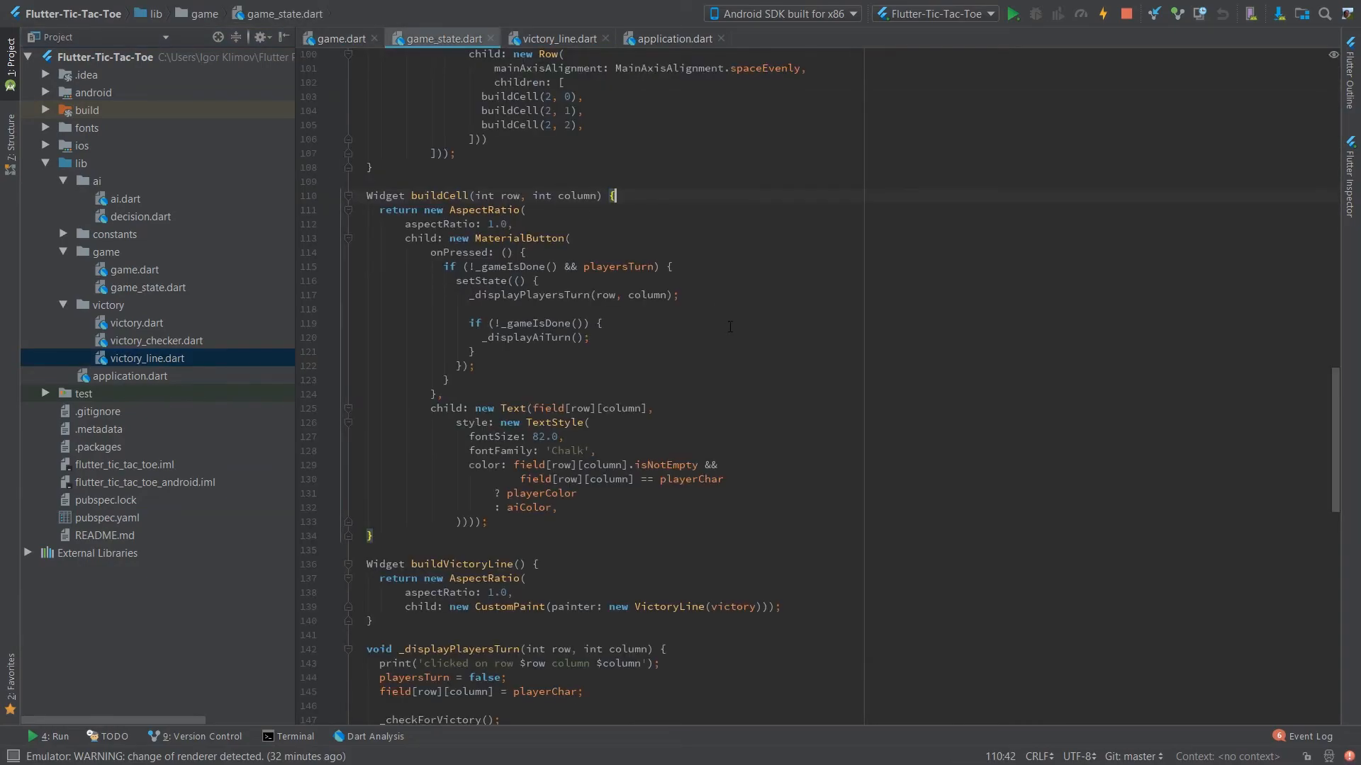
{"action": "scroll", "scroll_direction": "down", "scroll_amount": 3}
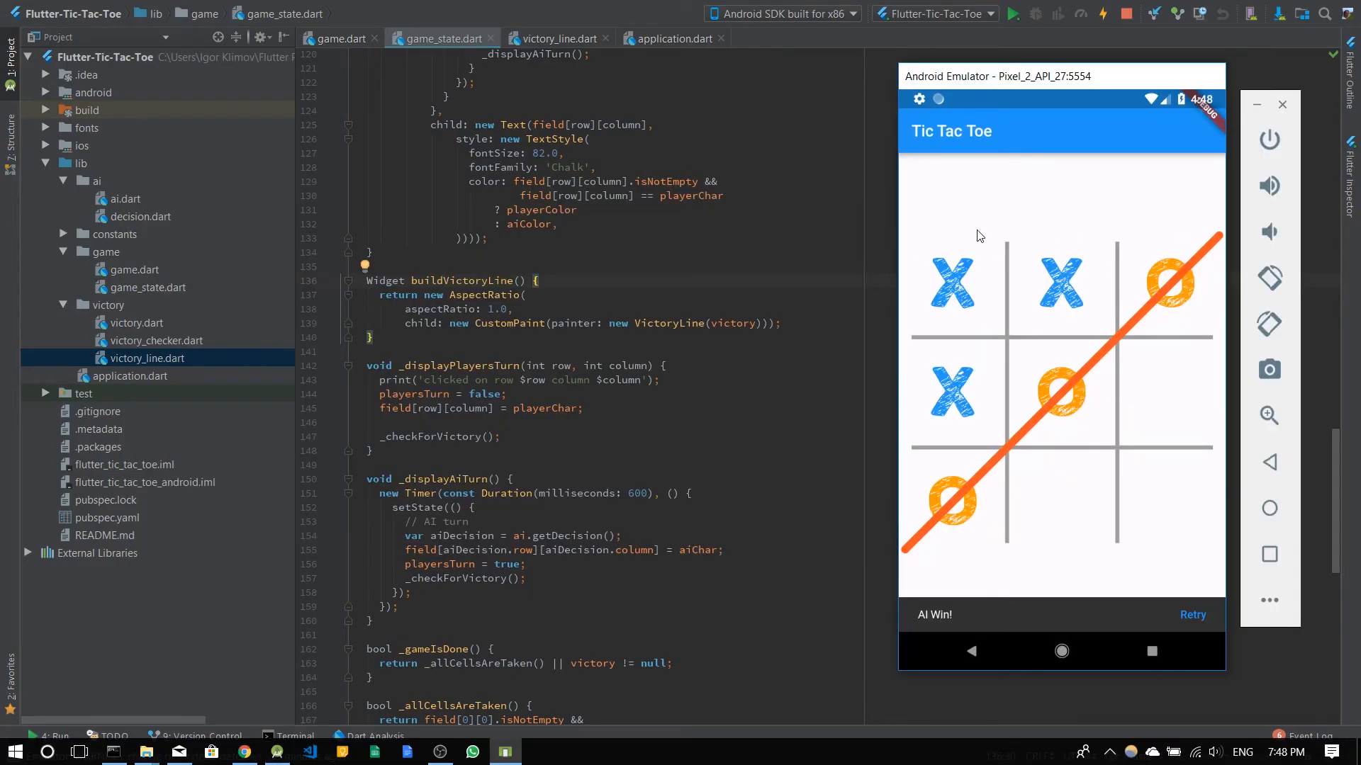
{"action": "mouse_move", "coordinate": [949, 545]}
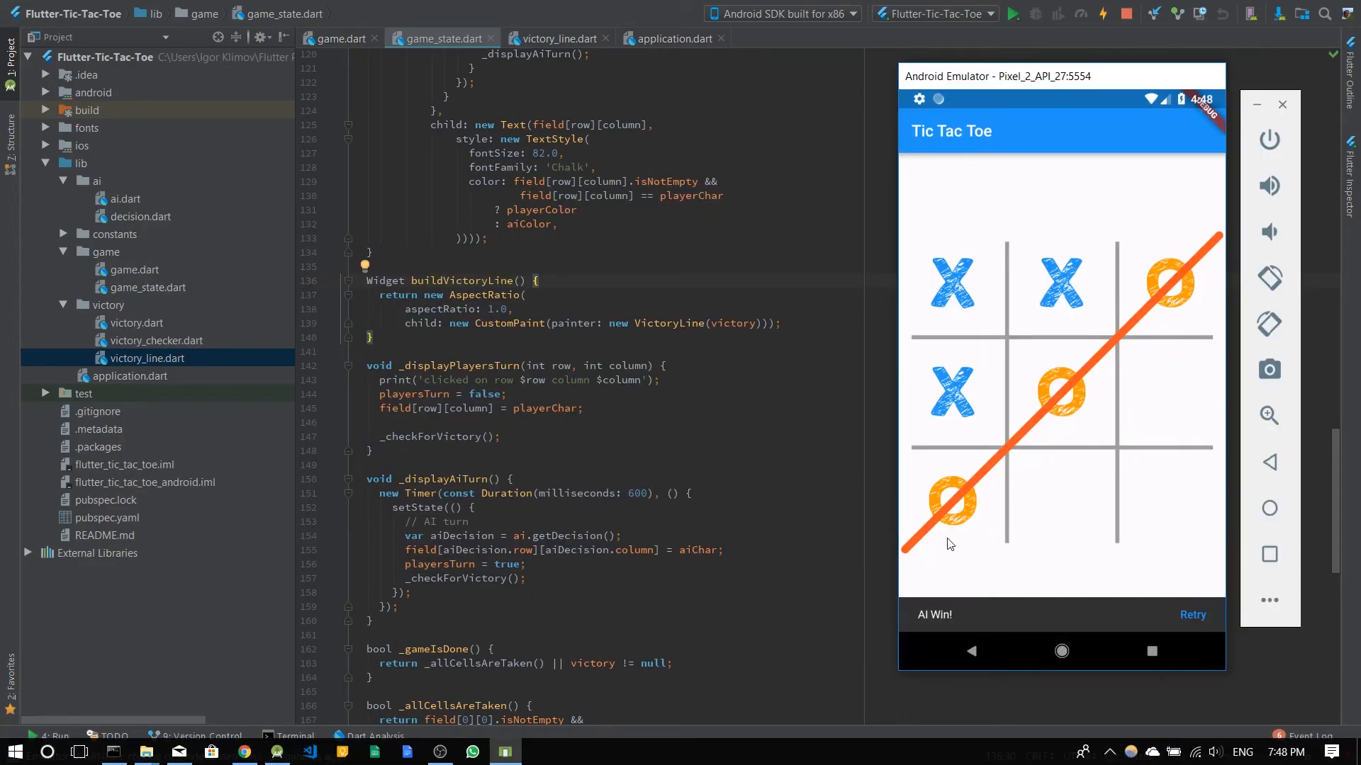
{"action": "left_click", "coordinate": [1281, 104]}
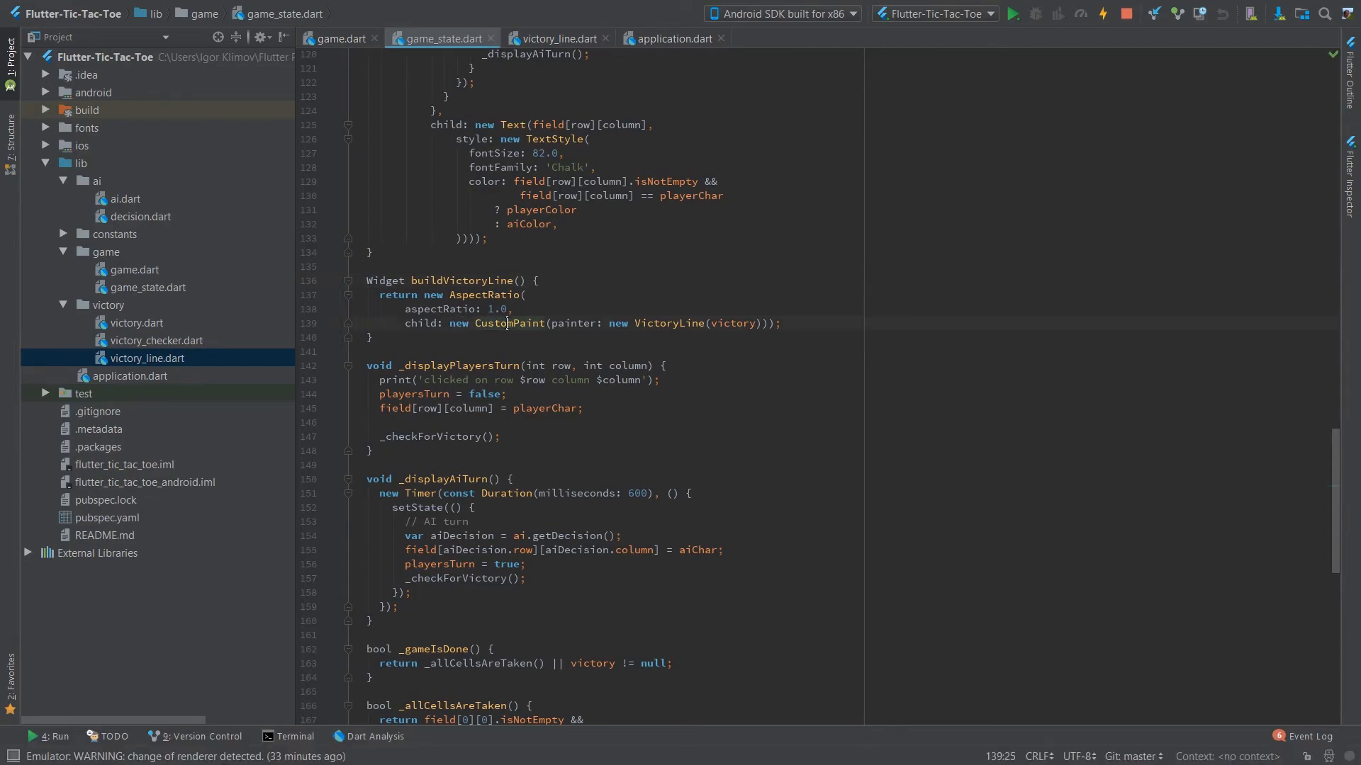
{"action": "left_click", "coordinate": [588, 323]}
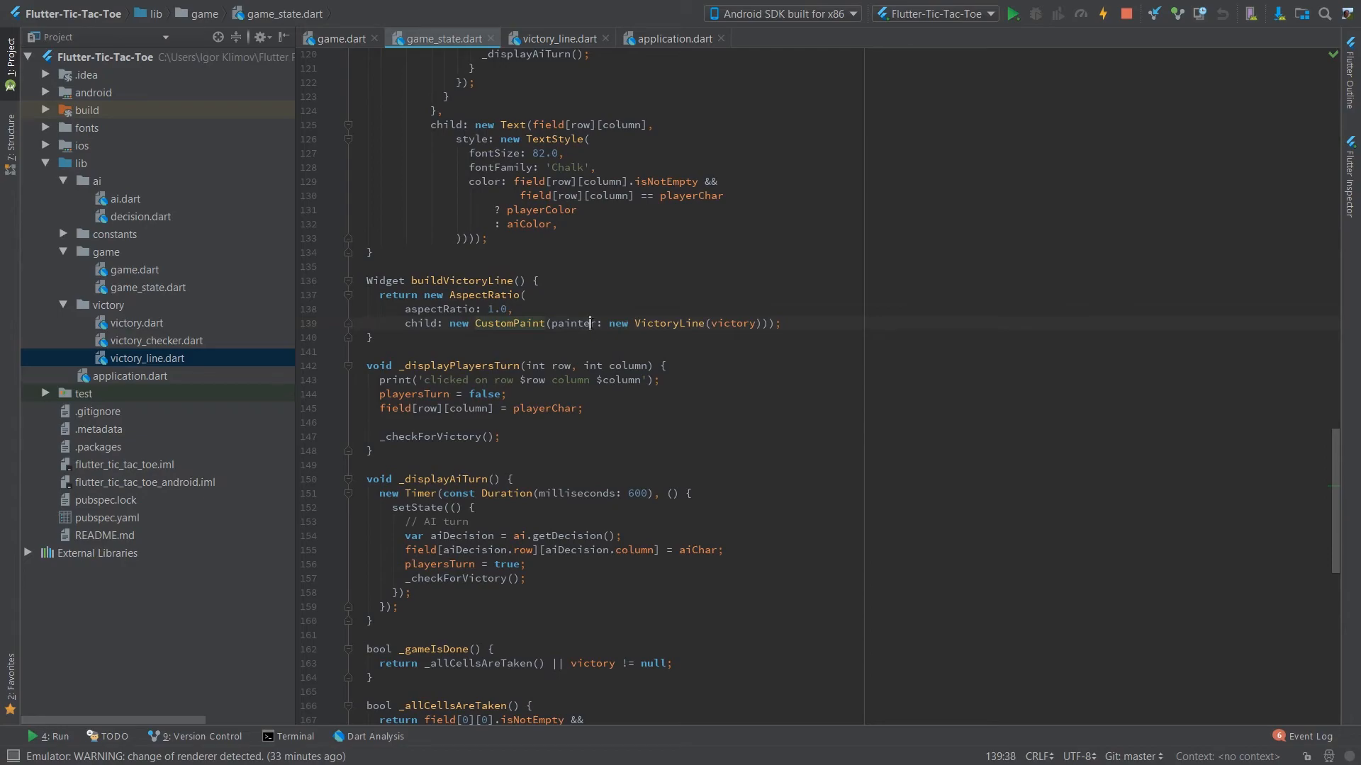
{"action": "left_click", "coordinate": [556, 39]}
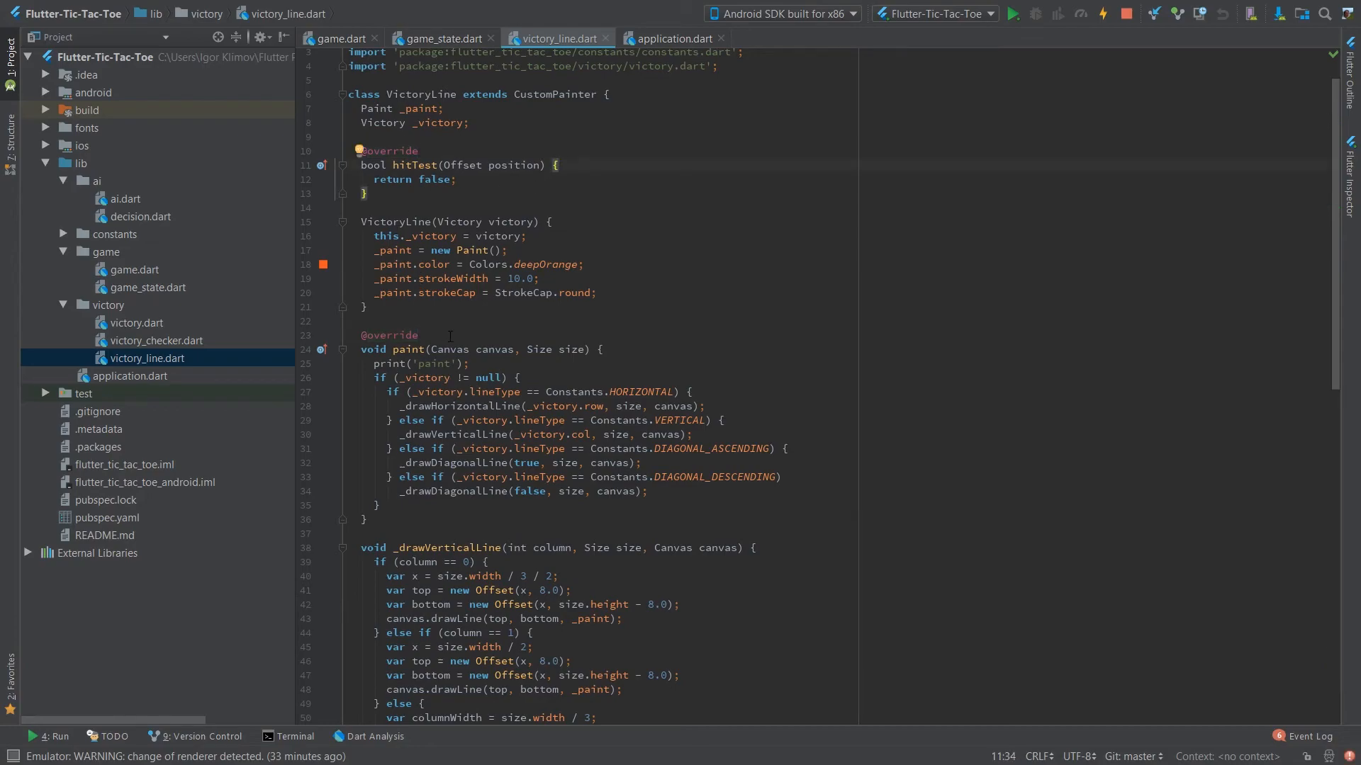
{"action": "left_click", "coordinate": [601, 349]}
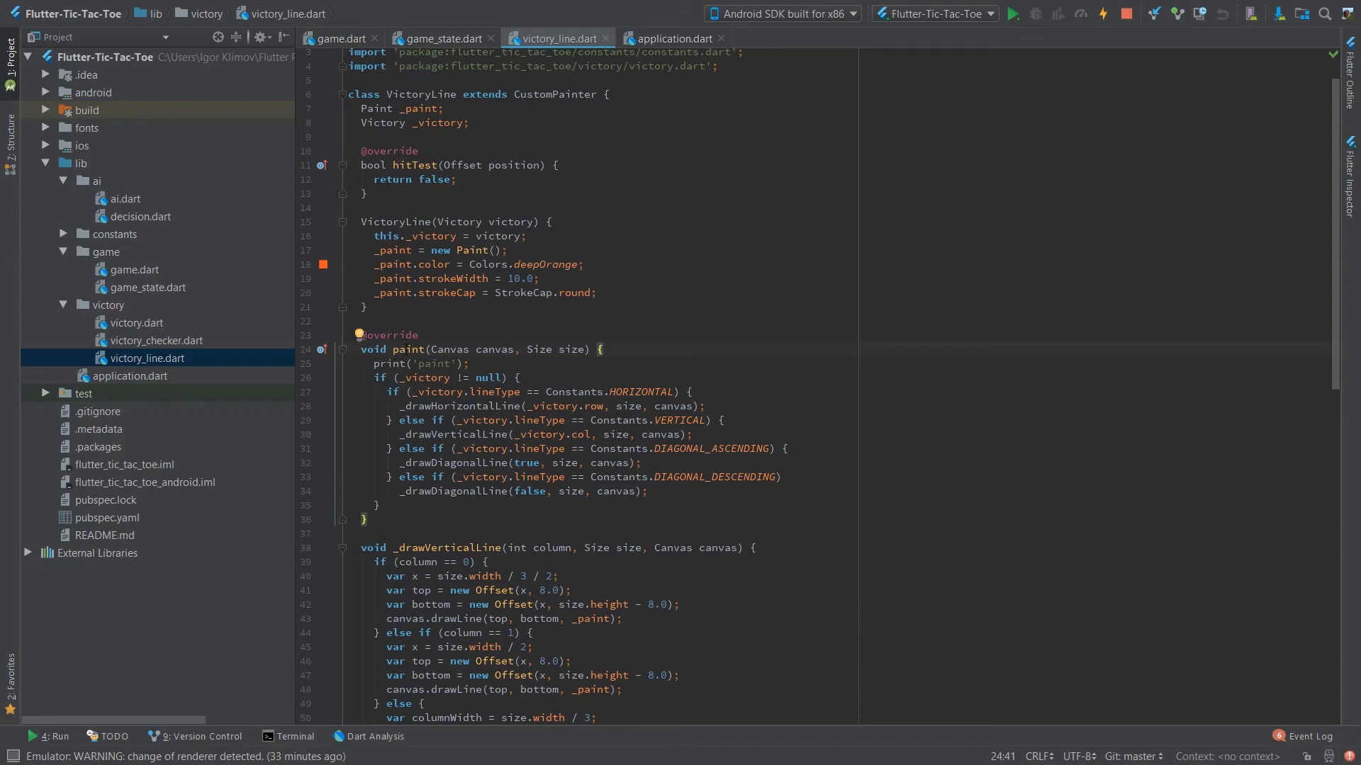
{"action": "scroll", "scroll_direction": "down", "scroll_amount": 3}
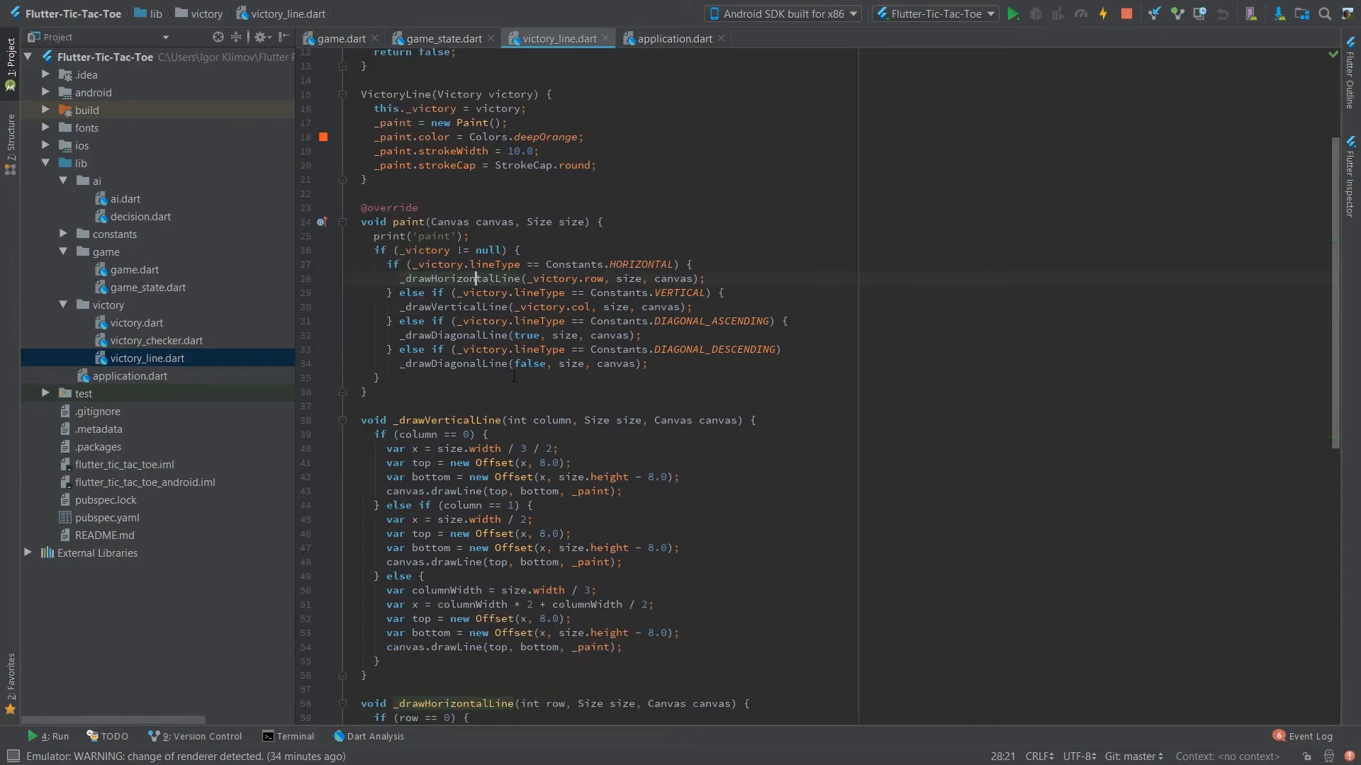
{"action": "scroll", "scroll_direction": "down", "scroll_amount": 3}
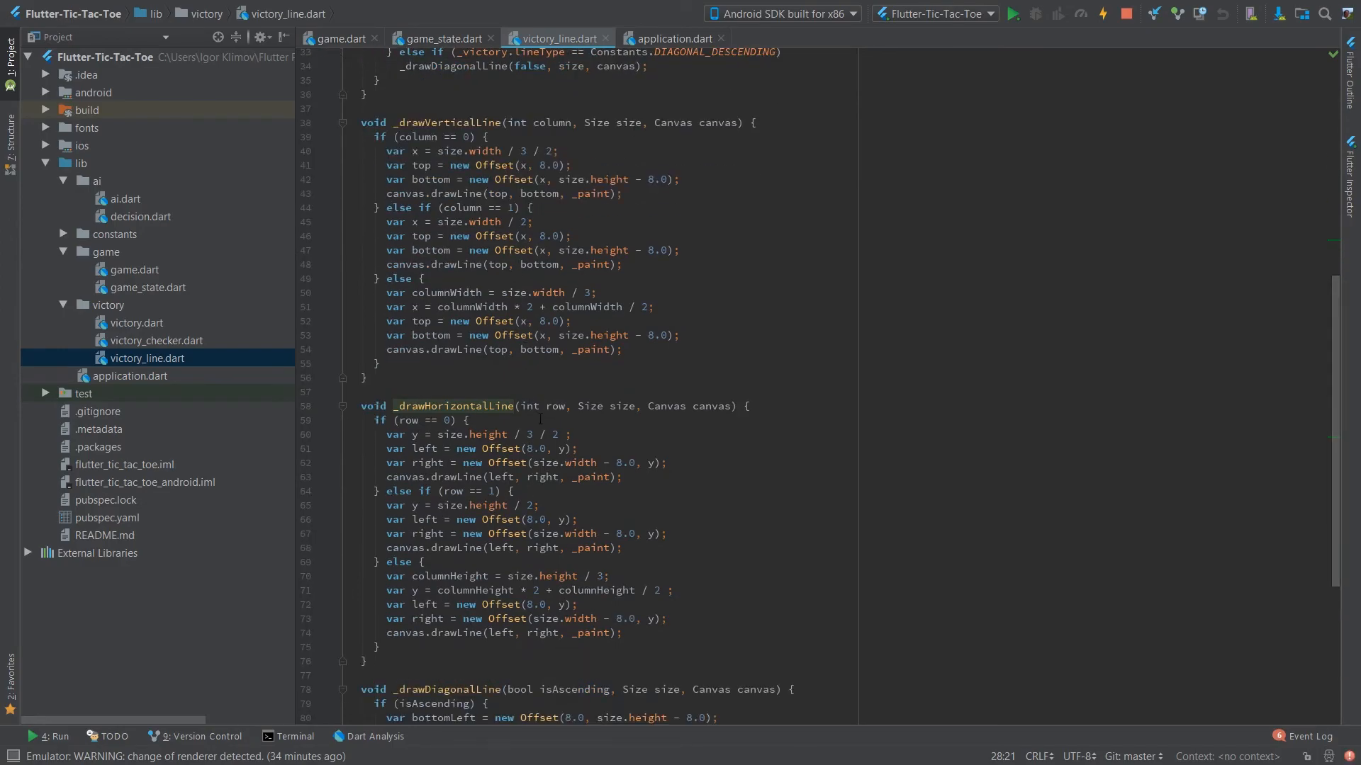
{"action": "scroll", "scroll_direction": "up", "scroll_amount": 3}
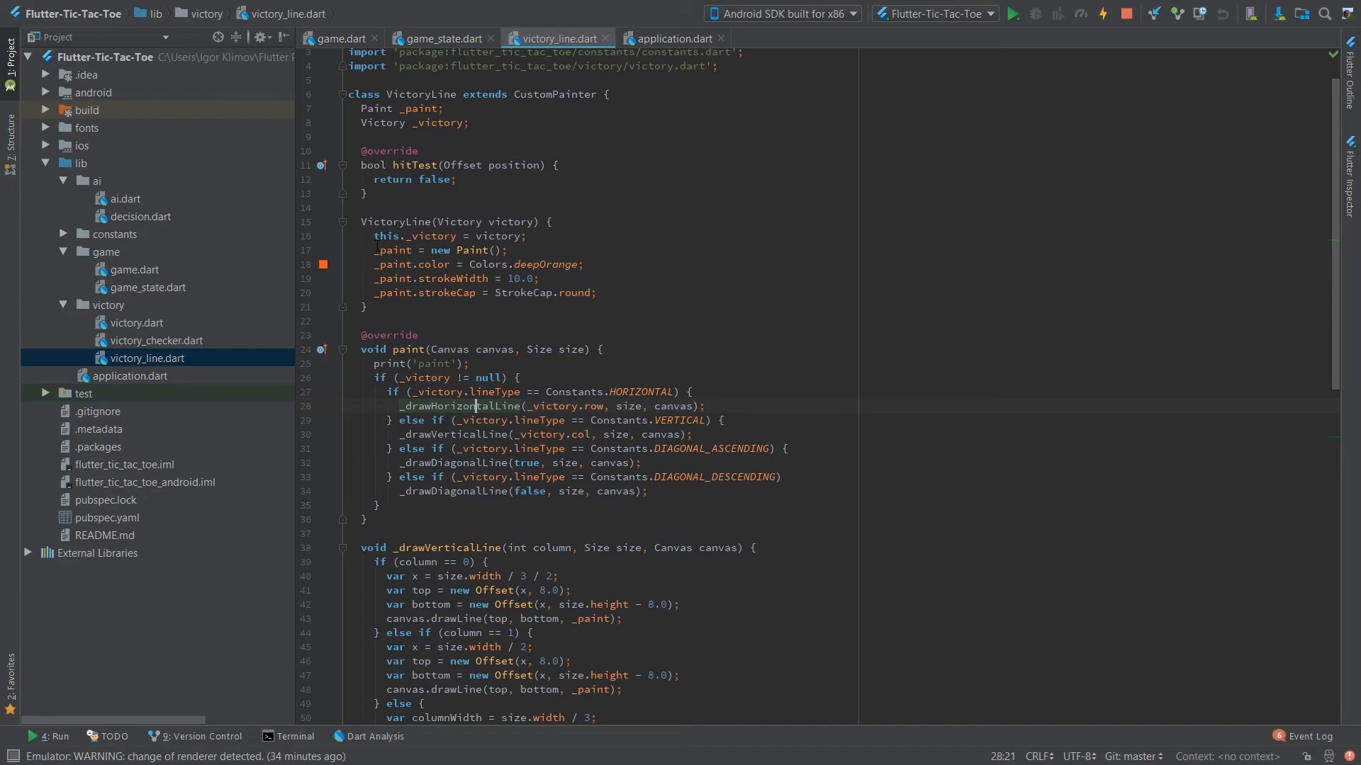
{"action": "left_click", "coordinate": [501, 292]}
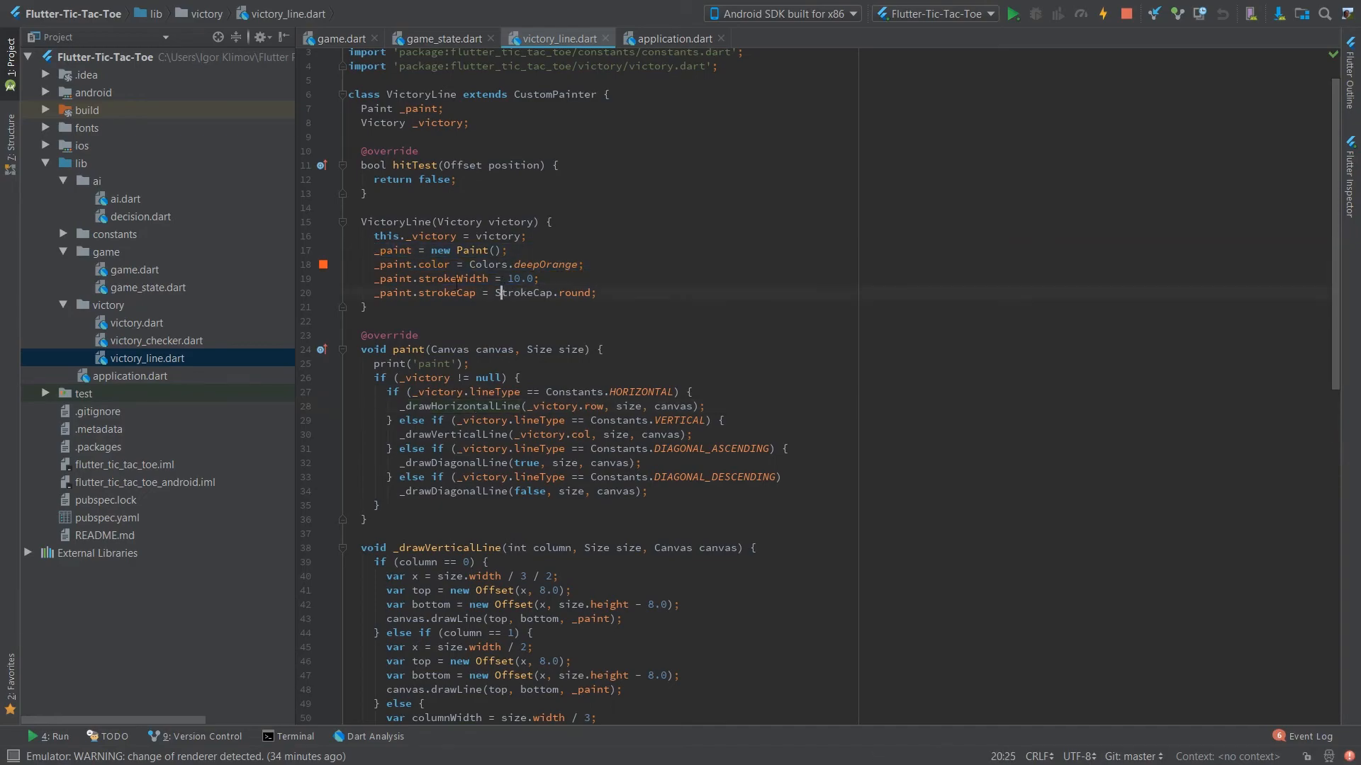
{"action": "left_click", "coordinate": [458, 292]}
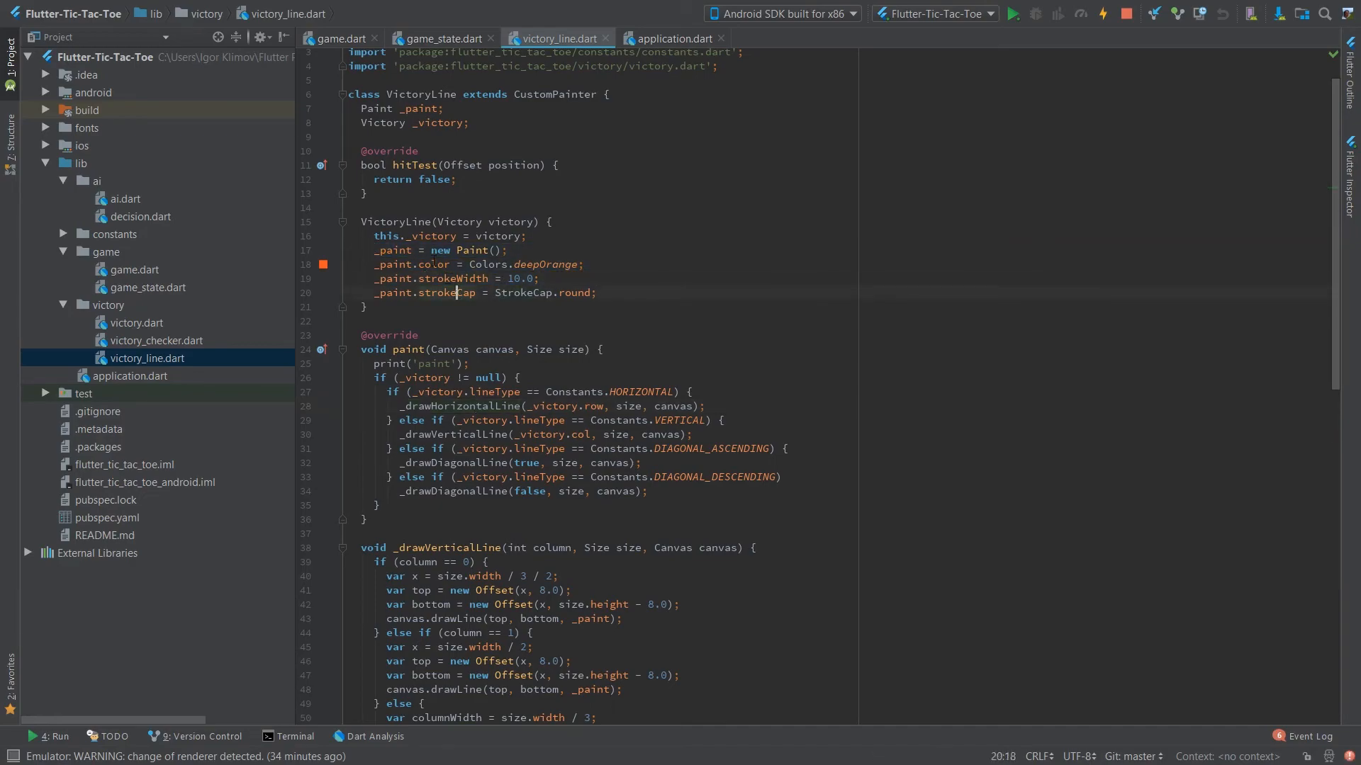
{"action": "scroll", "scroll_direction": "down", "scroll_amount": 3}
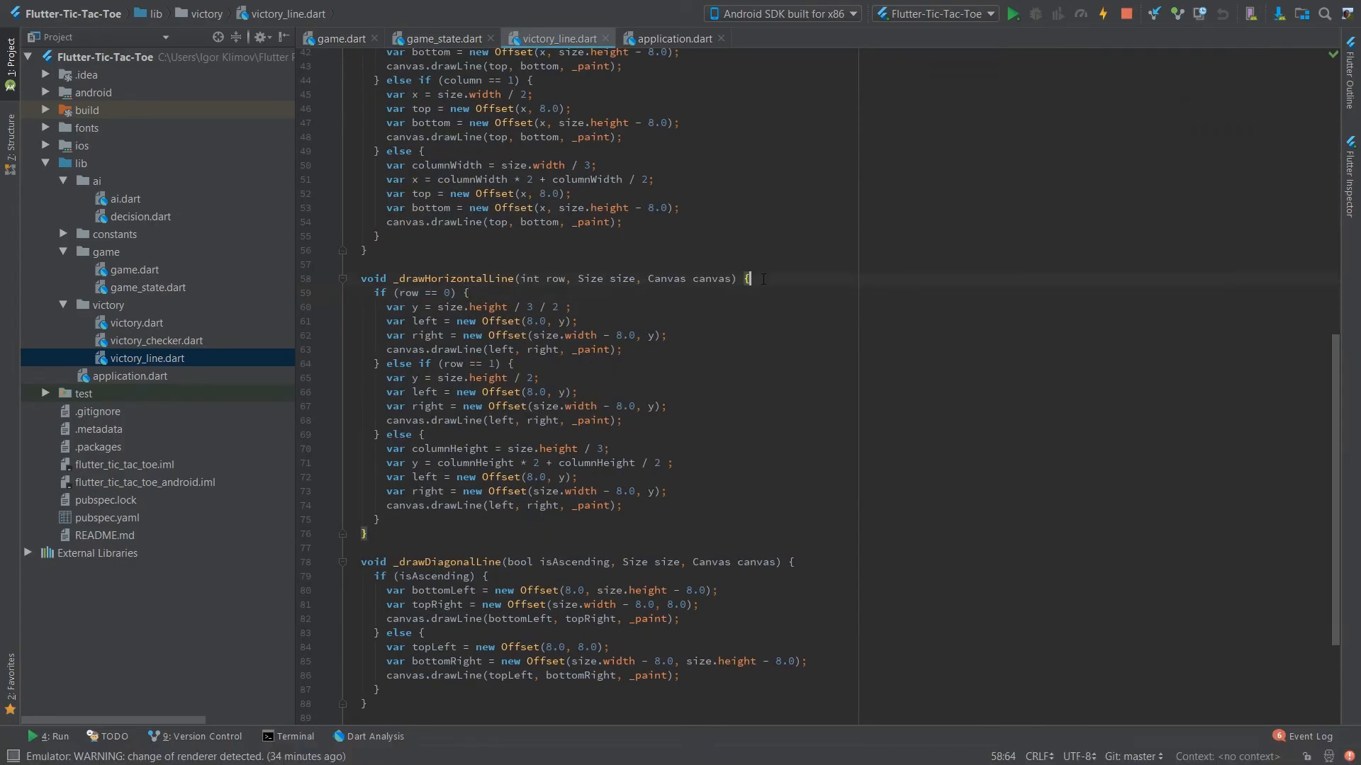
{"action": "left_click", "coordinate": [467, 292]}
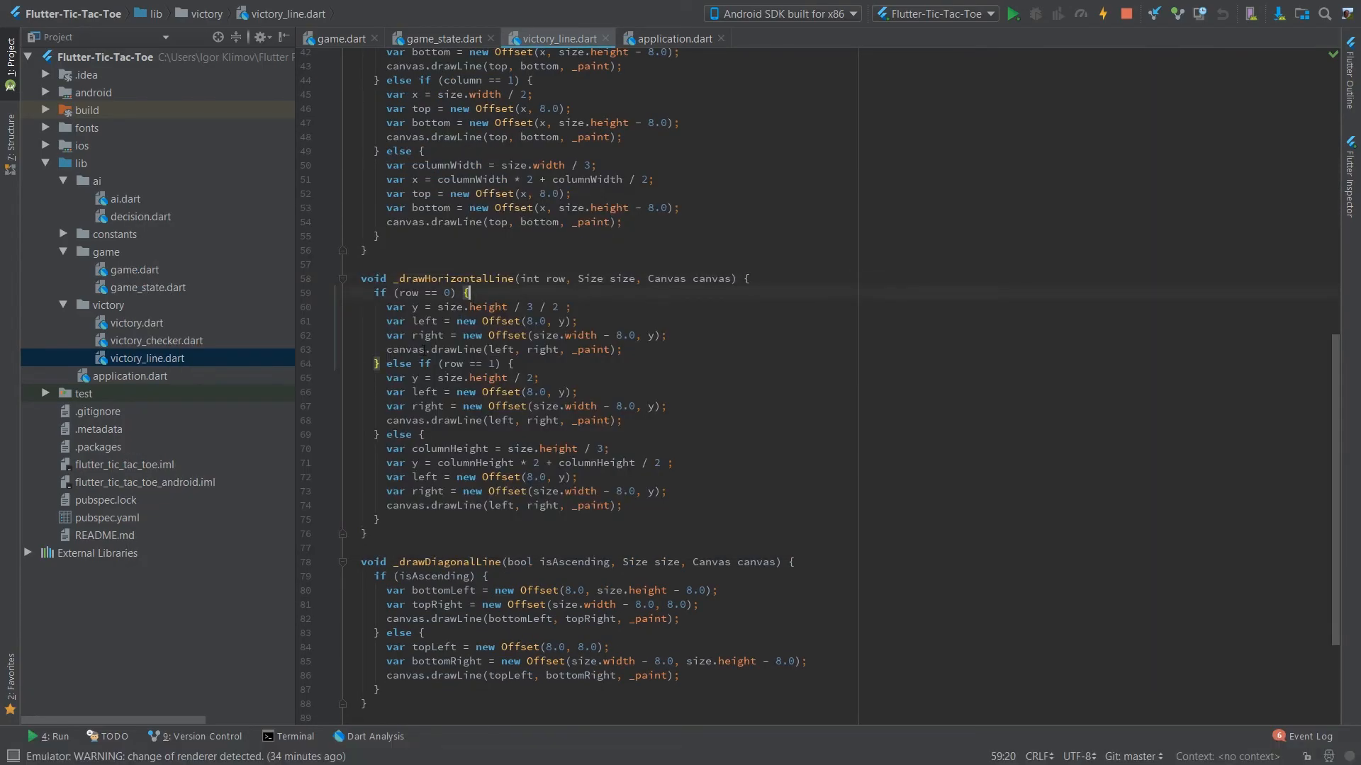
{"action": "left_click", "coordinate": [414, 350]}
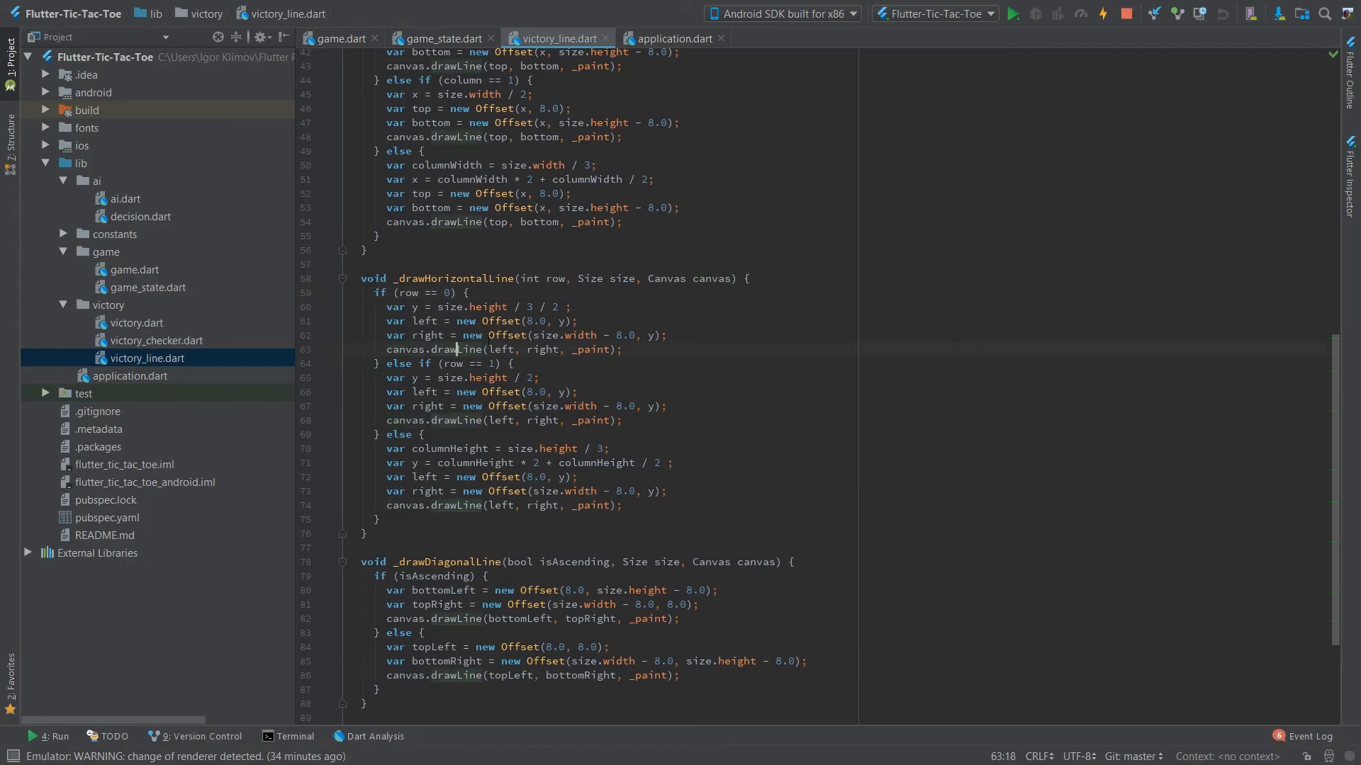
{"action": "left_click", "coordinate": [1009, 14]}
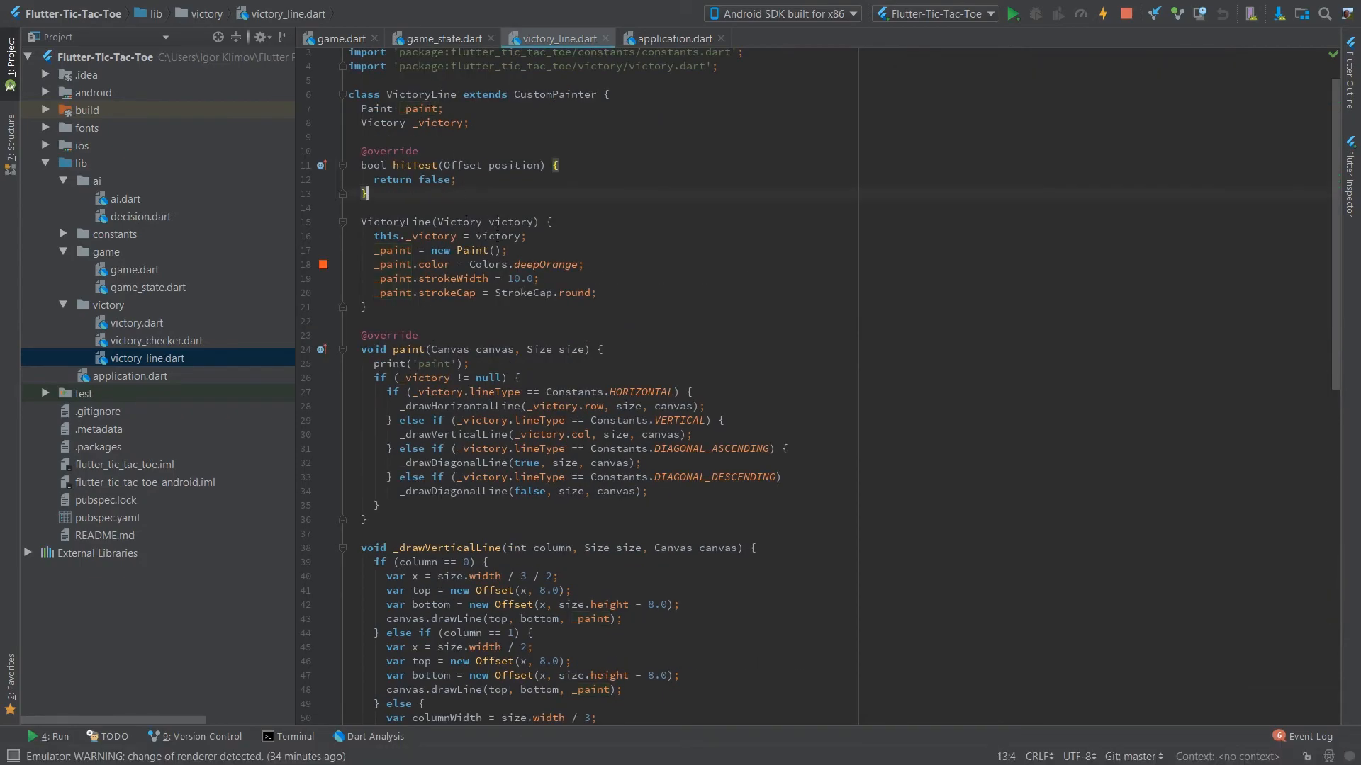
Review the Victory data class in victory.dart, then close that file.
{"action": "double_click", "coordinate": [424, 377]}
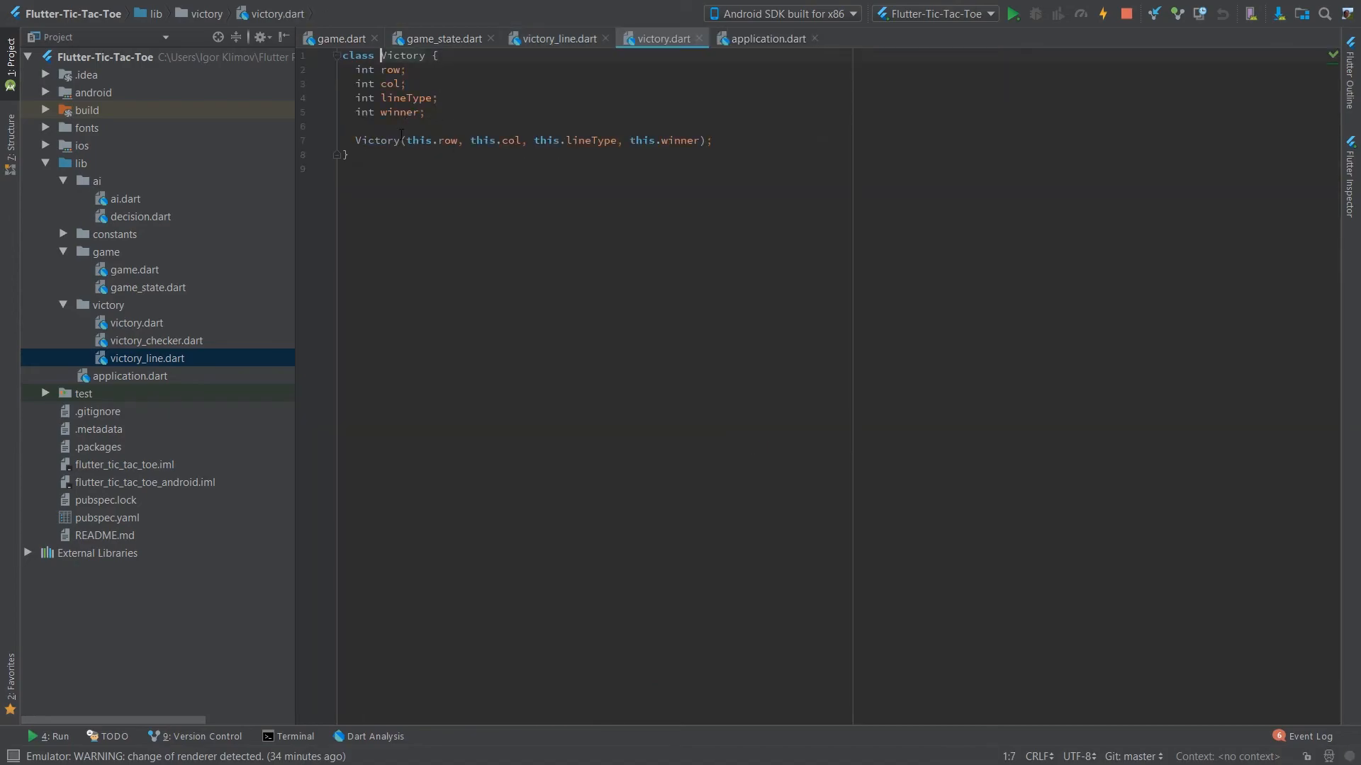
{"action": "left_click_drag", "start_coordinate": [355, 69], "coordinate": [425, 112]}
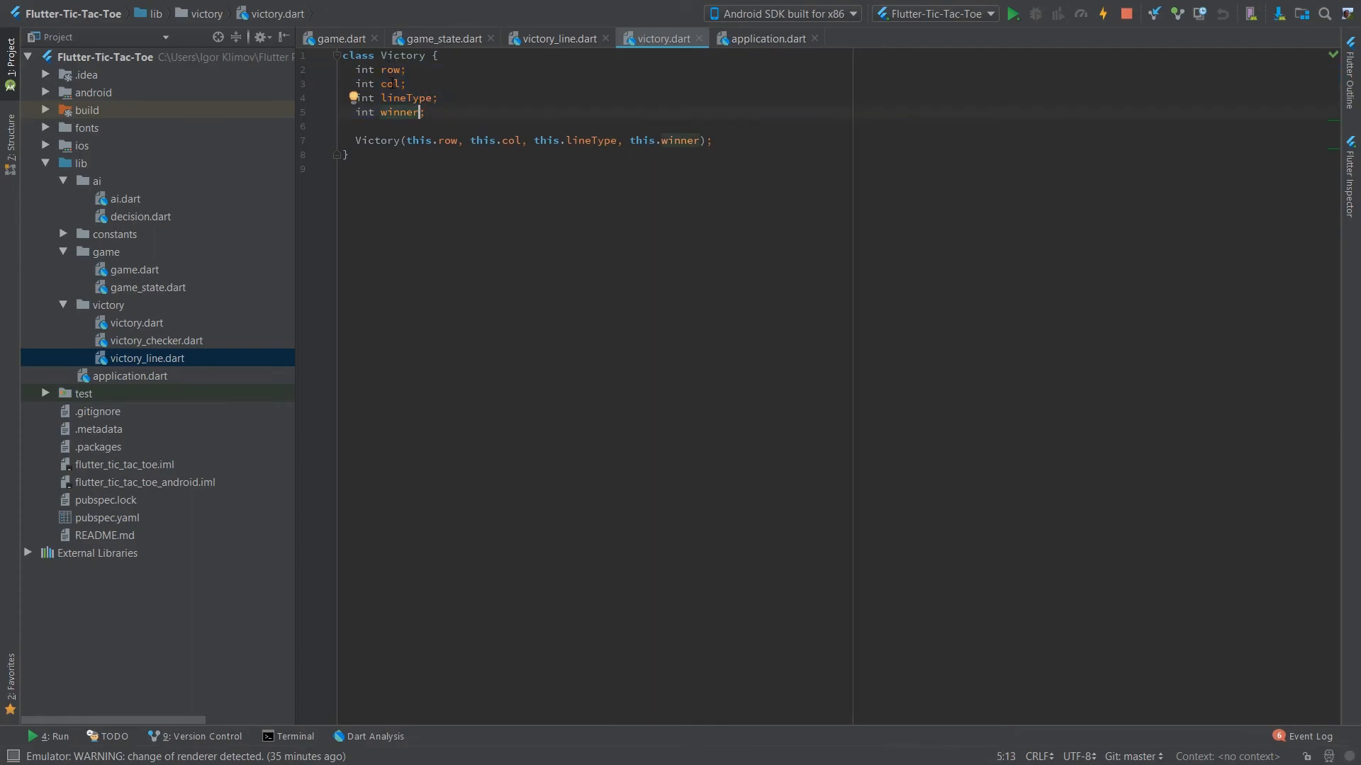
{"action": "mouse_move", "coordinate": [605, 61]}
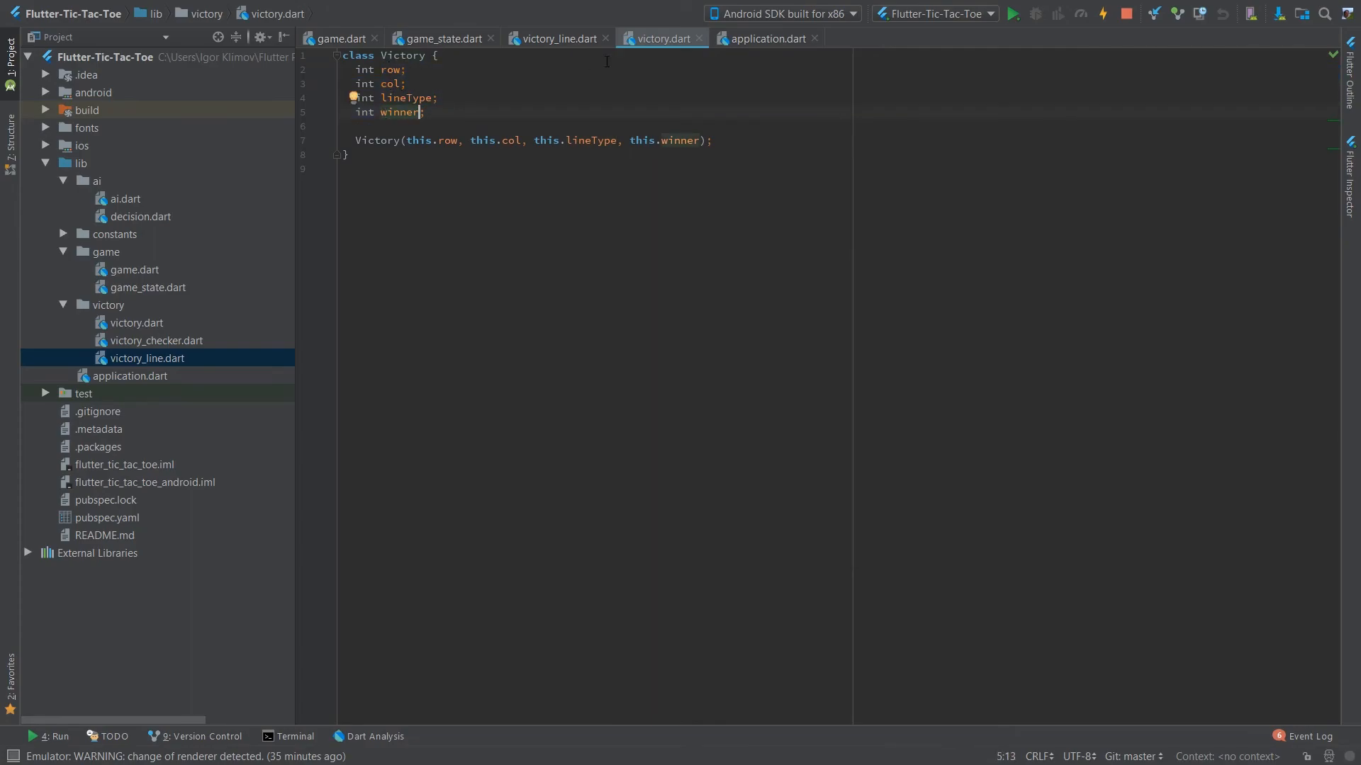
{"action": "left_click", "coordinate": [443, 38]}
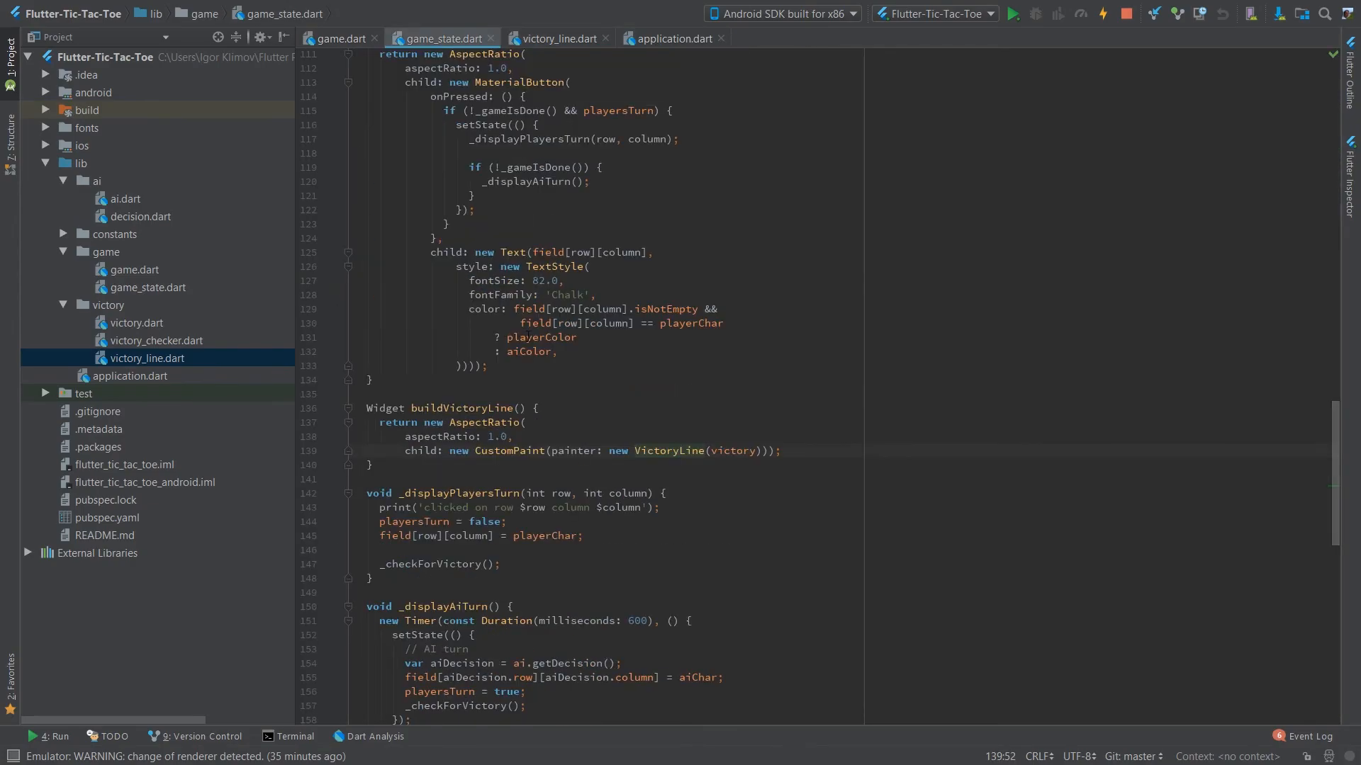
Return to victory_line.dart's paint method and close application.dart.
{"action": "scroll", "scroll_direction": "up", "scroll_amount": 3}
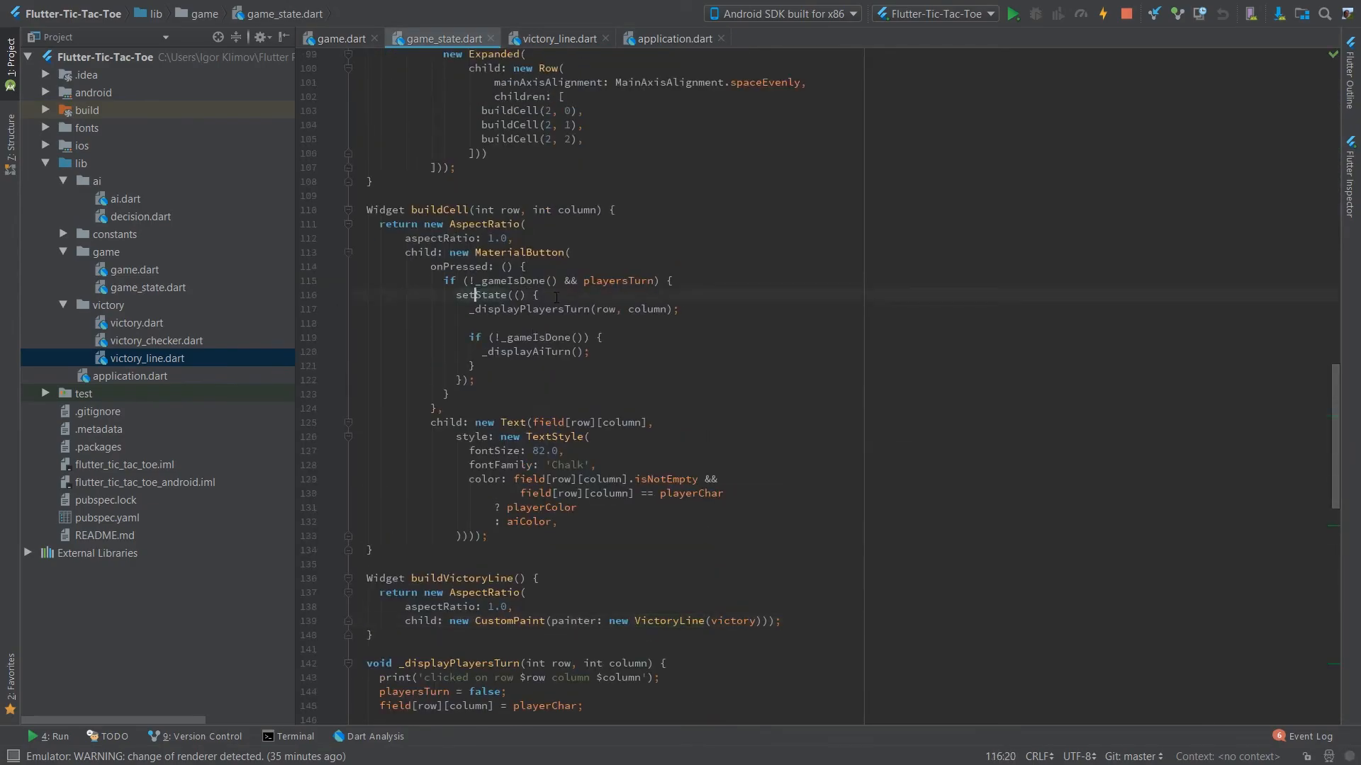
{"action": "left_click", "coordinate": [557, 39]}
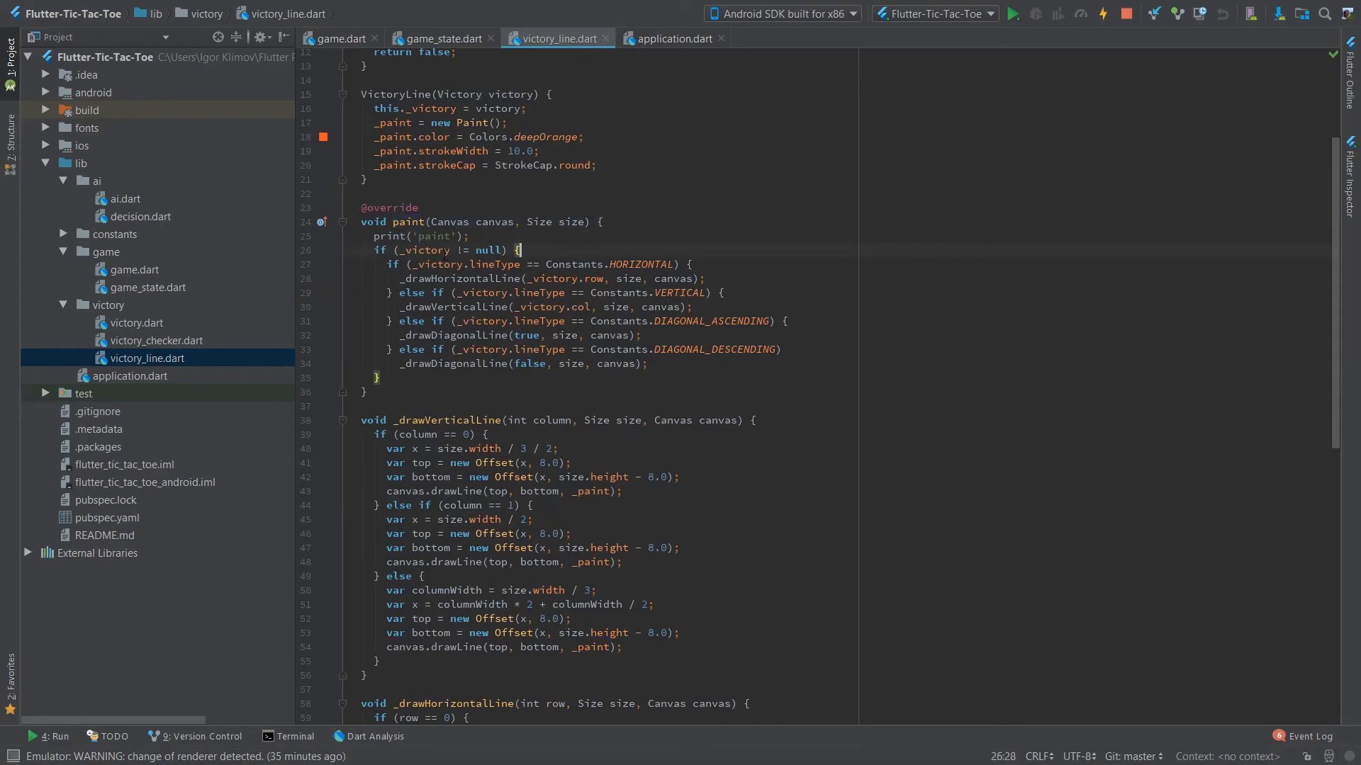
{"action": "left_click", "coordinate": [379, 377]}
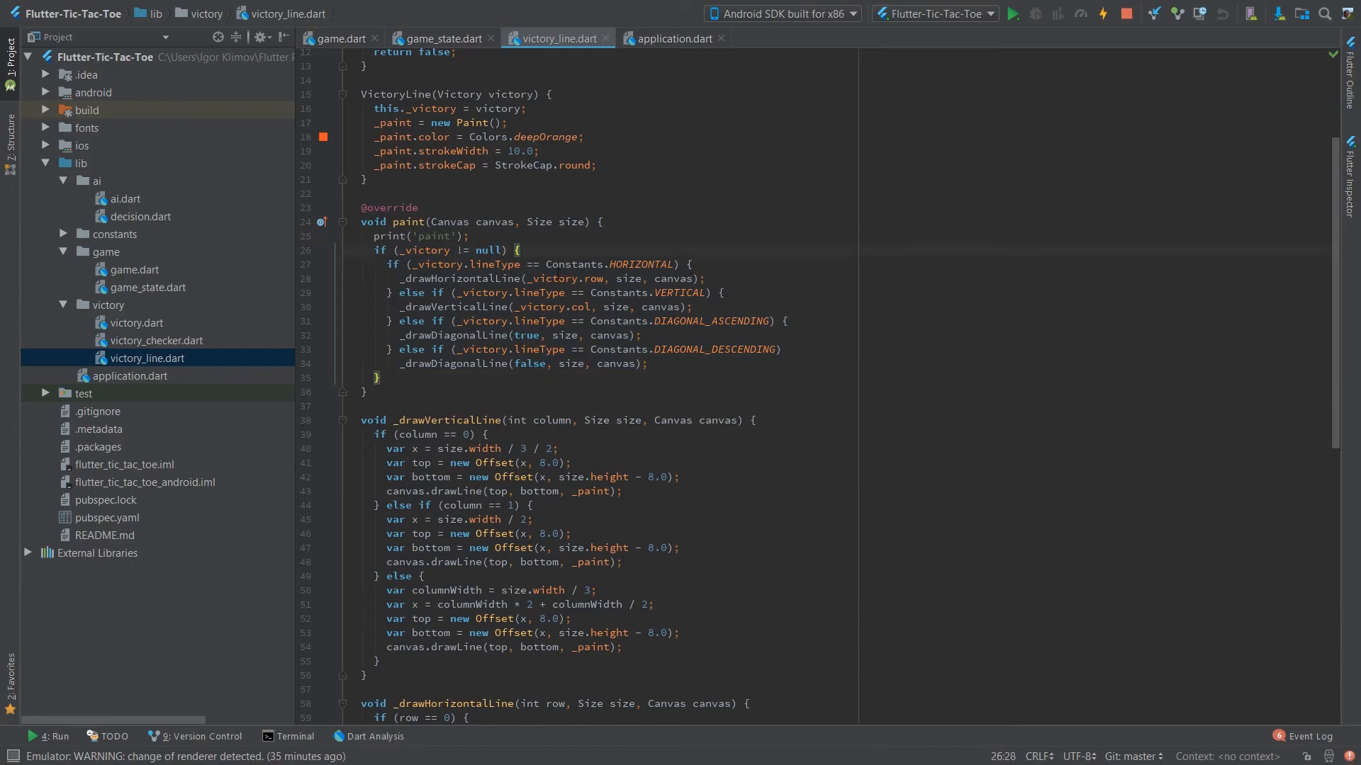
{"action": "left_click", "coordinate": [1009, 14]}
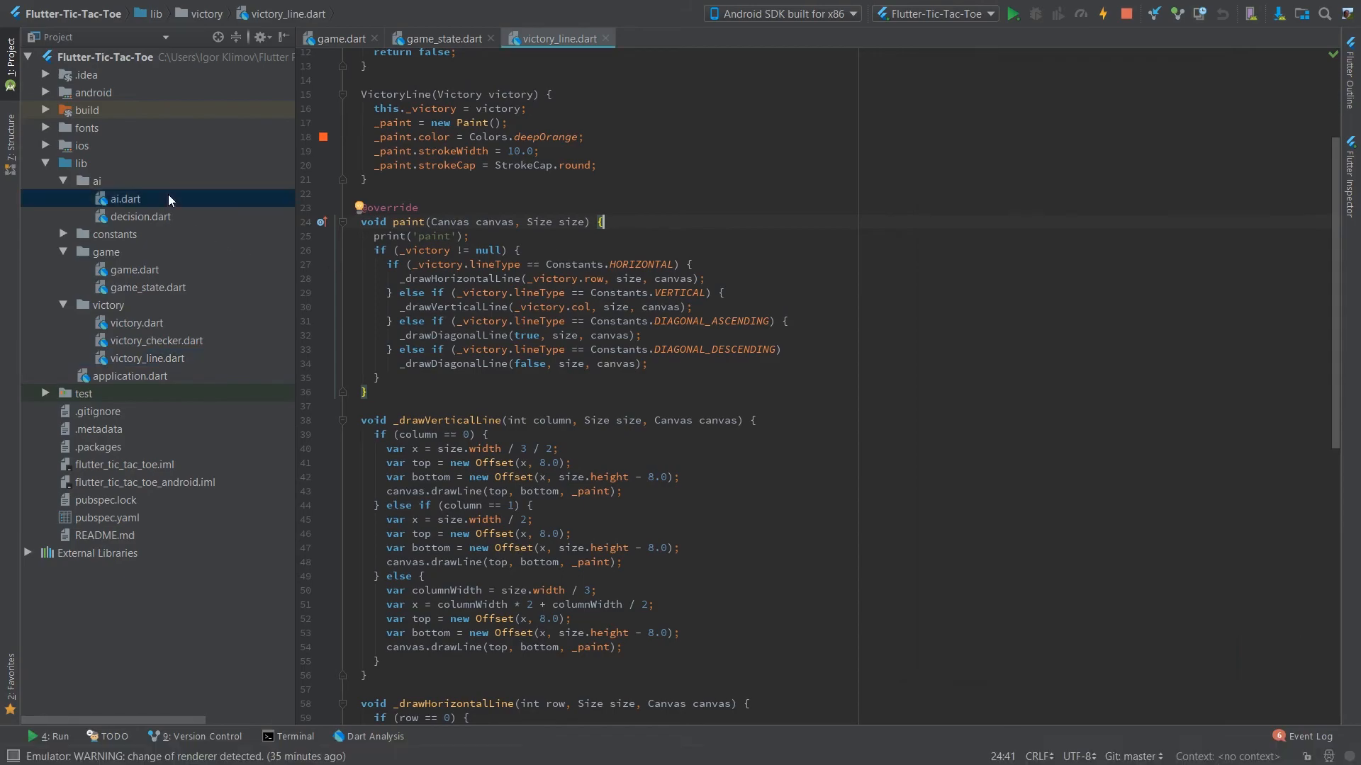
Review ai.dart's move logic, then show victory_checker.dart's win-detection checks.
{"action": "double_click", "coordinate": [126, 199]}
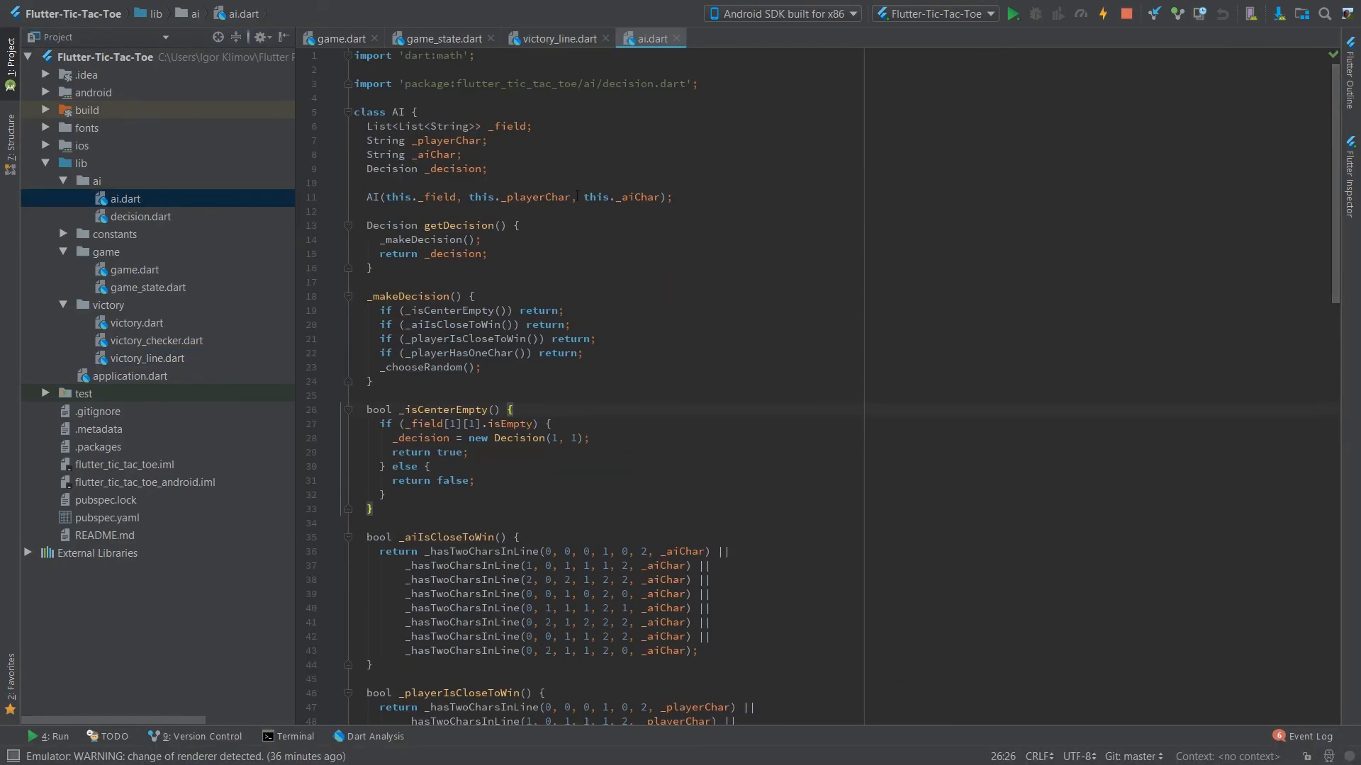
{"action": "scroll", "scroll_direction": "down", "scroll_amount": 3}
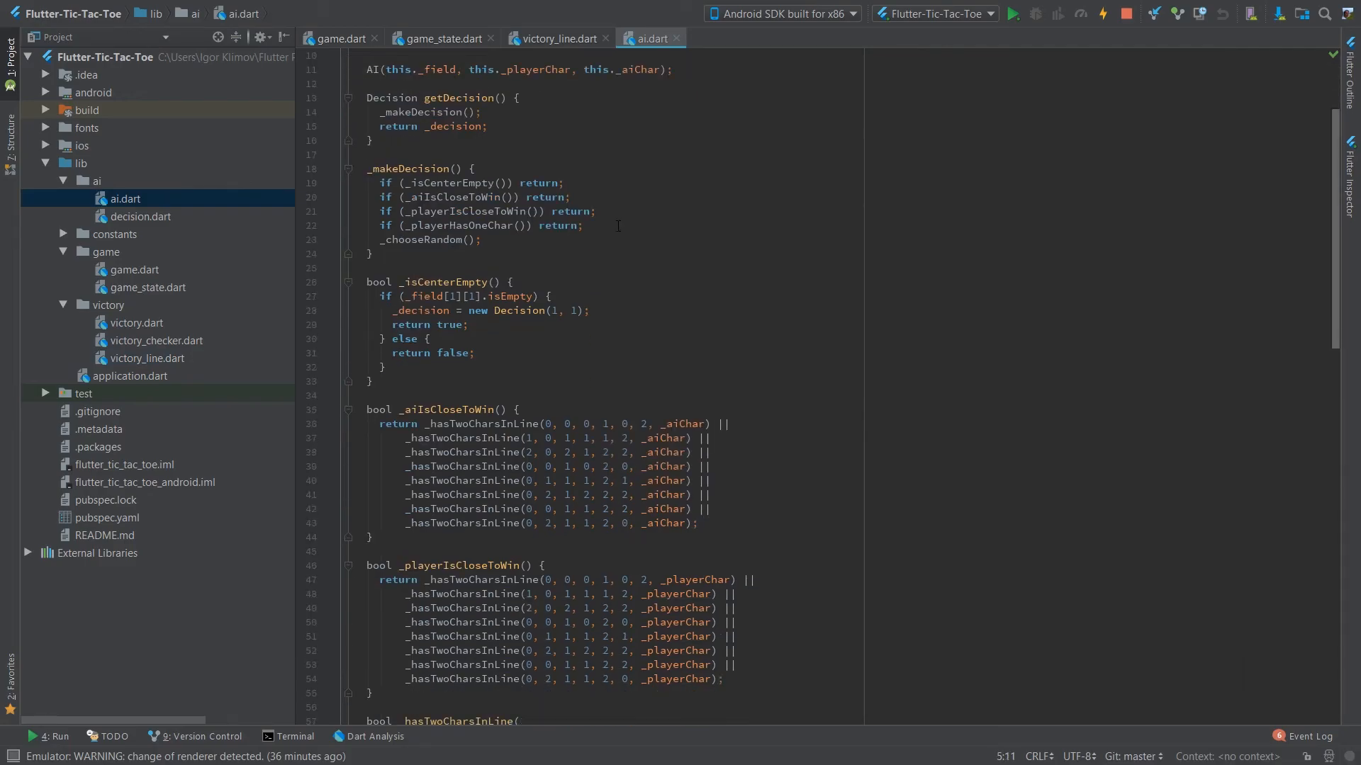
{"action": "scroll", "scroll_direction": "down", "scroll_amount": 3}
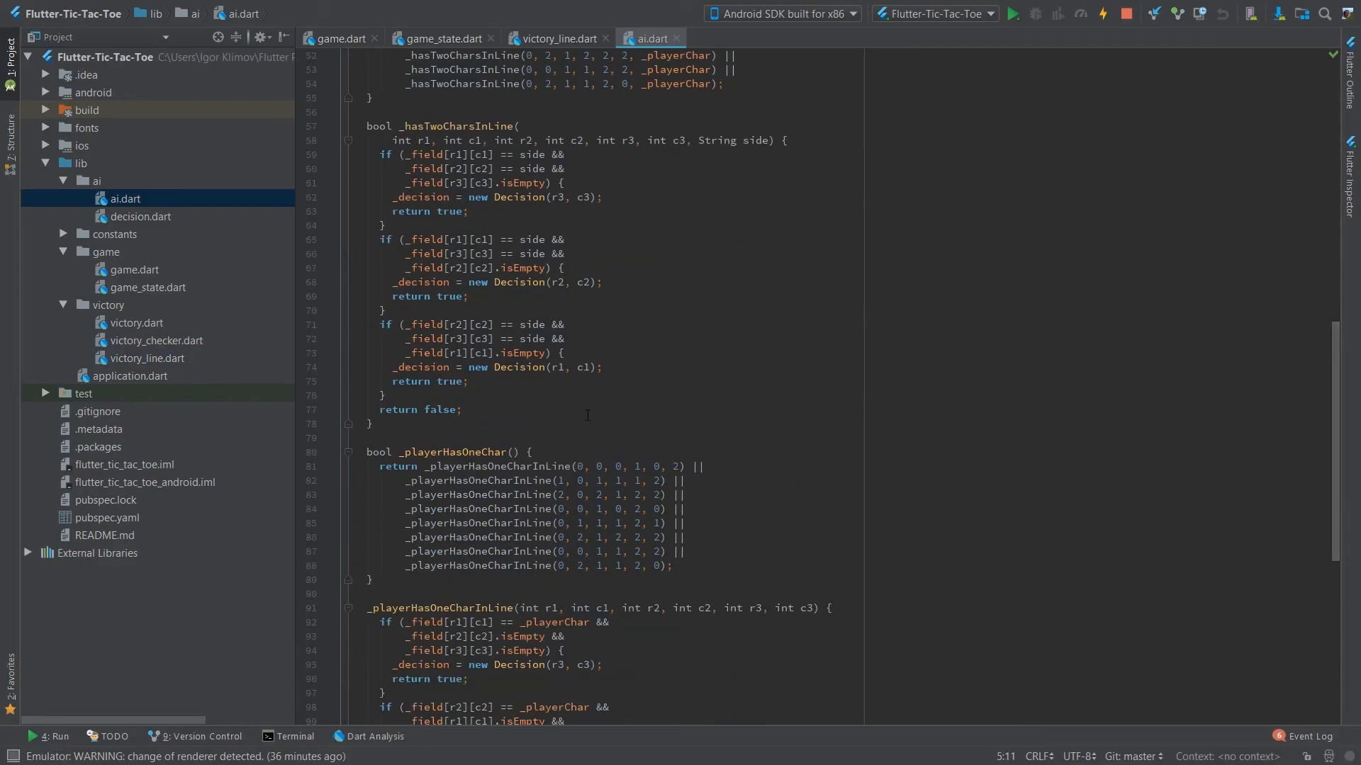
{"action": "left_click", "coordinate": [156, 340]}
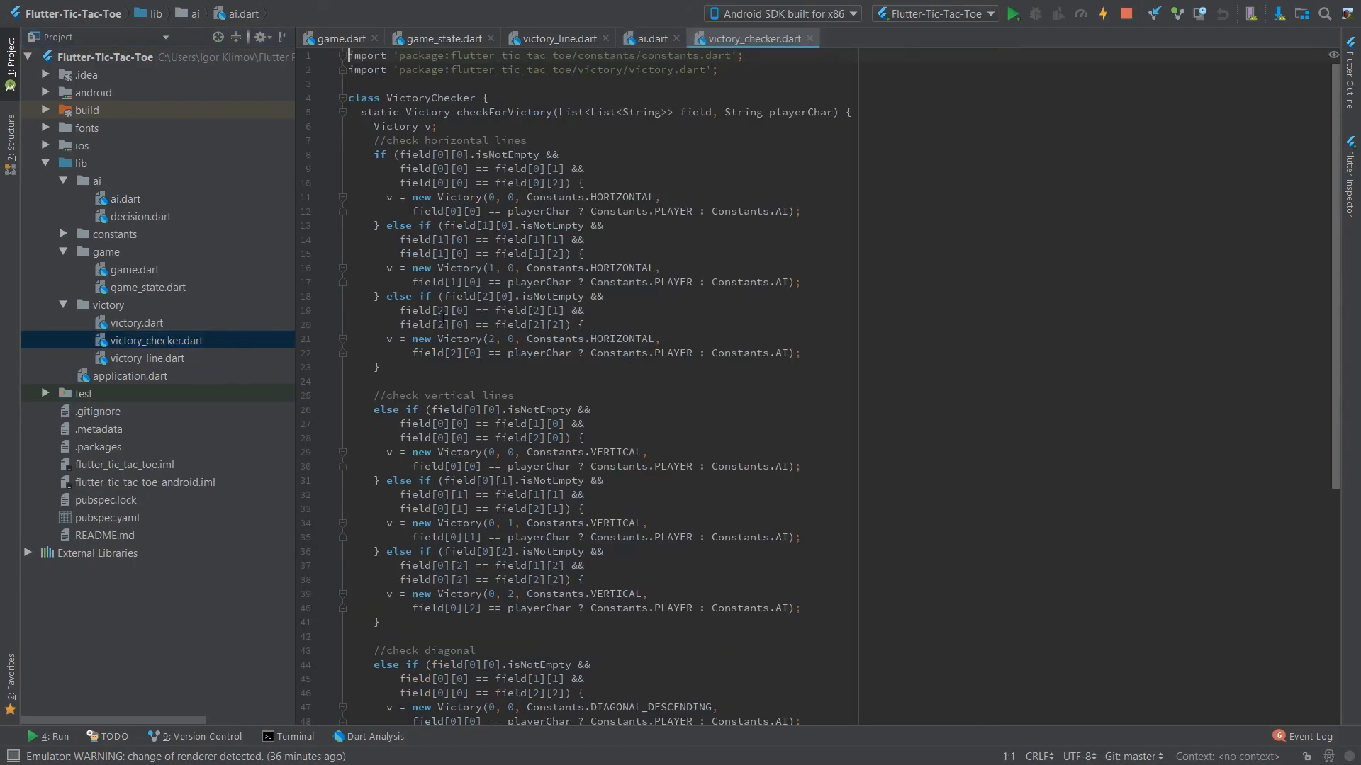
{"action": "left_click", "coordinate": [495, 97]}
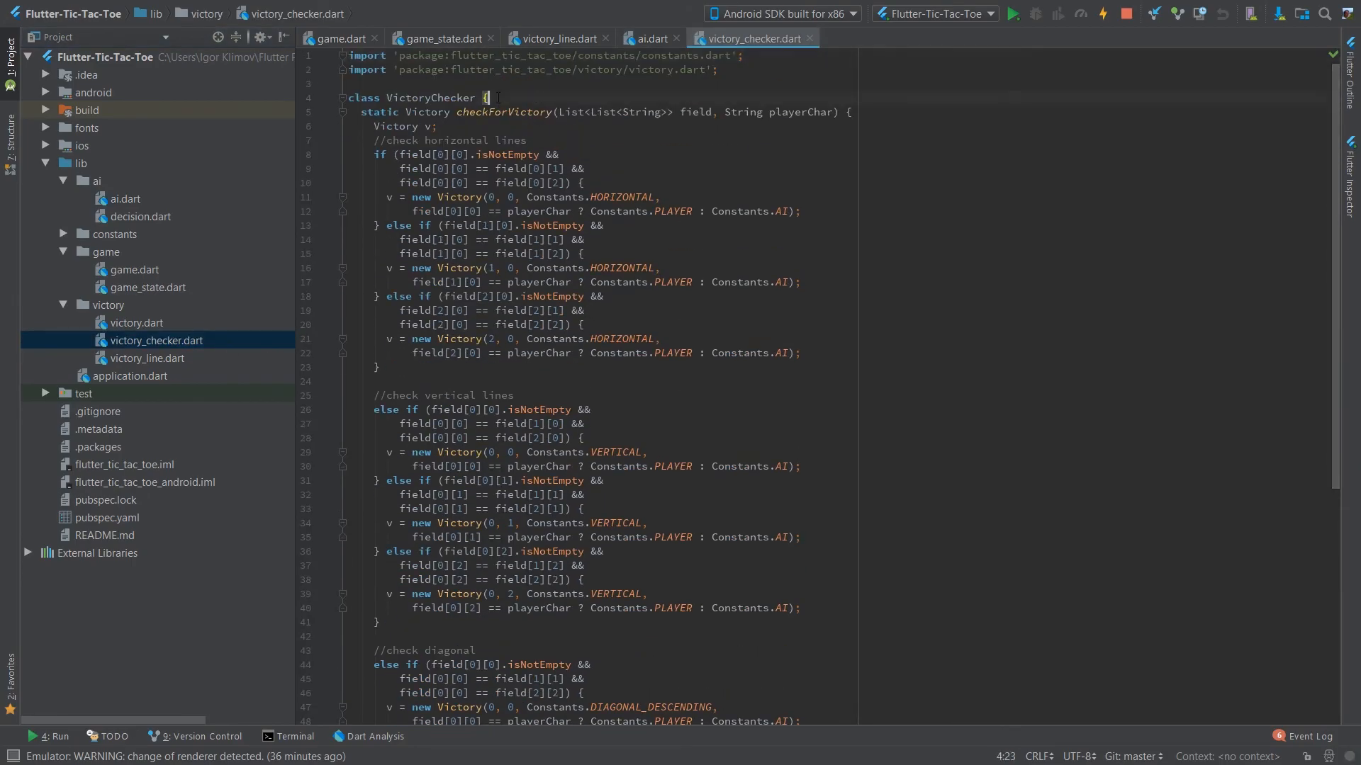
Show the emulator's diagonal O win and switch to the project's GitHub repository page.
{"action": "left_click", "coordinate": [1010, 14]}
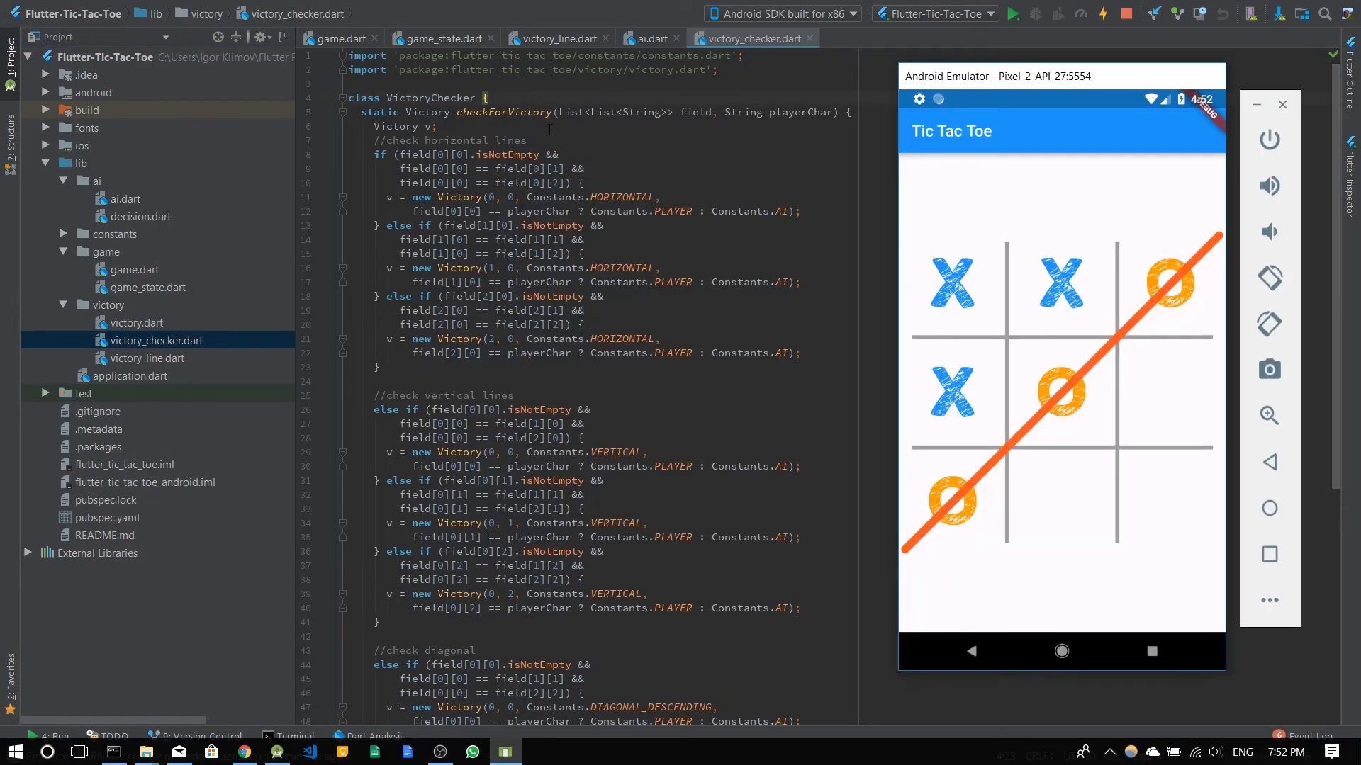
{"action": "scroll", "scroll_direction": "down", "scroll_amount": 3}
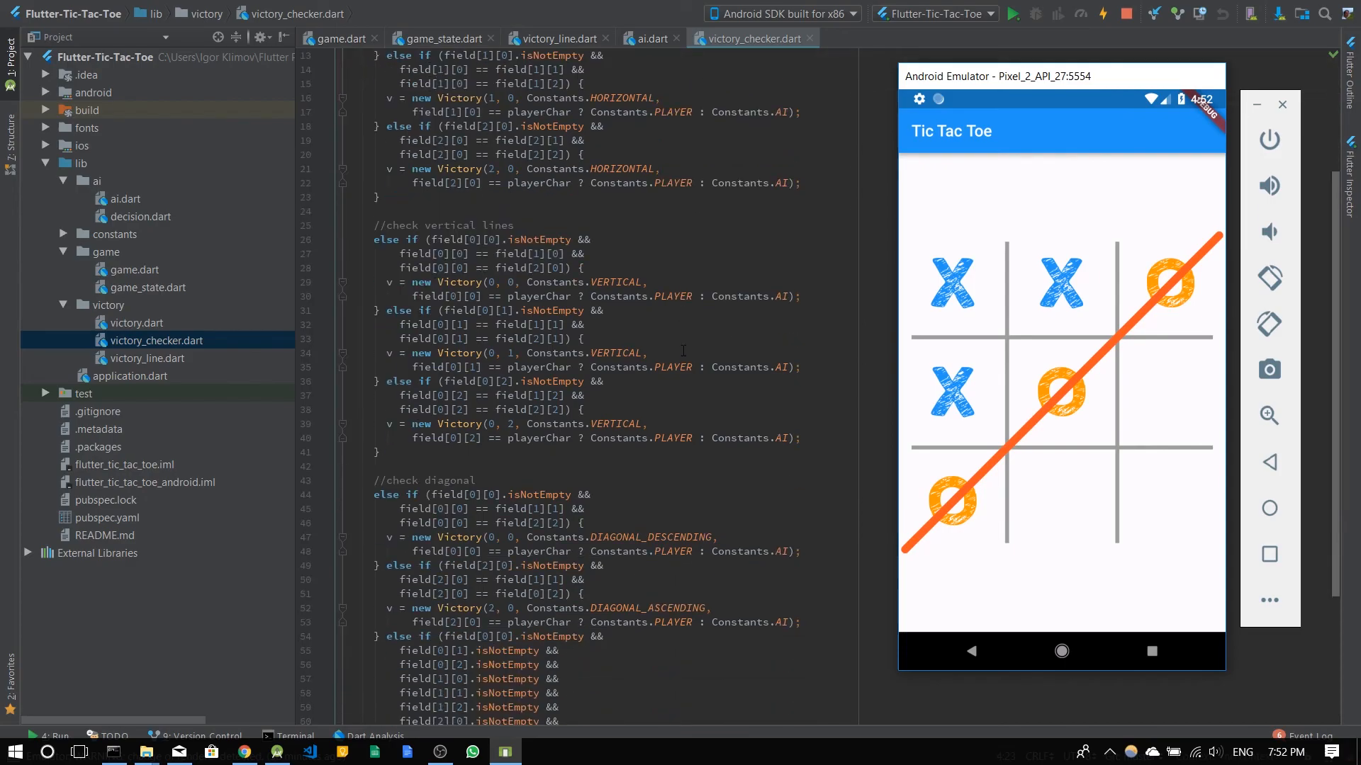
{"action": "scroll", "scroll_direction": "down", "scroll_amount": 3}
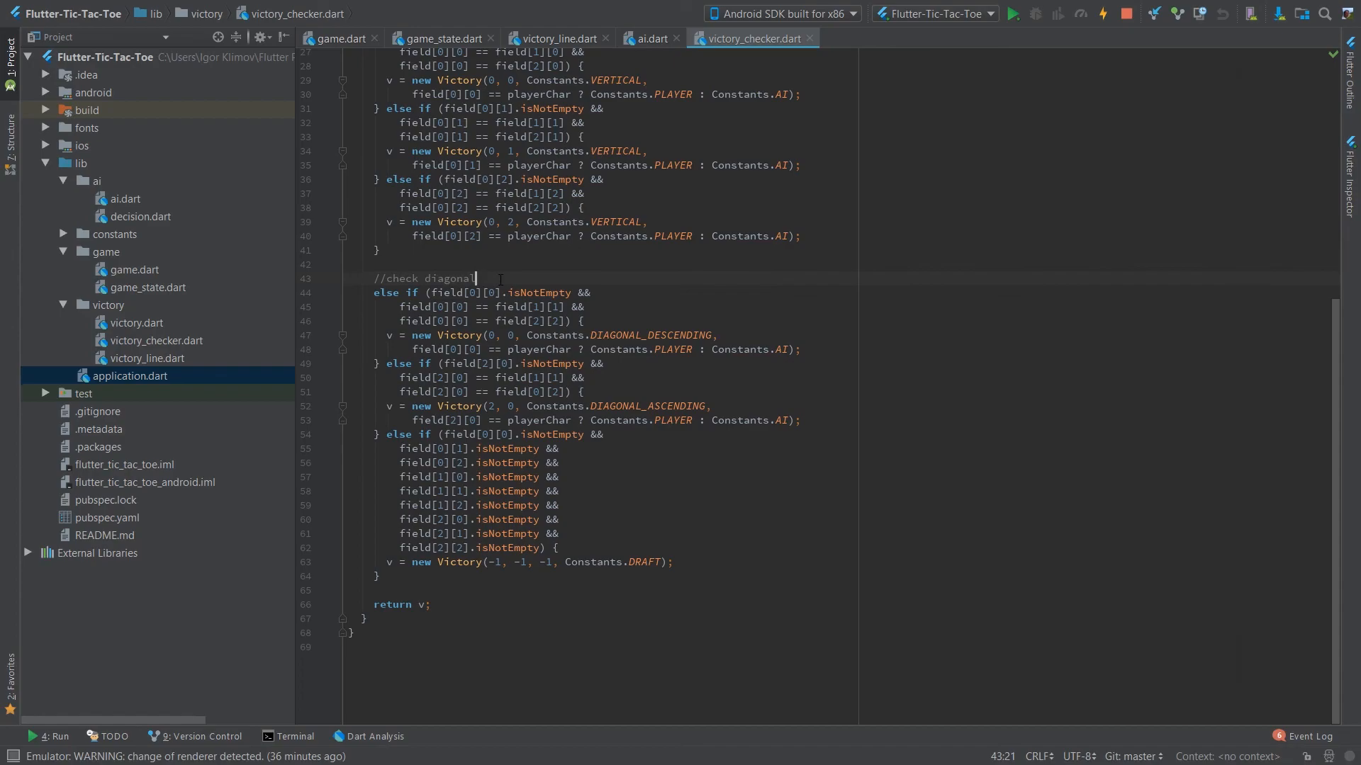
{"action": "left_click", "coordinate": [1010, 14]}
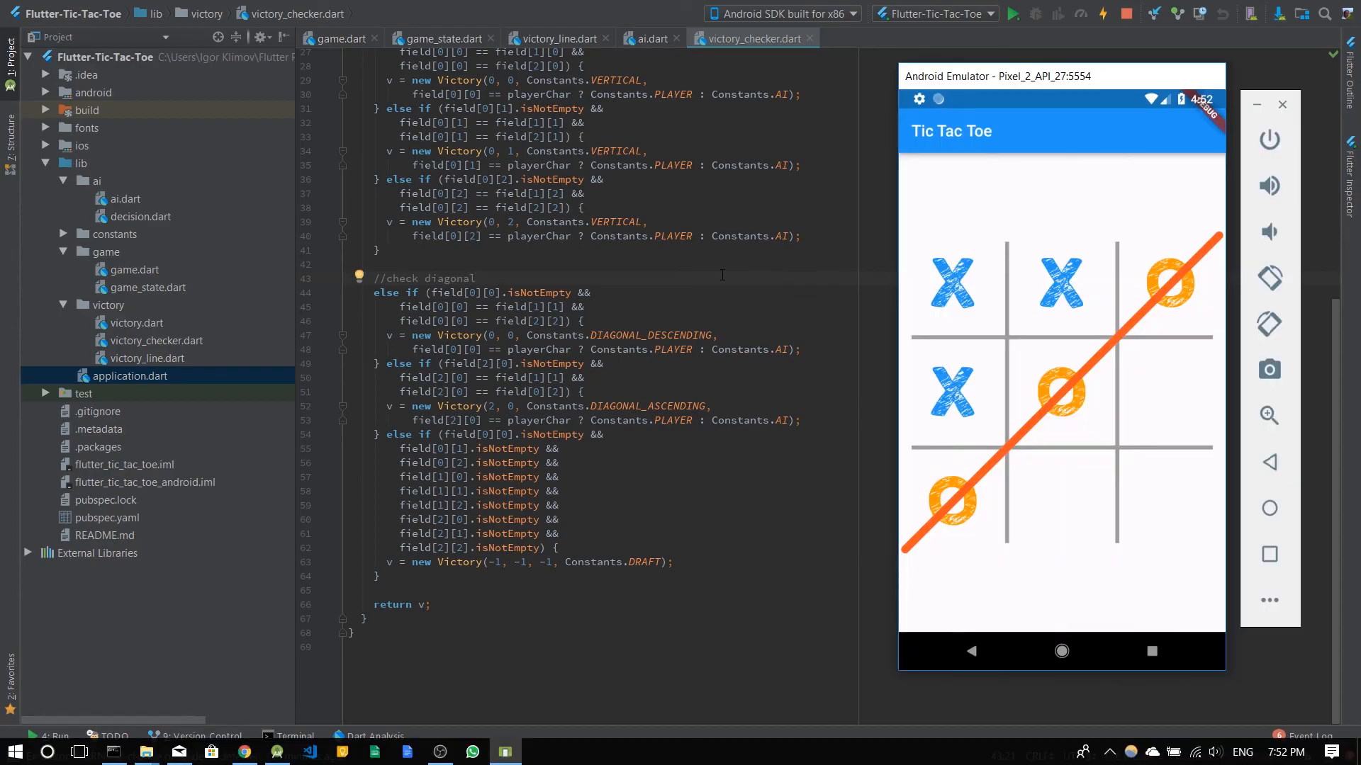
{"action": "left_click", "coordinate": [242, 752]}
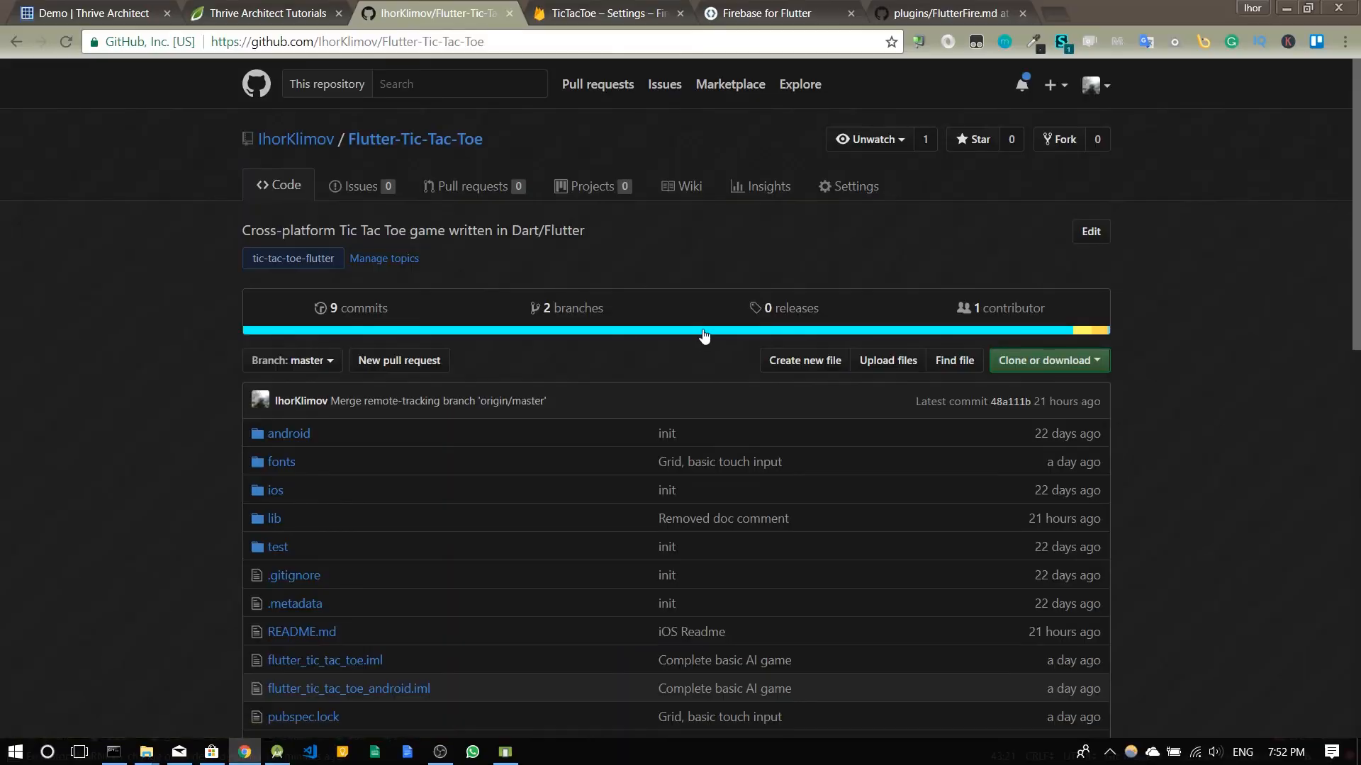
Scroll the Flutter-Tic-Tac-Toe README to its gameplay screenshots and 'Getting started' section.
{"action": "scroll", "scroll_direction": "down", "scroll_amount": 3}
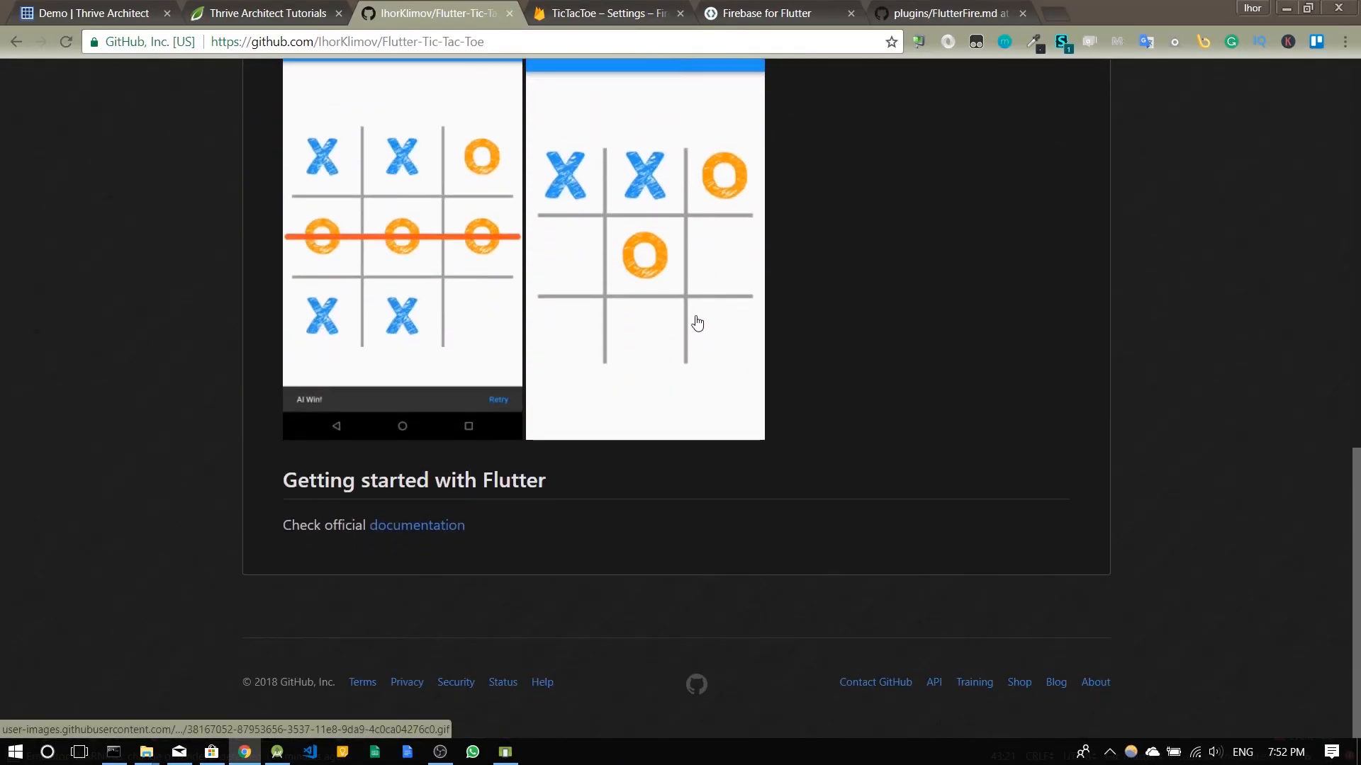
{"action": "mouse_move", "coordinate": [476, 496]}
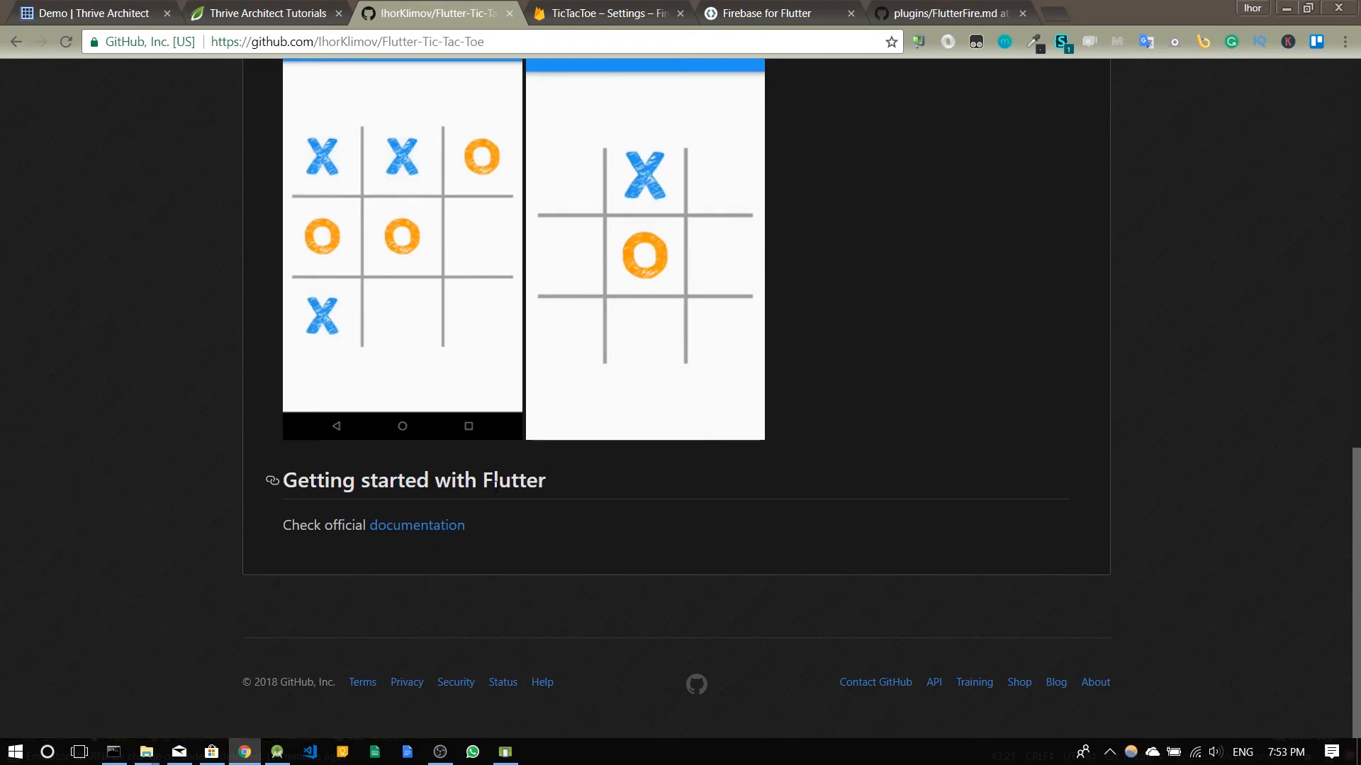
{"action": "scroll", "scroll_direction": "up", "scroll_amount": 3}
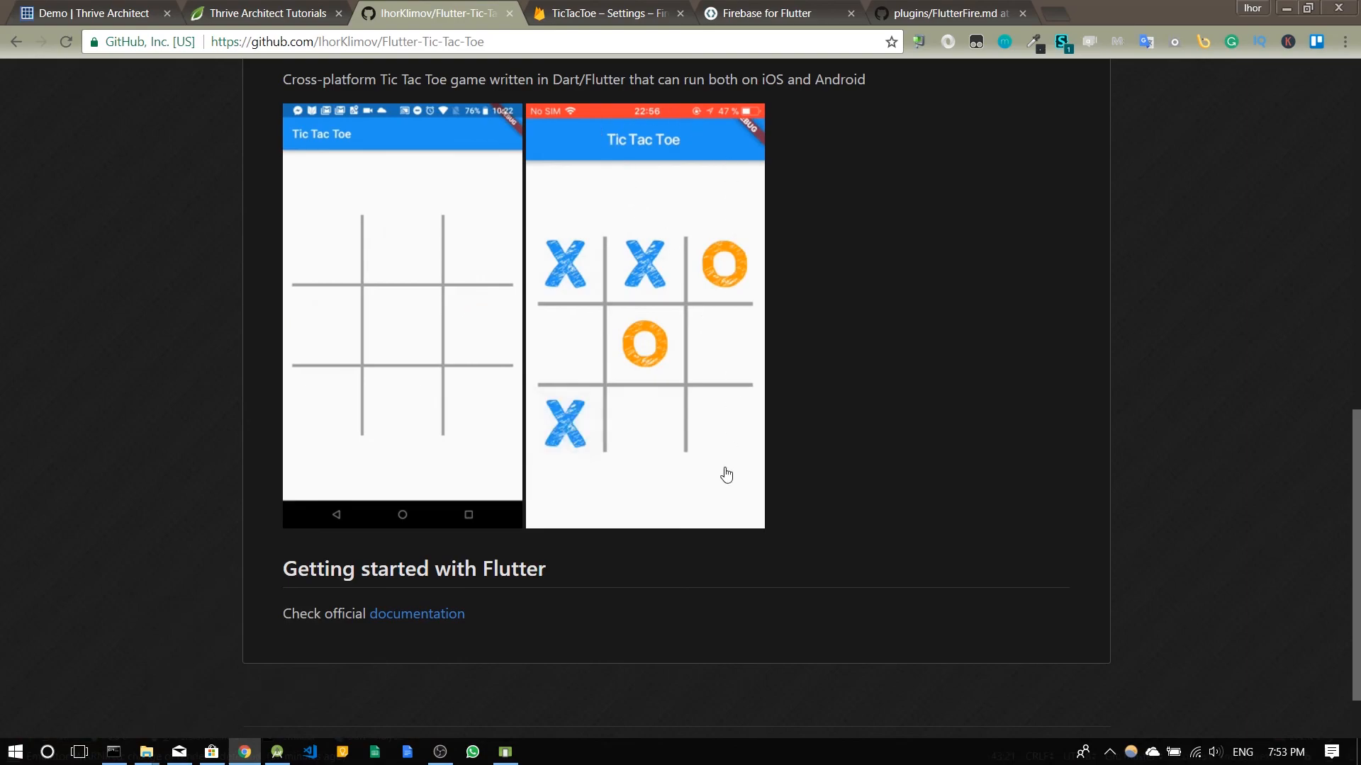
{"action": "mouse_move", "coordinate": [558, 141]}
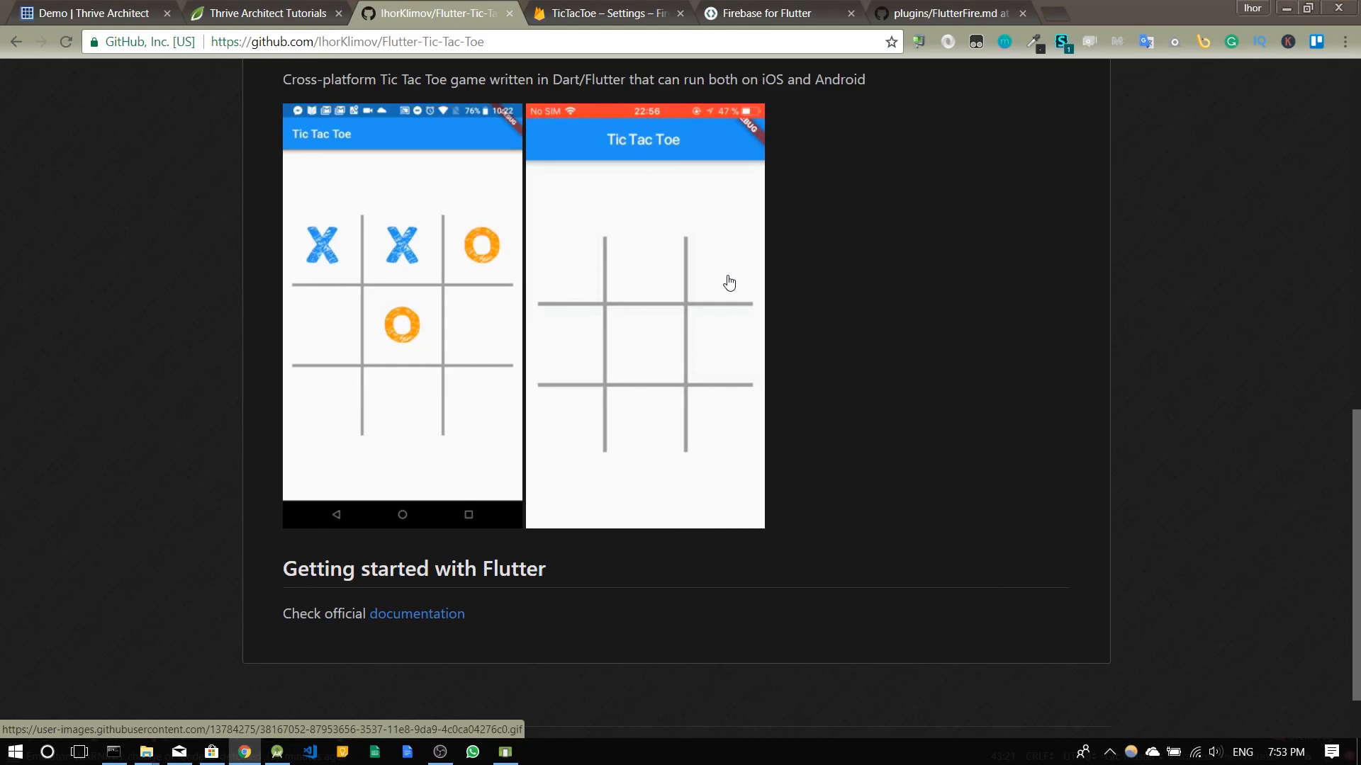
{"action": "mouse_move", "coordinate": [808, 217]}
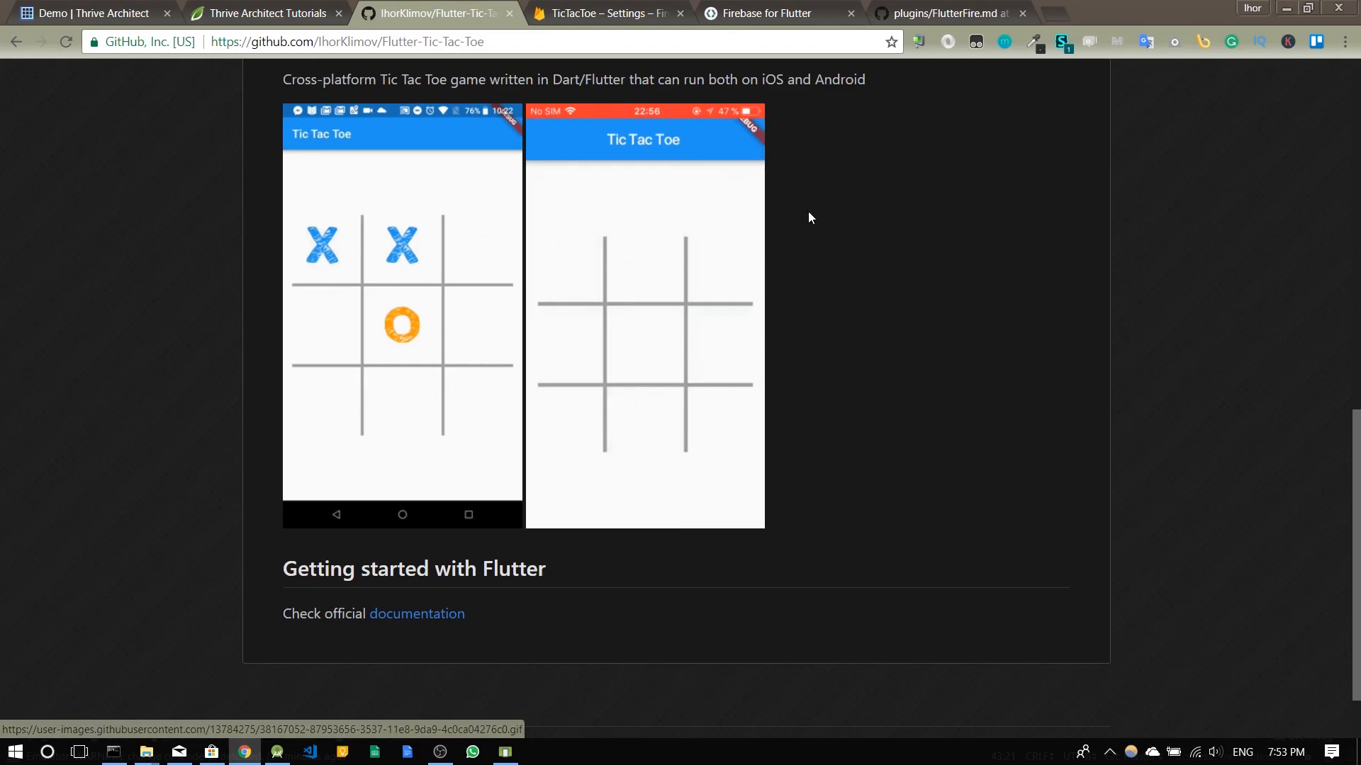